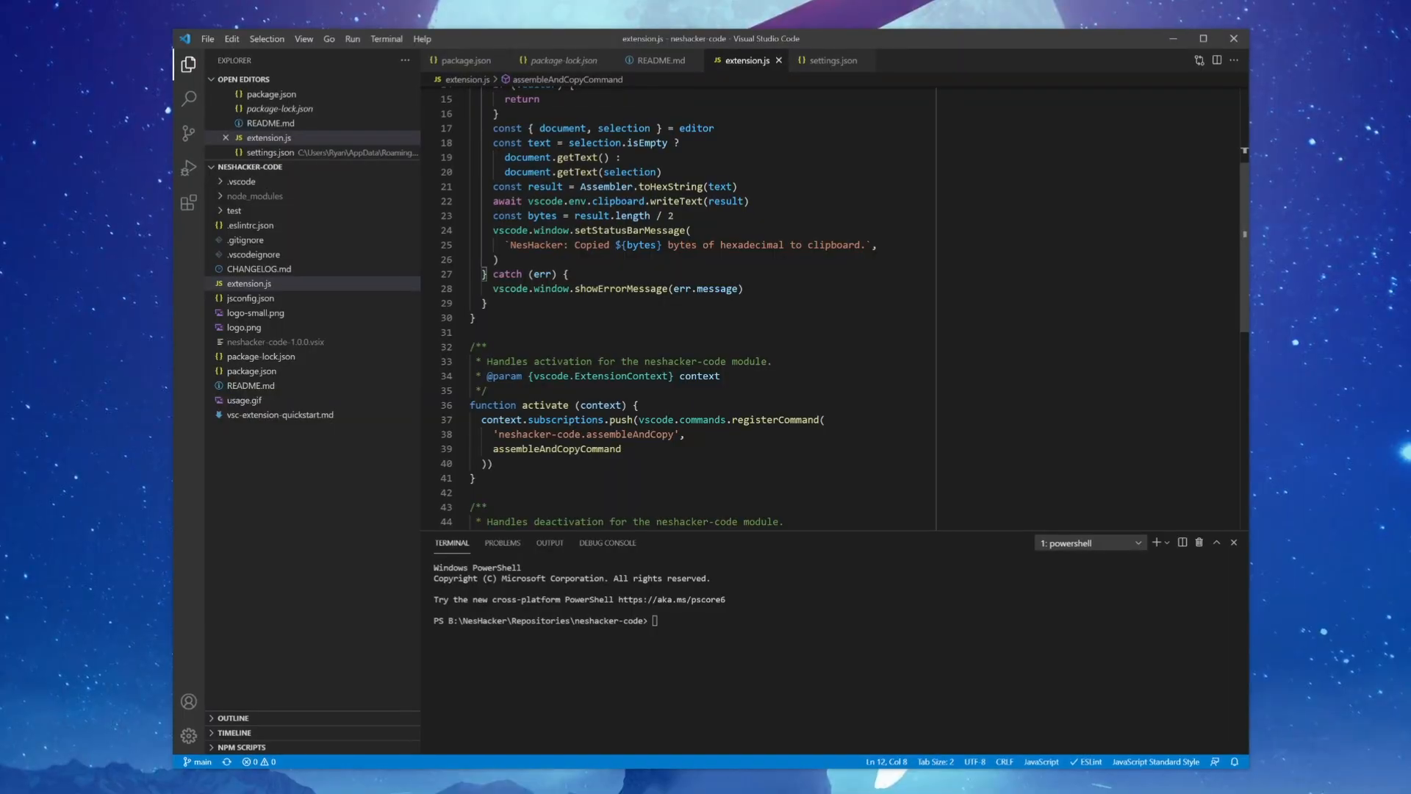
# Save the edits to extension.js with the caret on the err argument.
pyautogui.click(572, 244)
pyautogui.write('c')
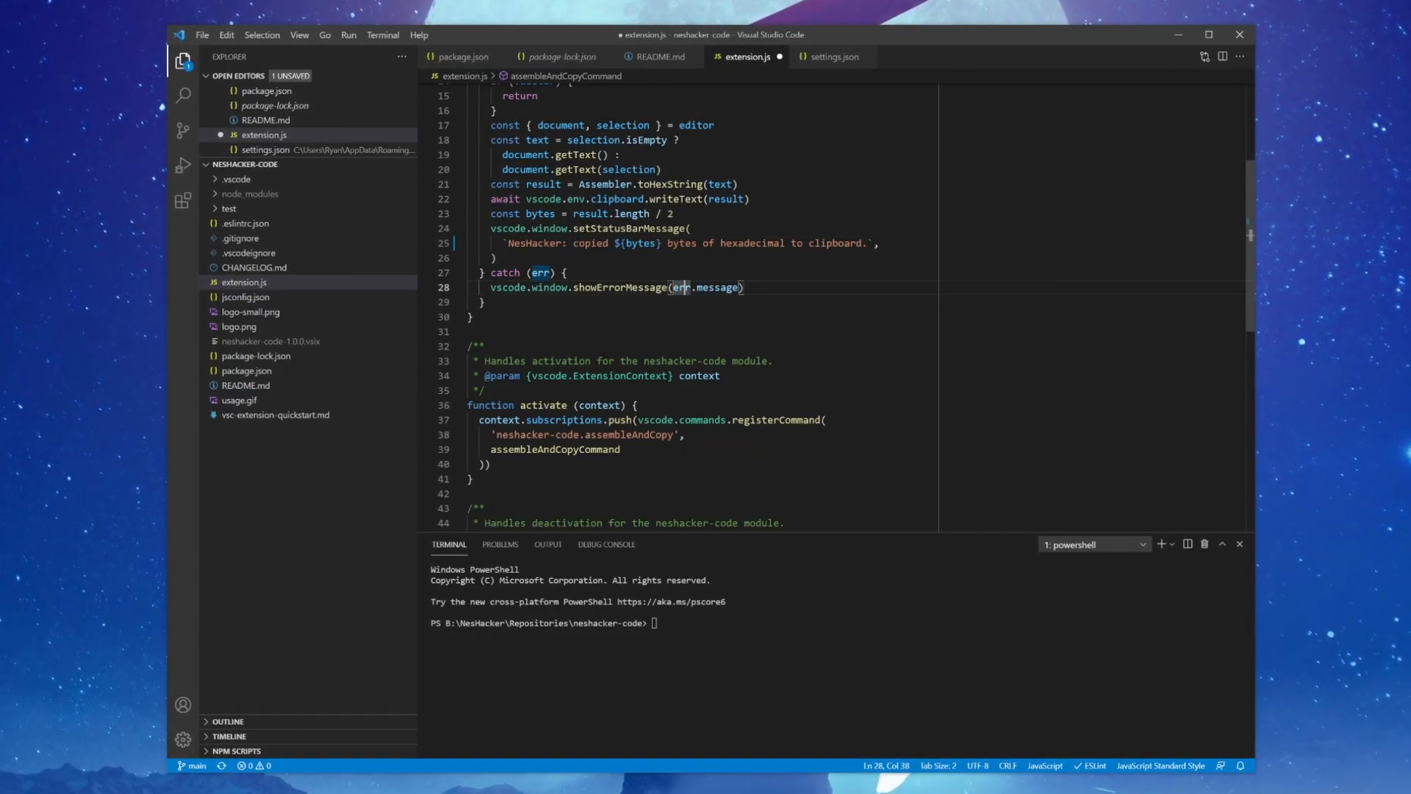
pyautogui.scroll(-3)
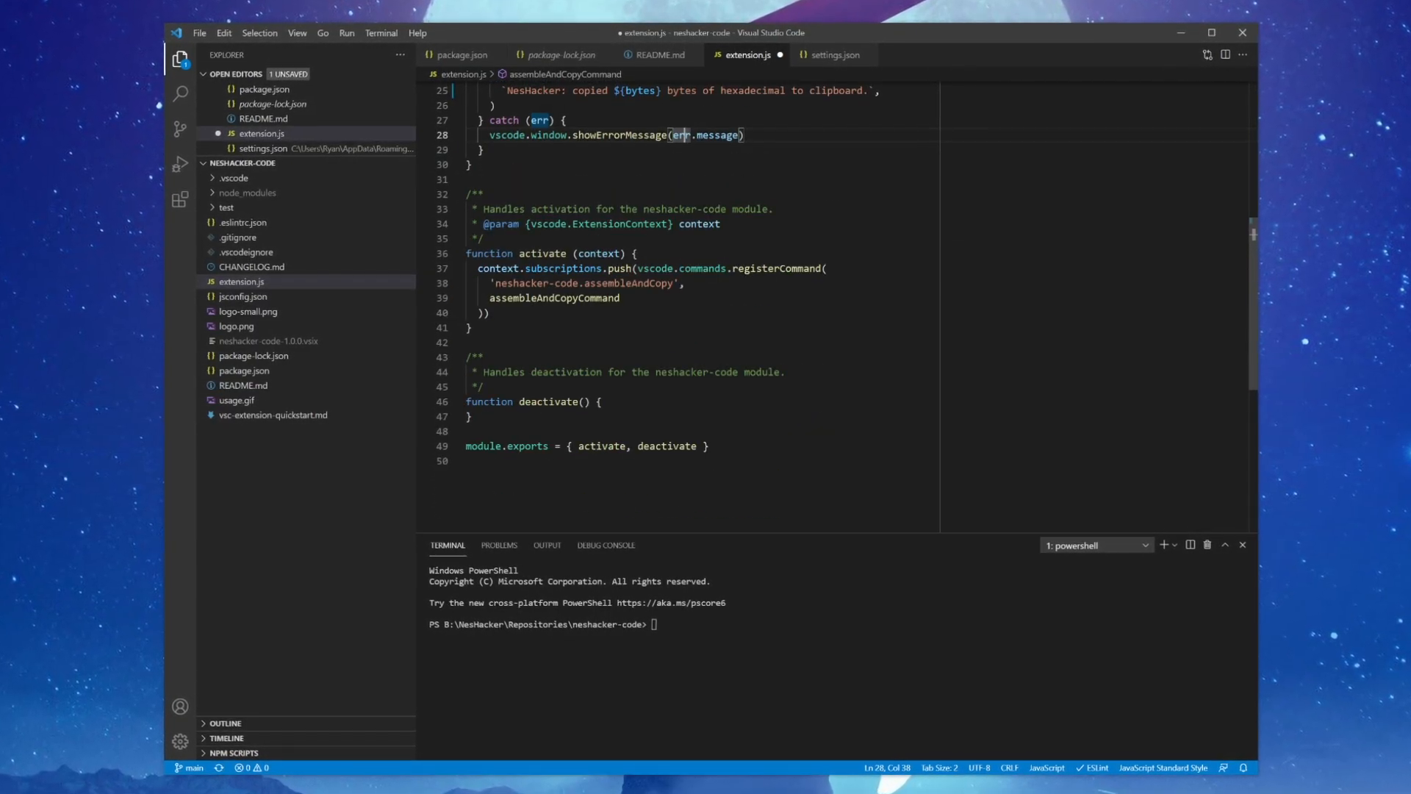
pyautogui.press('ctrl+s')
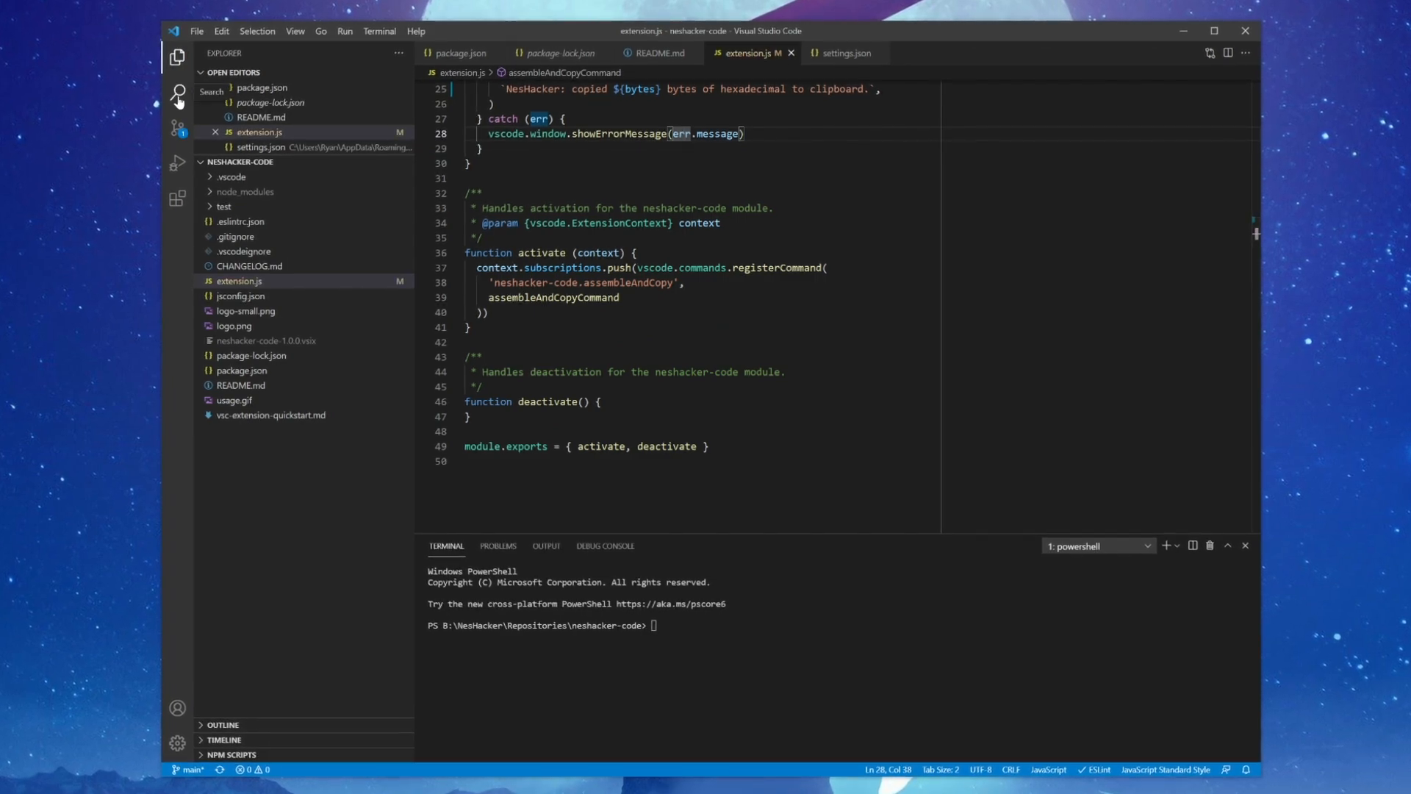
# Switch from the Search view to the Extensions view listing installed and recommended extensions.
pyautogui.click(178, 94)
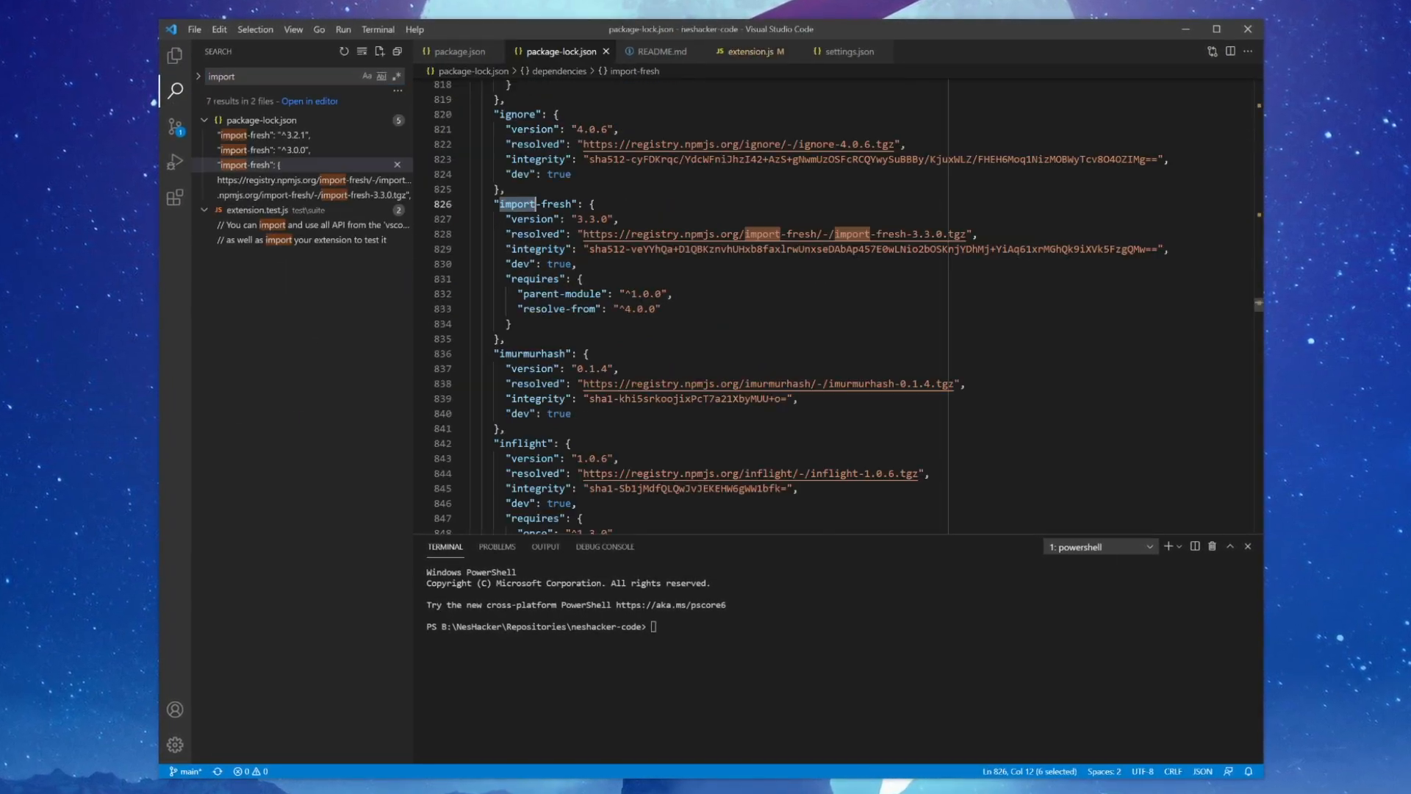
pyautogui.click(173, 196)
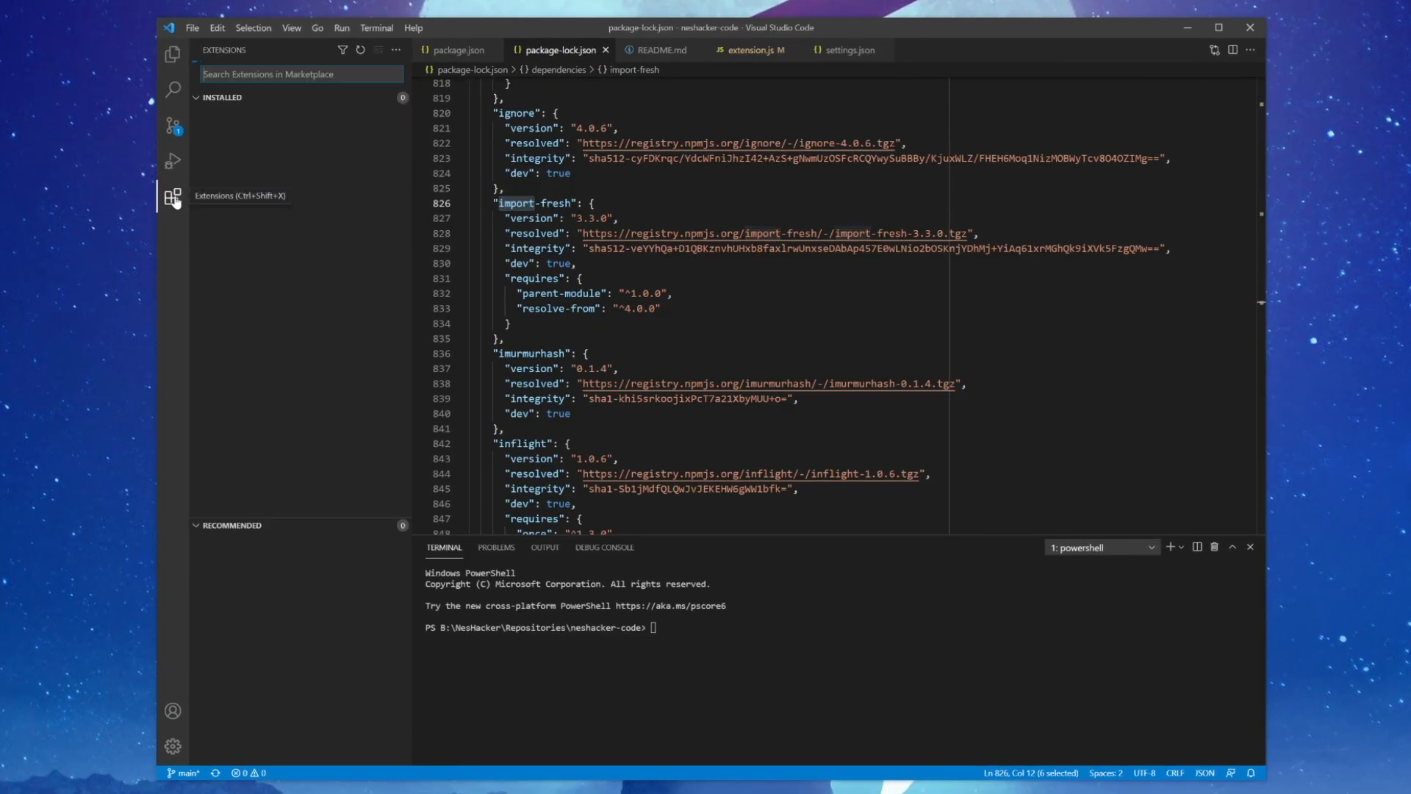
pyautogui.click(171, 196)
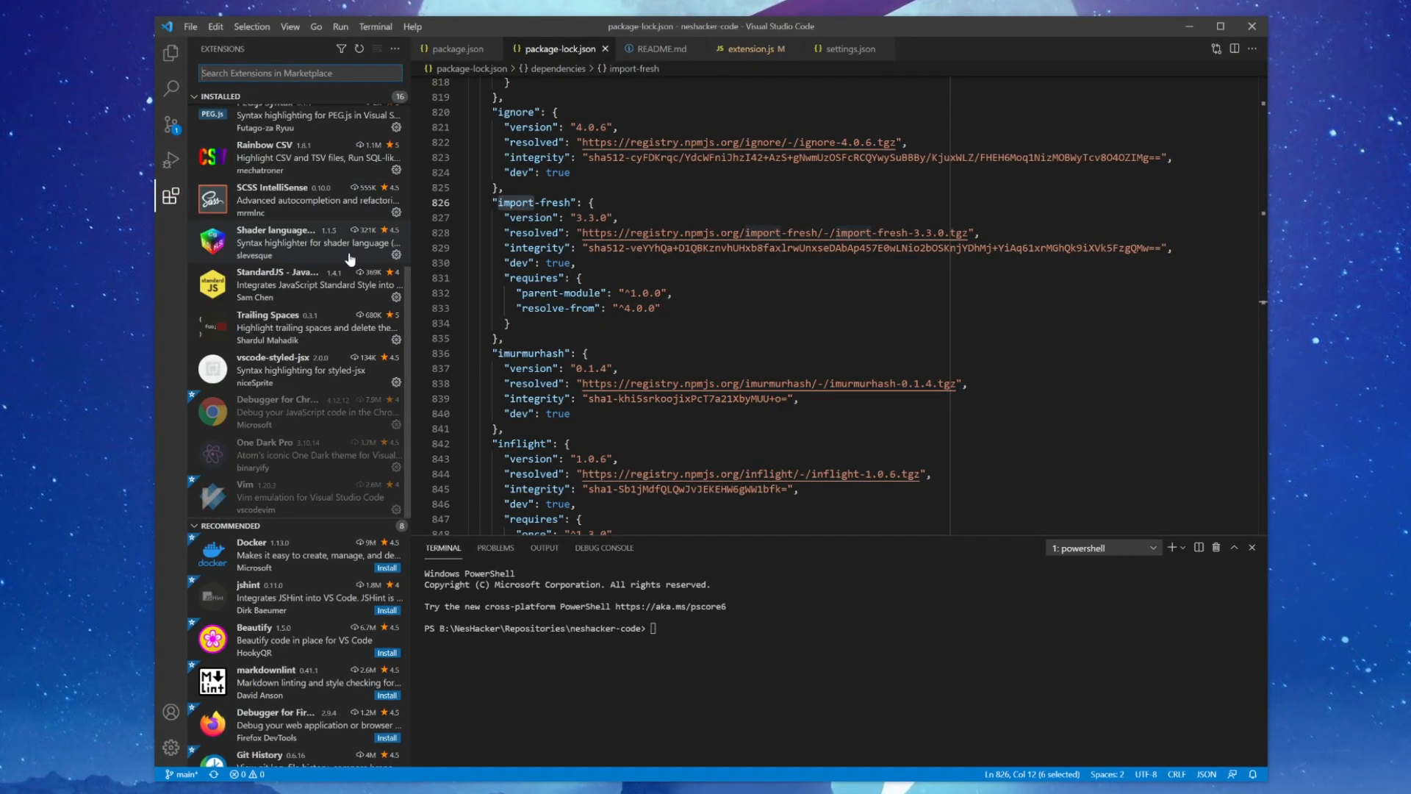
pyautogui.scroll(3)
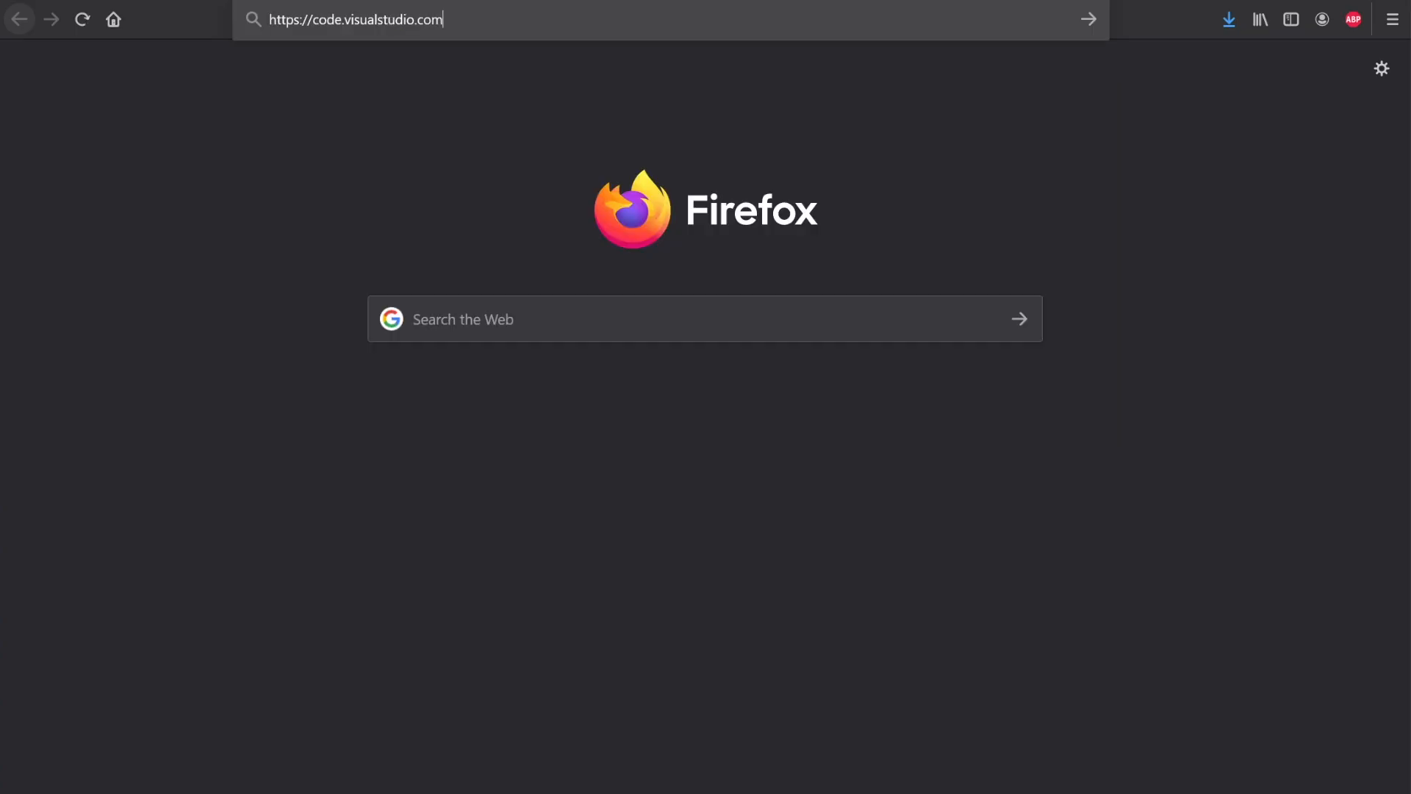
# Load code.visualstudio.com and start downloading the Windows installer.
pyautogui.press('Return')
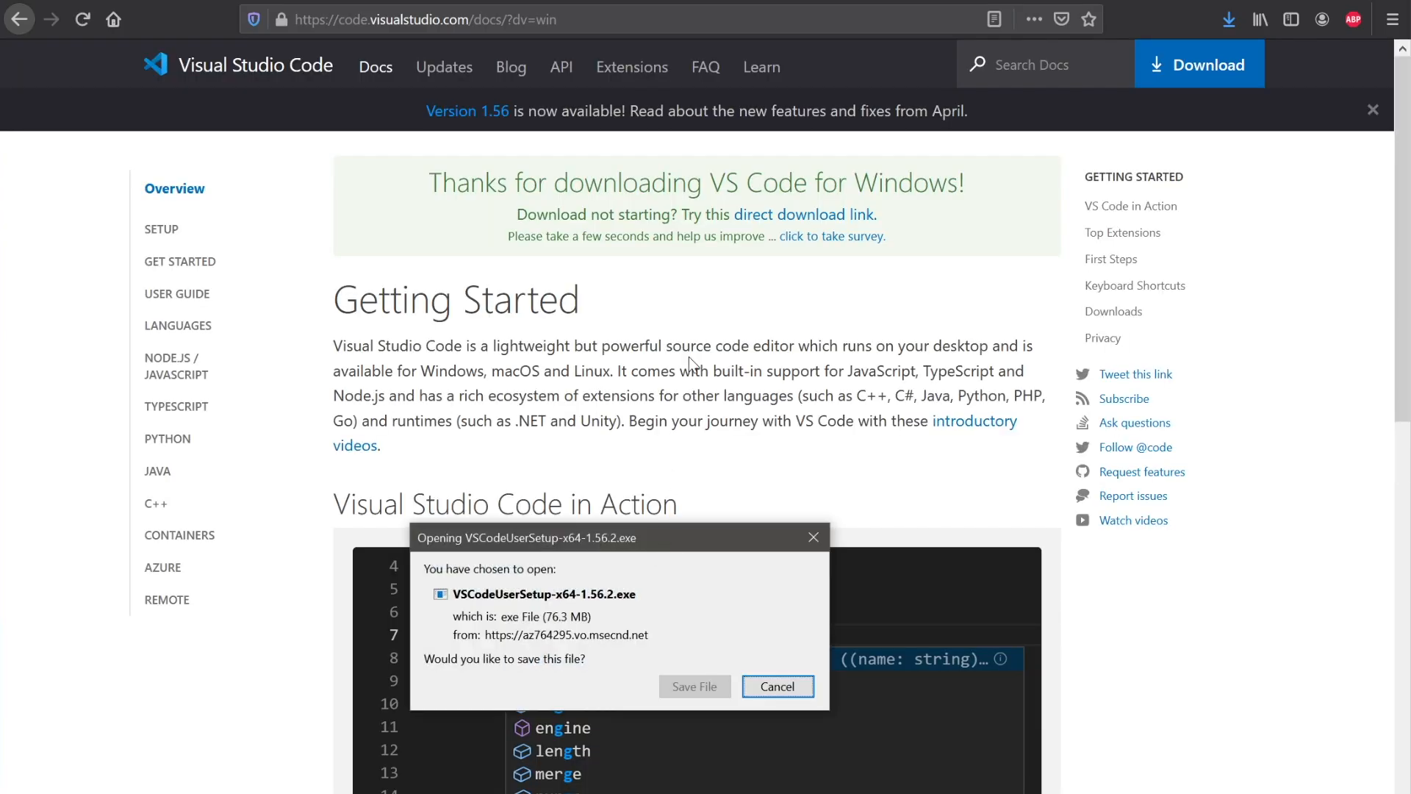
pyautogui.click(777, 686)
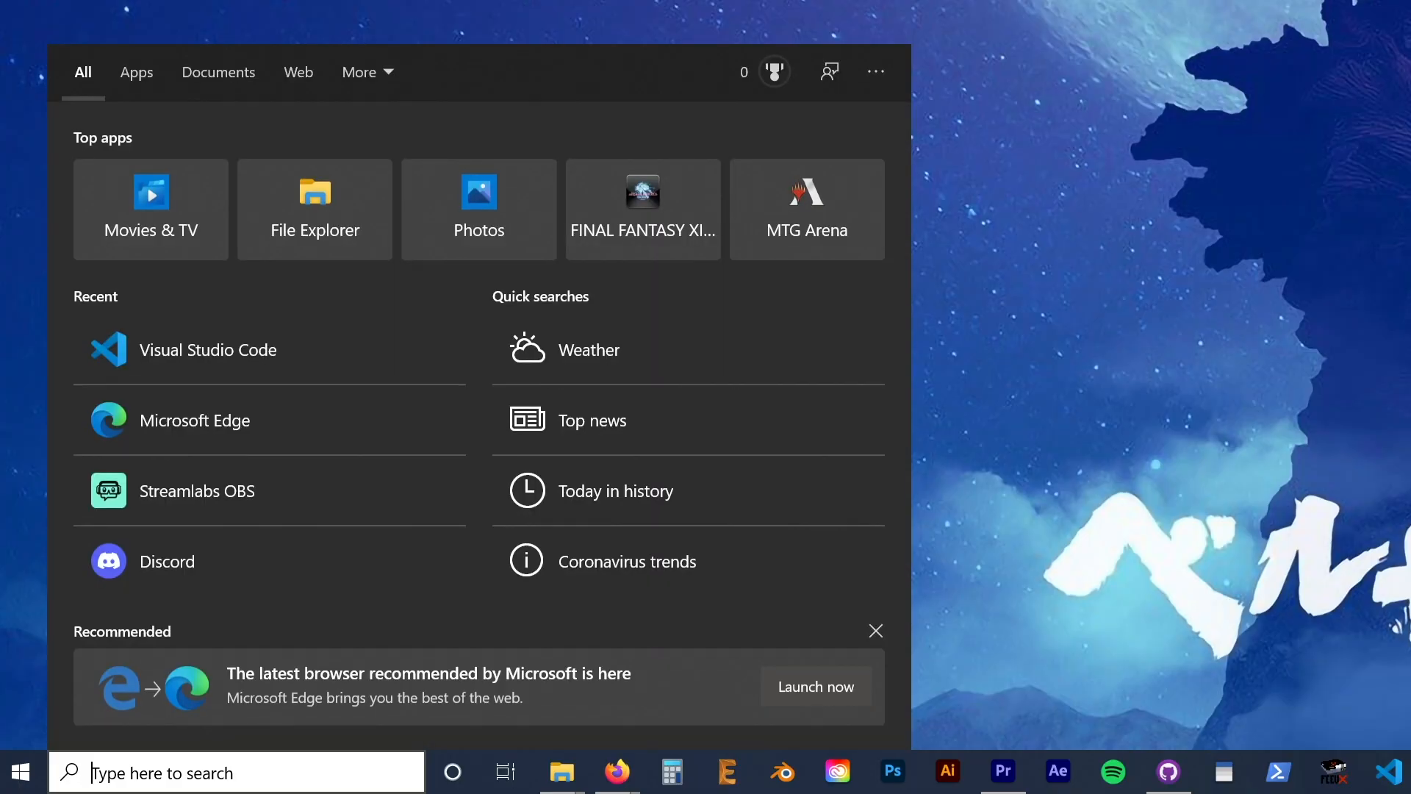
# Search the Start menu for 'Visual' to find Visual Studio Code.
pyautogui.write('Visual')
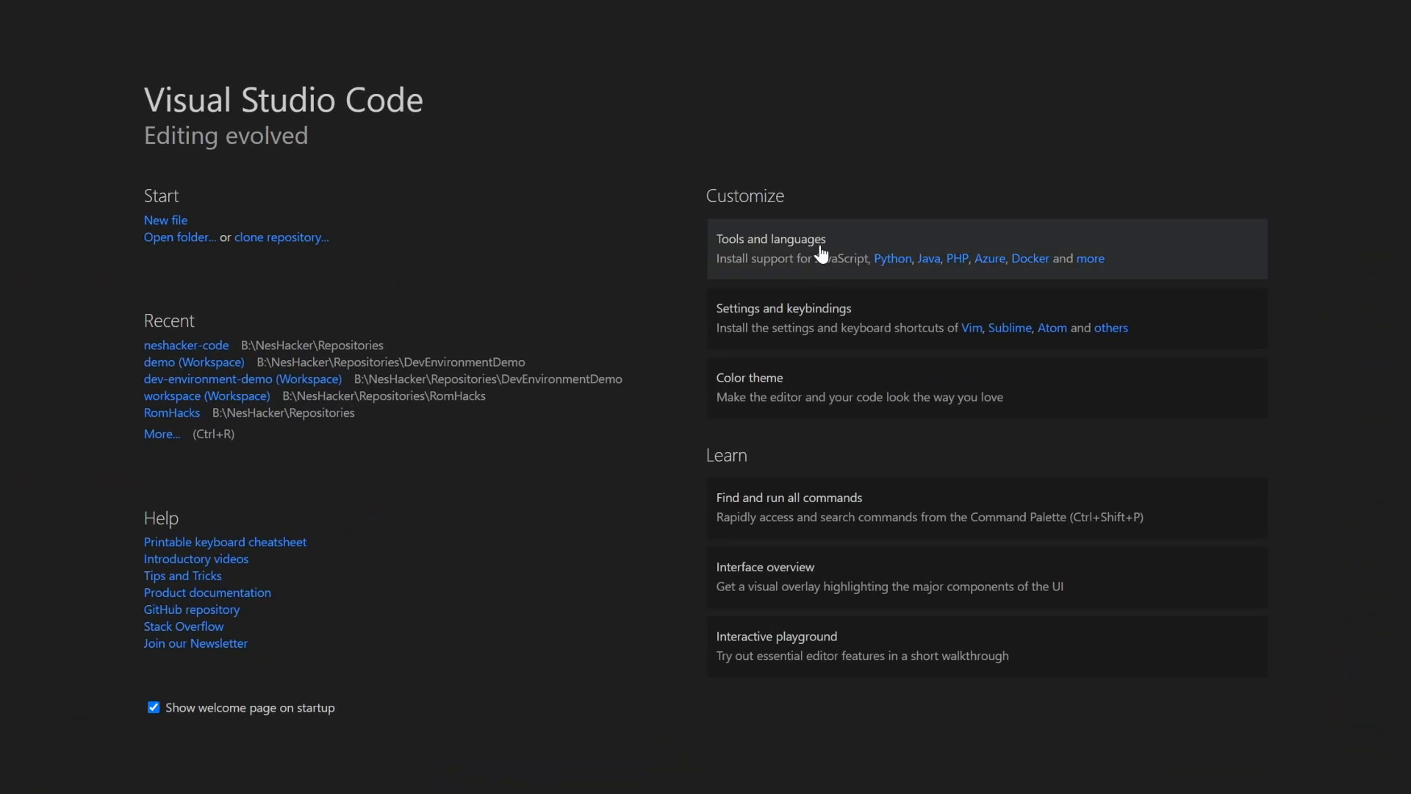
pyautogui.moveTo(827, 463)
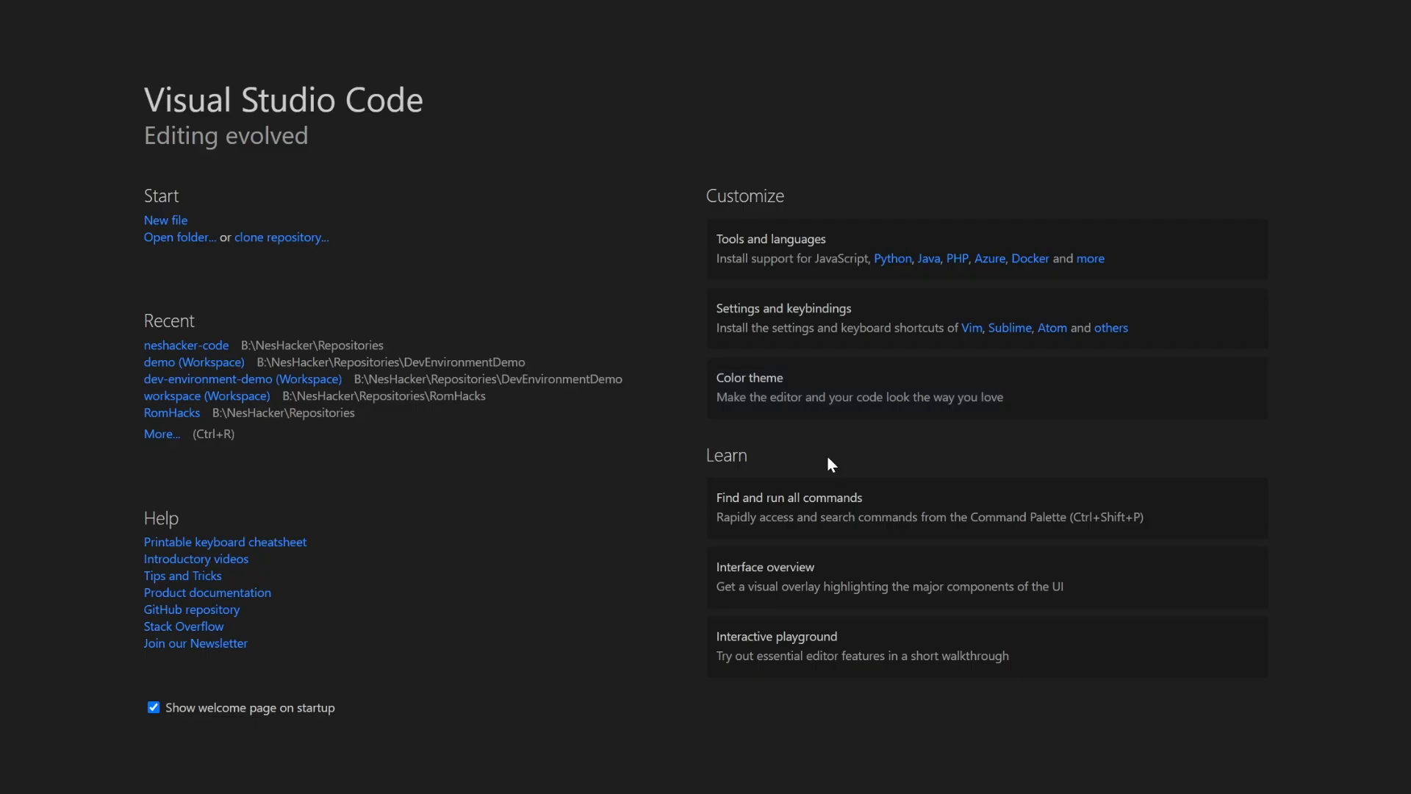
pyautogui.moveTo(832, 726)
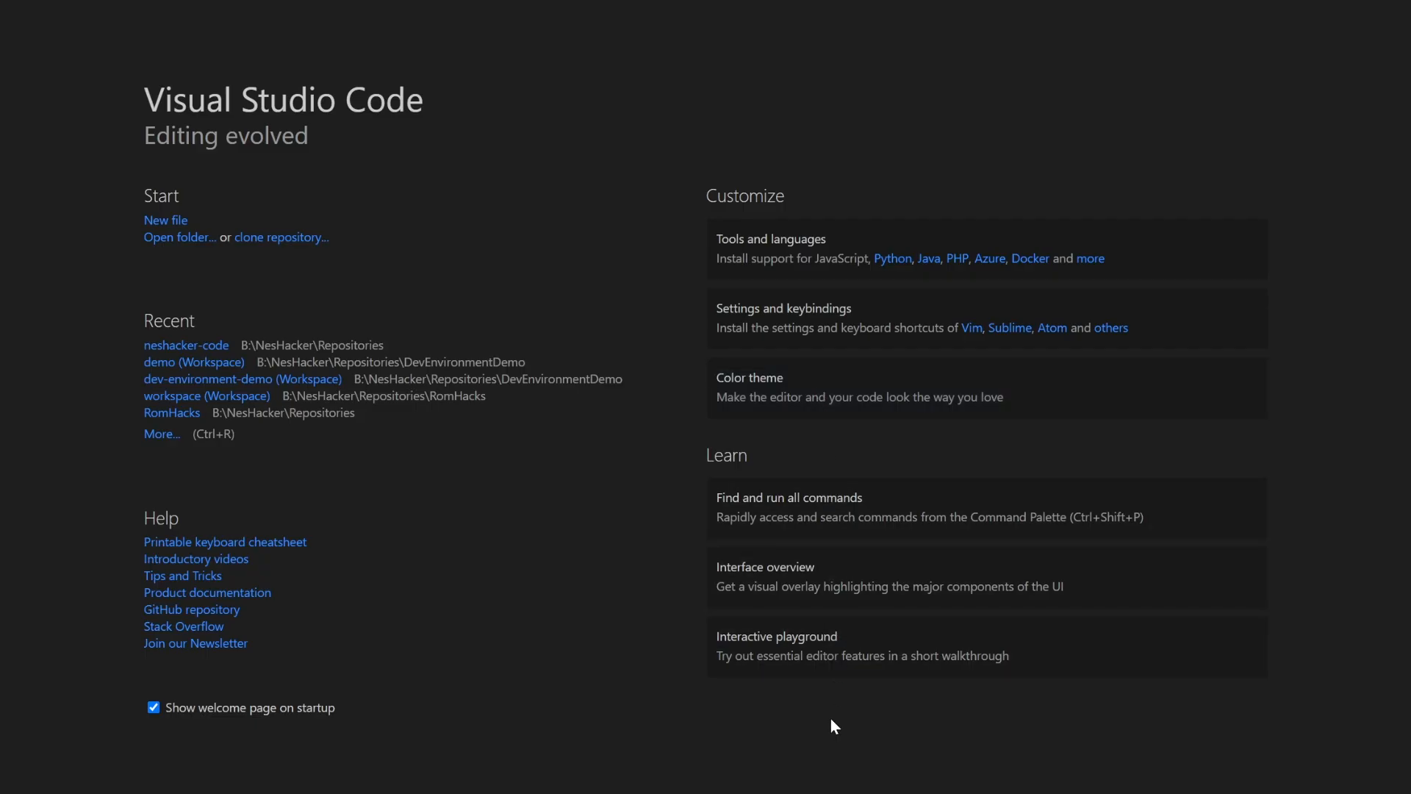
pyautogui.moveTo(166, 544)
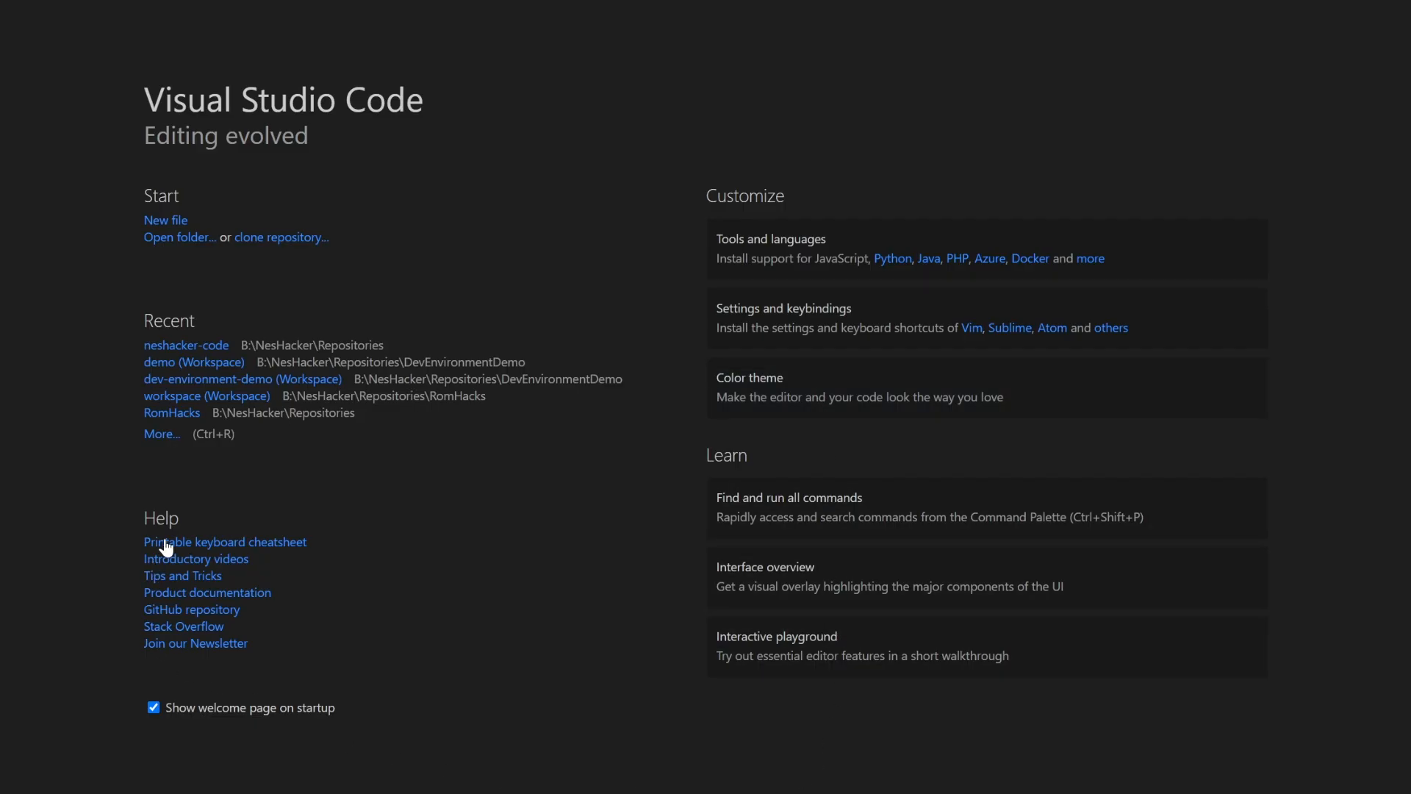
pyautogui.moveTo(210, 559)
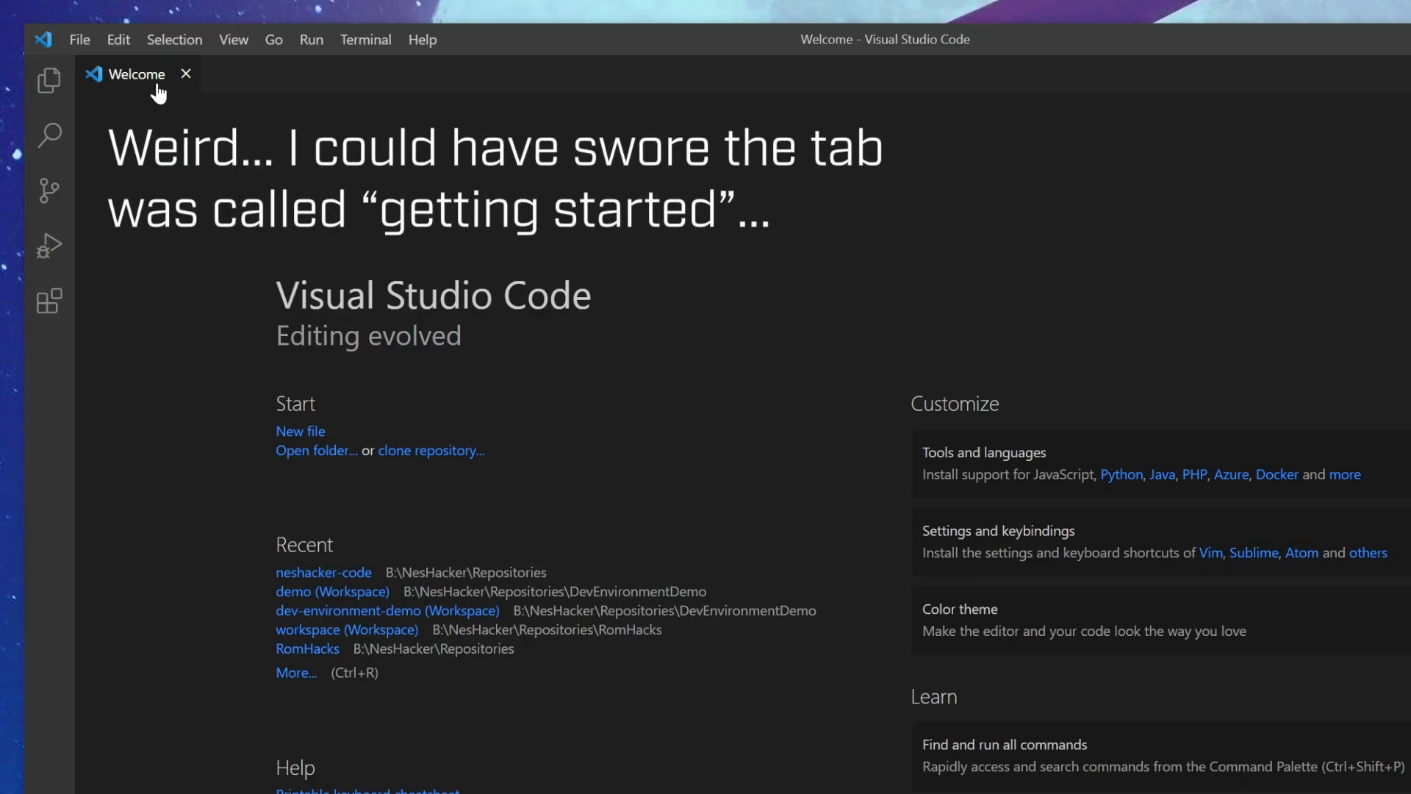
pyautogui.moveTo(247, 237)
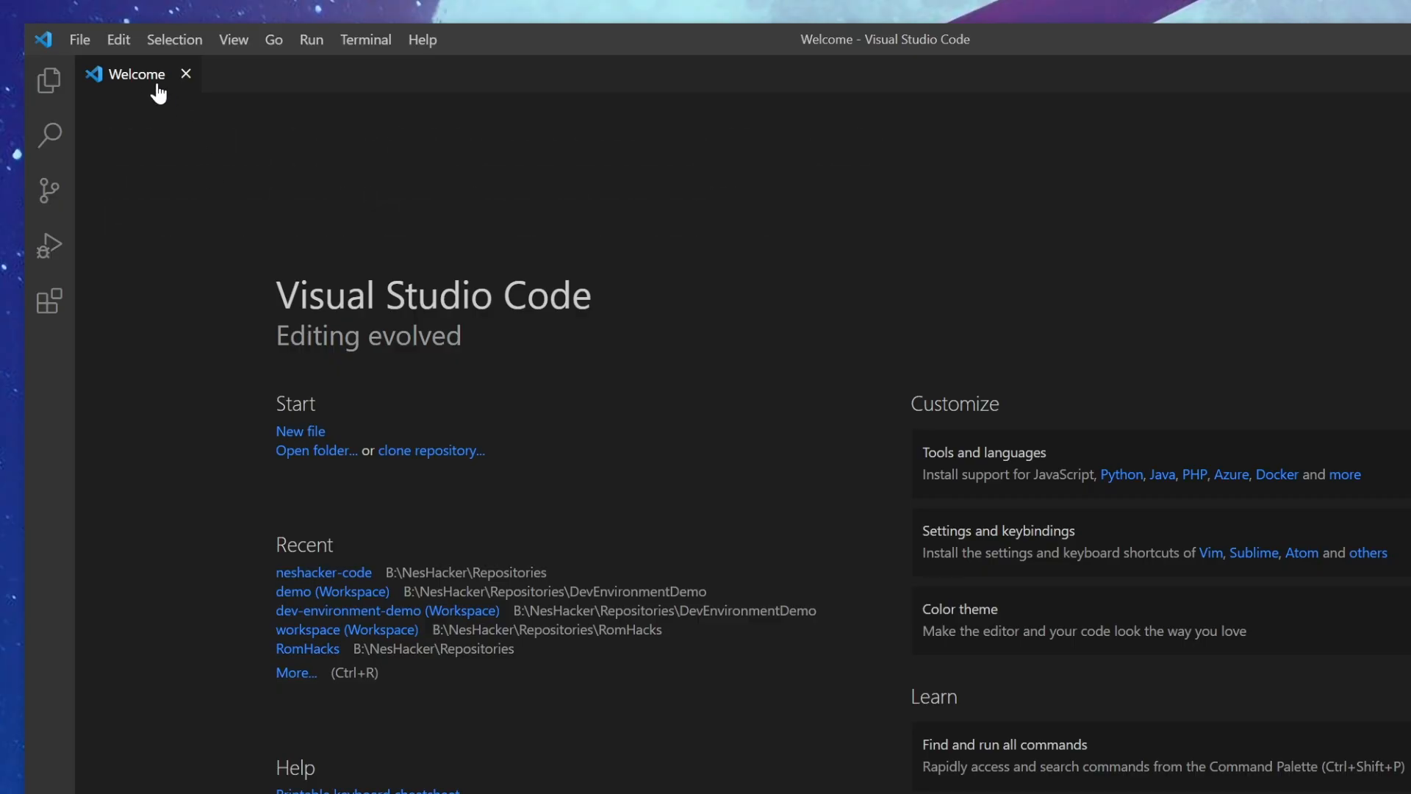
pyautogui.moveTo(249, 237)
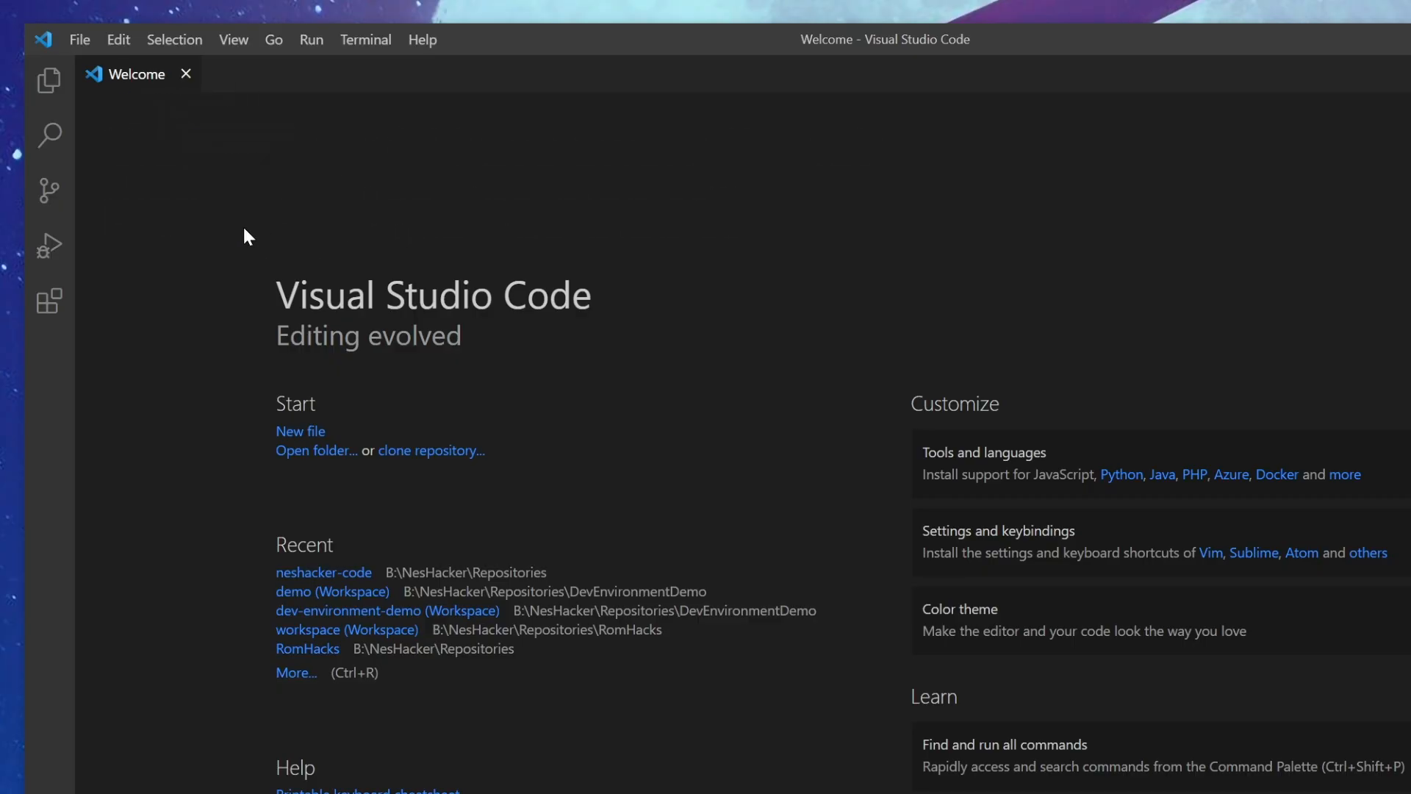
pyautogui.moveTo(240, 102)
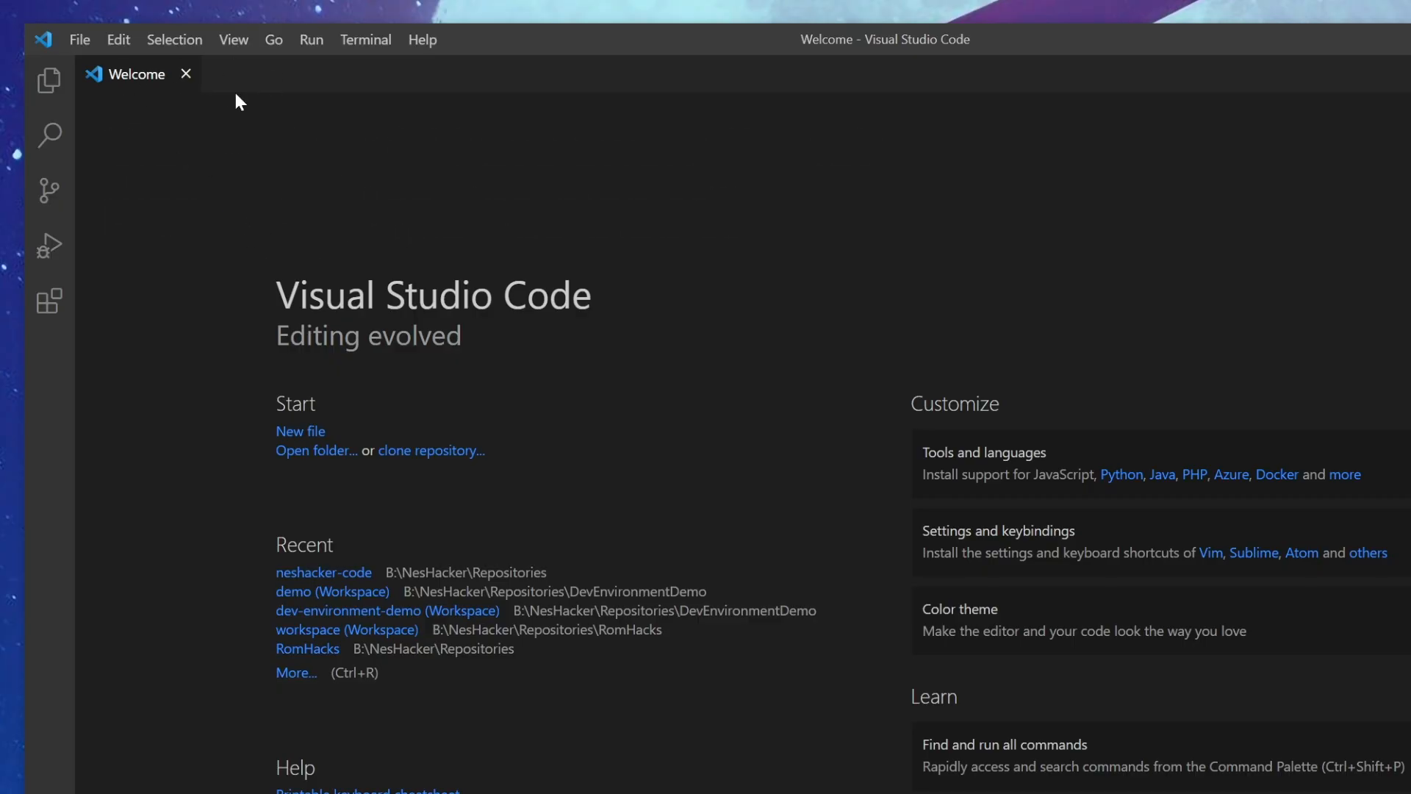
pyautogui.moveTo(169, 81)
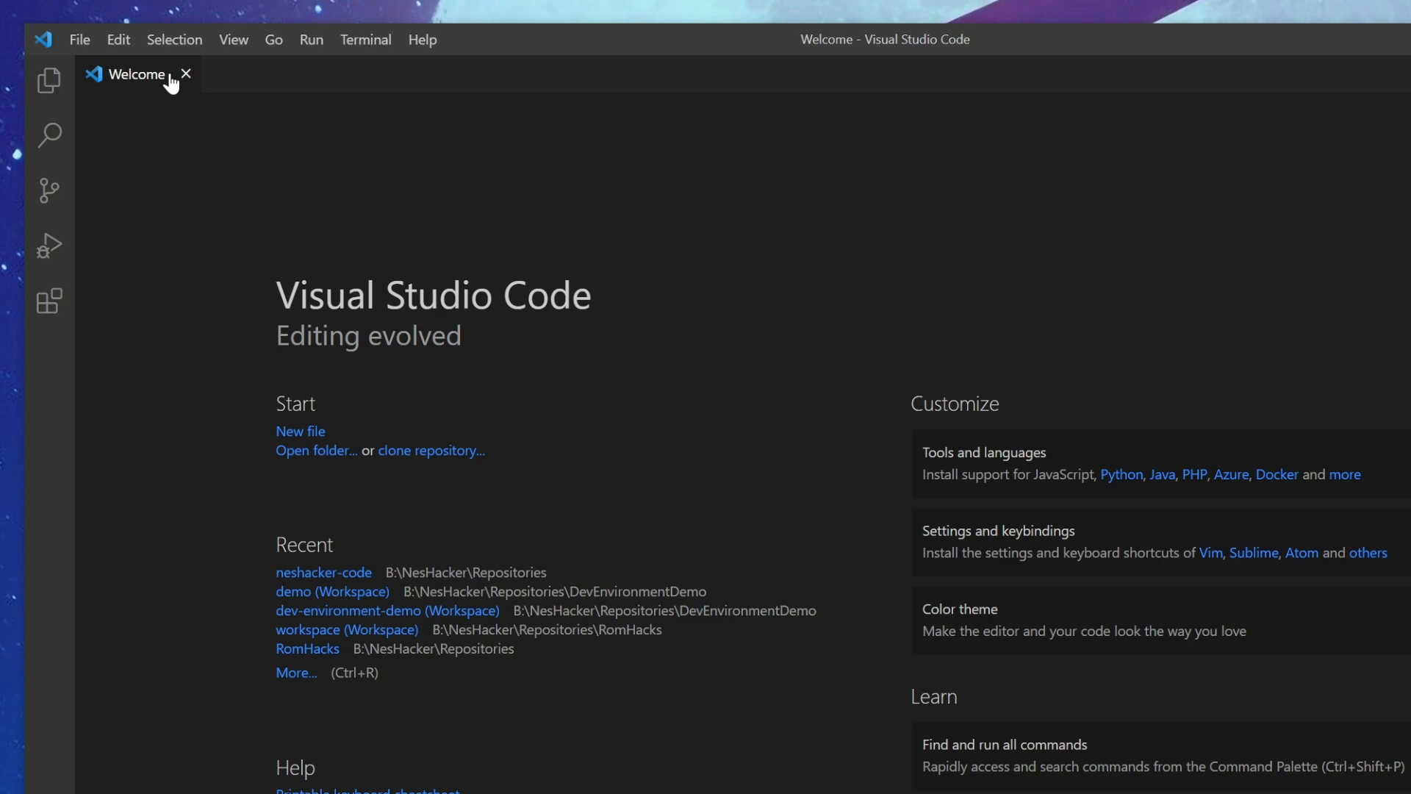
# Close the Welcome page so the editor area is empty.
pyautogui.click(186, 75)
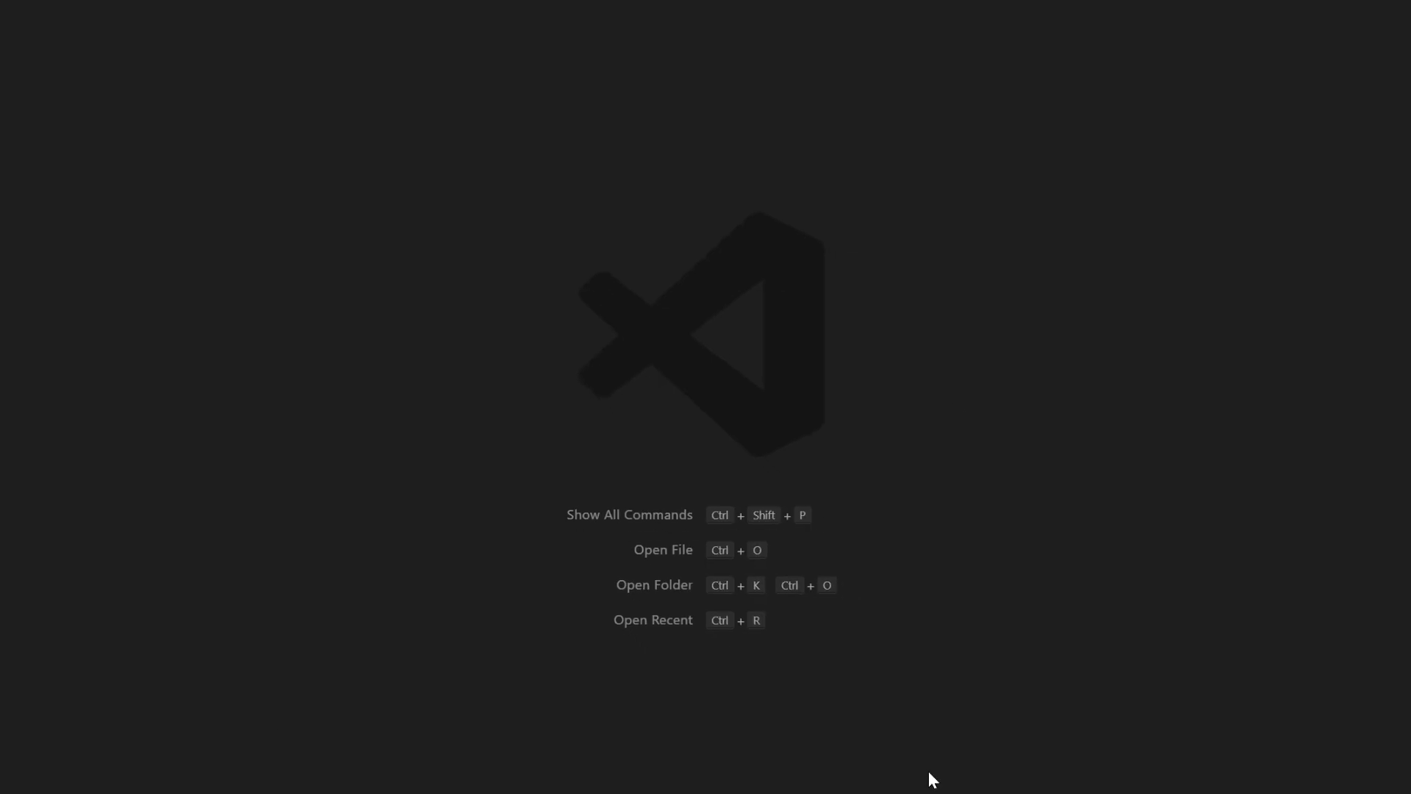
pyautogui.moveTo(189, 582)
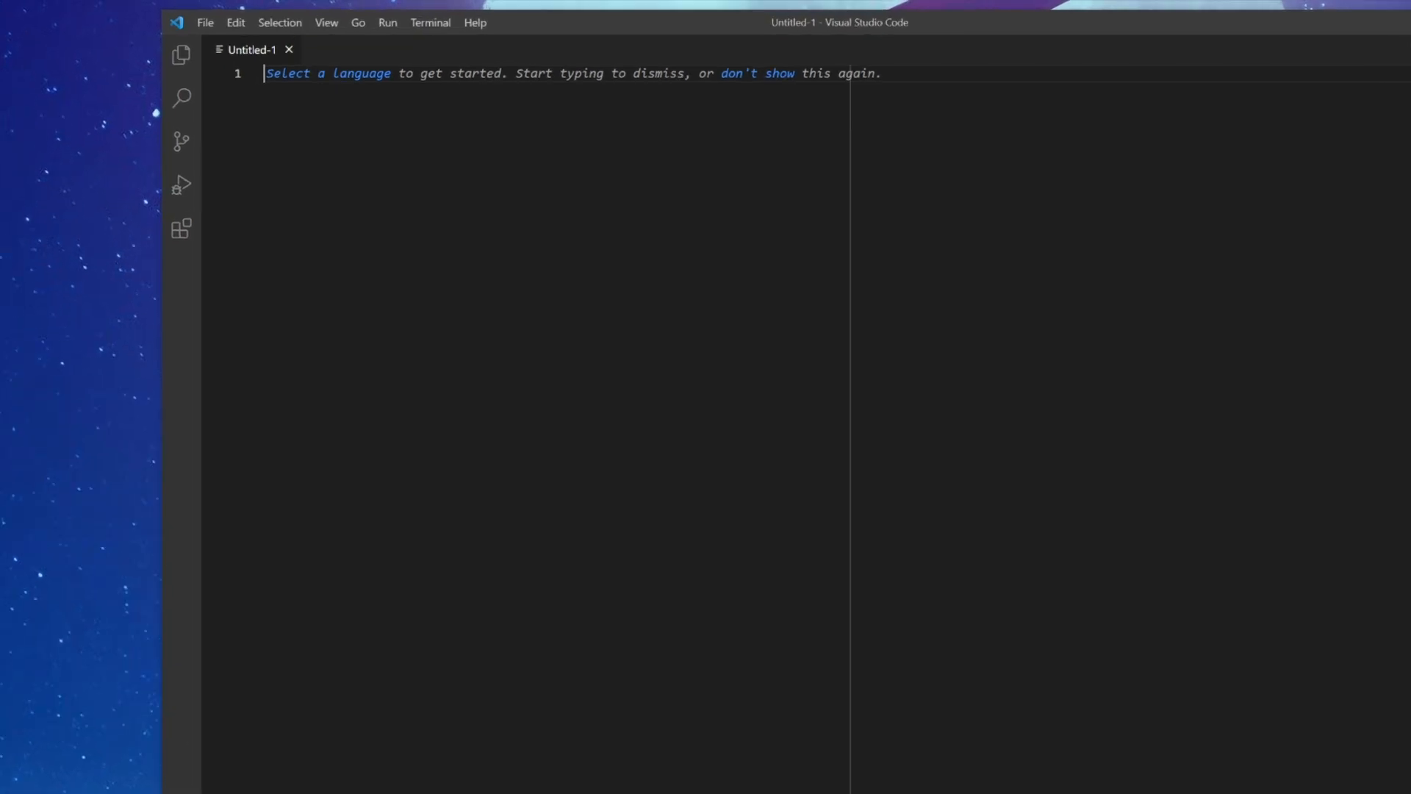
# Write 'lda $01' in the new file and save it to the Desktop as example.s.
pyautogui.write('lda $01')
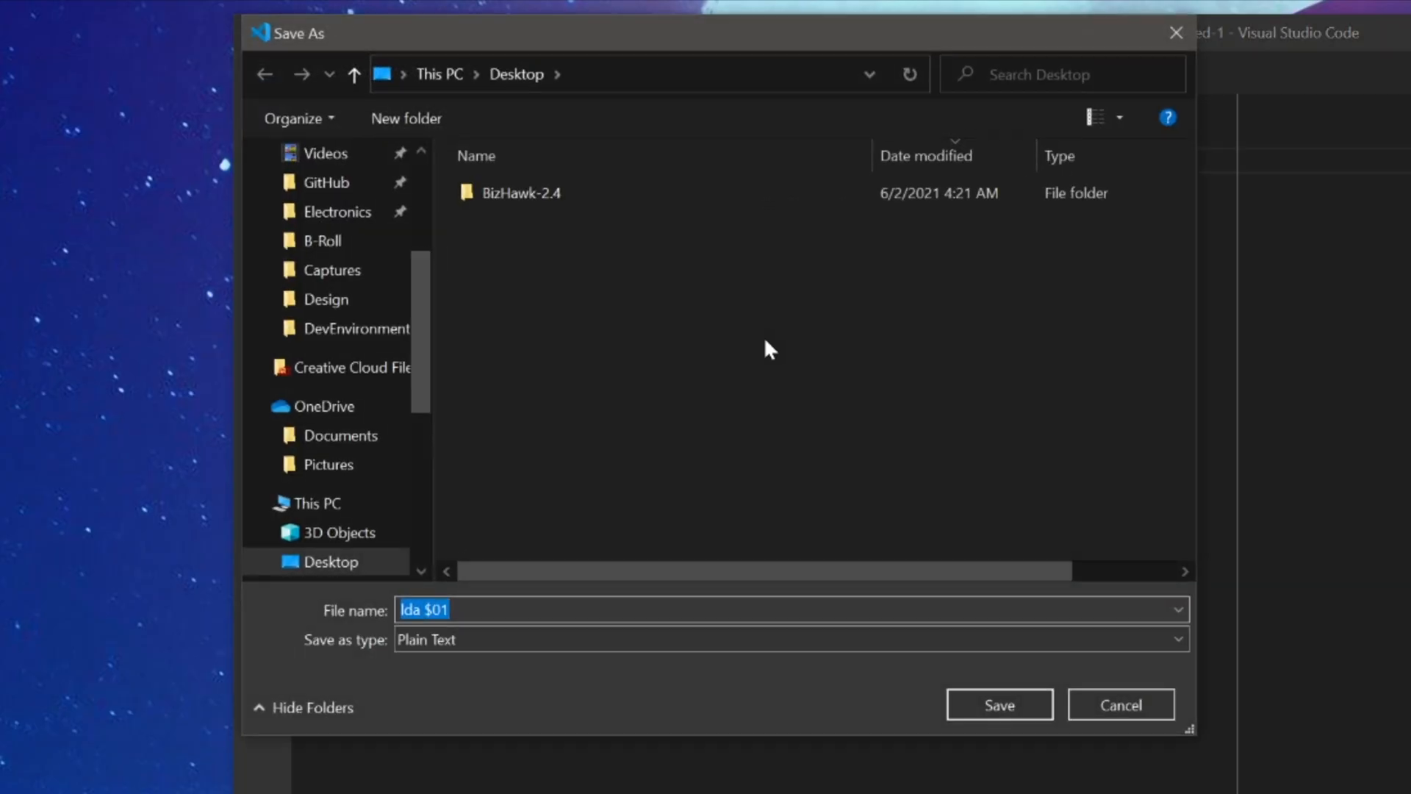
pyautogui.write('example')
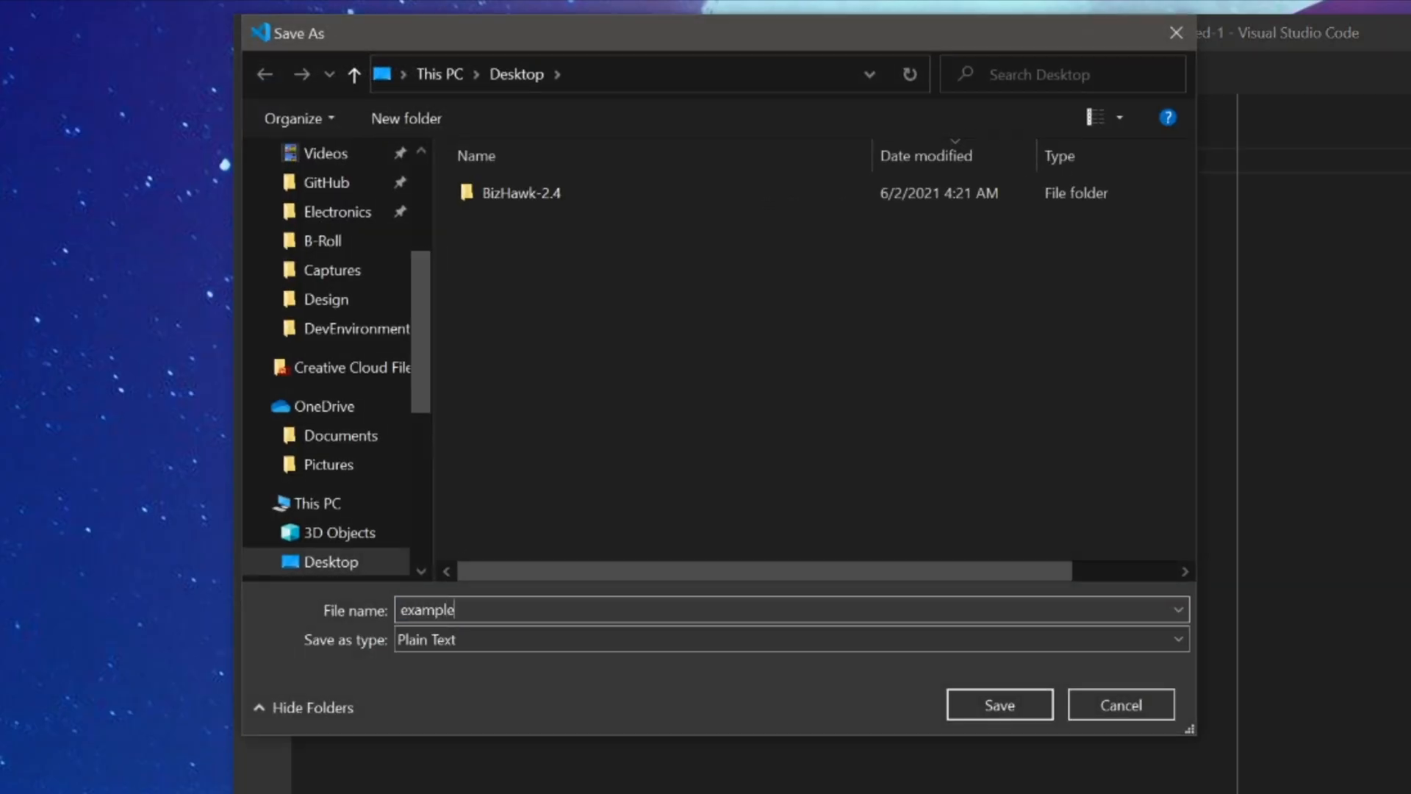
pyautogui.write('.s')
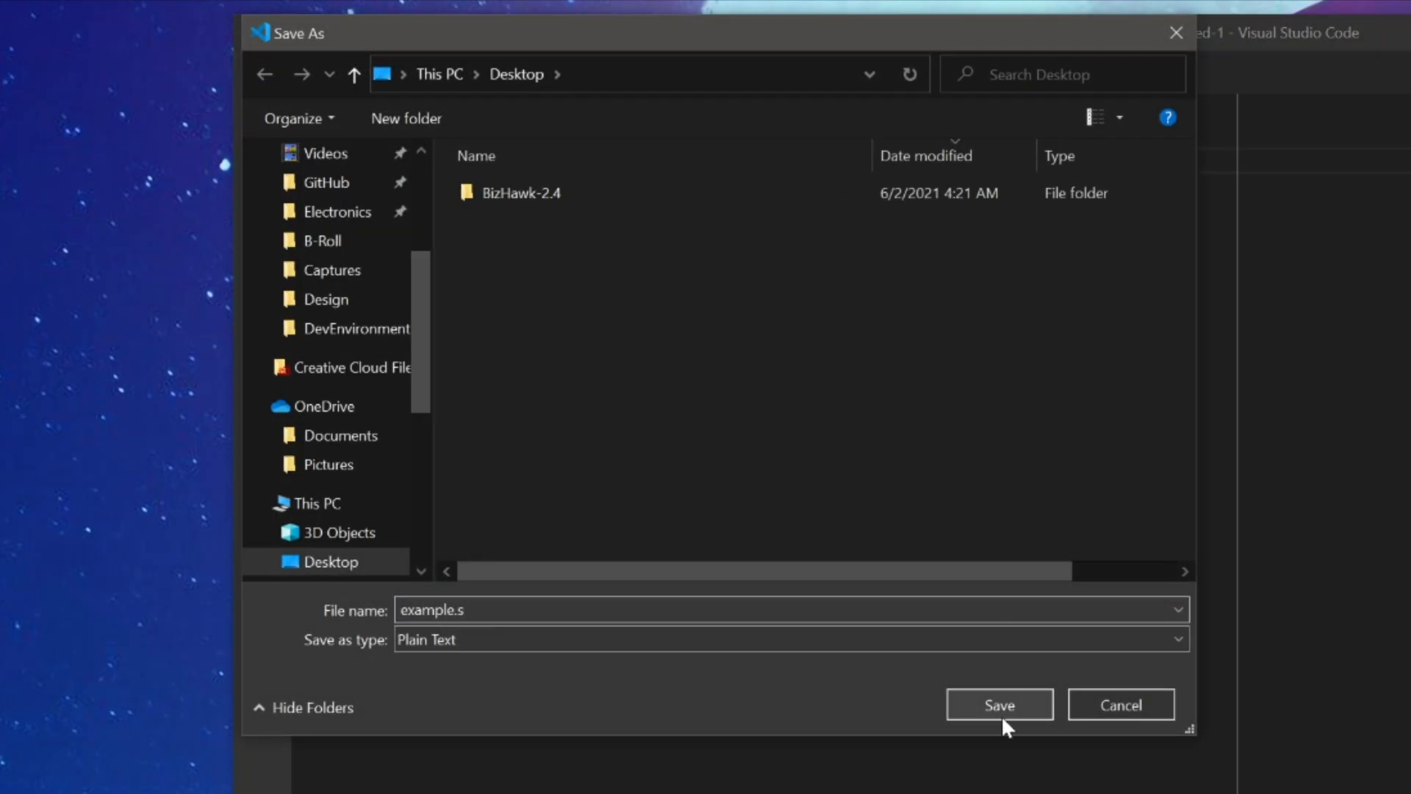
pyautogui.click(1000, 704)
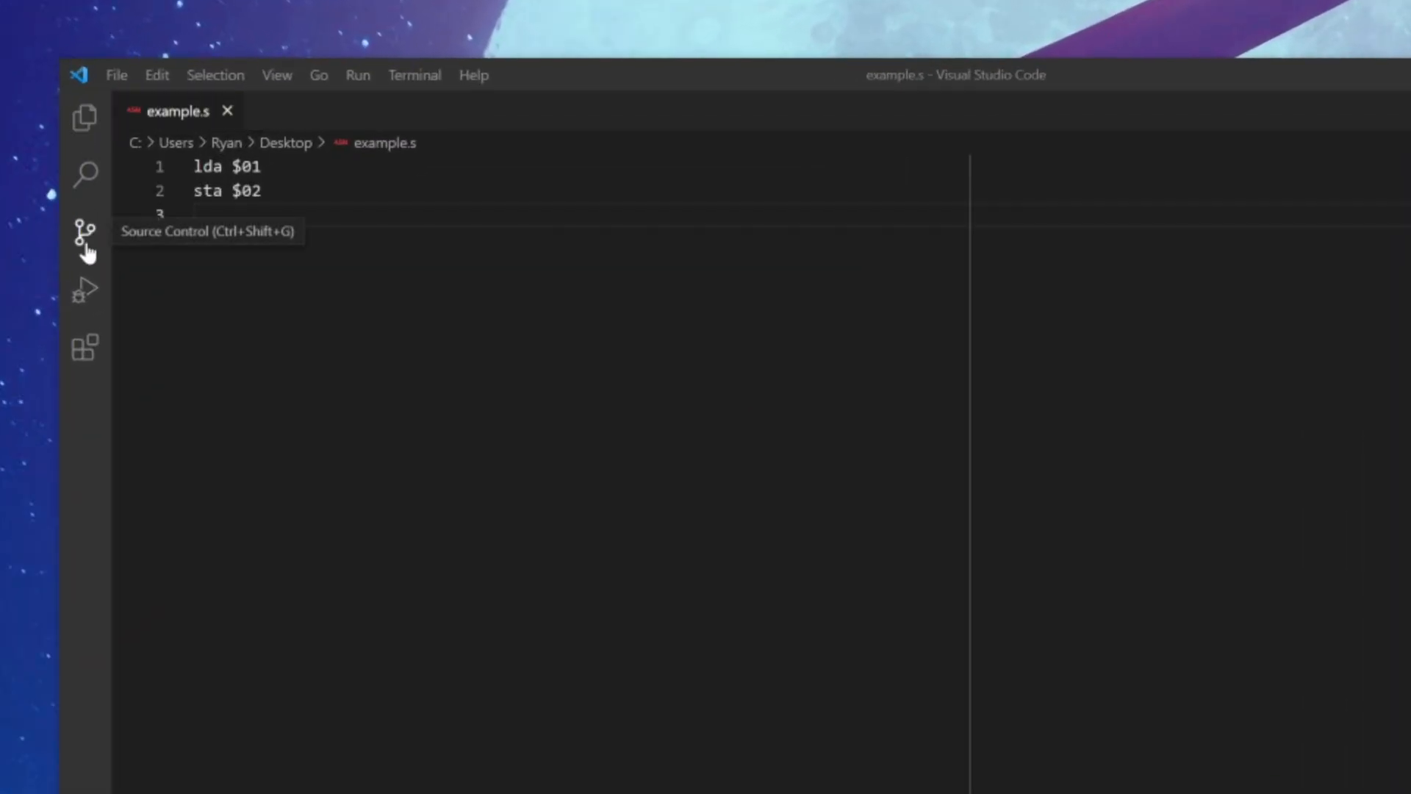
pyautogui.moveTo(85, 289)
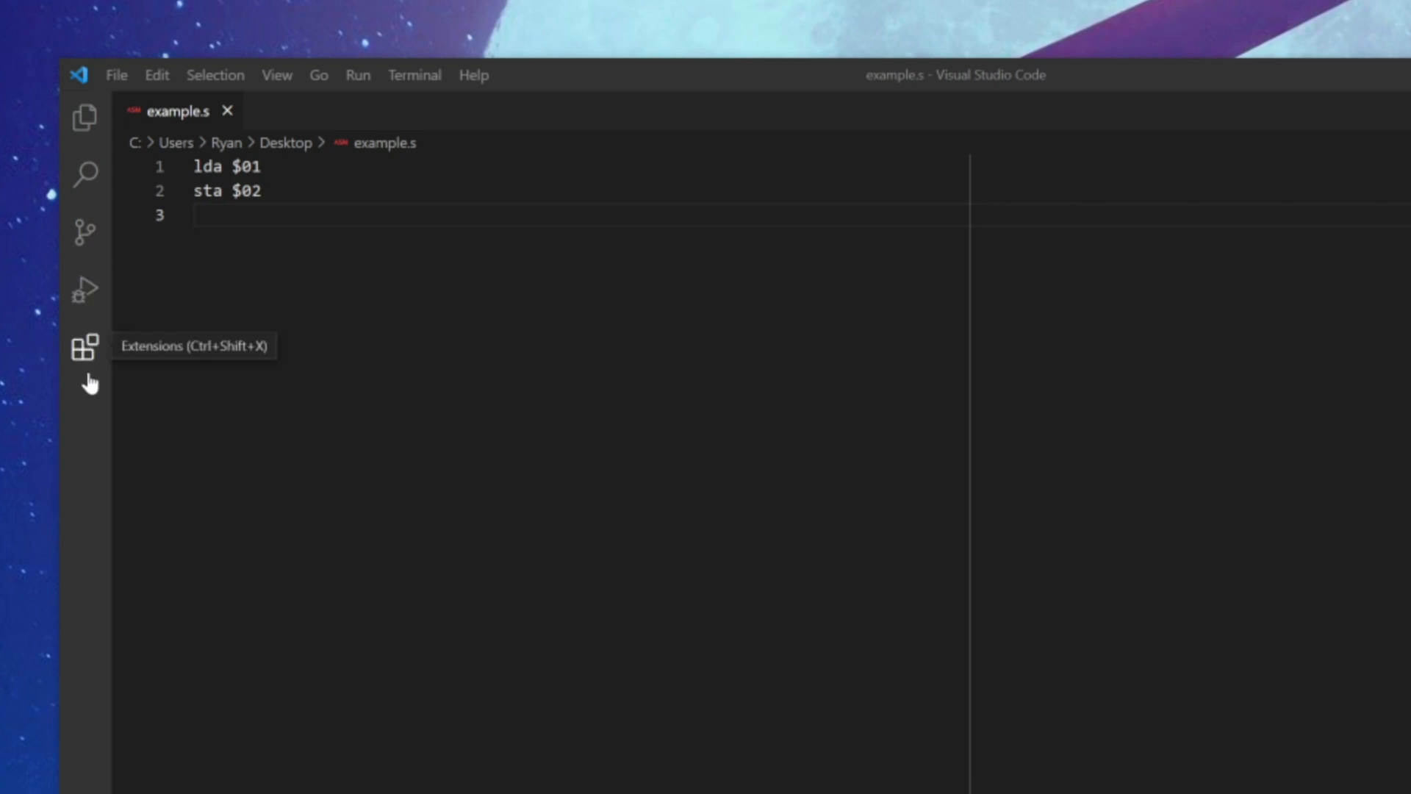
# Search the extension marketplace for 'ca65'.
pyautogui.click(84, 347)
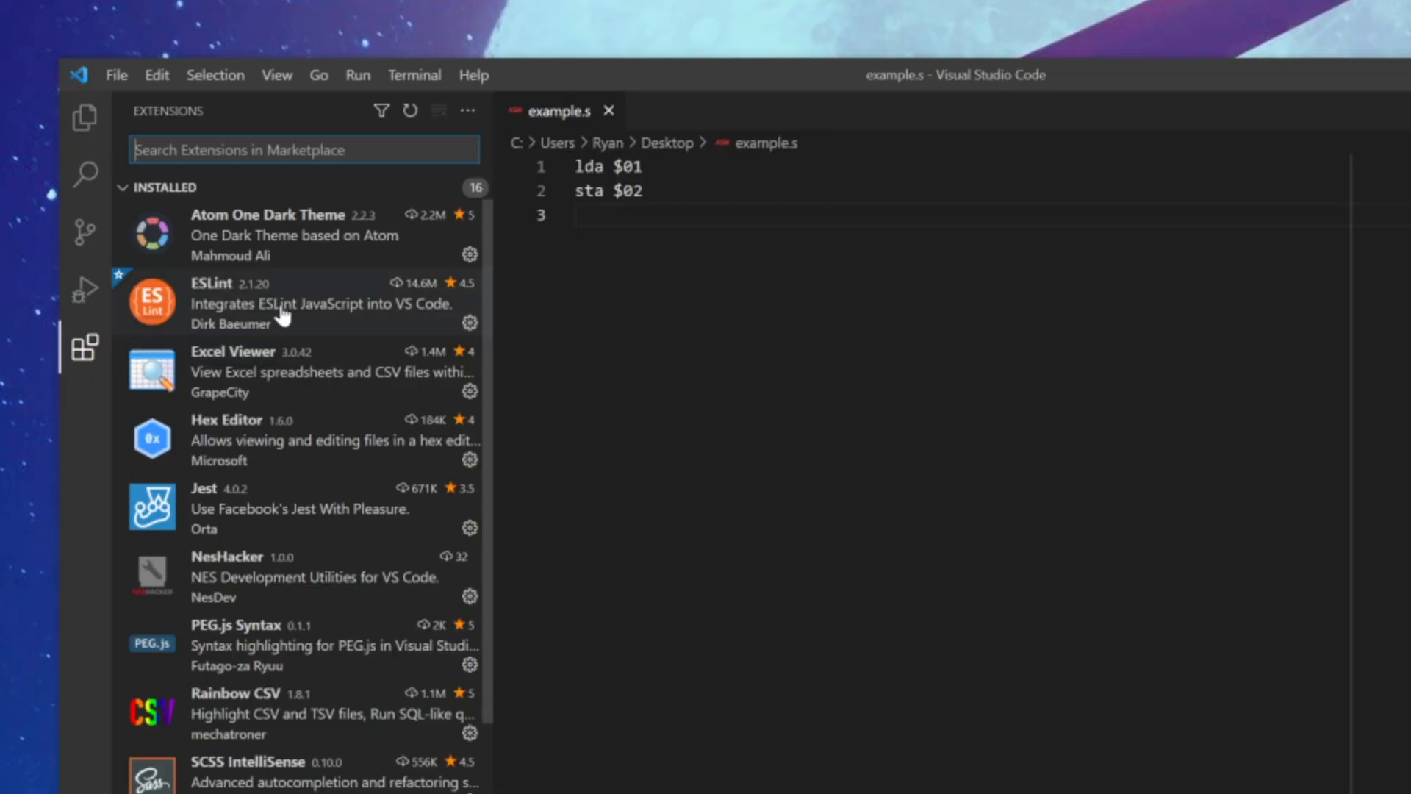
pyautogui.scroll(-3)
pyautogui.write('c')
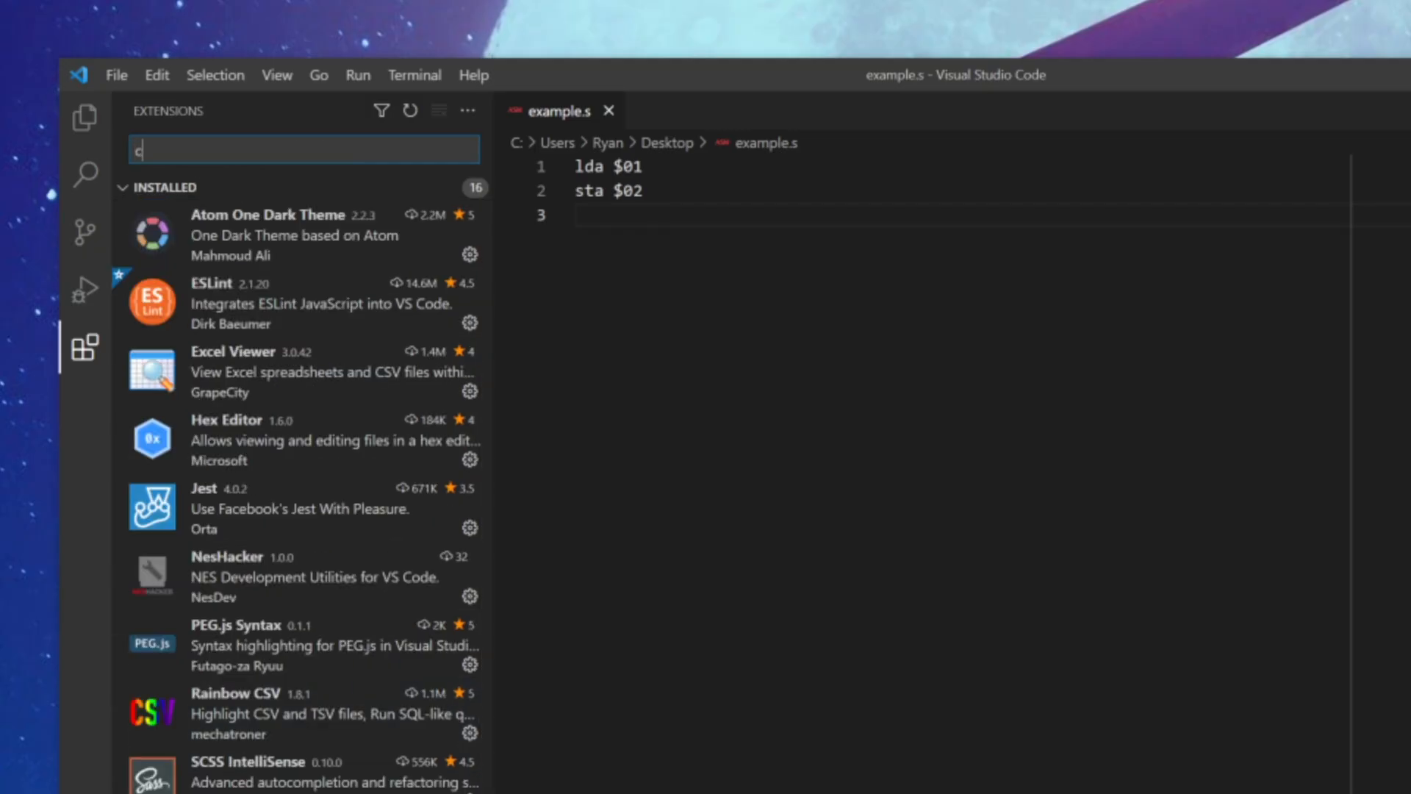
pyautogui.write('a65')
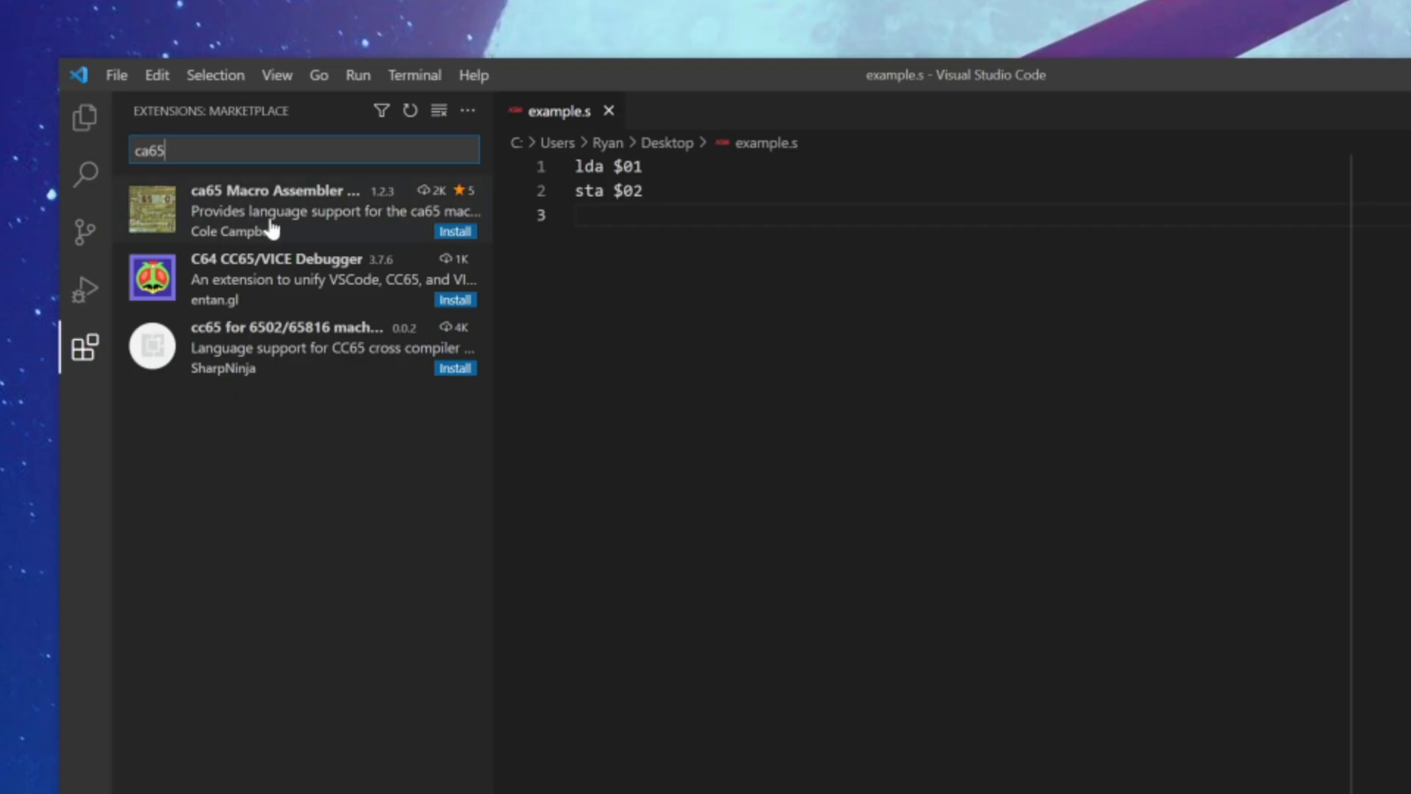
pyautogui.moveTo(328, 239)
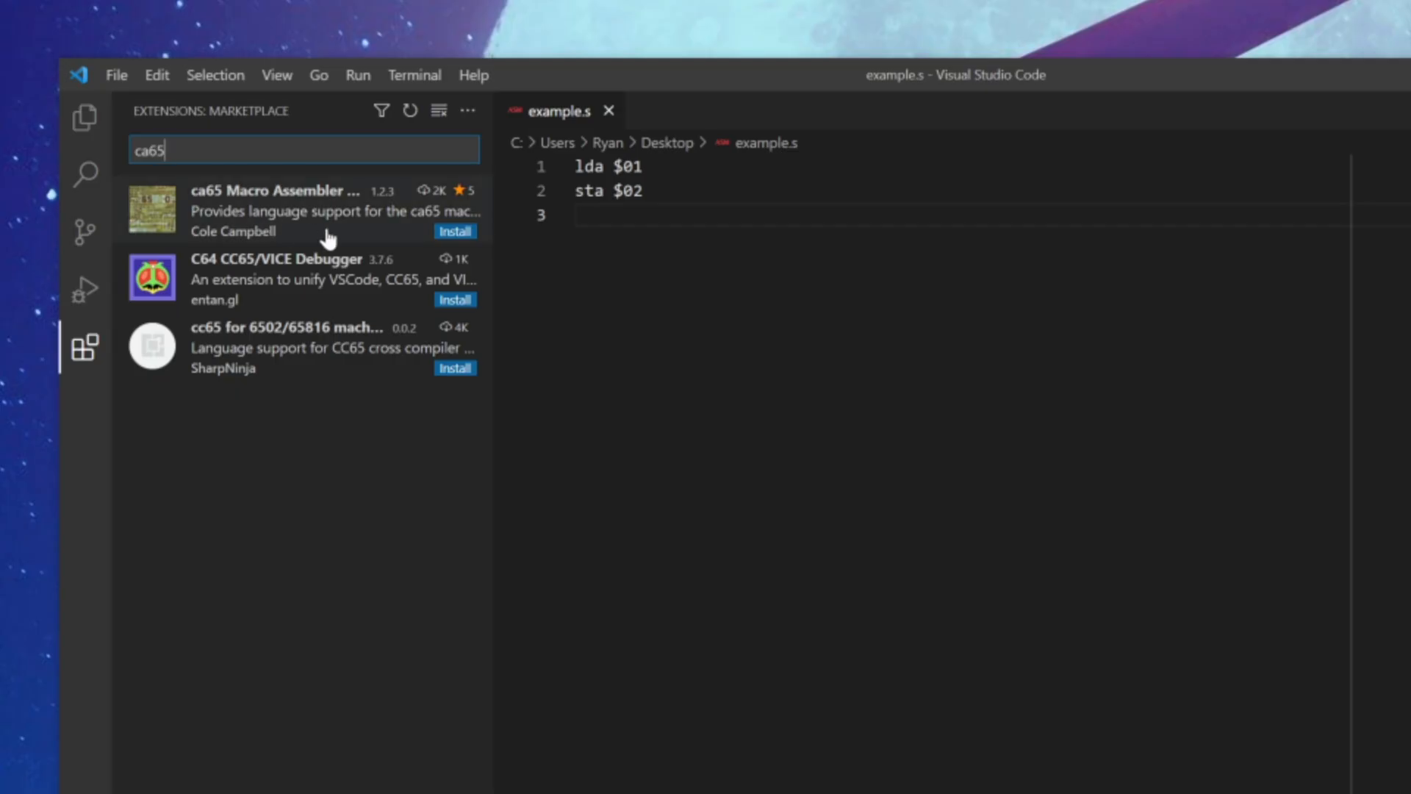
# Read through the ca65 Macro Assembler Language Support extension's details page.
pyautogui.click(271, 210)
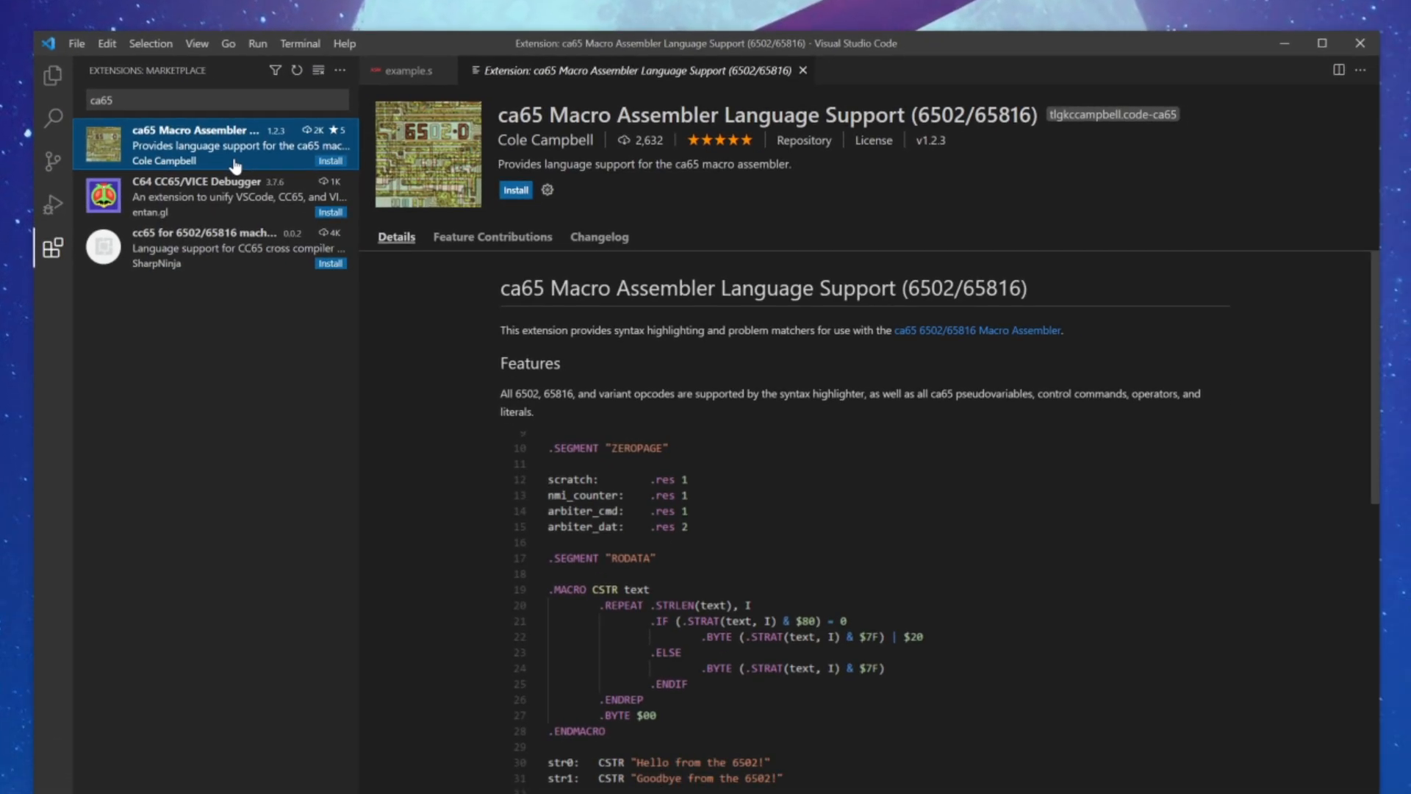
pyautogui.scroll(-3)
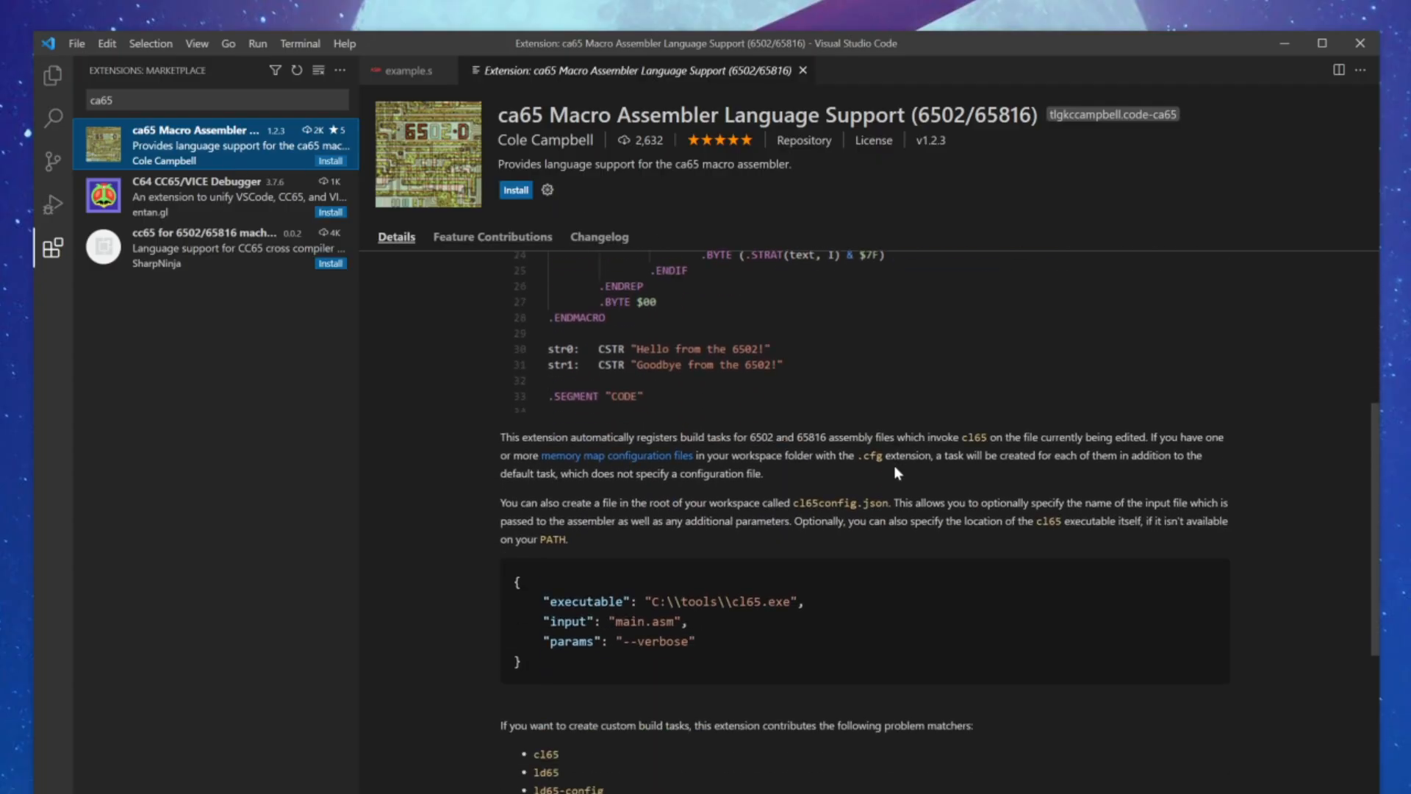
pyautogui.scroll(3)
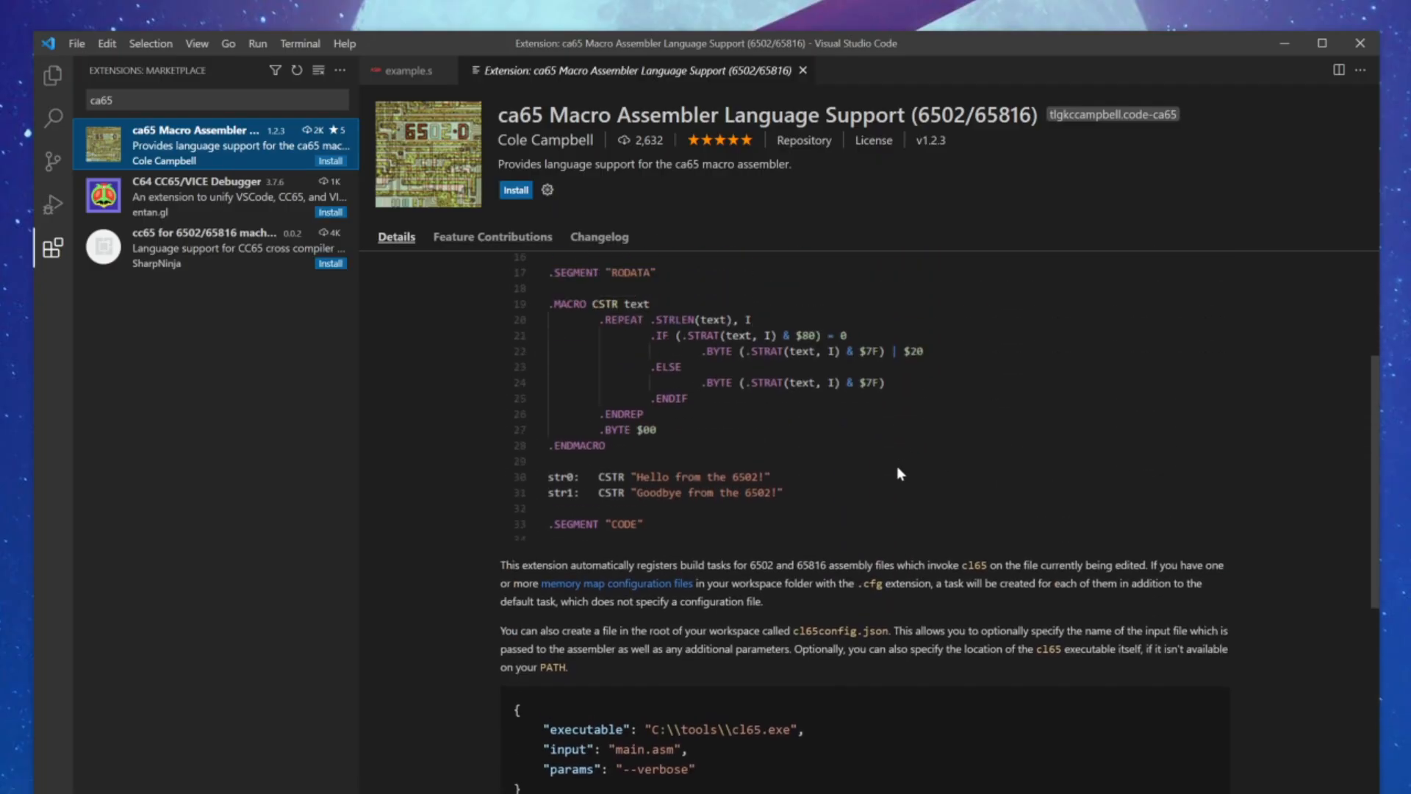
pyautogui.scroll(3)
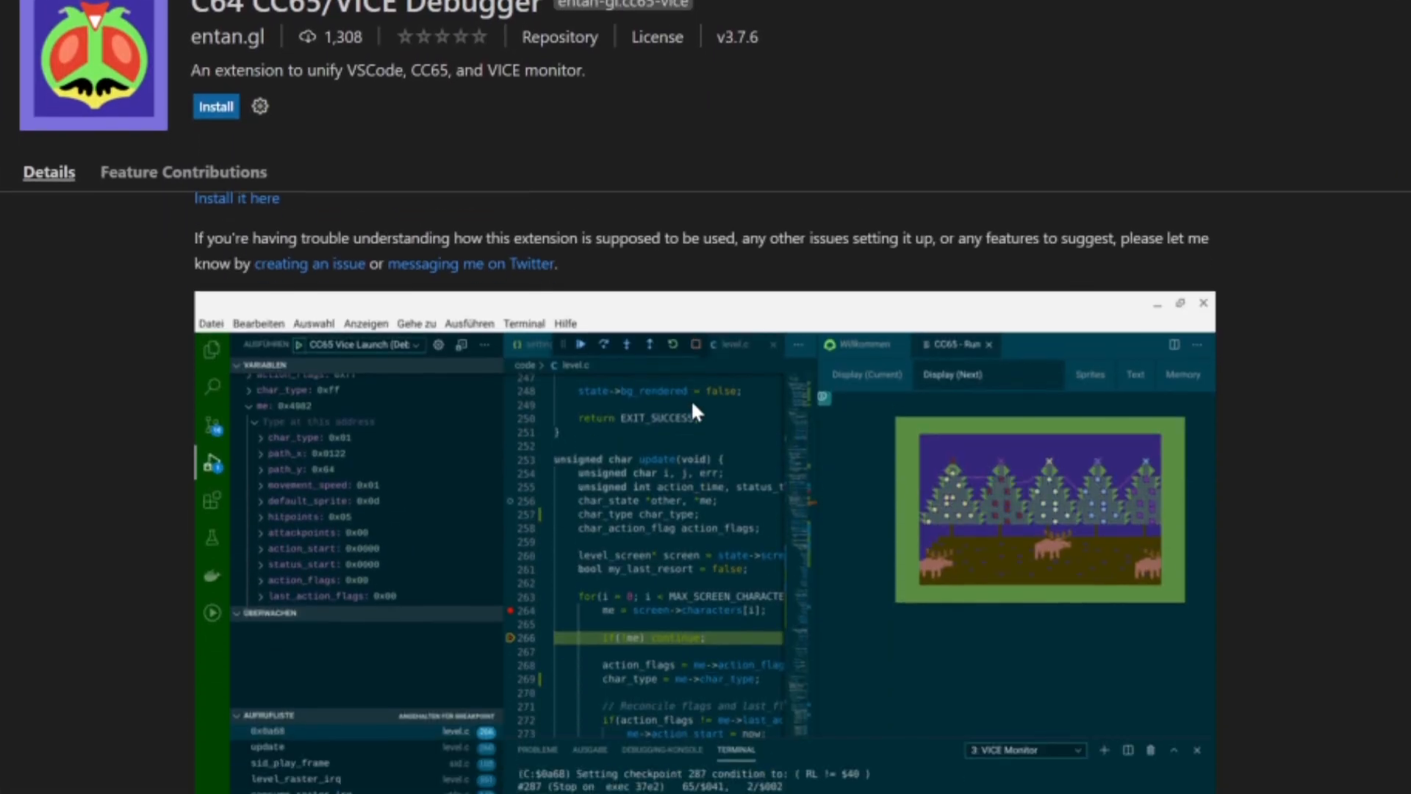
pyautogui.scroll(-3)
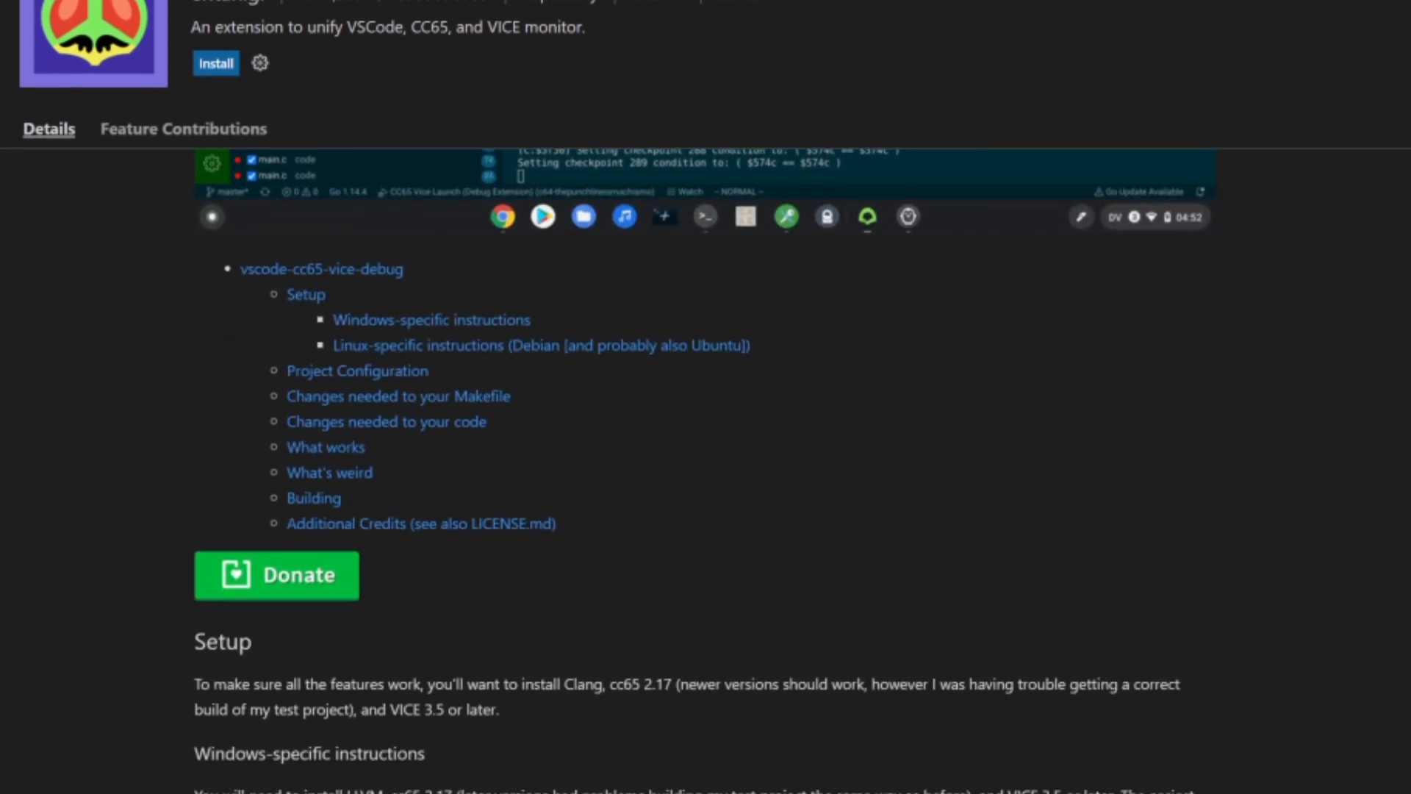
pyautogui.scroll(-3)
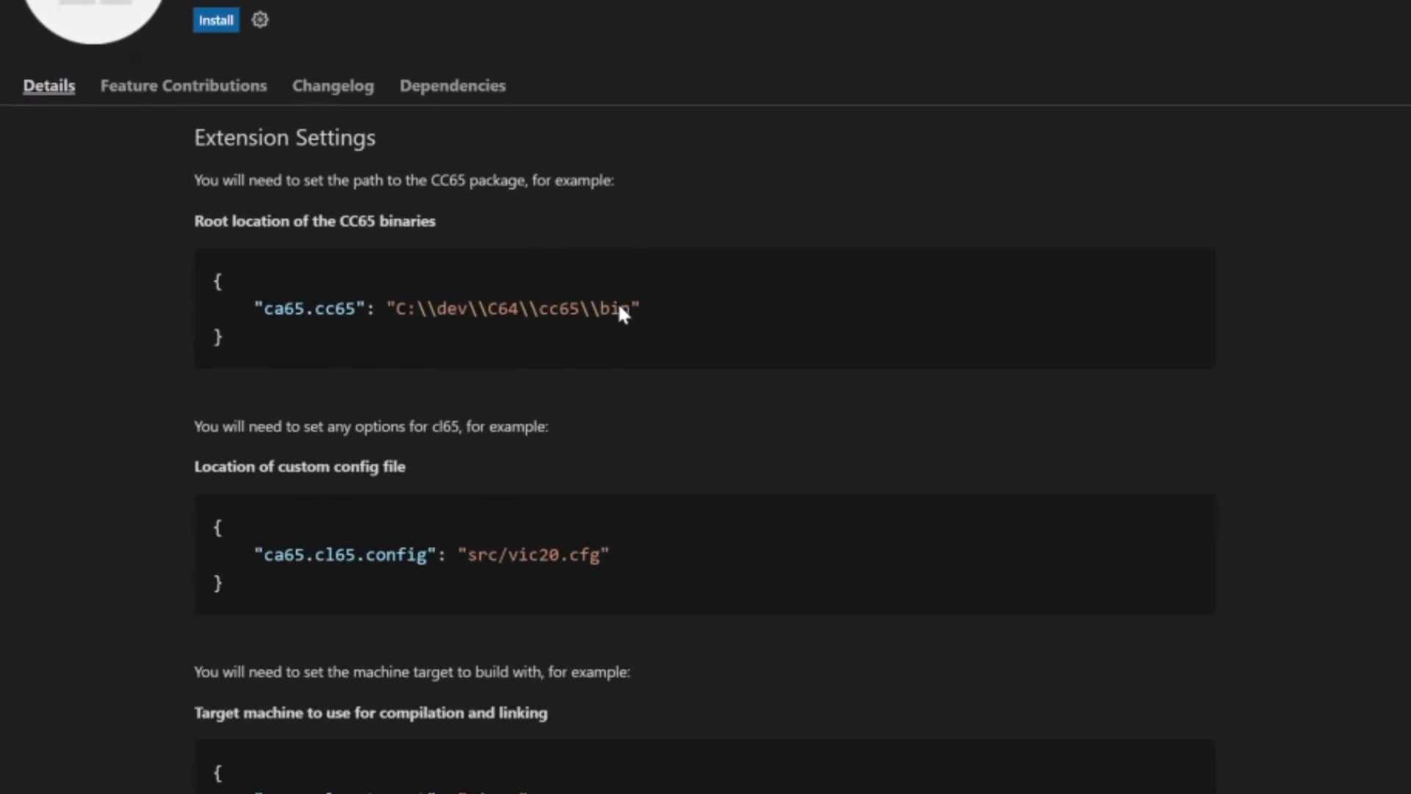
pyautogui.scroll(-3)
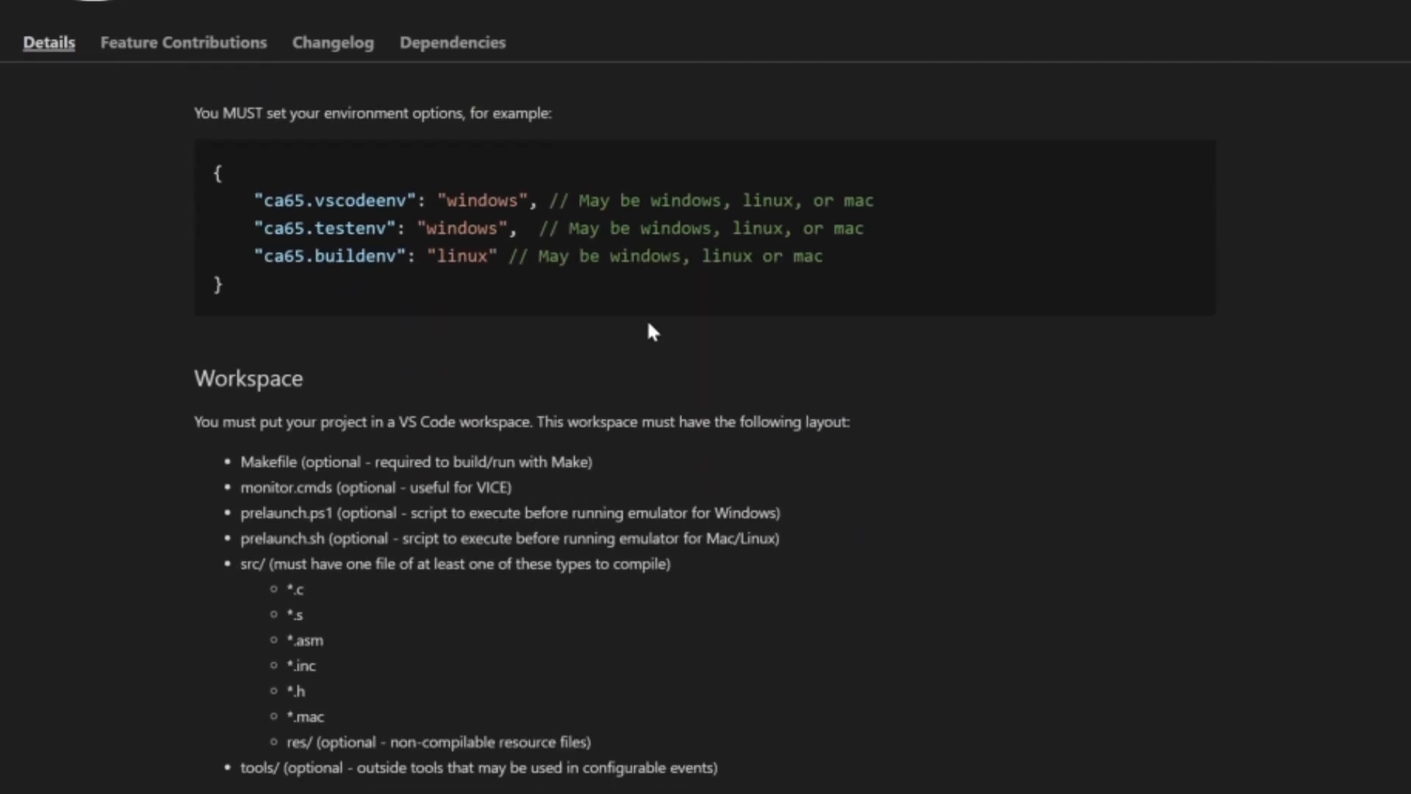
pyautogui.scroll(3)
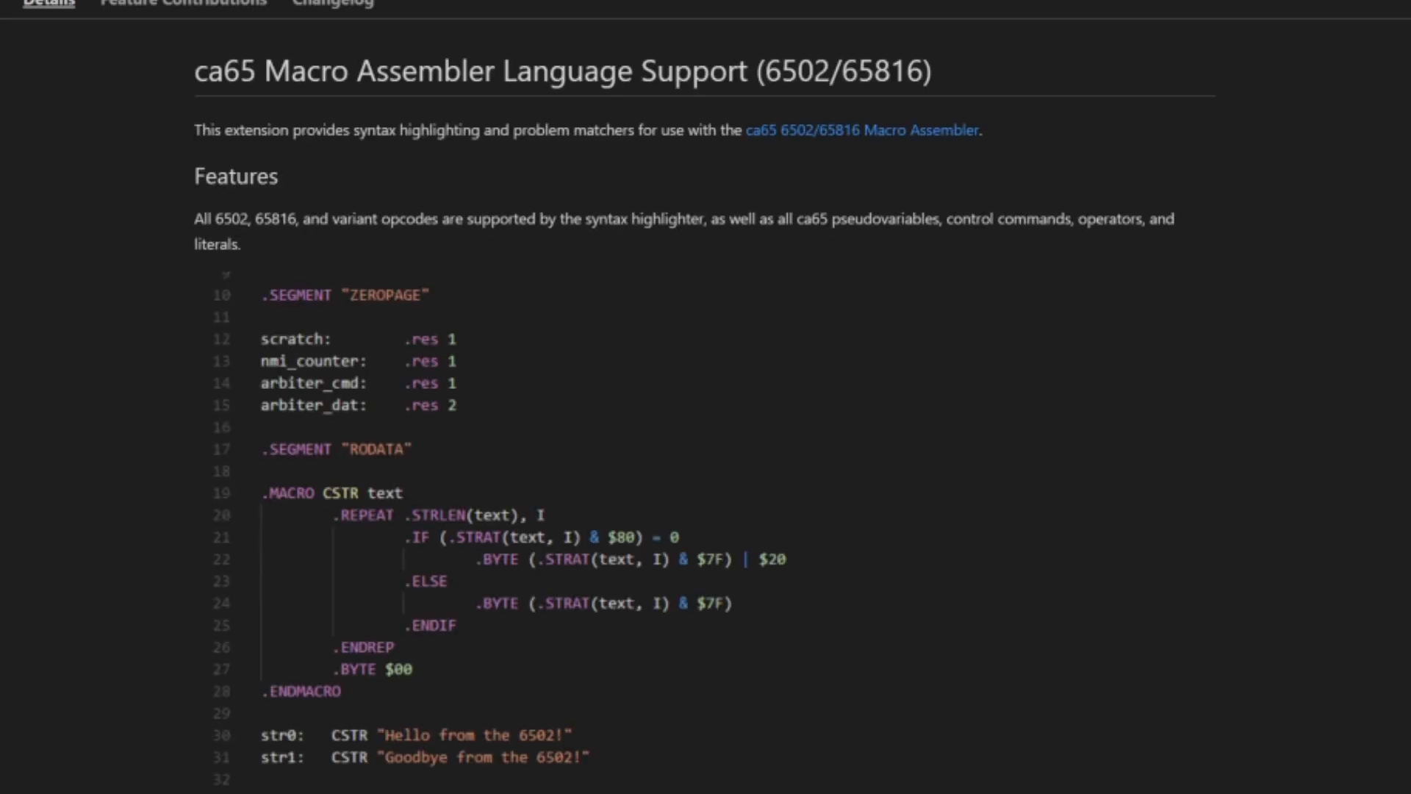
pyautogui.scroll(3)
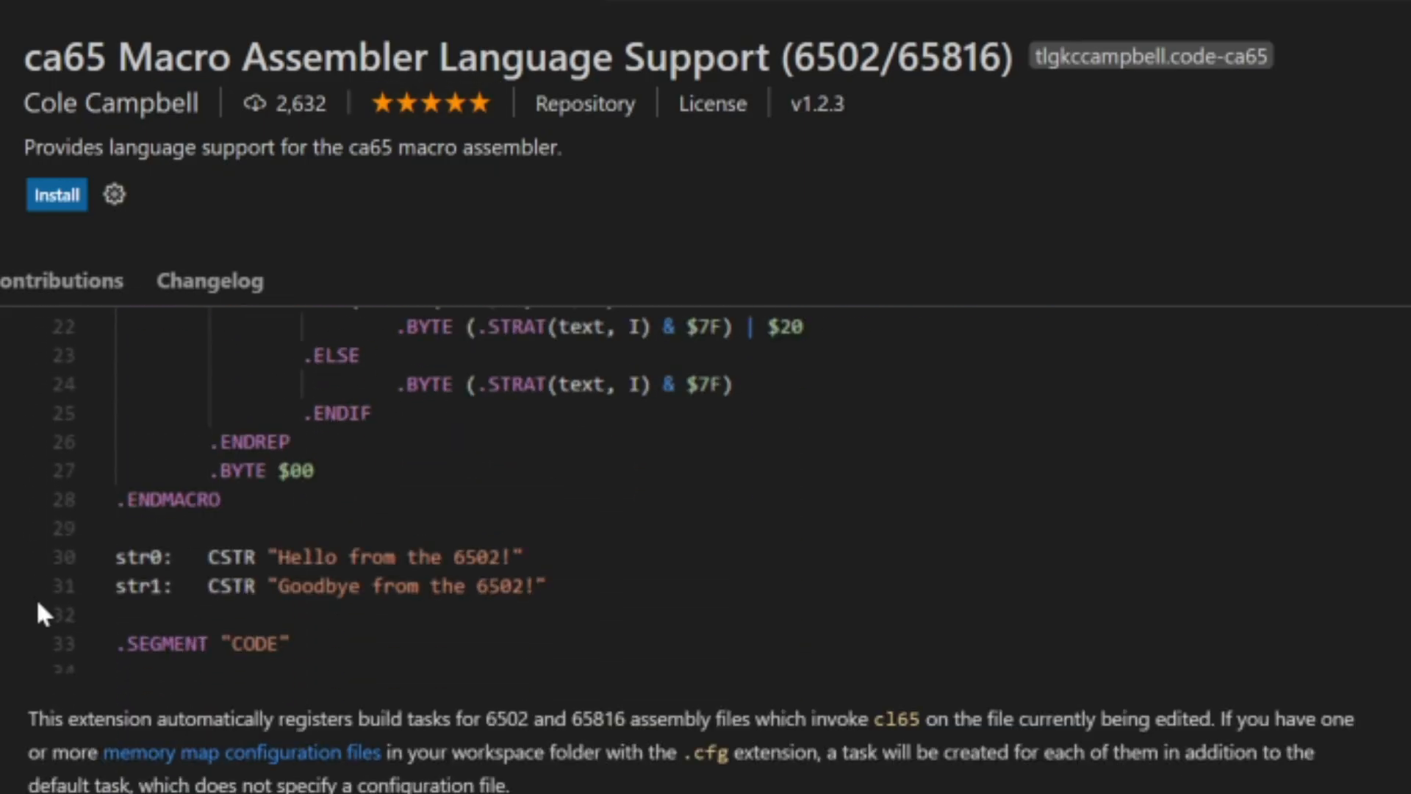
pyautogui.scroll(3)
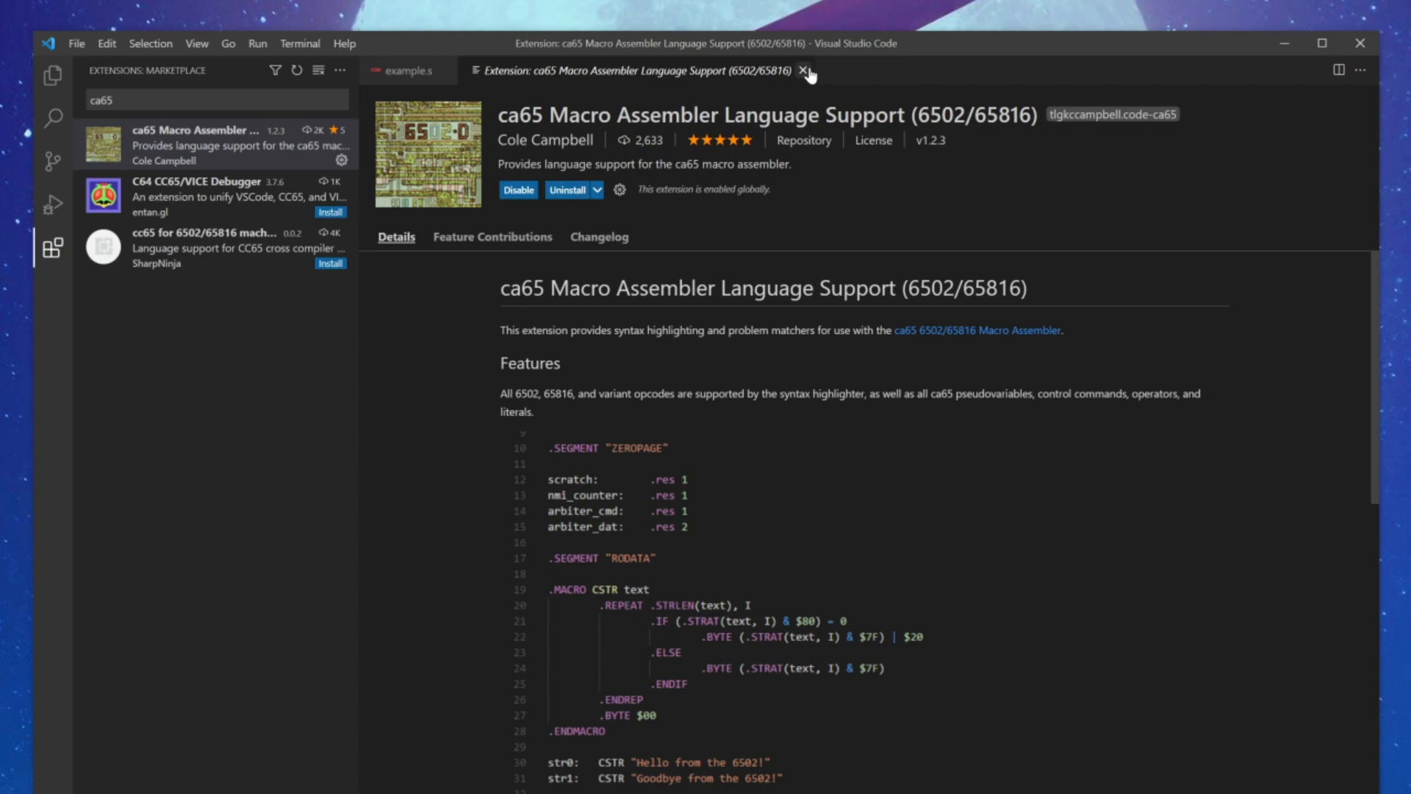
pyautogui.click(800, 71)
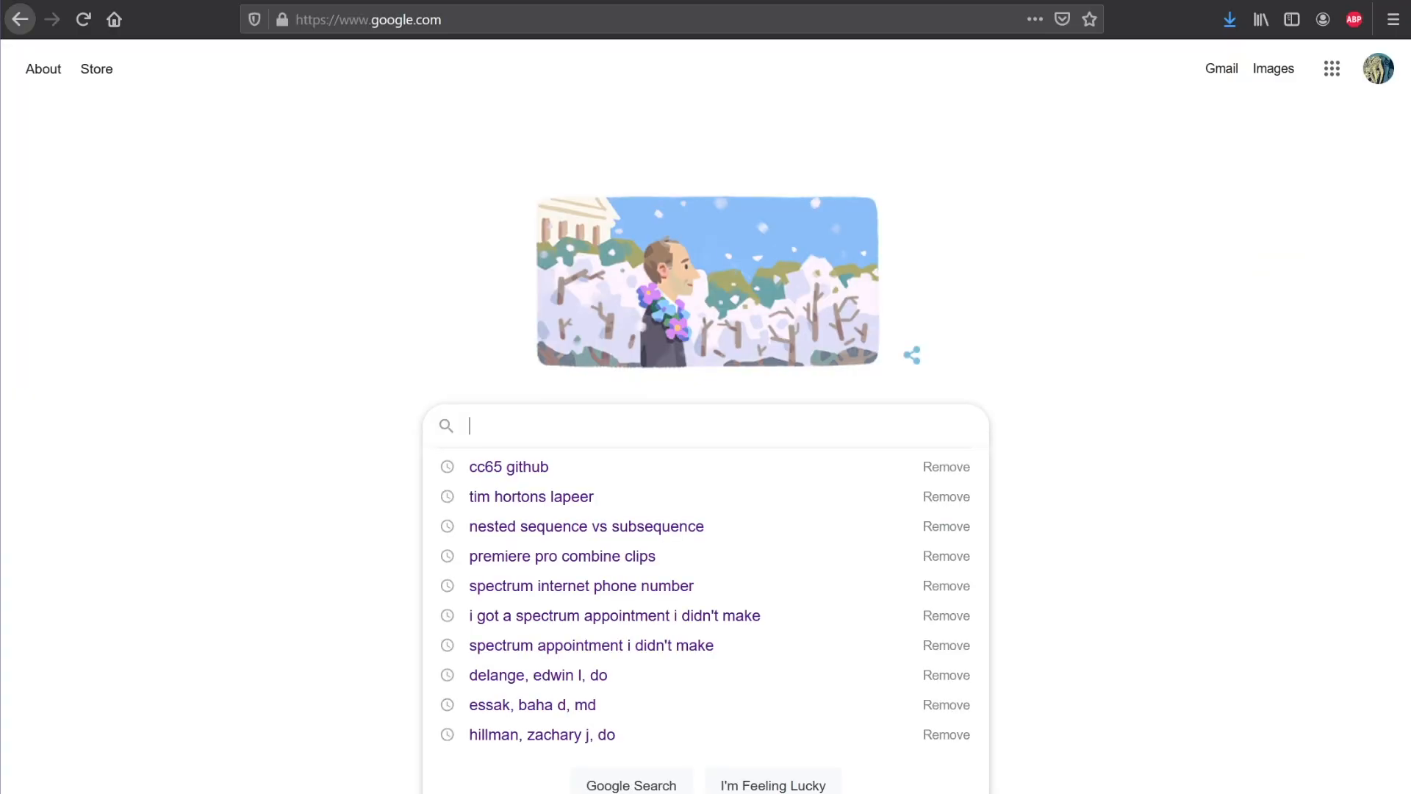
# Google 'cc65', reach its GitHub repository and follow the cc65.github.io homepage link.
pyautogui.write('cc65')
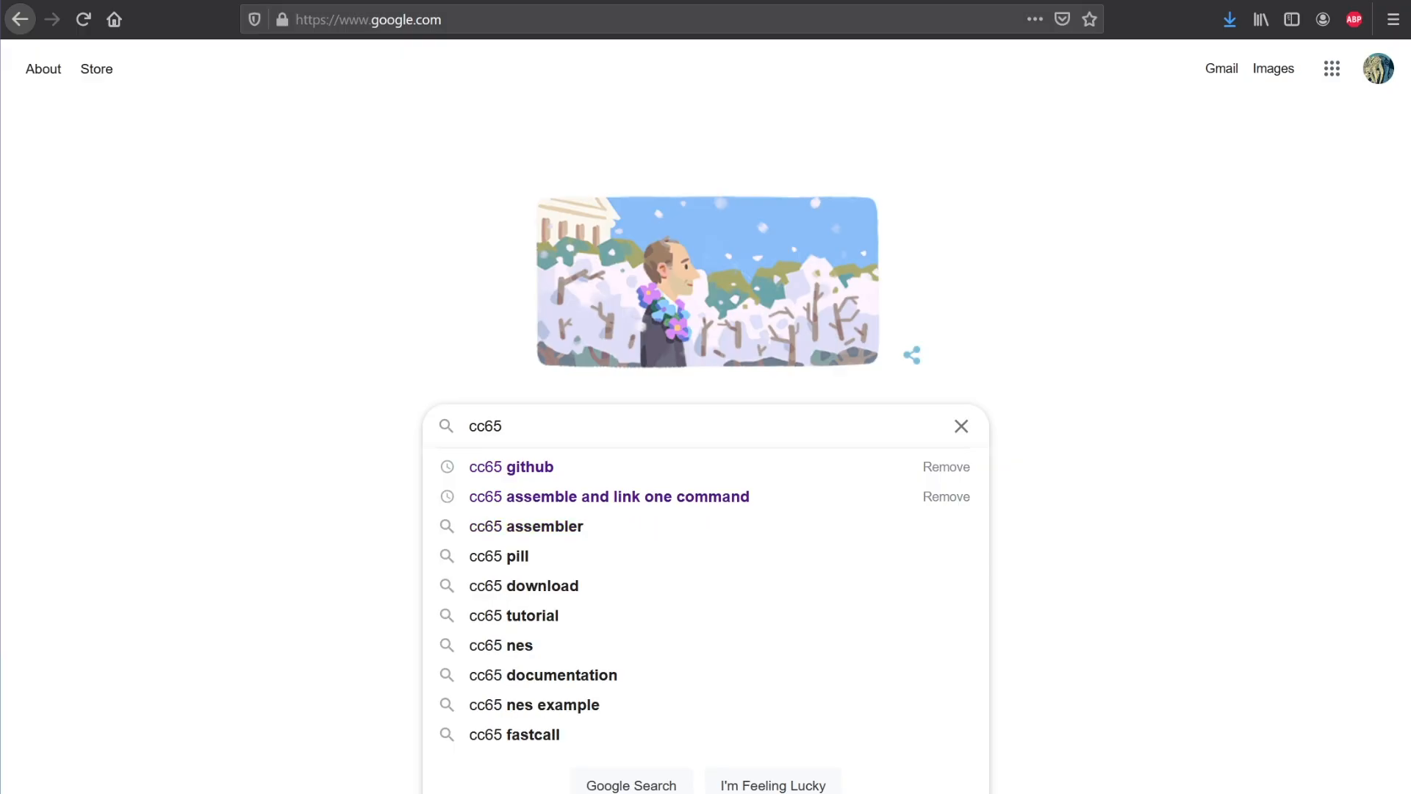
pyautogui.click(511, 466)
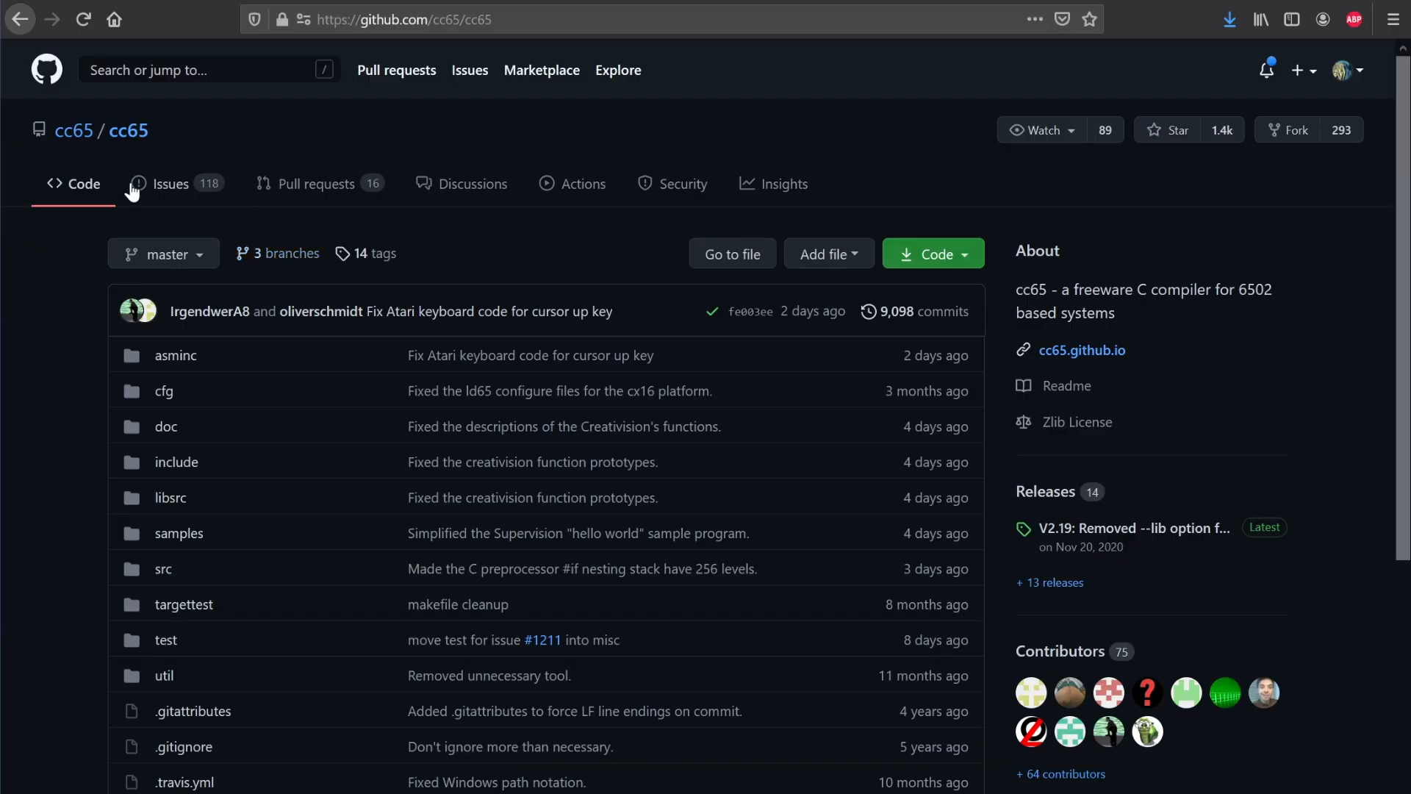
pyautogui.moveTo(1083, 350)
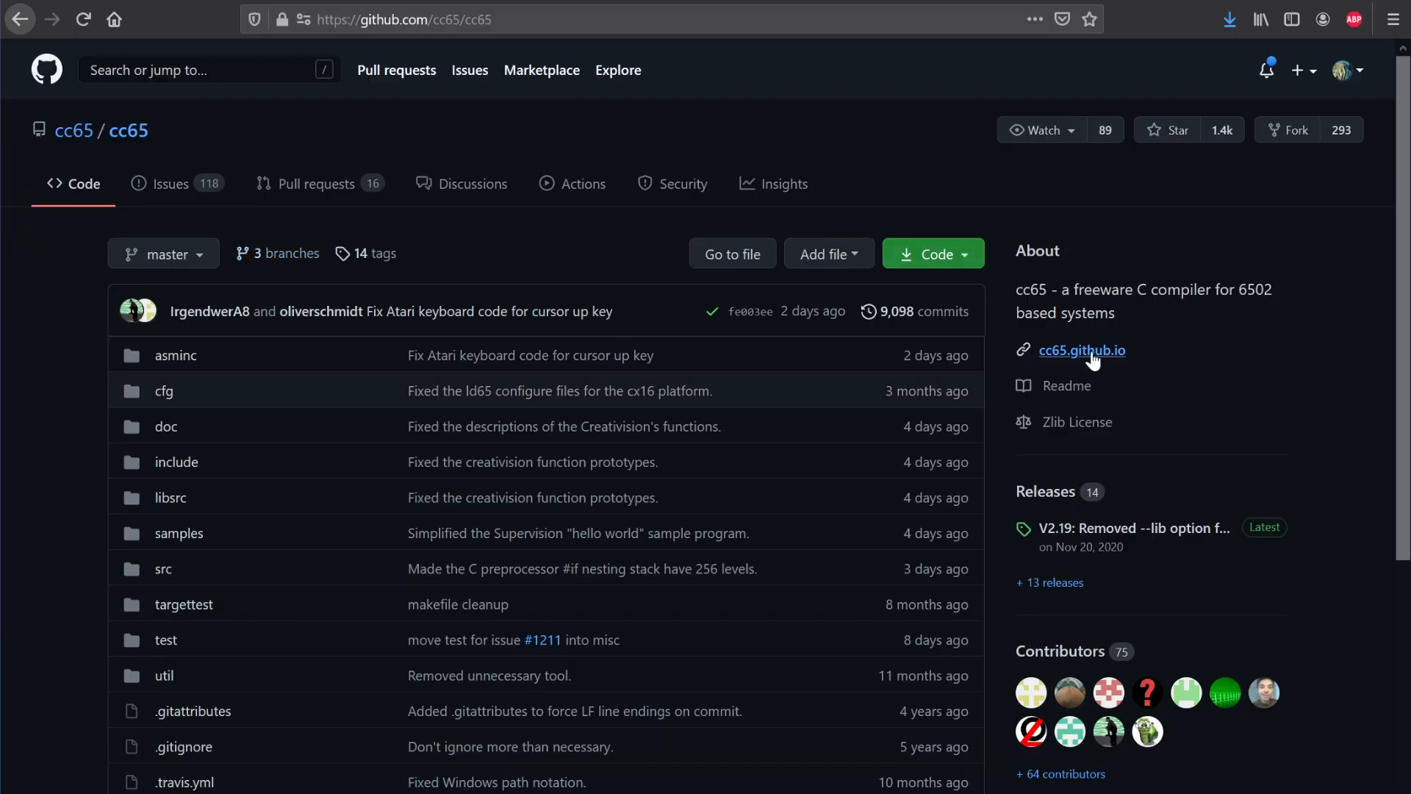
pyautogui.click(1083, 350)
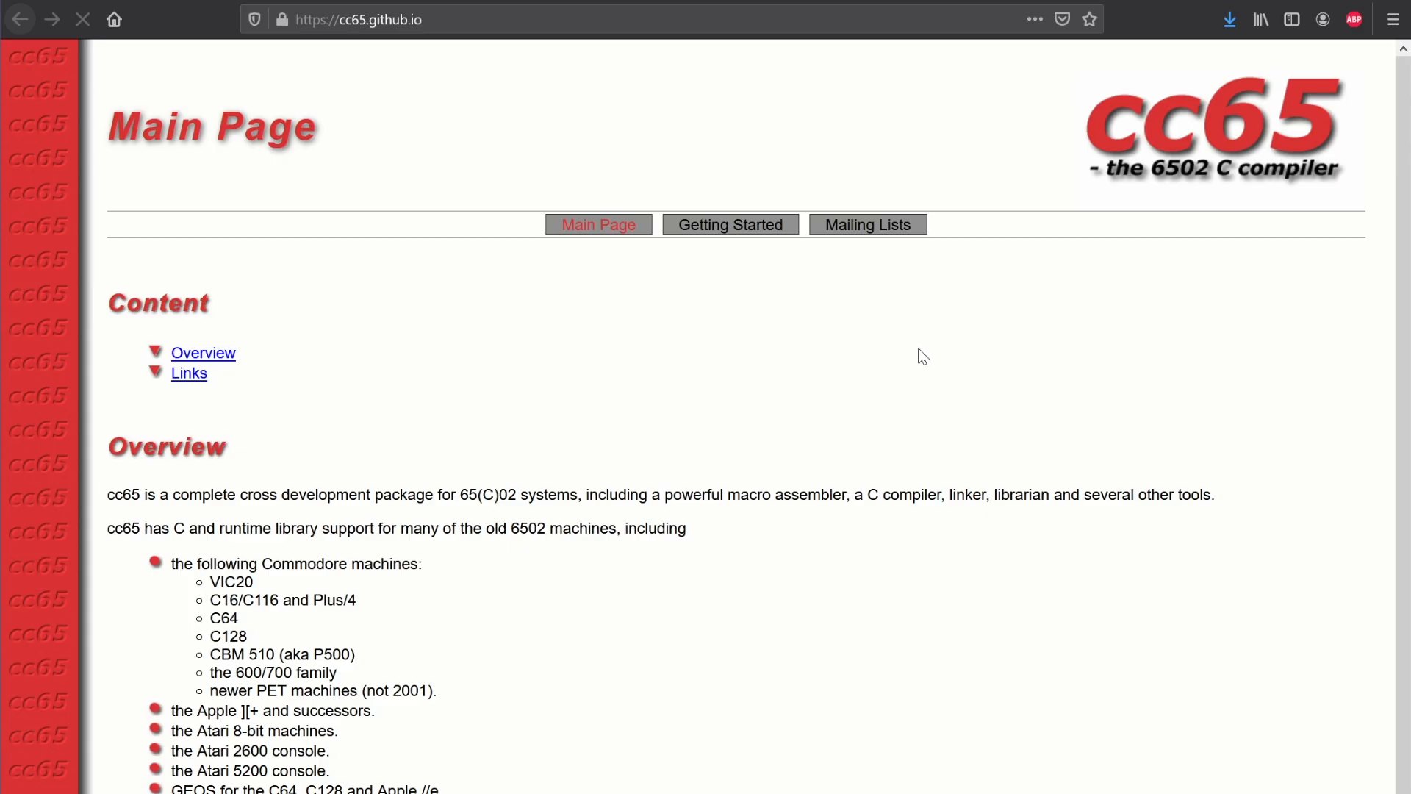
# Read down through the cc65 project homepage.
pyautogui.scroll(-3)
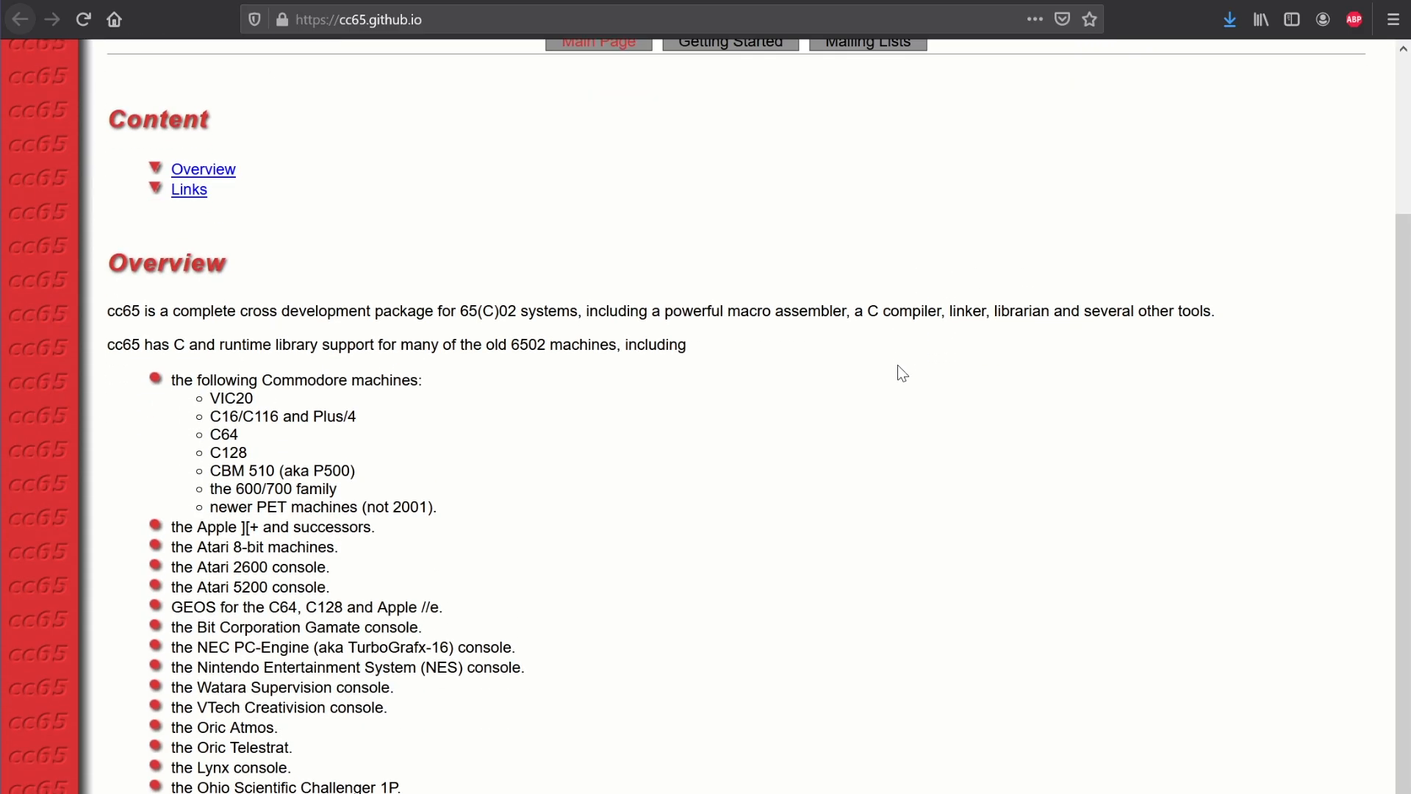
pyautogui.scroll(3)
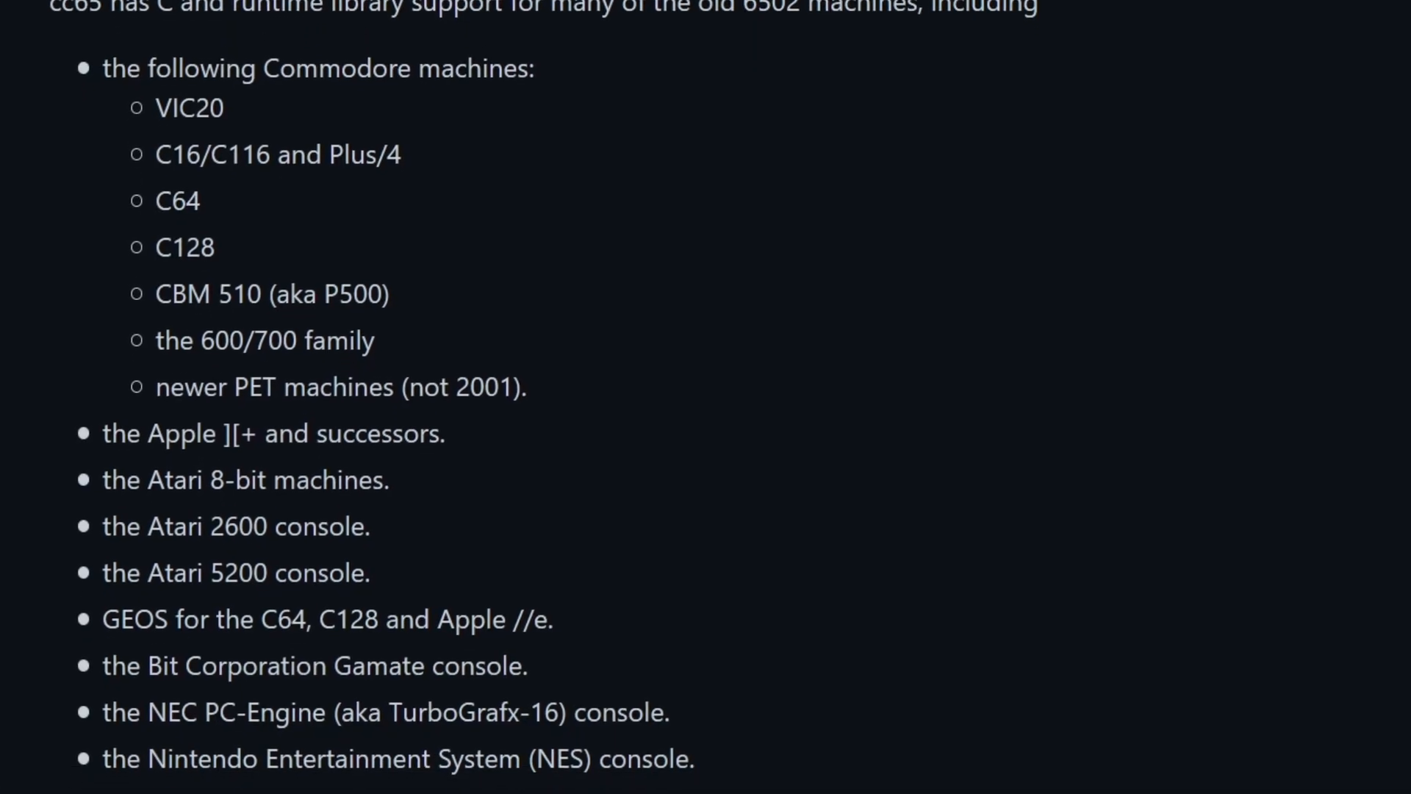
pyautogui.scroll(-3)
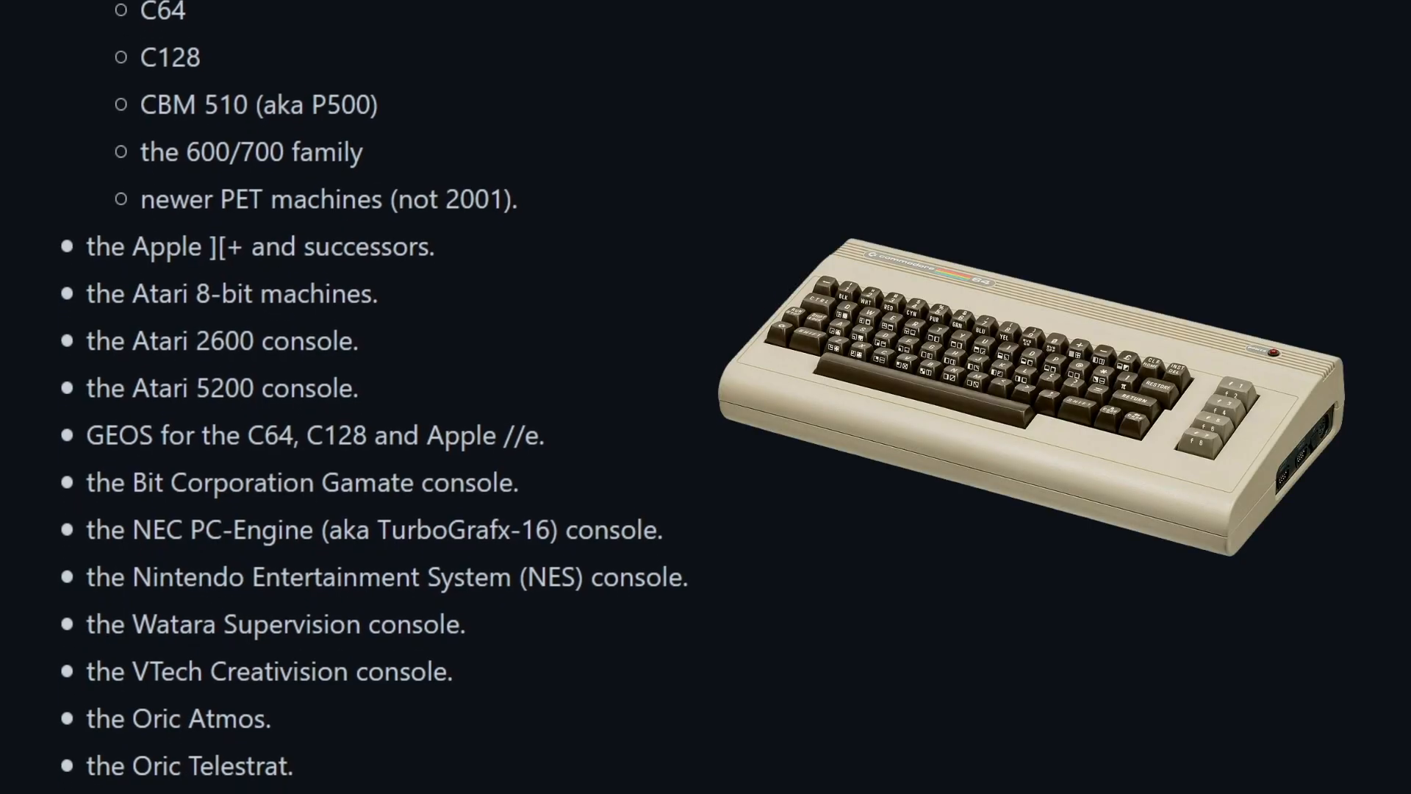
pyautogui.scroll(-3)
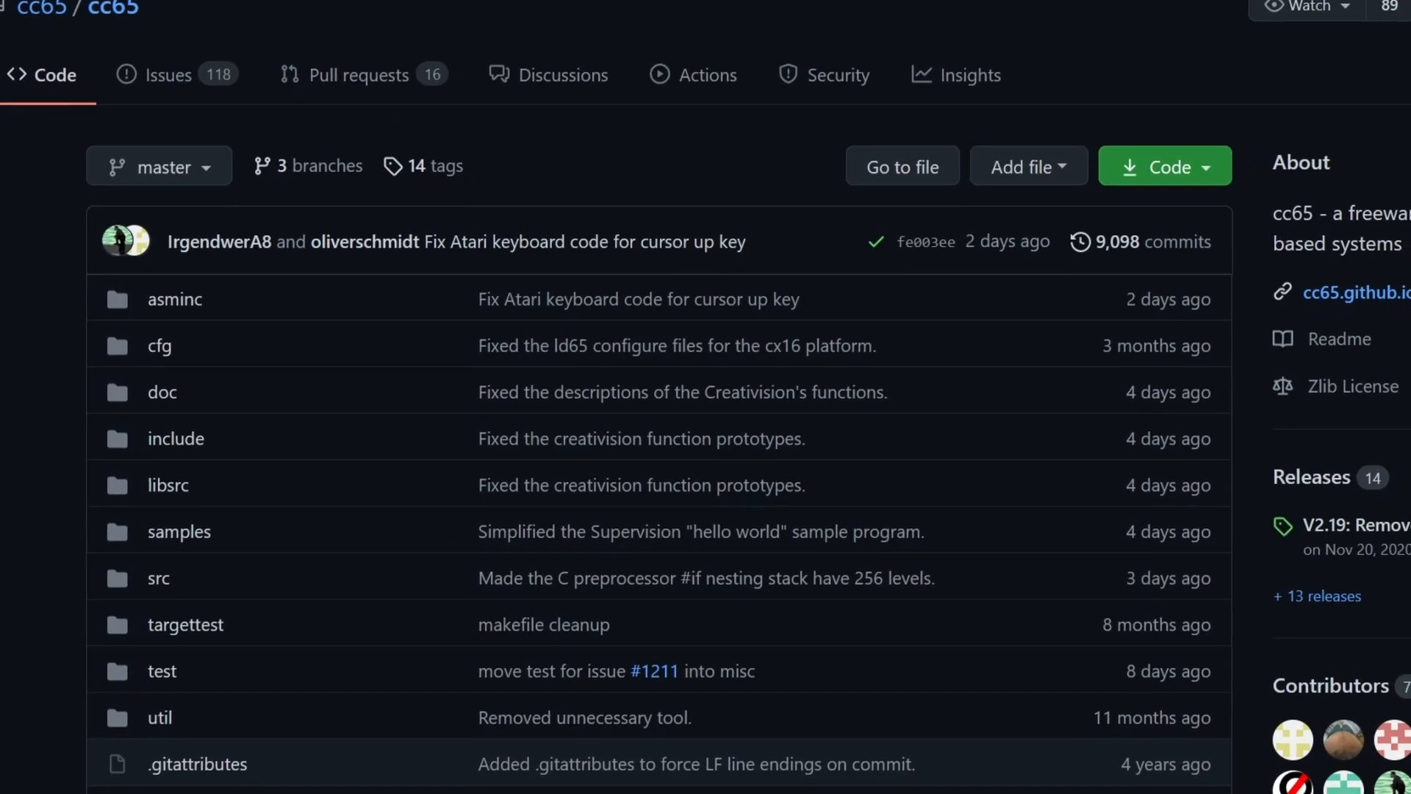
pyautogui.scroll(-3)
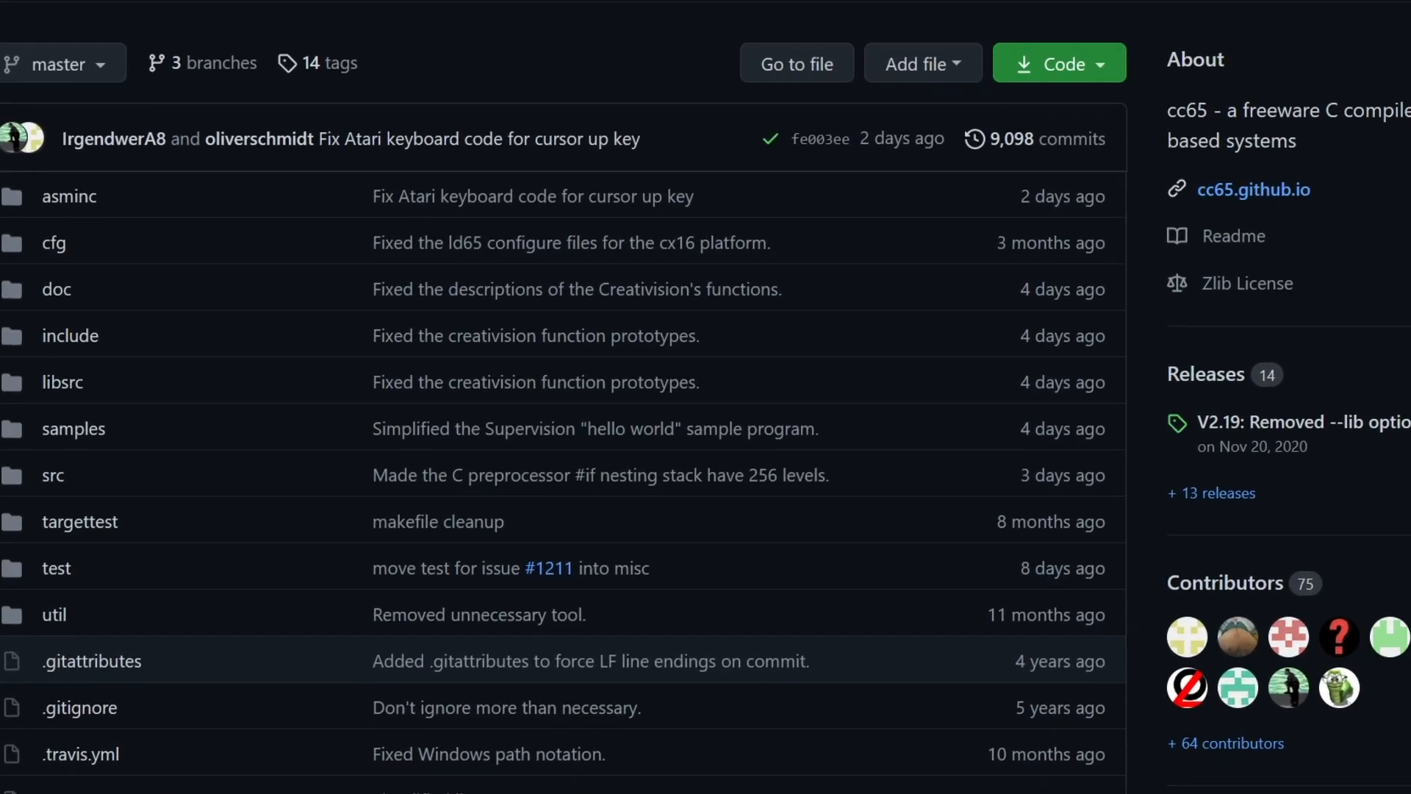
pyautogui.scroll(-3)
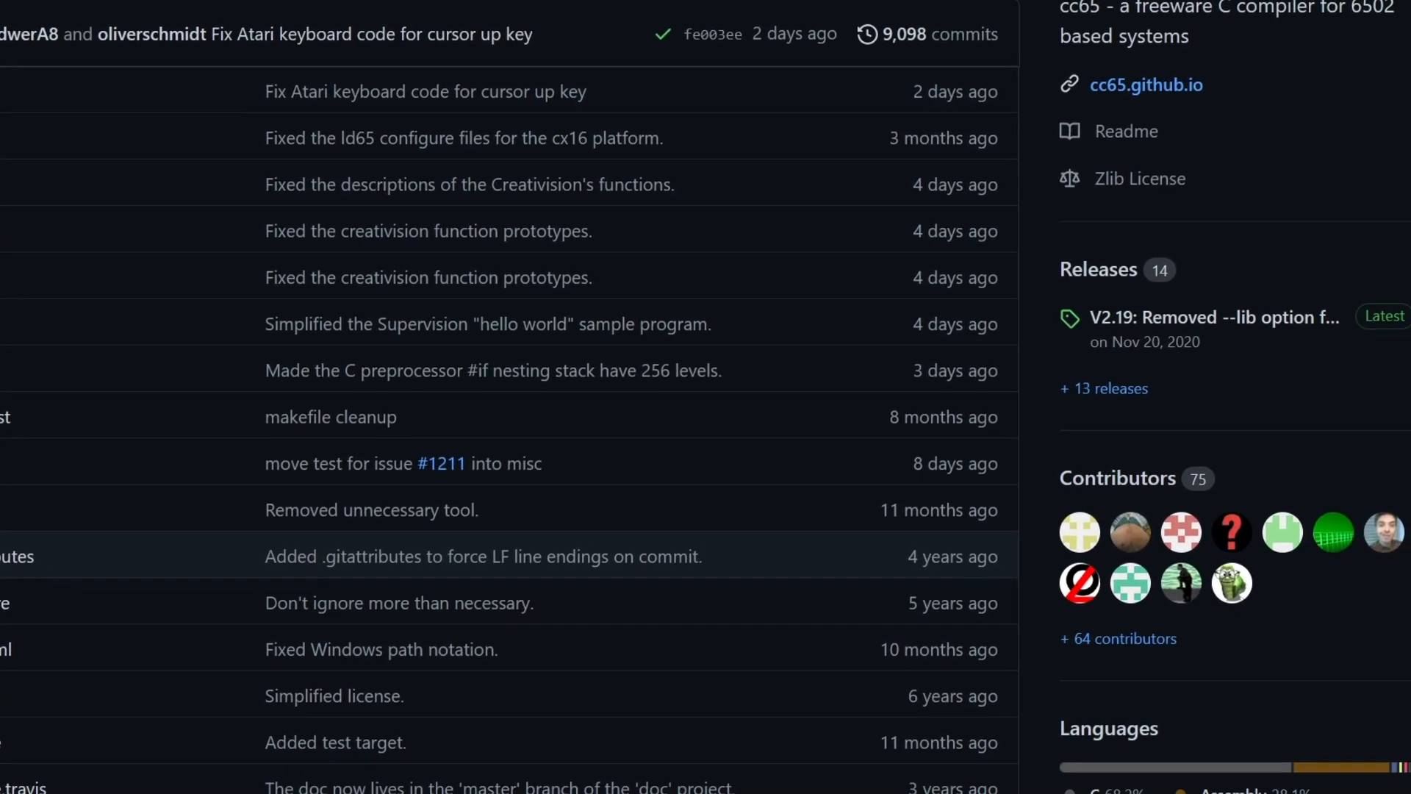
pyautogui.scroll(-3)
pyautogui.write('cc65.gith')
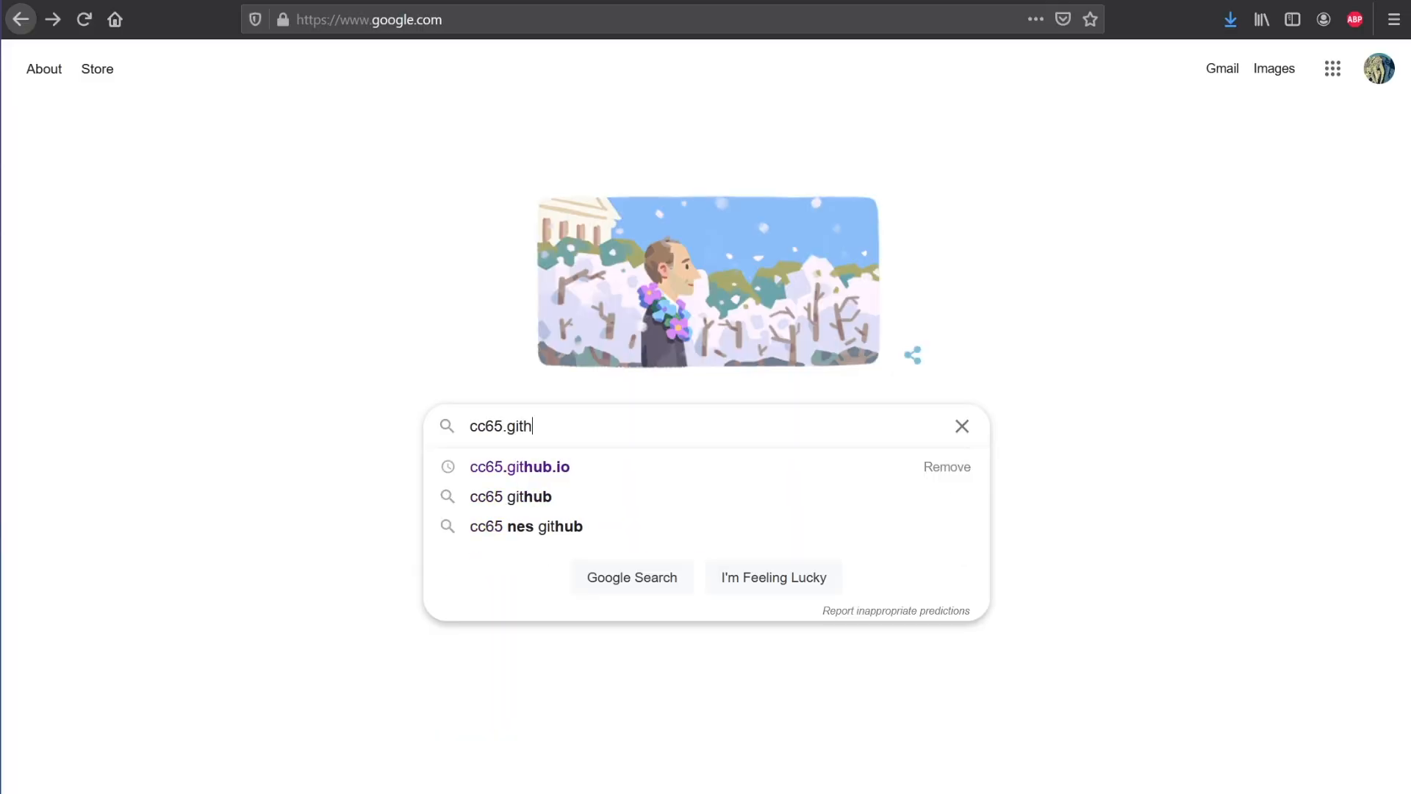
# Reach the cc65 Getting Started instructions from the cc65.github.io home page.
pyautogui.click(519, 466)
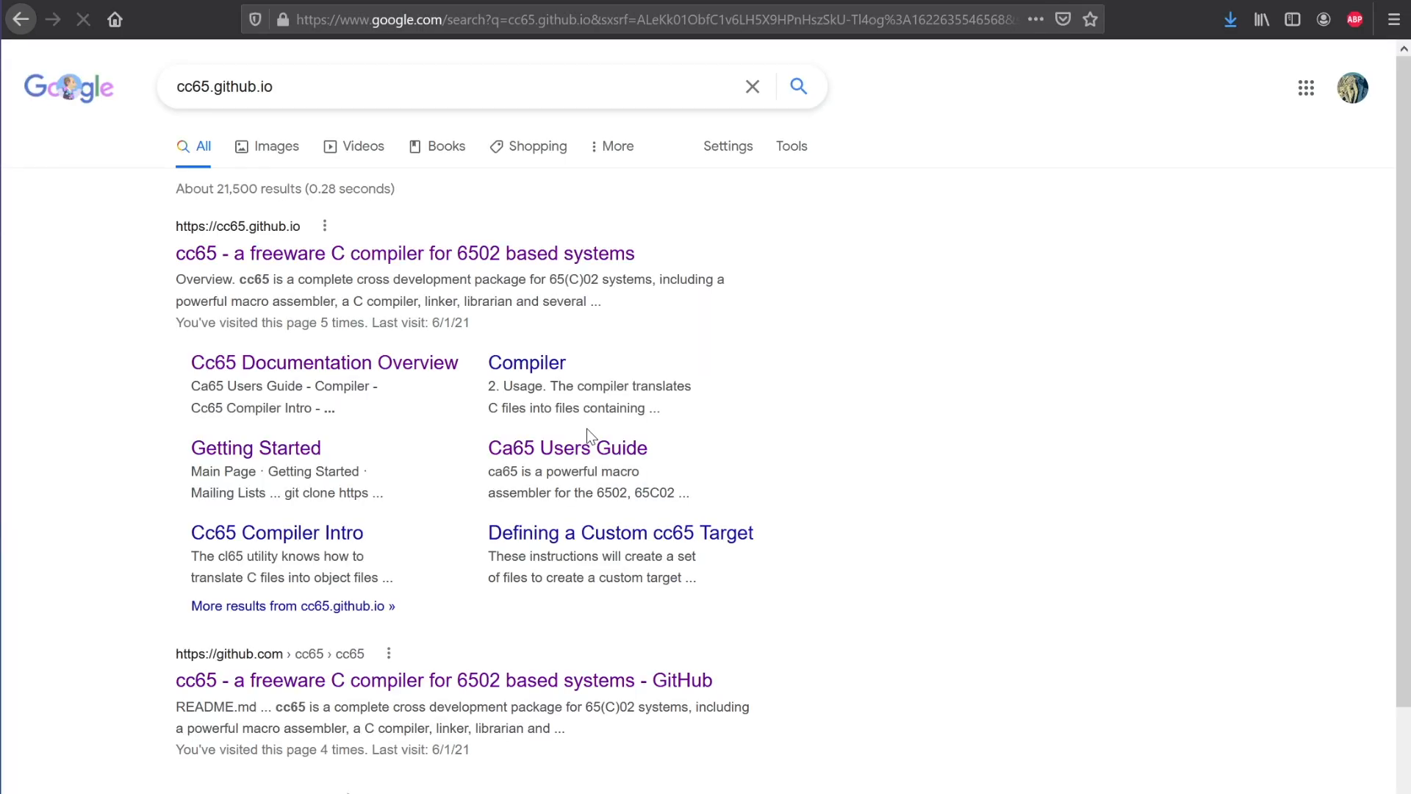
pyautogui.click(403, 253)
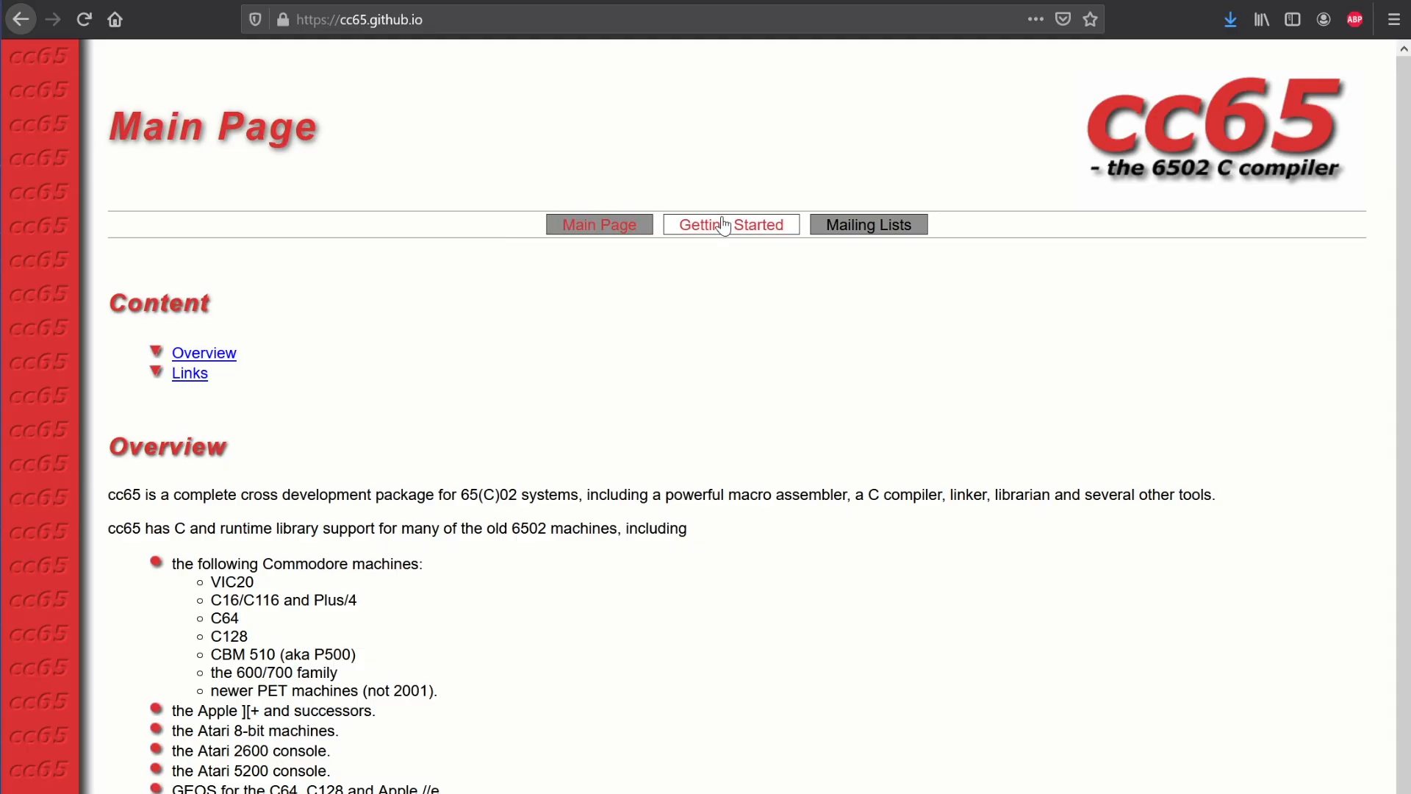
pyautogui.click(731, 224)
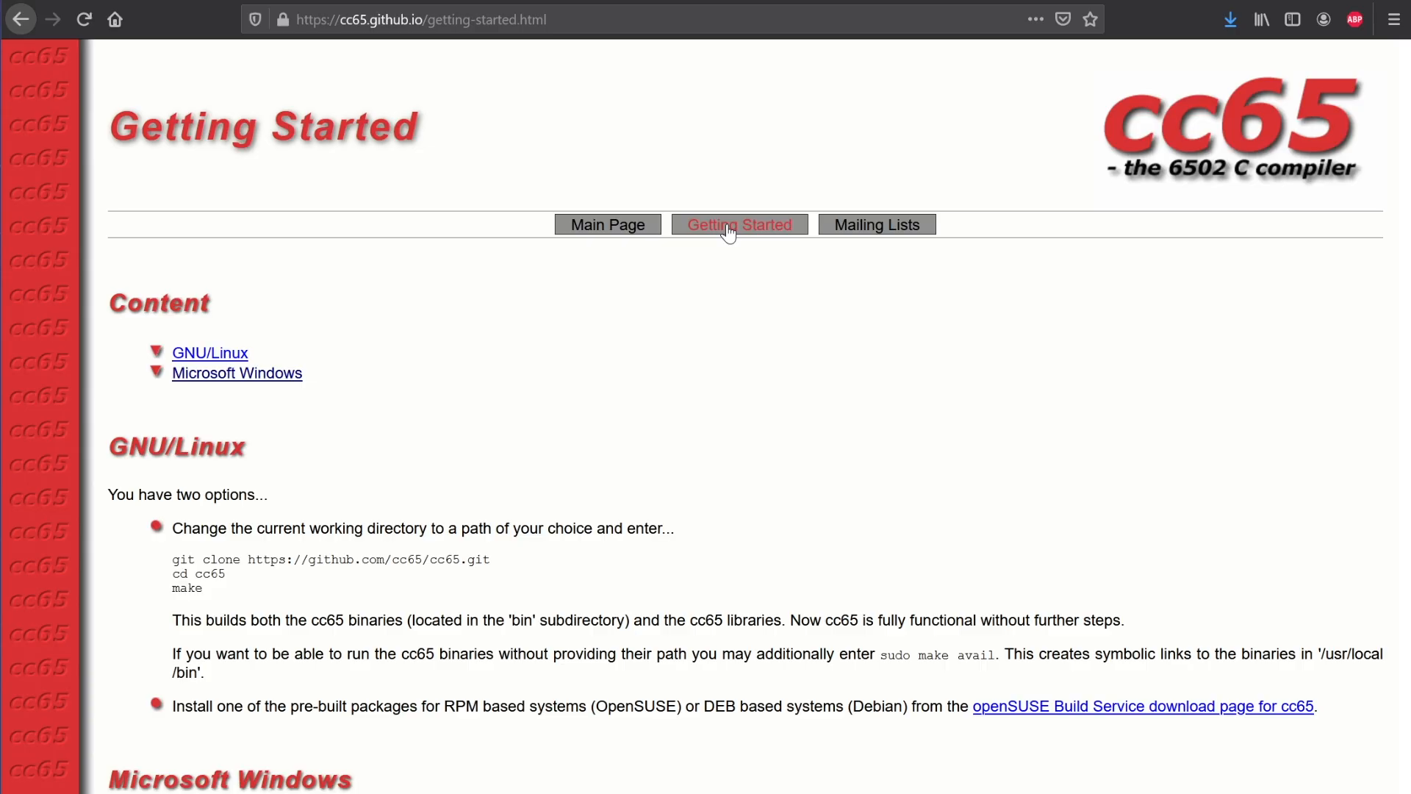
pyautogui.moveTo(261, 386)
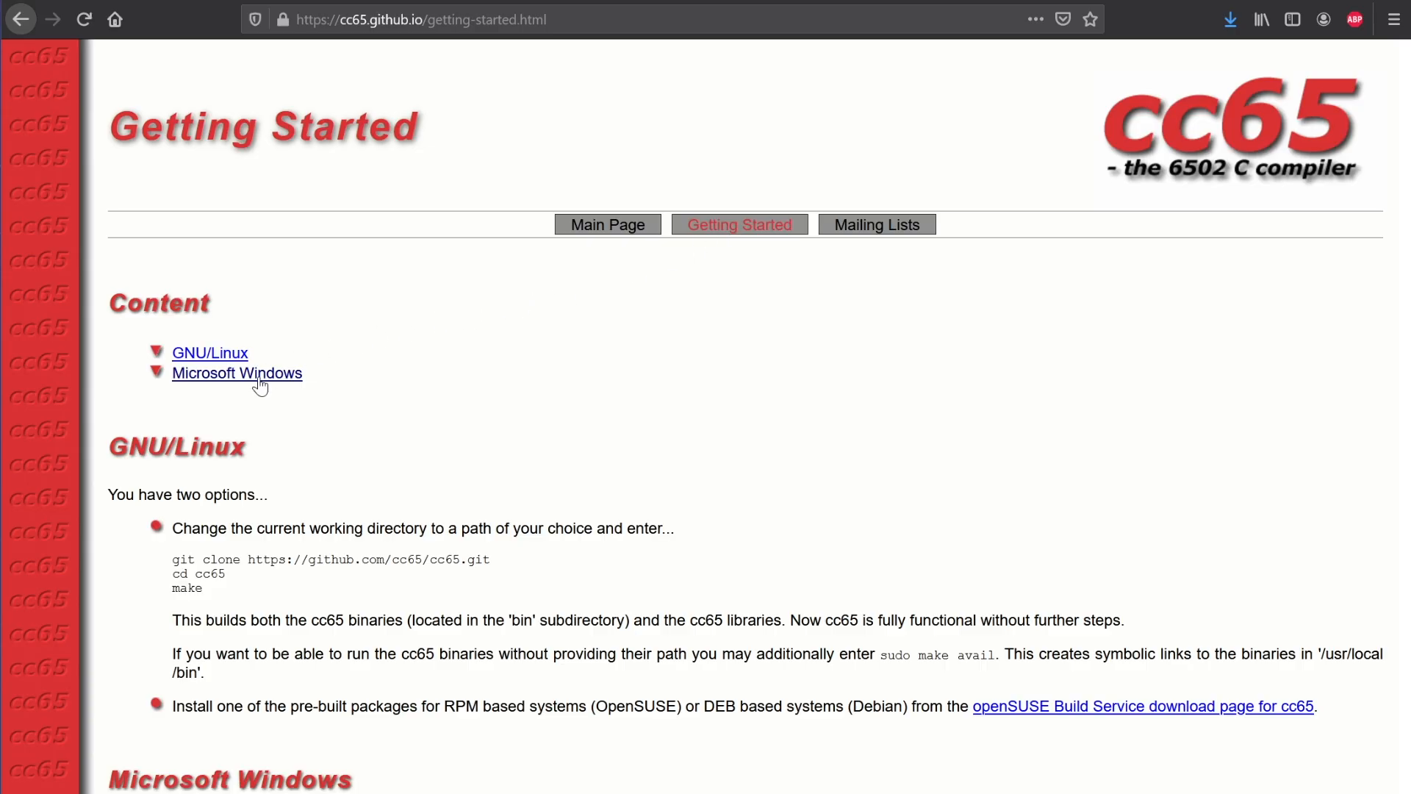
# Start downloading the current cc65 Windows snapshot from the Microsoft Windows section.
pyautogui.scroll(-3)
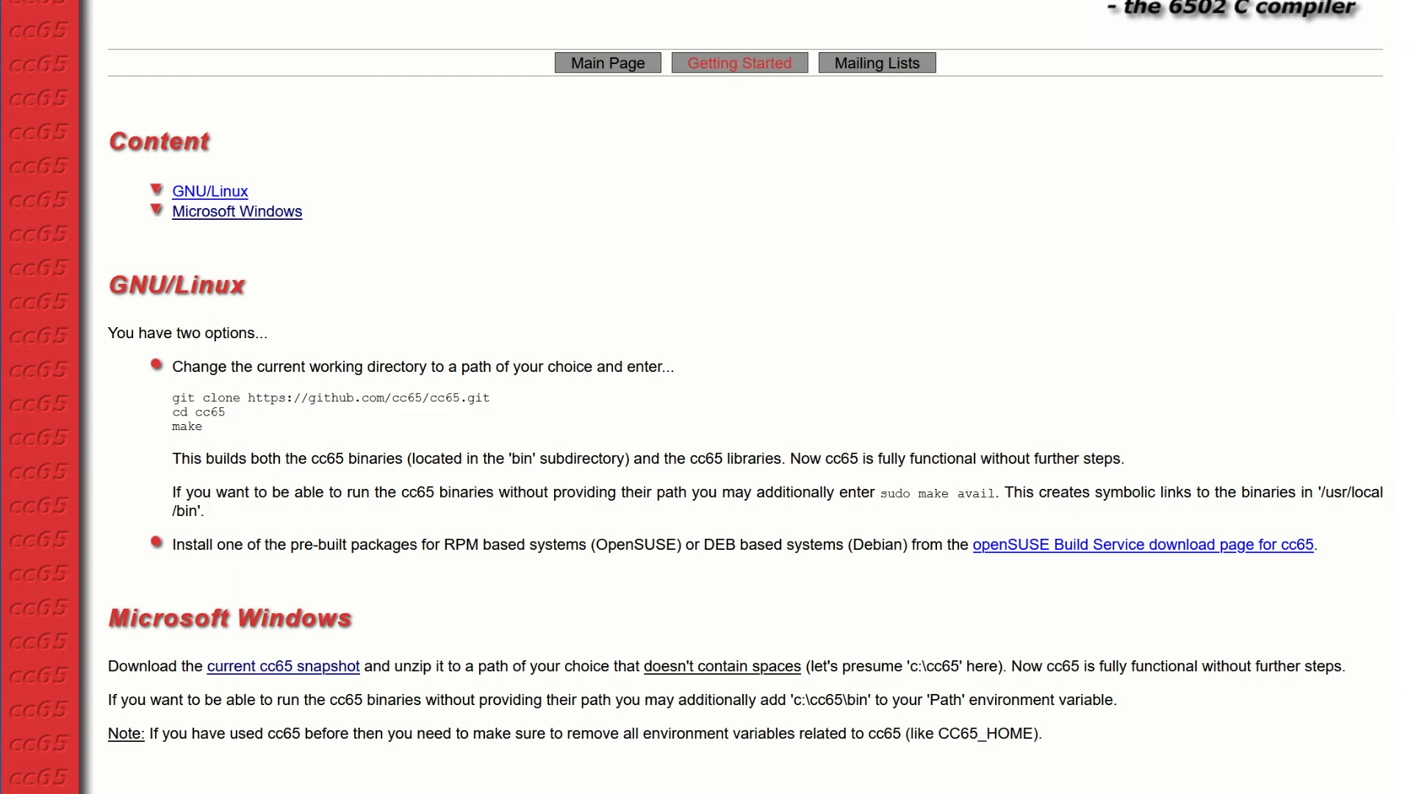
pyautogui.doubleClick(282, 665)
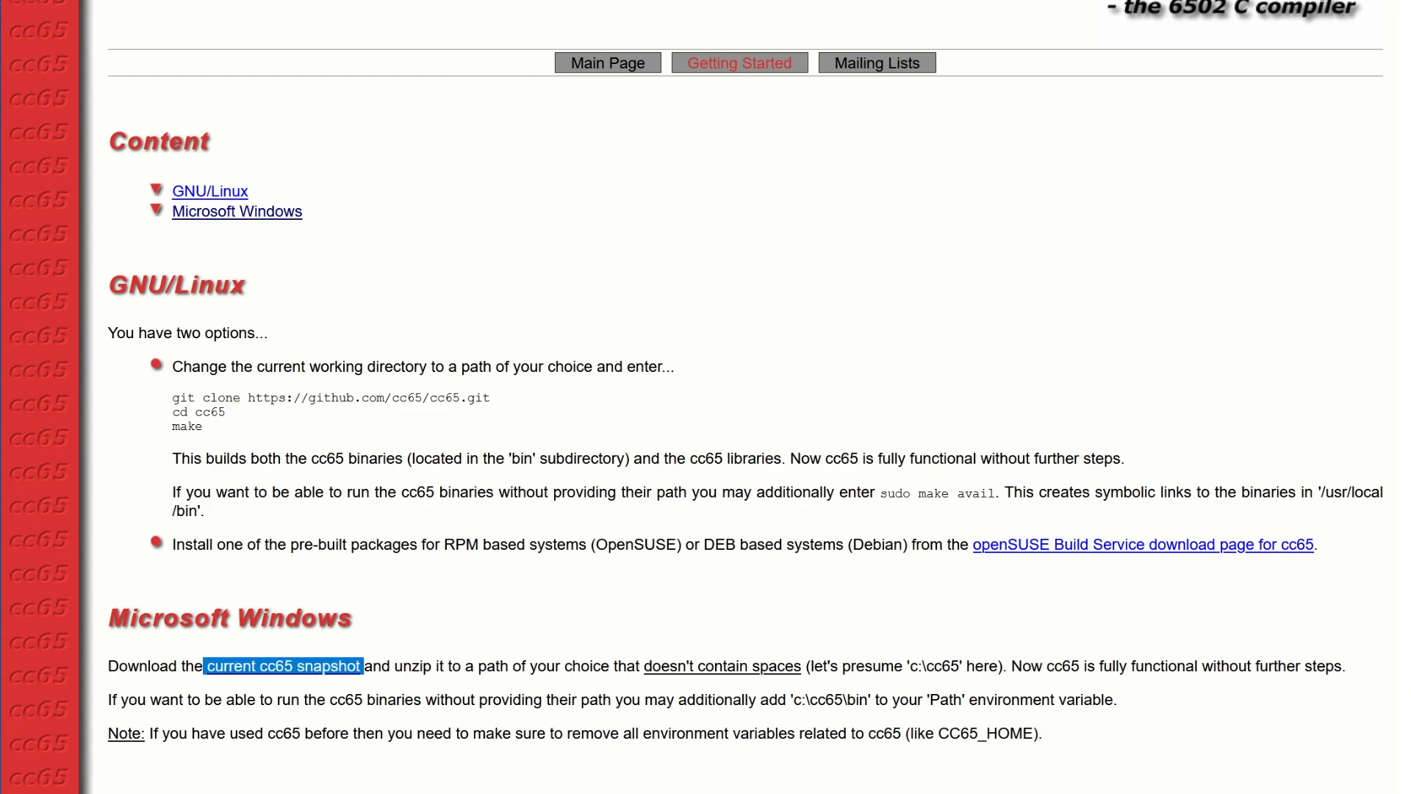
pyautogui.click(283, 666)
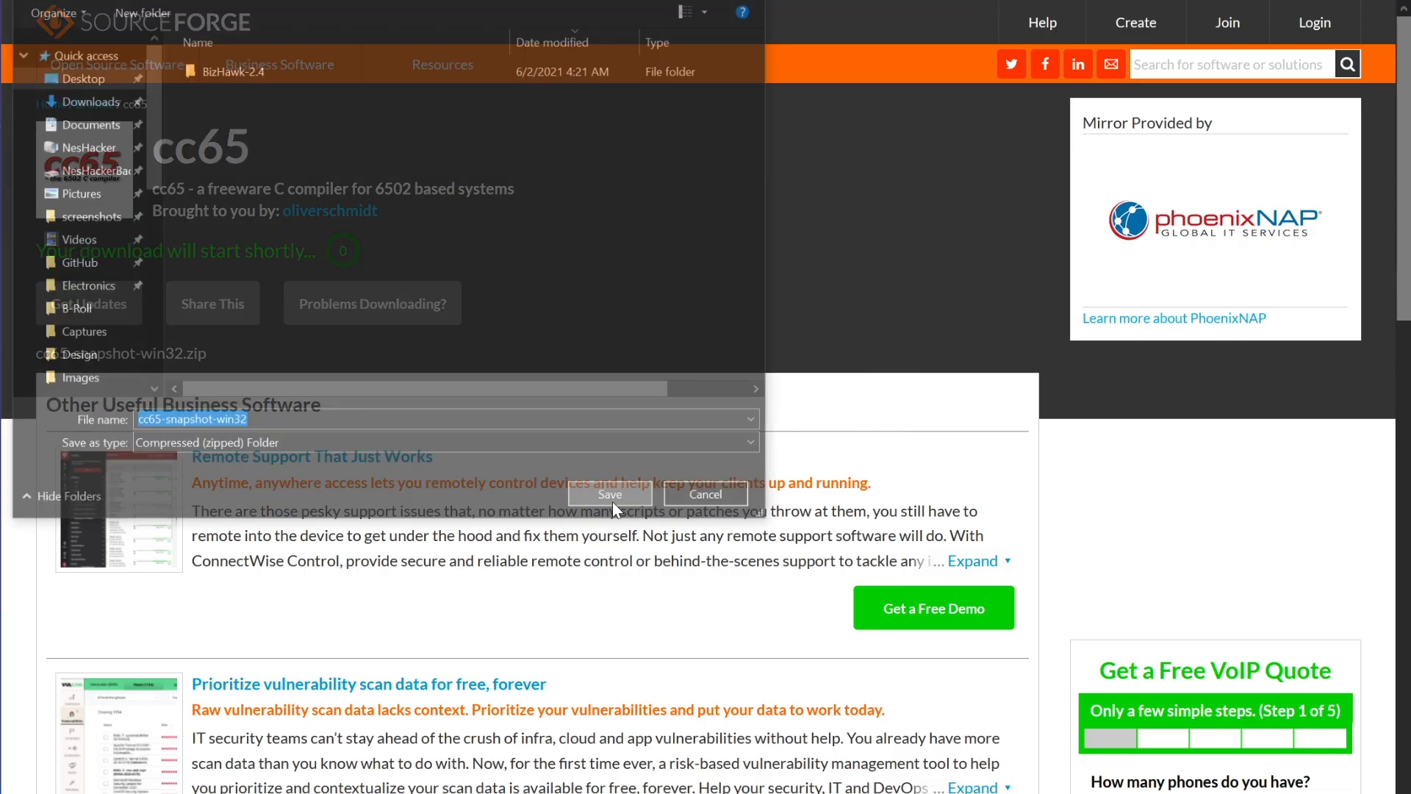
# Save cc65-snapshot-win32.zip and extract its contents into C:\cc65.
pyautogui.click(610, 494)
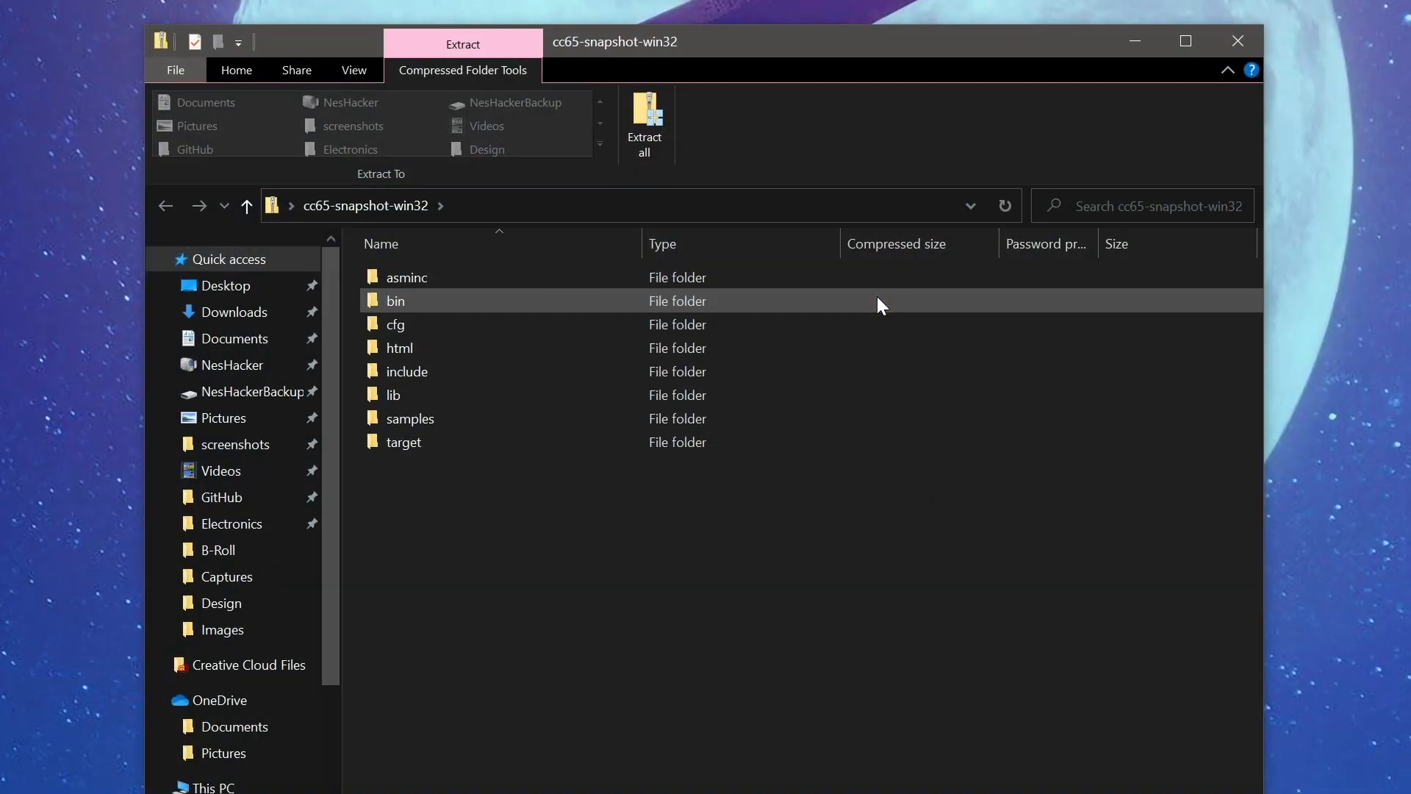
pyautogui.click(644, 117)
pyautogui.write('C:\\')
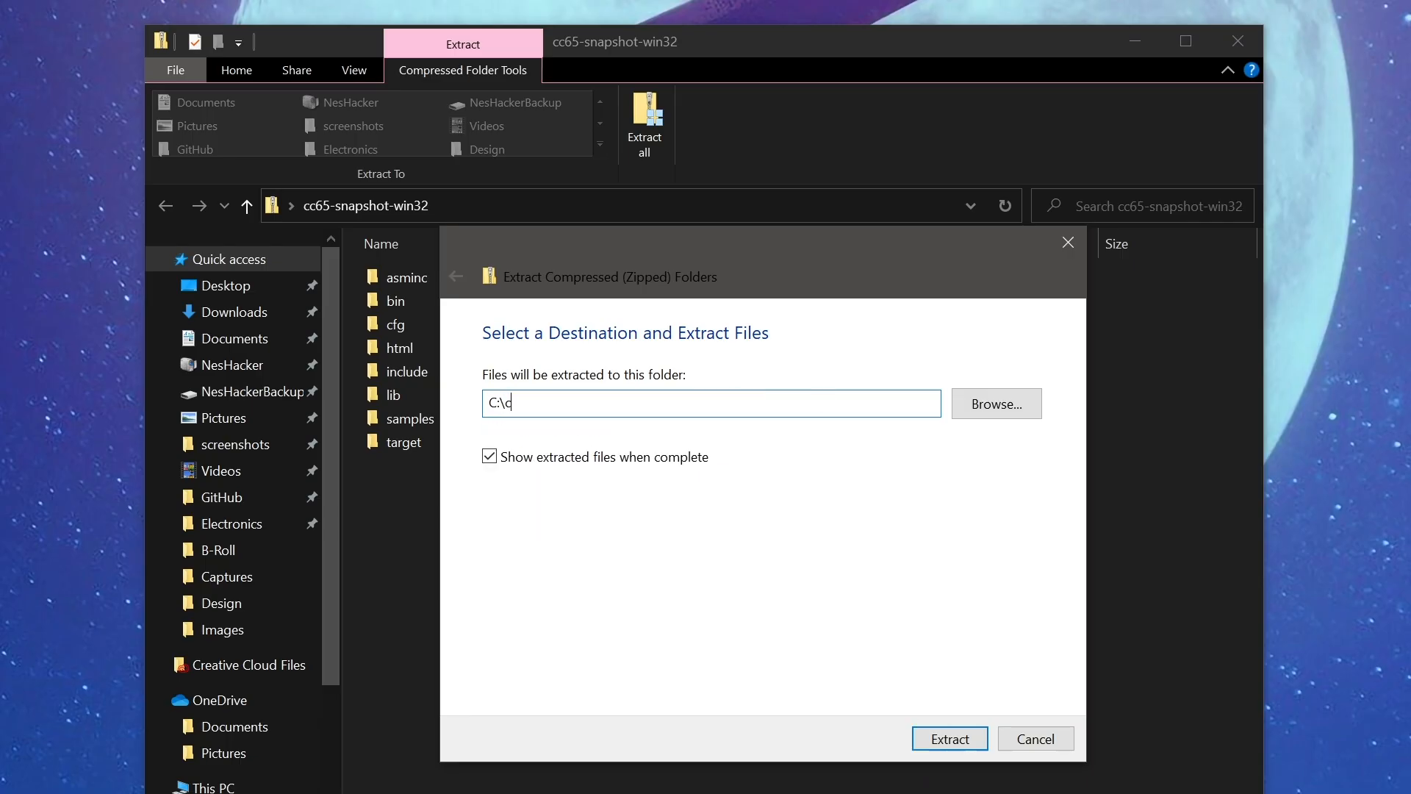
pyautogui.write('c65')
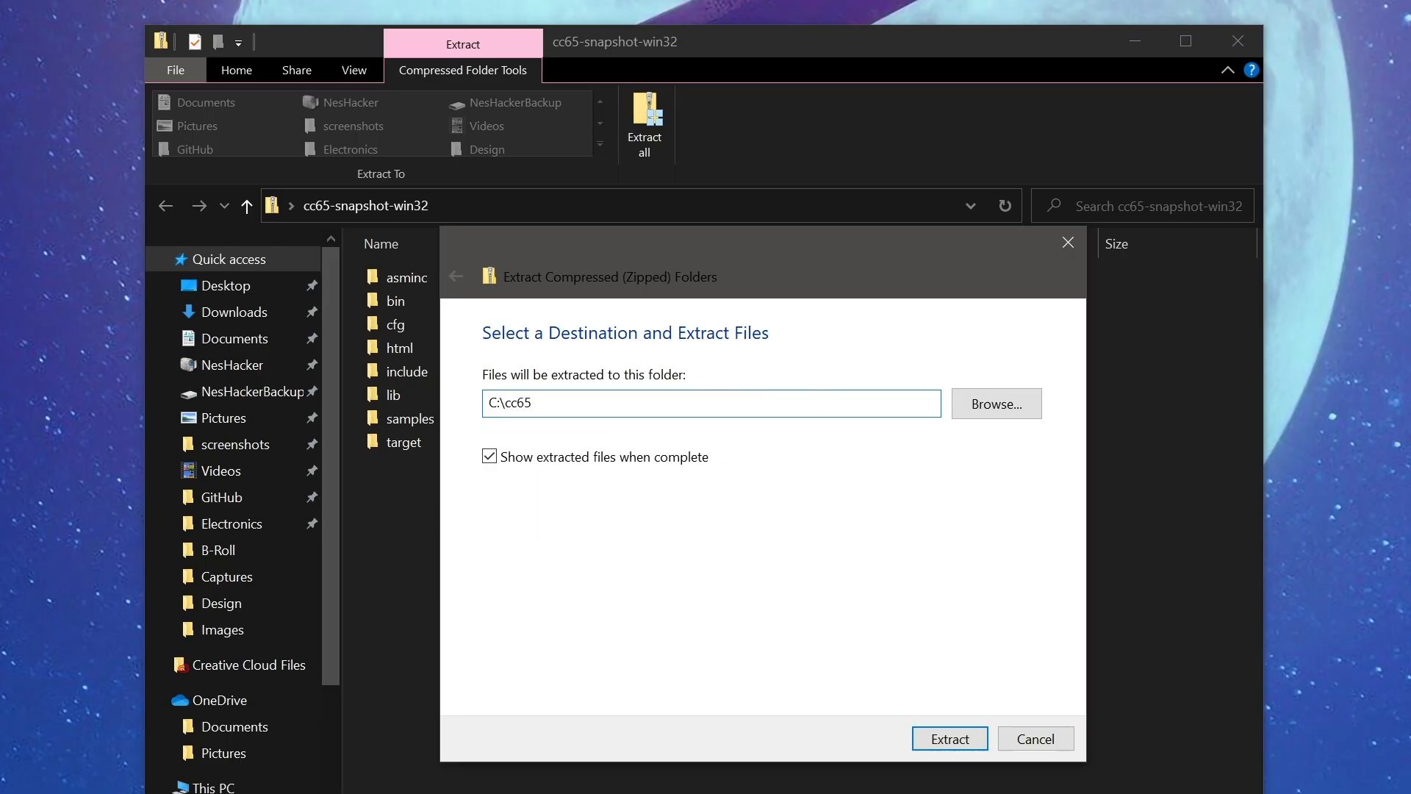
pyautogui.click(948, 738)
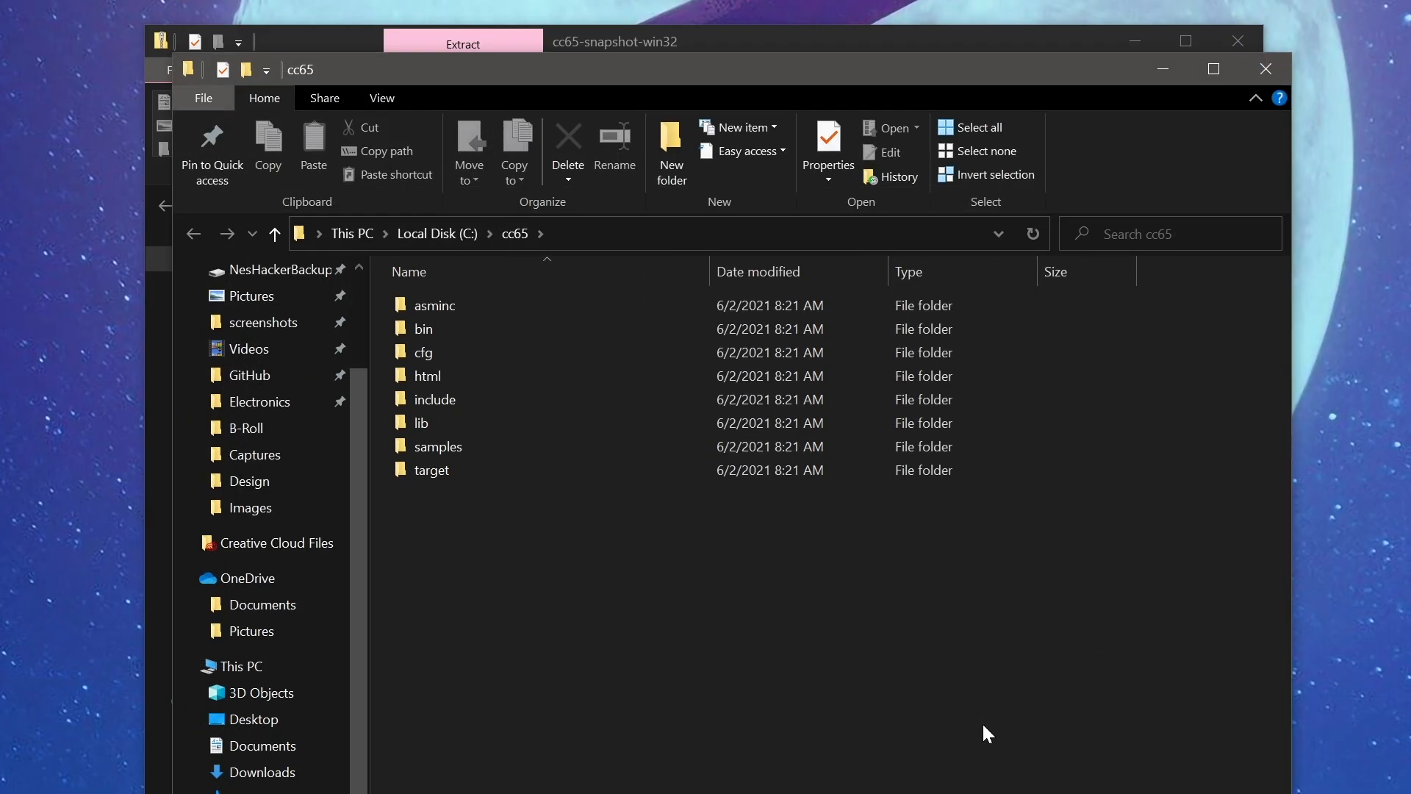
pyautogui.click(435, 234)
pyautogui.write('fceux.c')
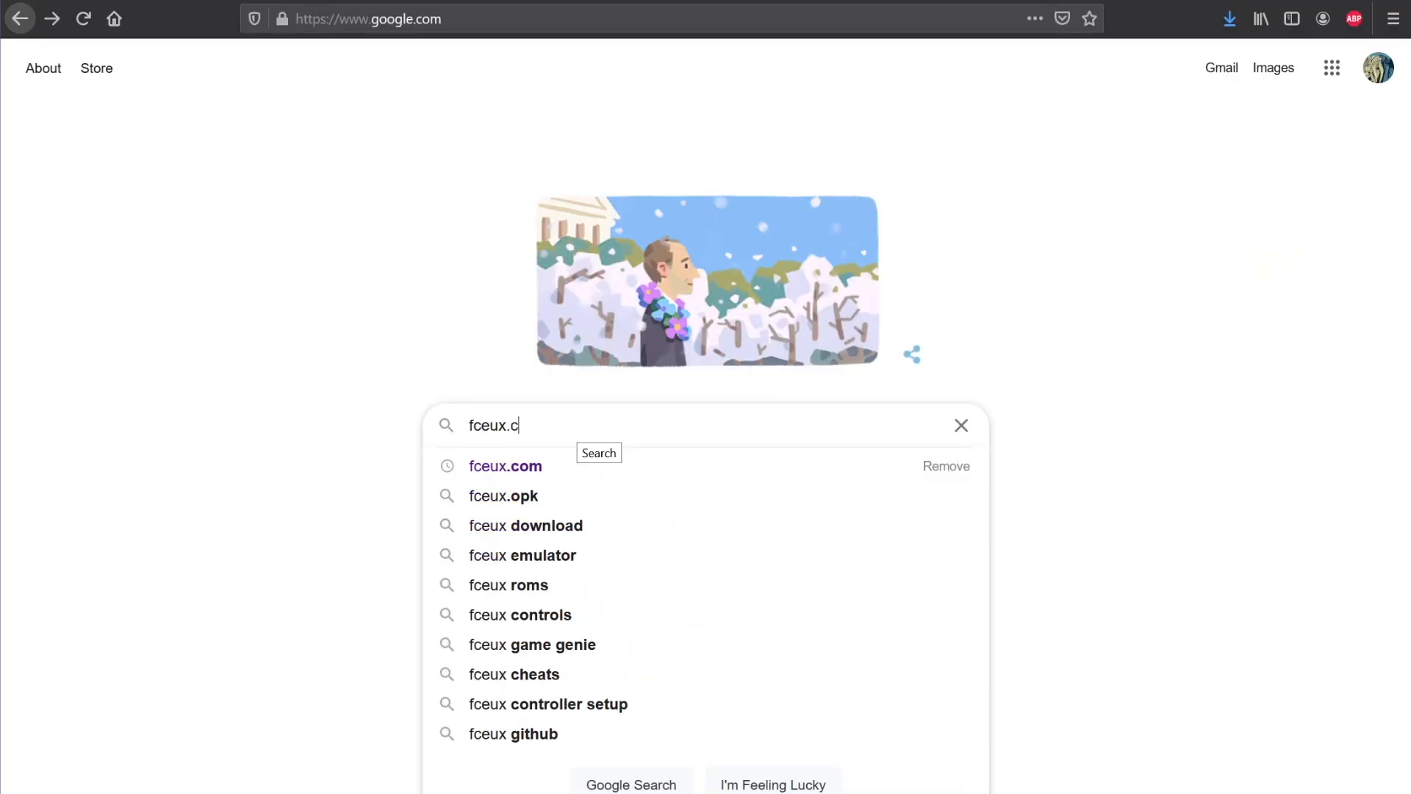
# Reach the fceux.com downloads page and start downloading the FCEUX 2.3.0 win32 Binary.
pyautogui.click(504, 466)
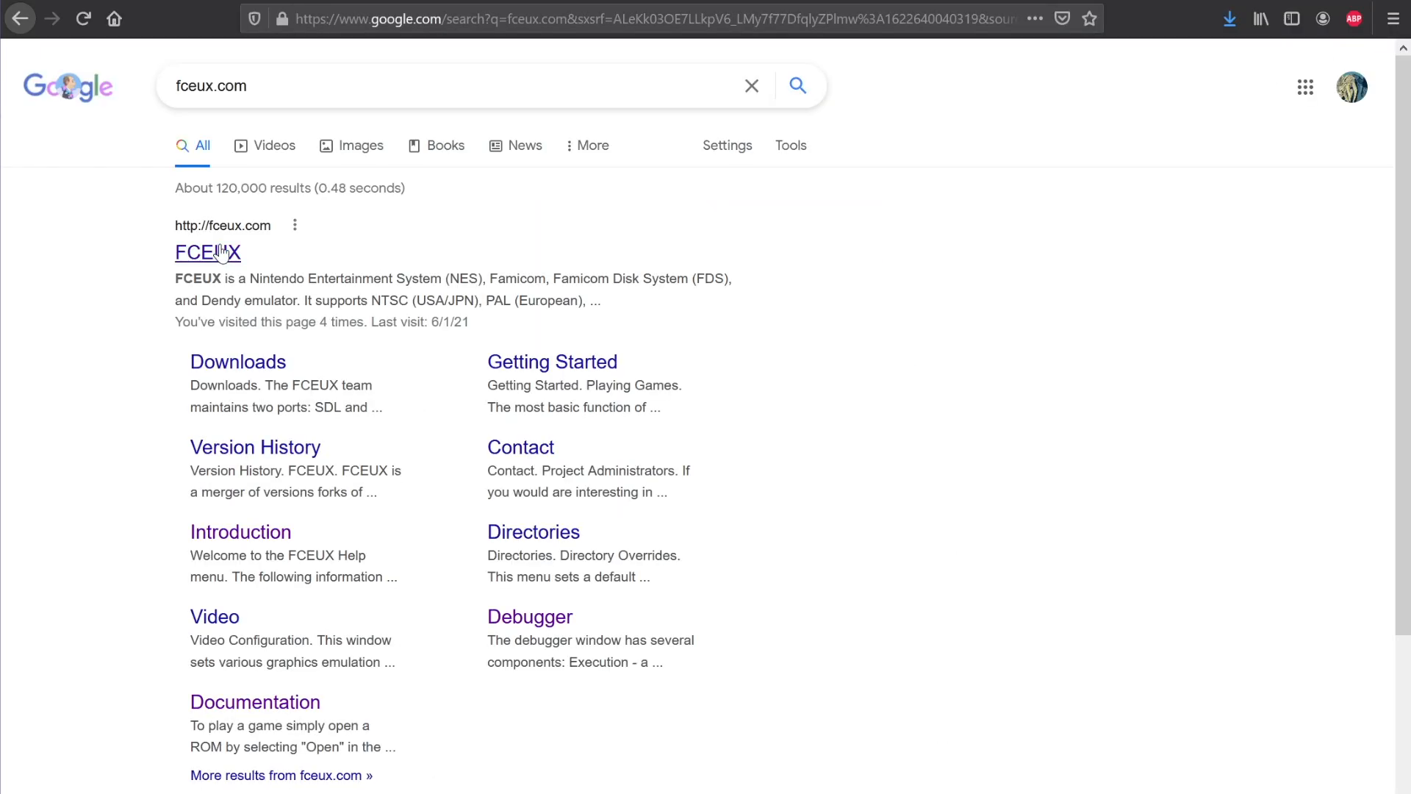
pyautogui.click(208, 251)
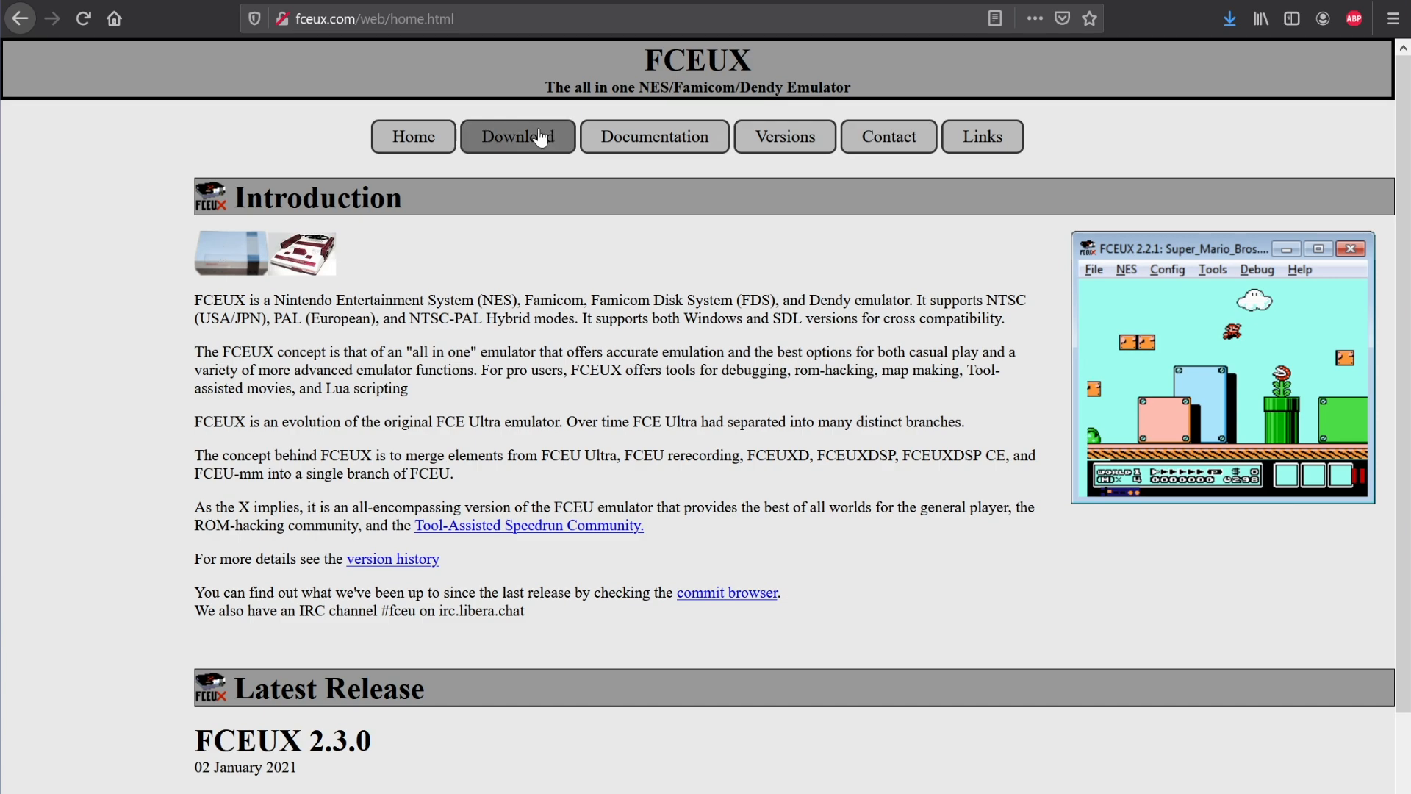
pyautogui.click(517, 135)
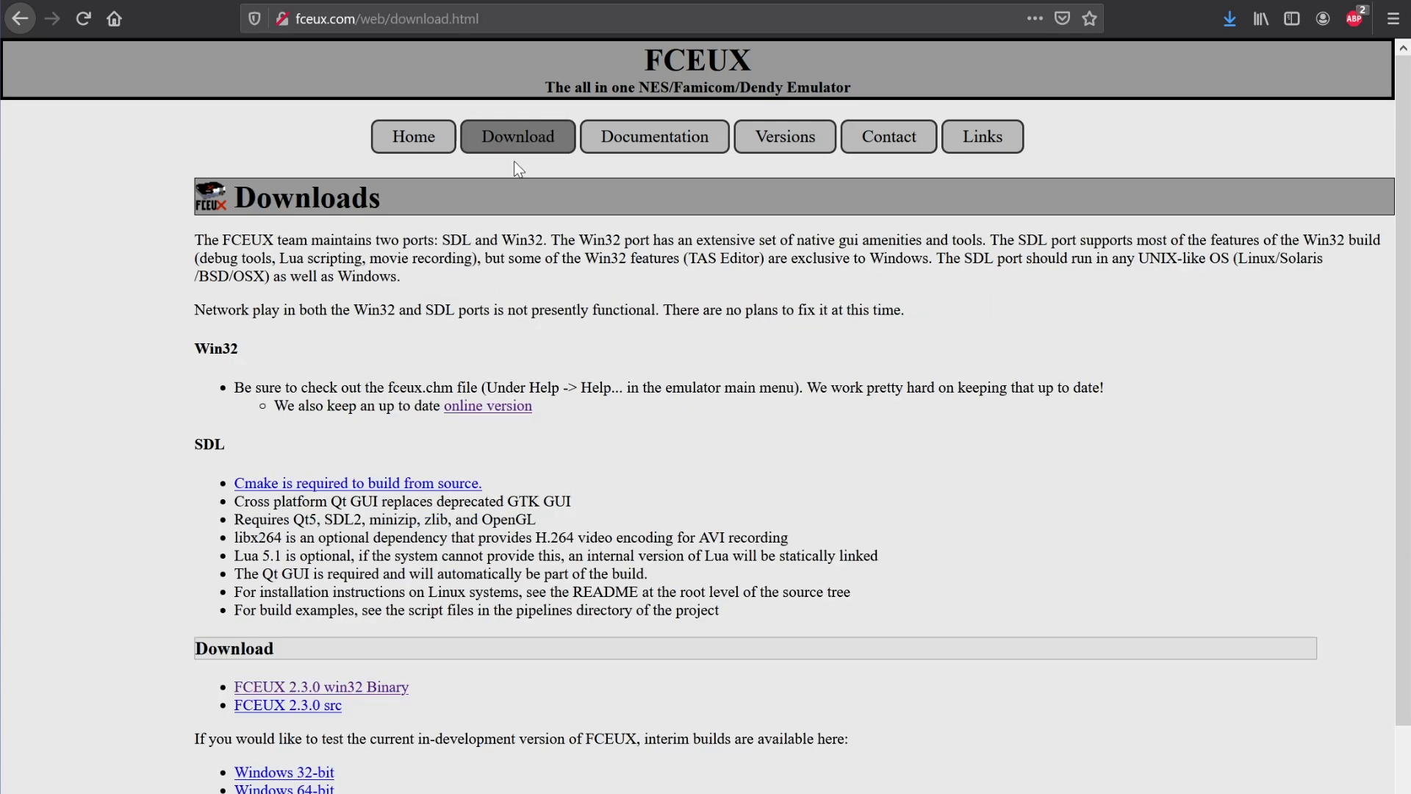
pyautogui.scroll(-3)
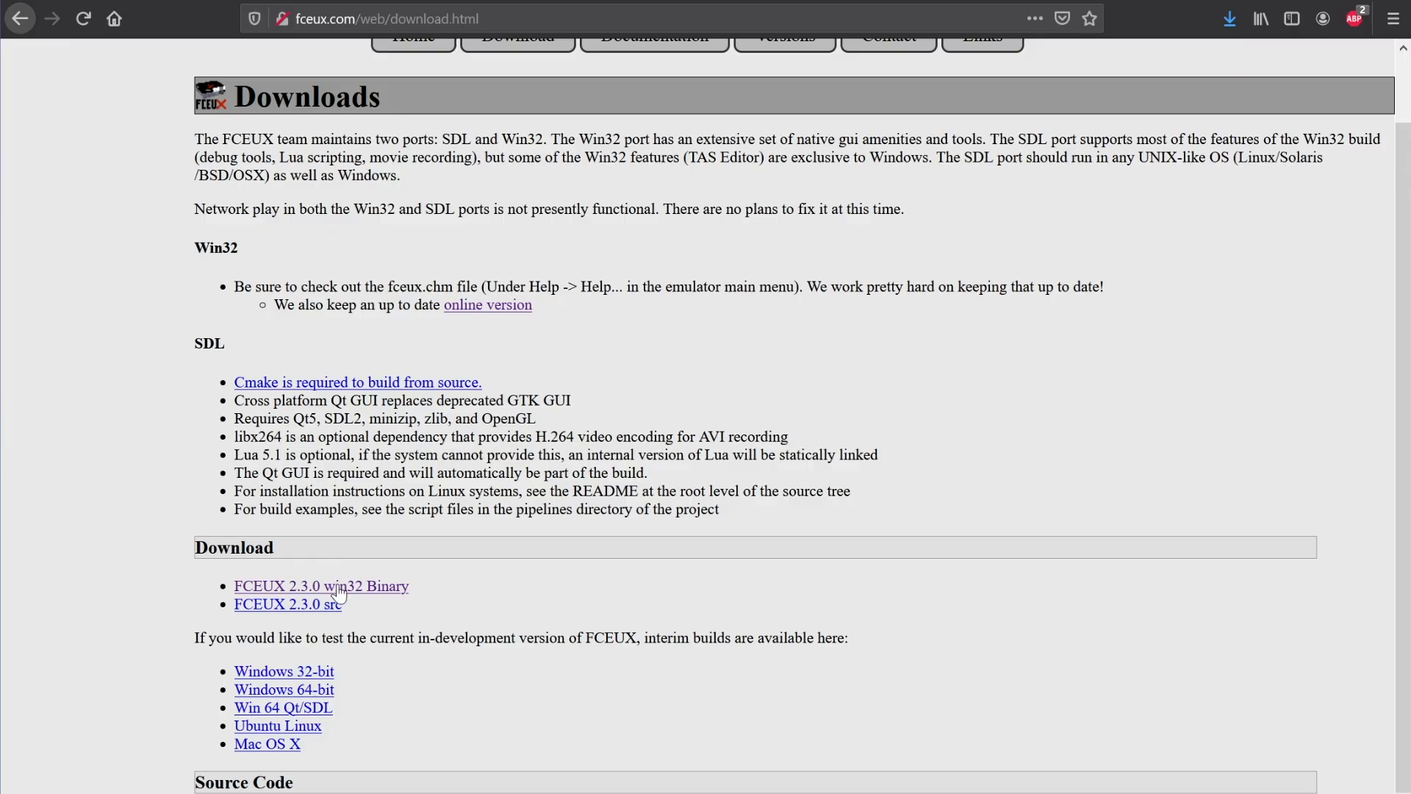
pyautogui.click(322, 586)
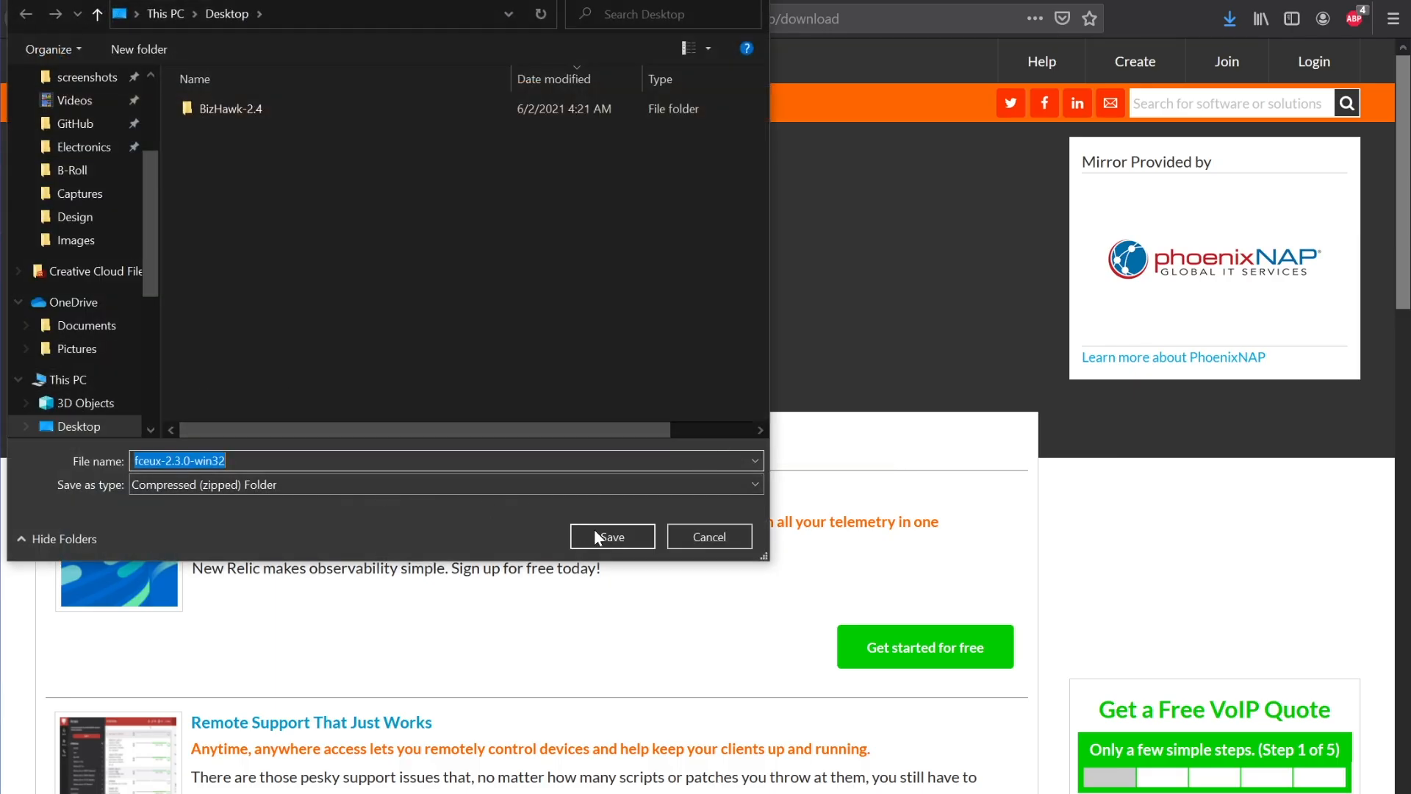
# Save fceux-2.3.0-win32.zip and extract it to Desktop\fceux-2.3.0-win32.
pyautogui.click(612, 537)
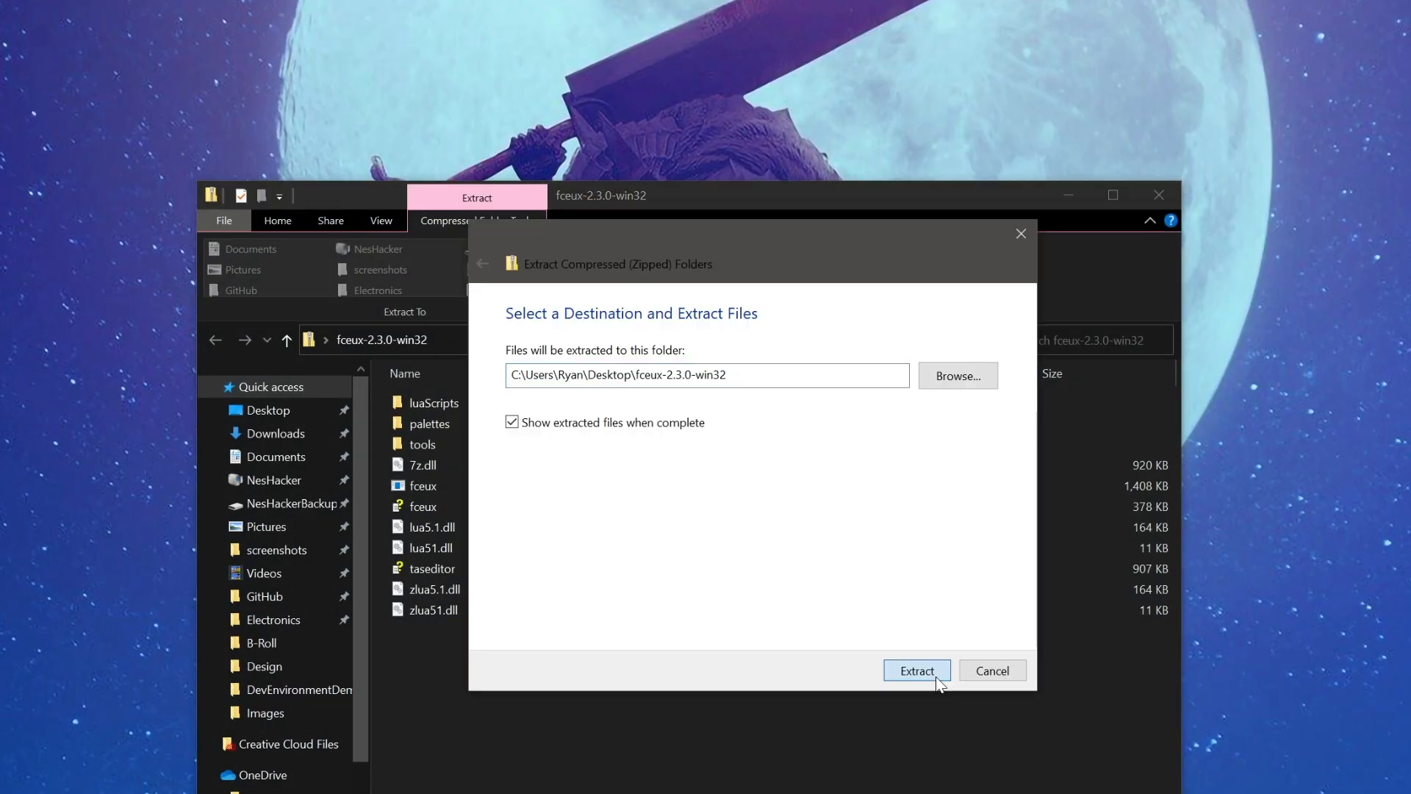
pyautogui.click(916, 671)
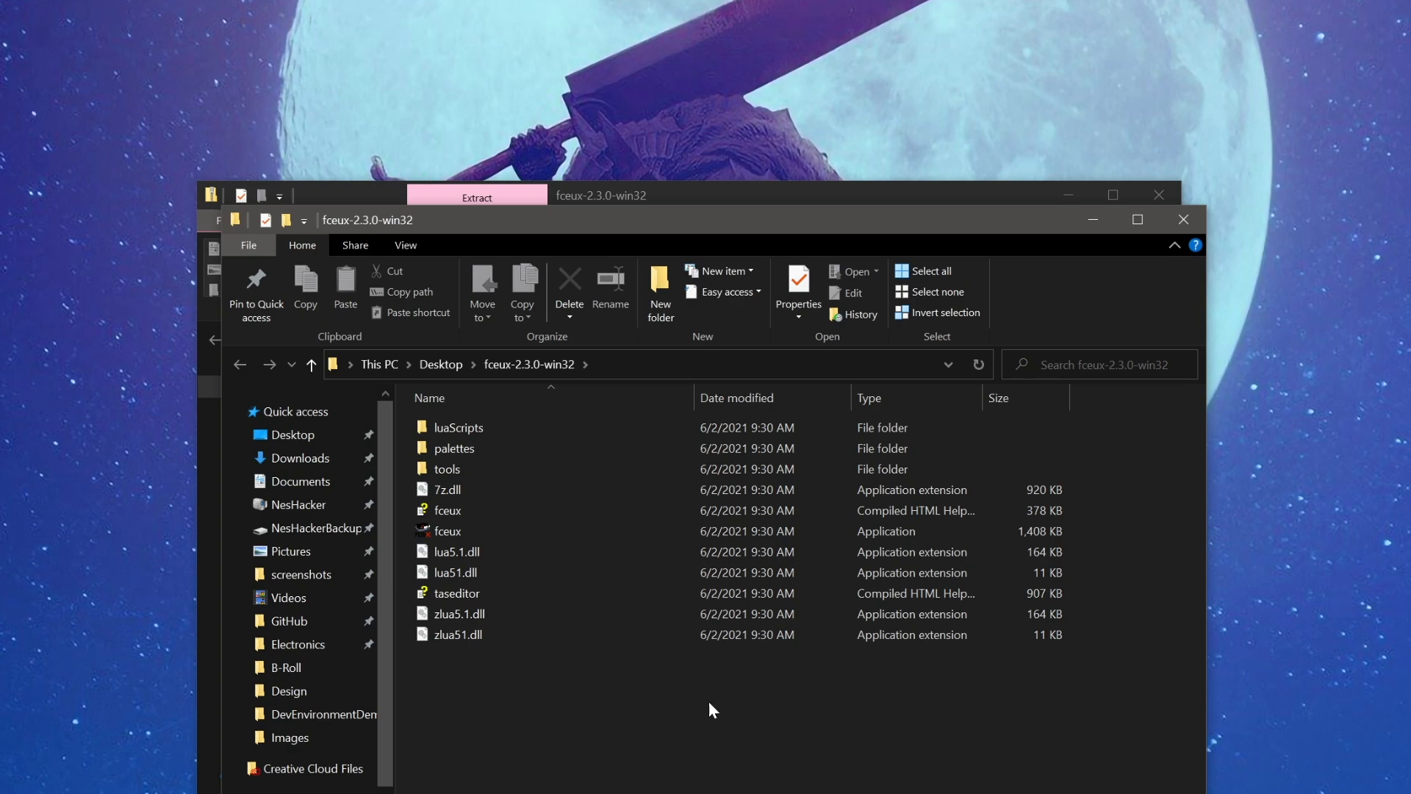
# Launch fceux.exe from the extracted folder, allowing the unverified publisher to run.
pyautogui.doubleClick(447, 530)
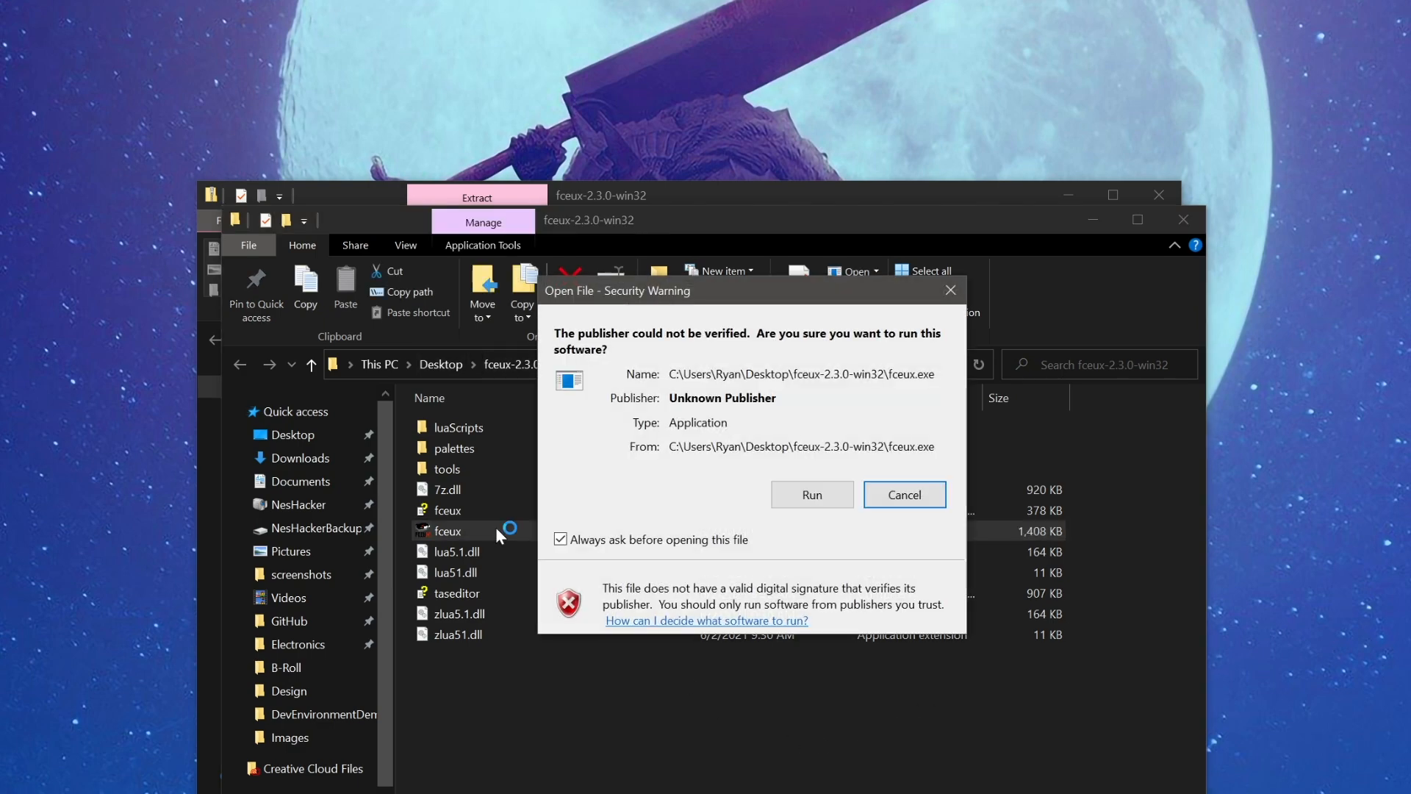
pyautogui.click(810, 494)
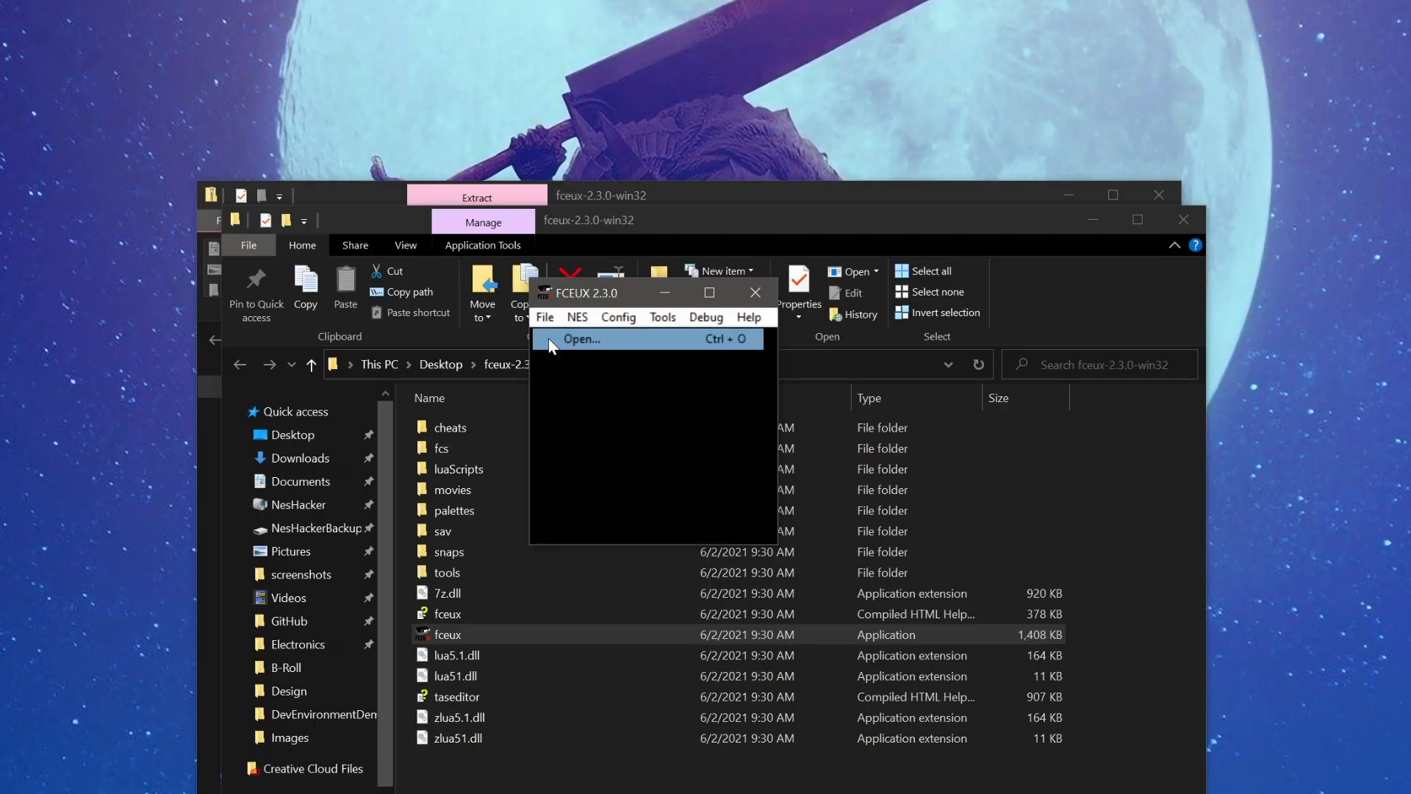
pyautogui.click(582, 338)
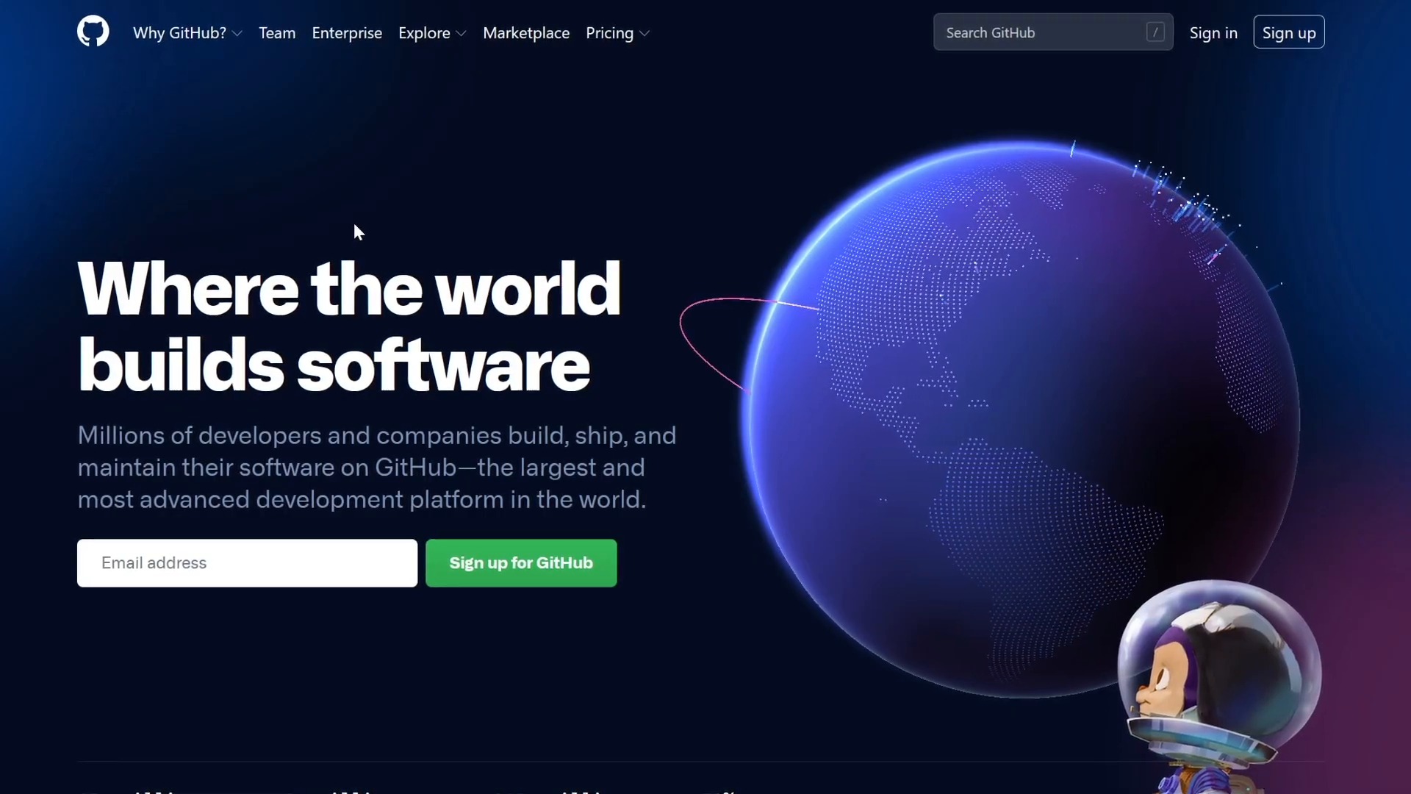
# Browse the git-scm.com homepage and go to its Documentation section.
pyautogui.scroll(-3)
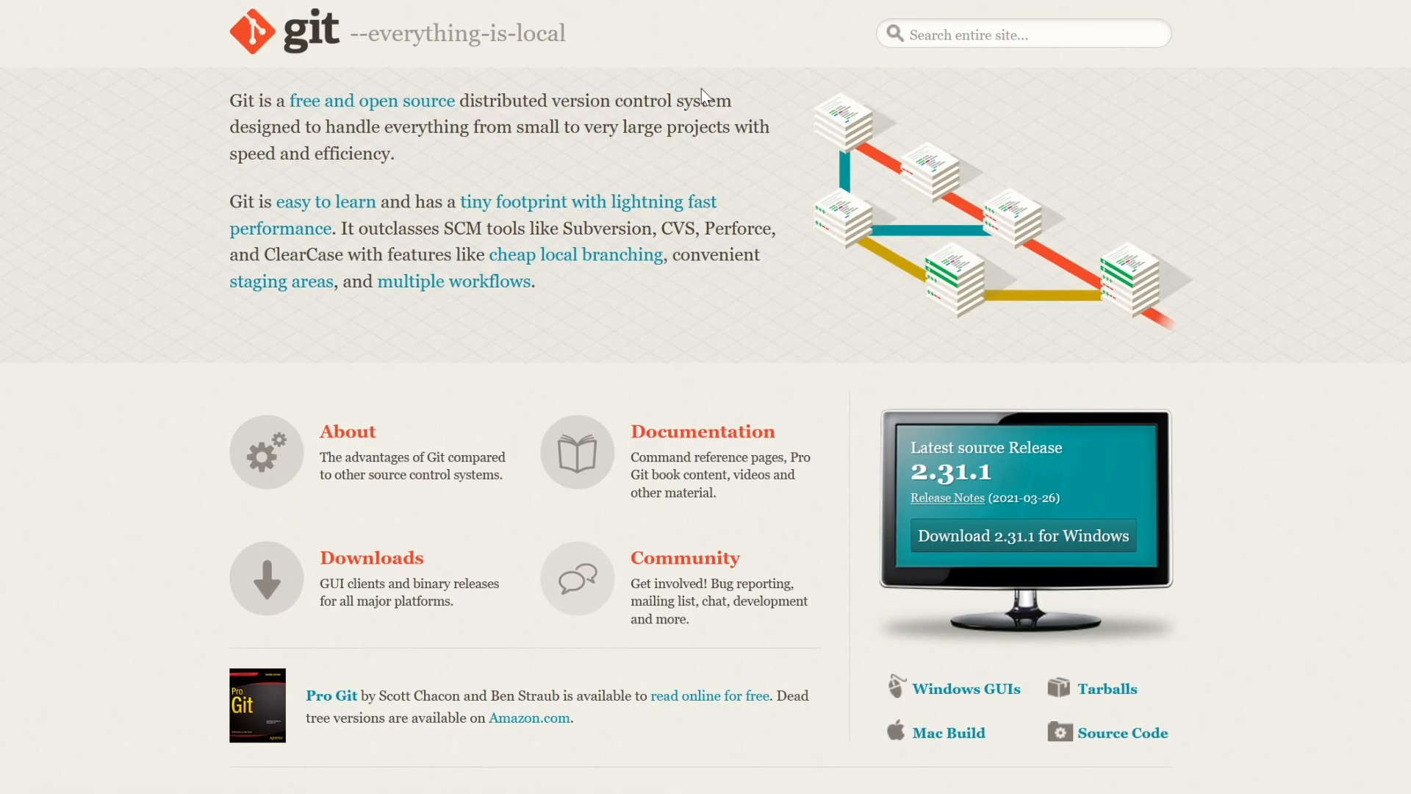
pyautogui.scroll(-3)
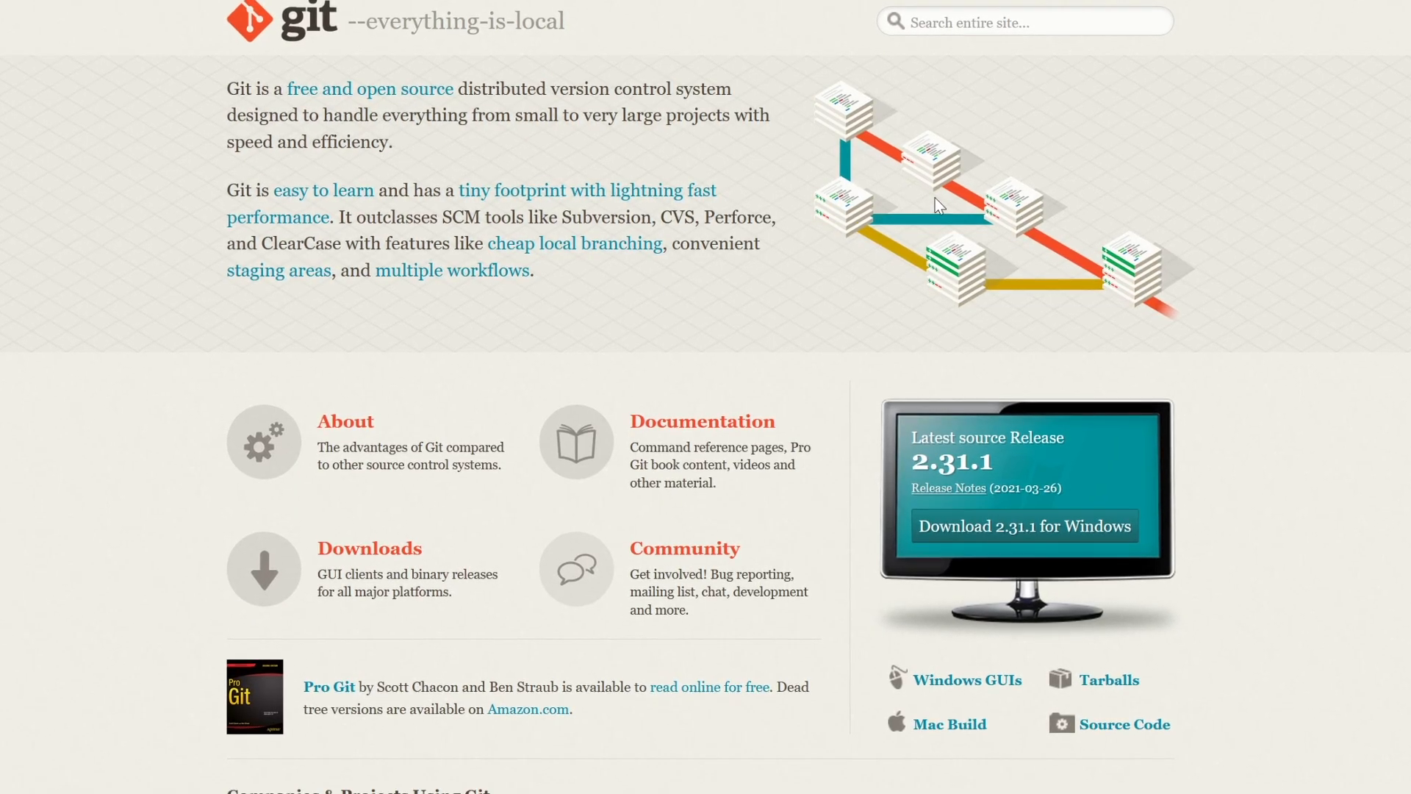
pyautogui.scroll(-3)
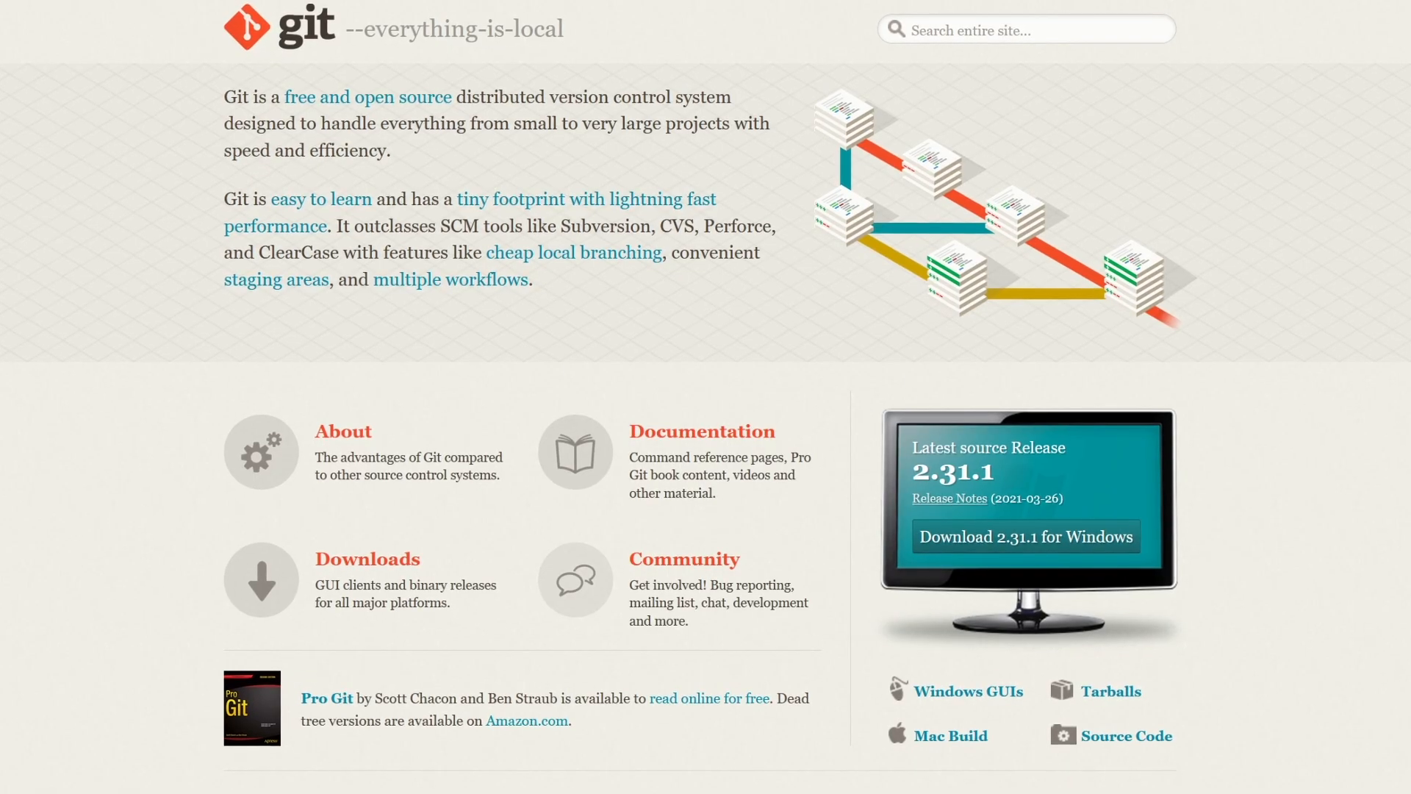
pyautogui.click(701, 431)
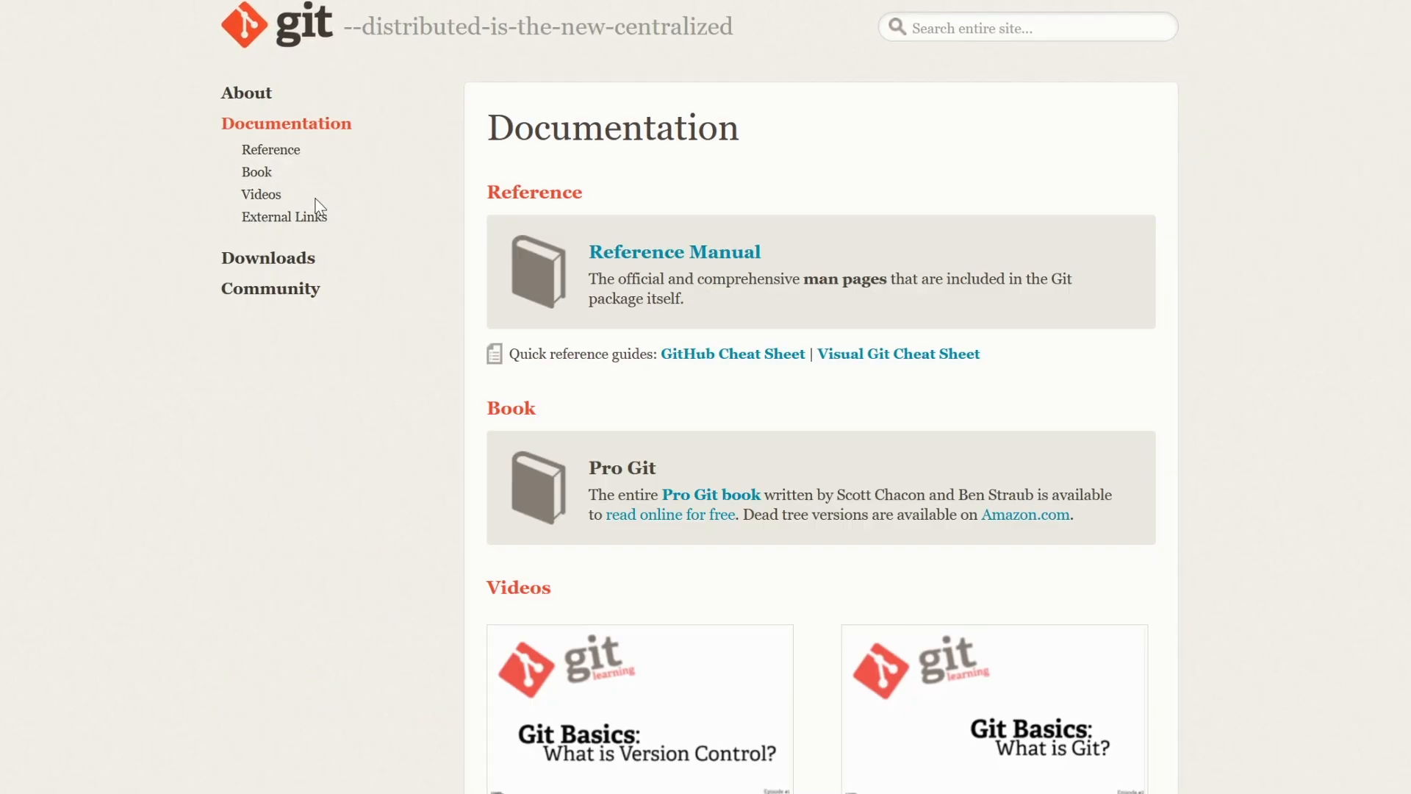
# Scroll through the reference, Pro Git book and video listings, then move on to the demo repository.
pyautogui.scroll(-3)
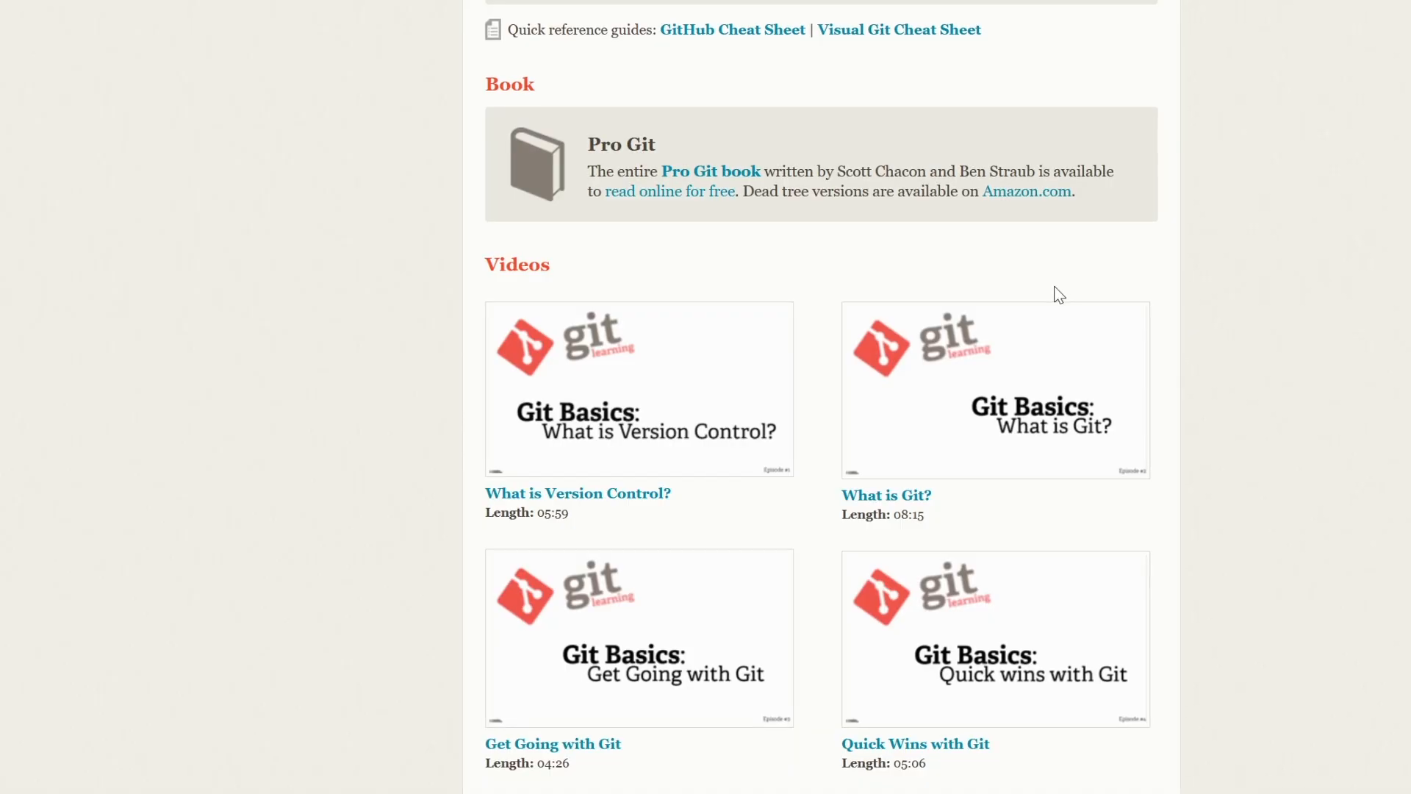
pyautogui.scroll(3)
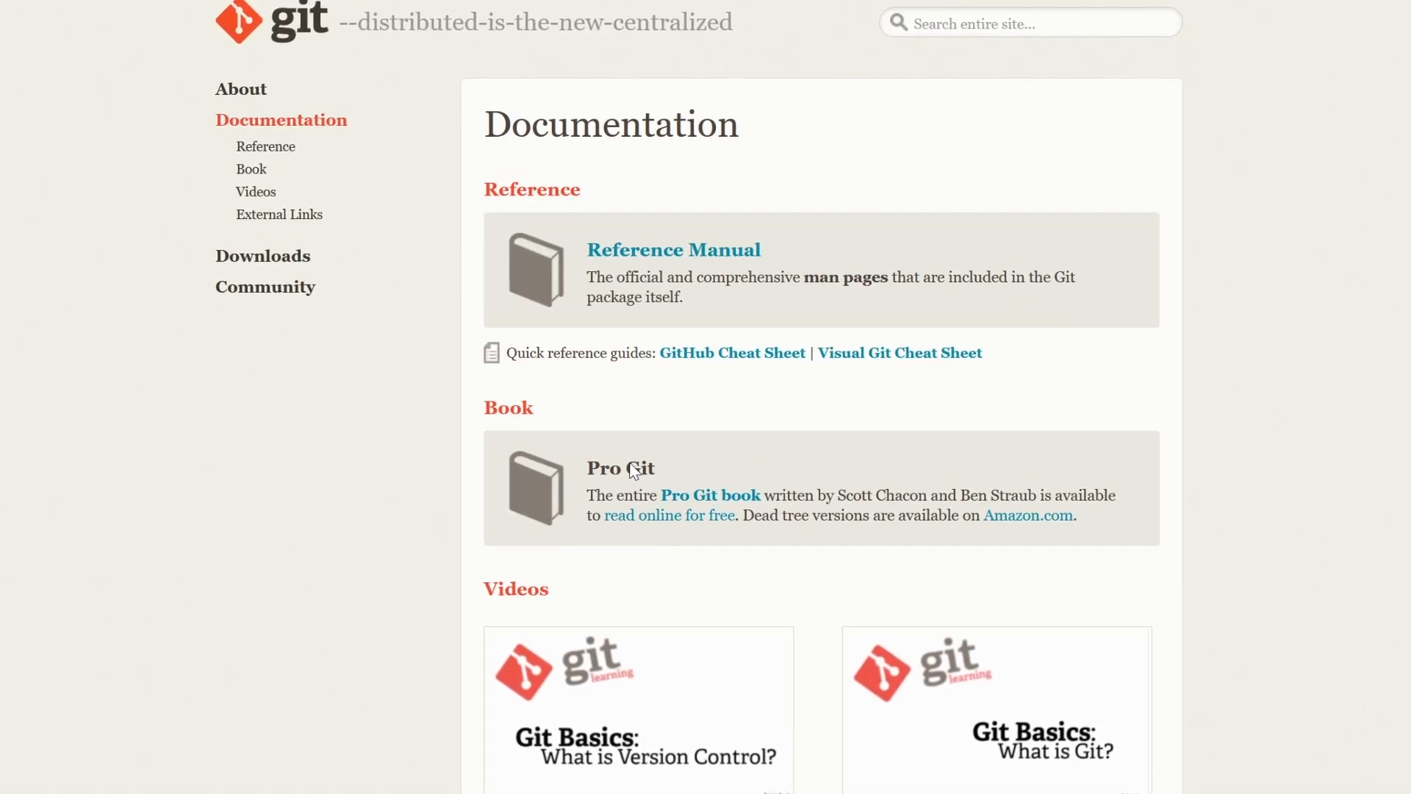
pyautogui.click(638, 712)
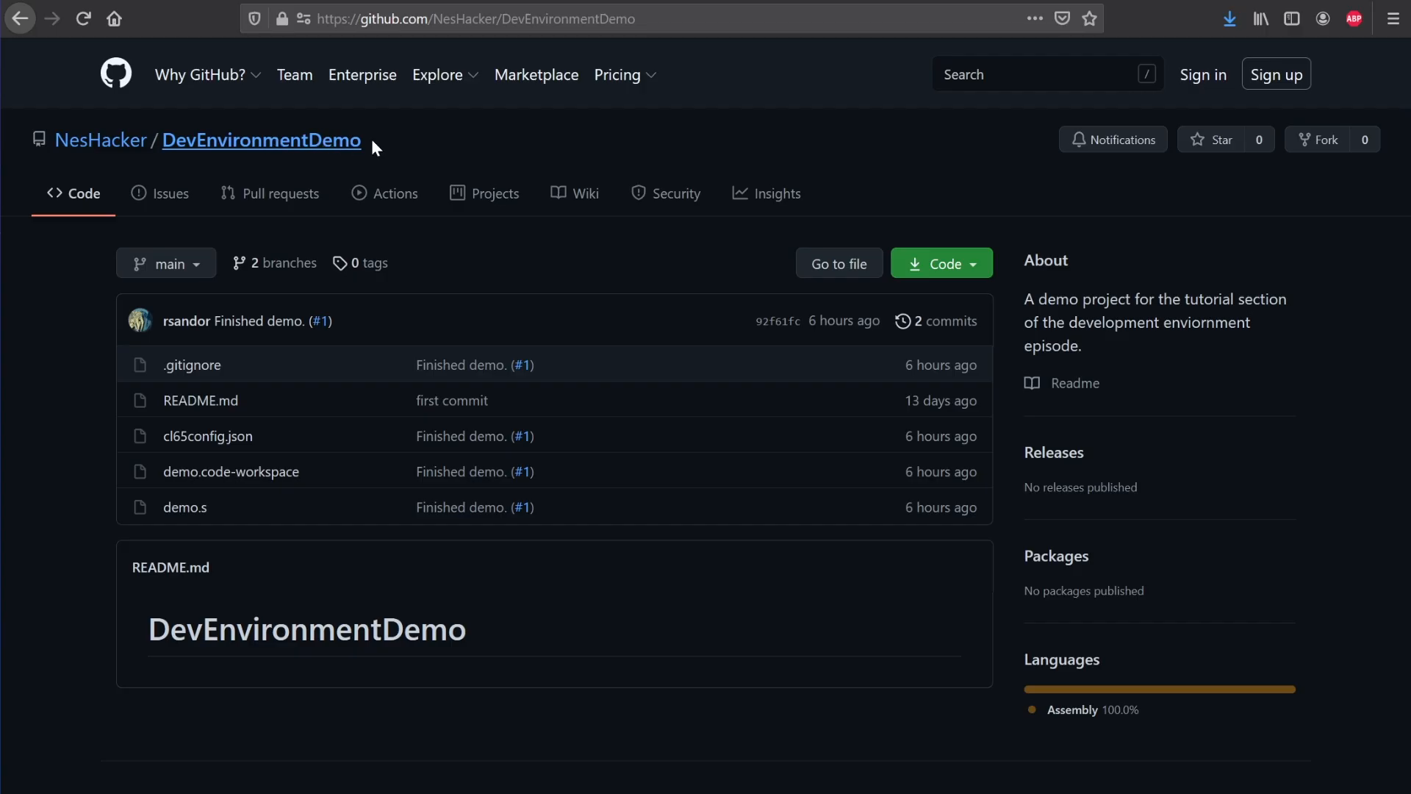
pyautogui.moveTo(997, 250)
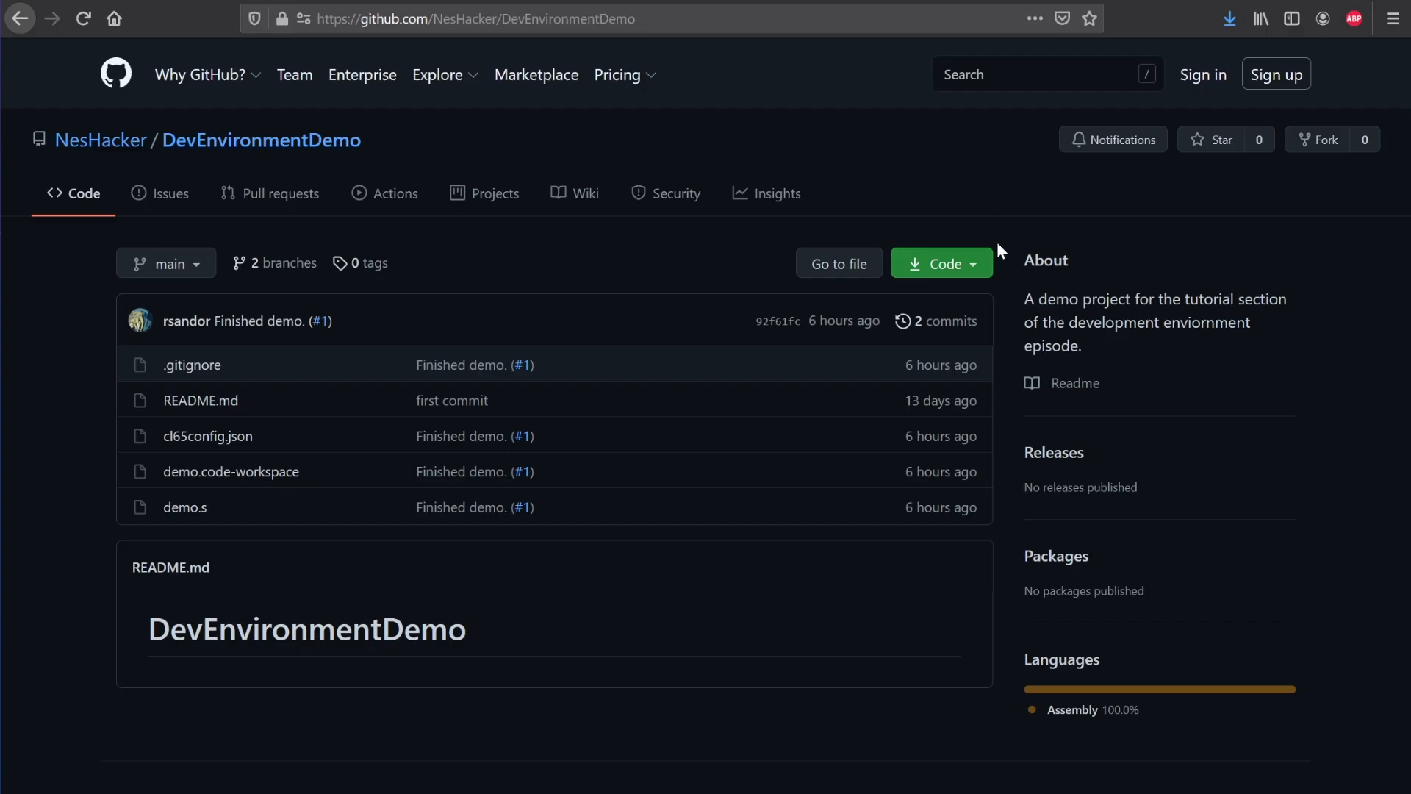
# Download the DevEnvironmentDemo repository as a ZIP via the green Code button.
pyautogui.press('ctrl+plus')
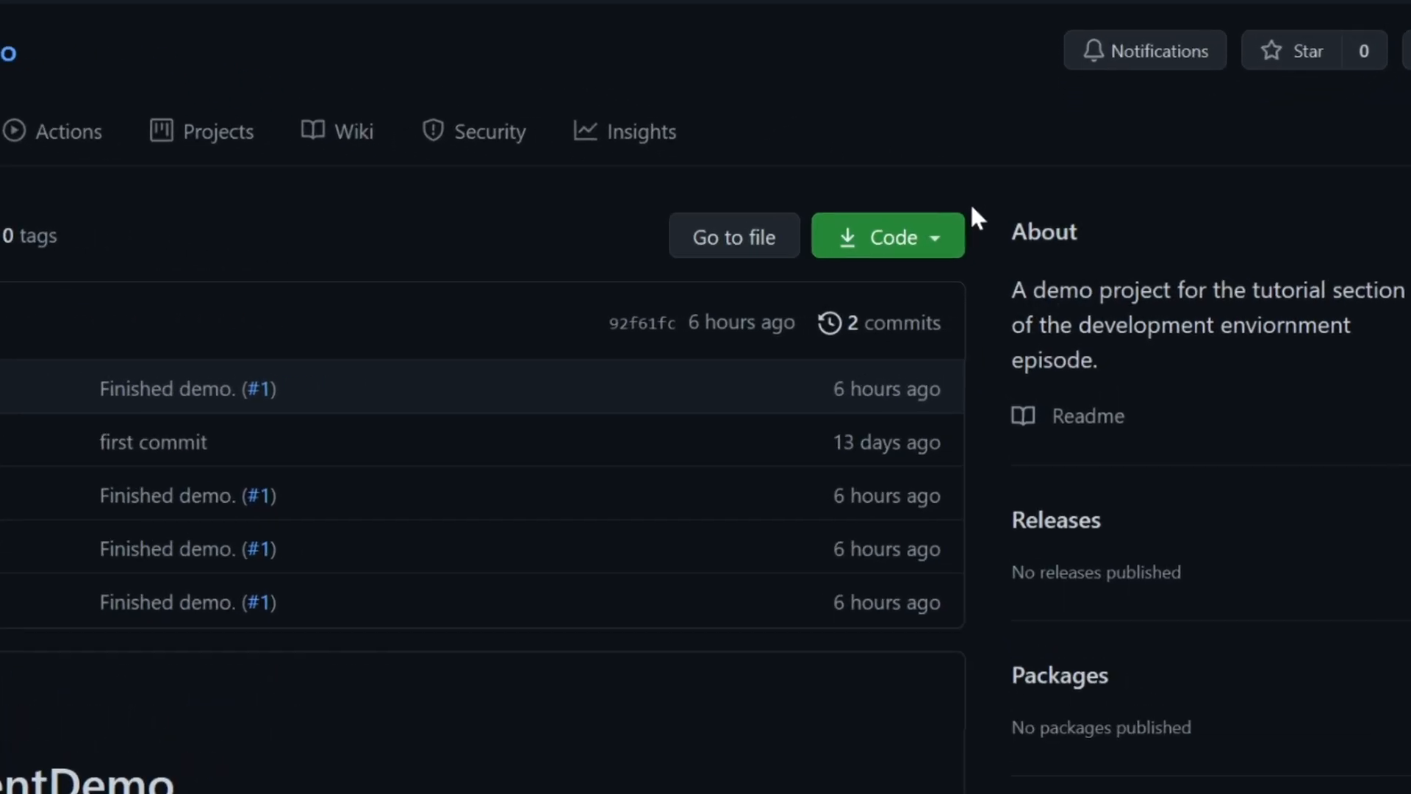
pyautogui.click(888, 235)
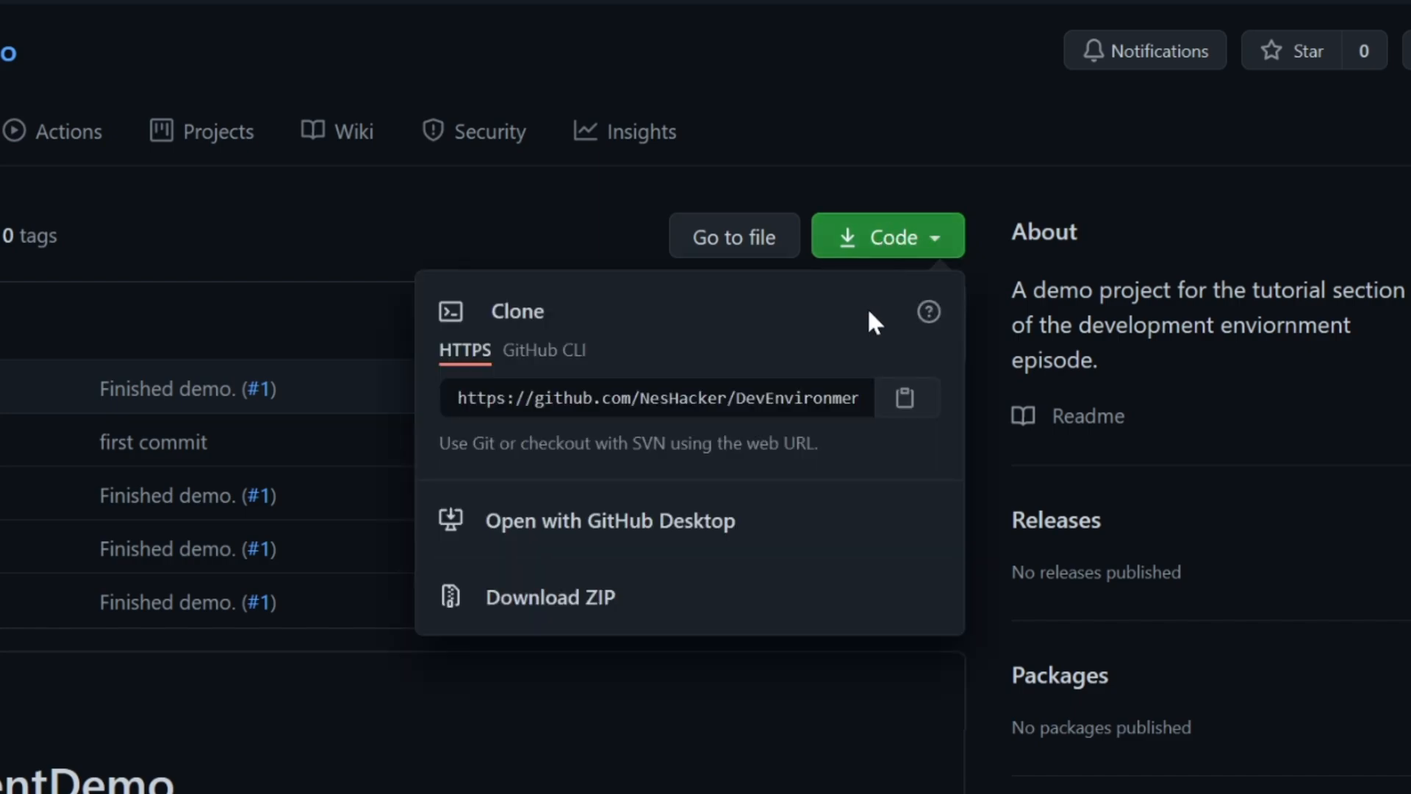
pyautogui.moveTo(855, 601)
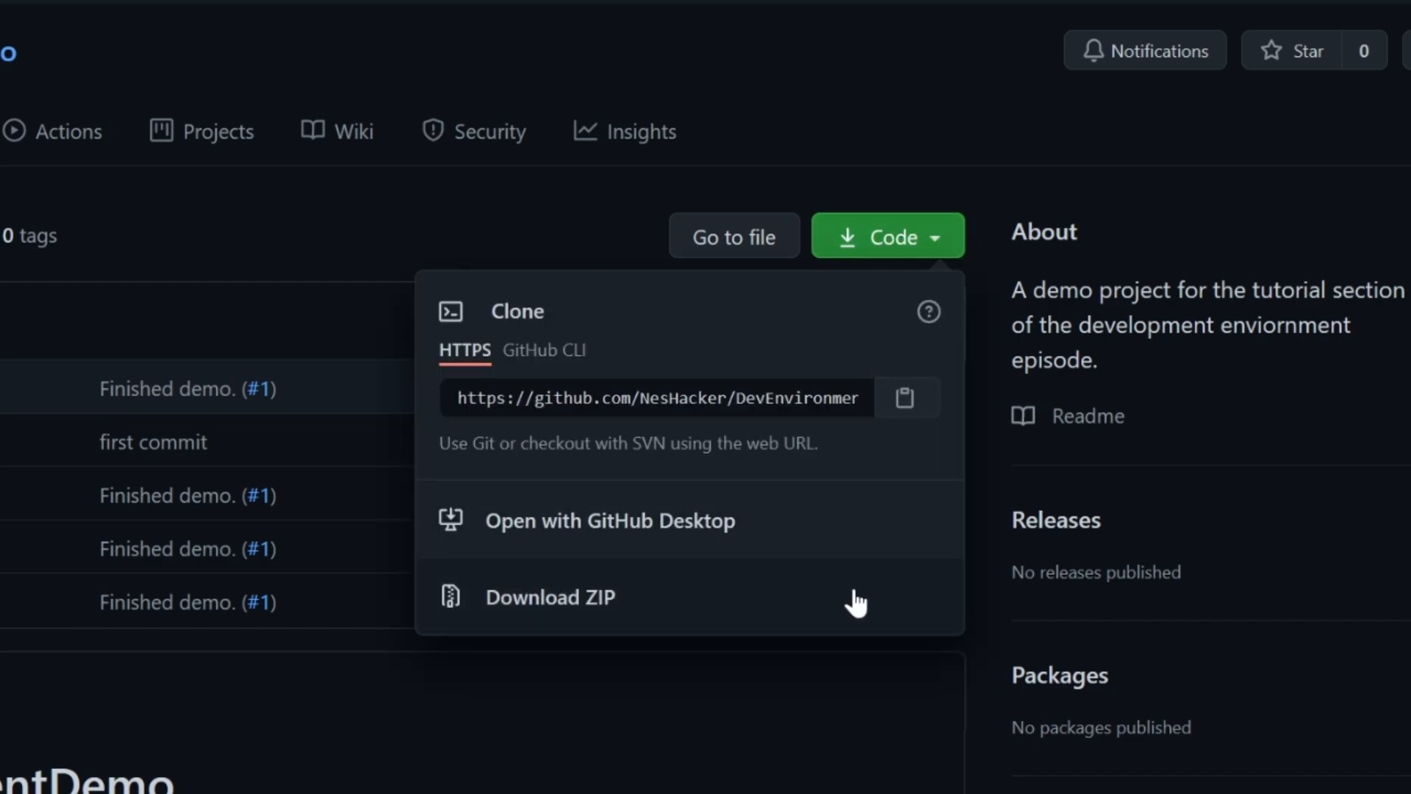
pyautogui.click(550, 597)
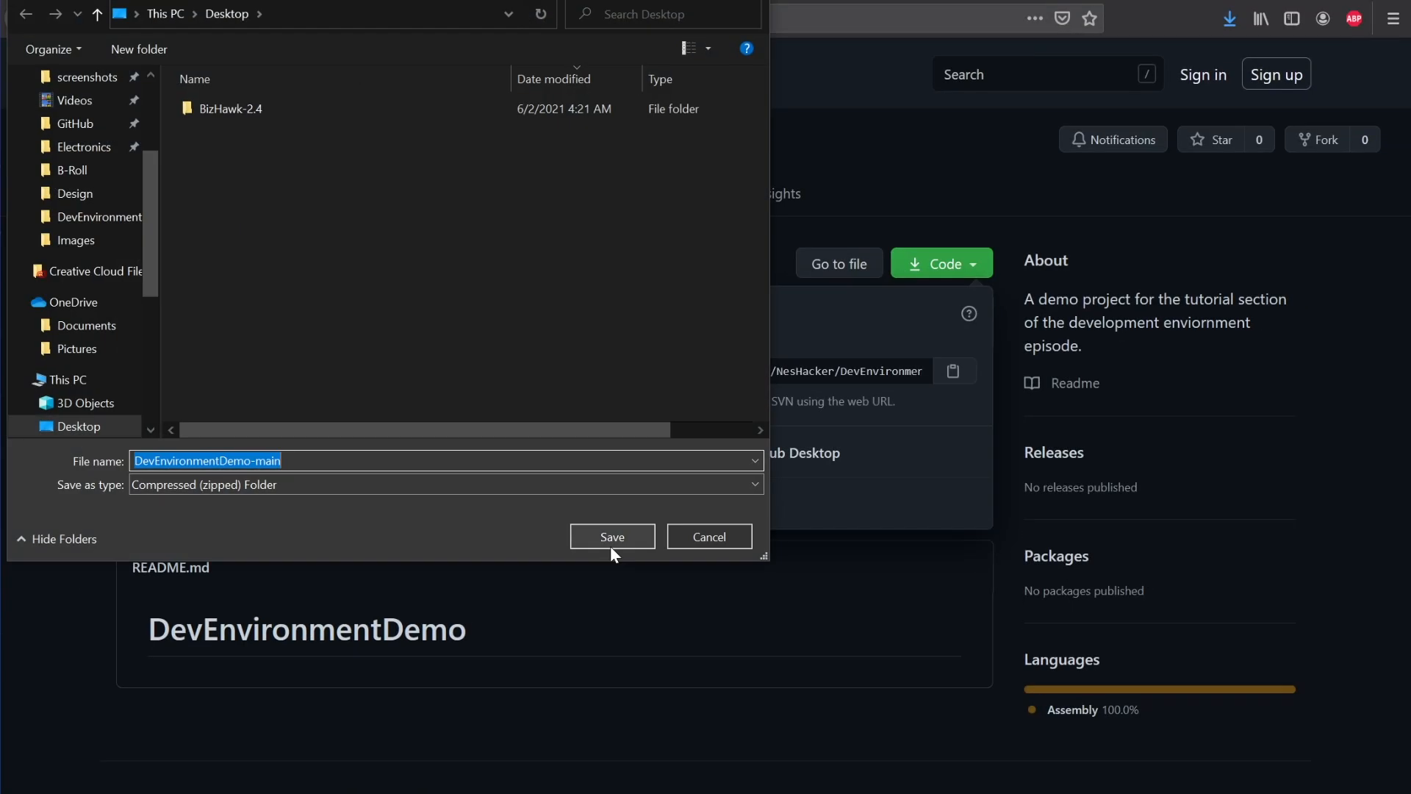
# Save the DevEnvironmentDemo-main ZIP and extract it to the Desktop.
pyautogui.click(612, 536)
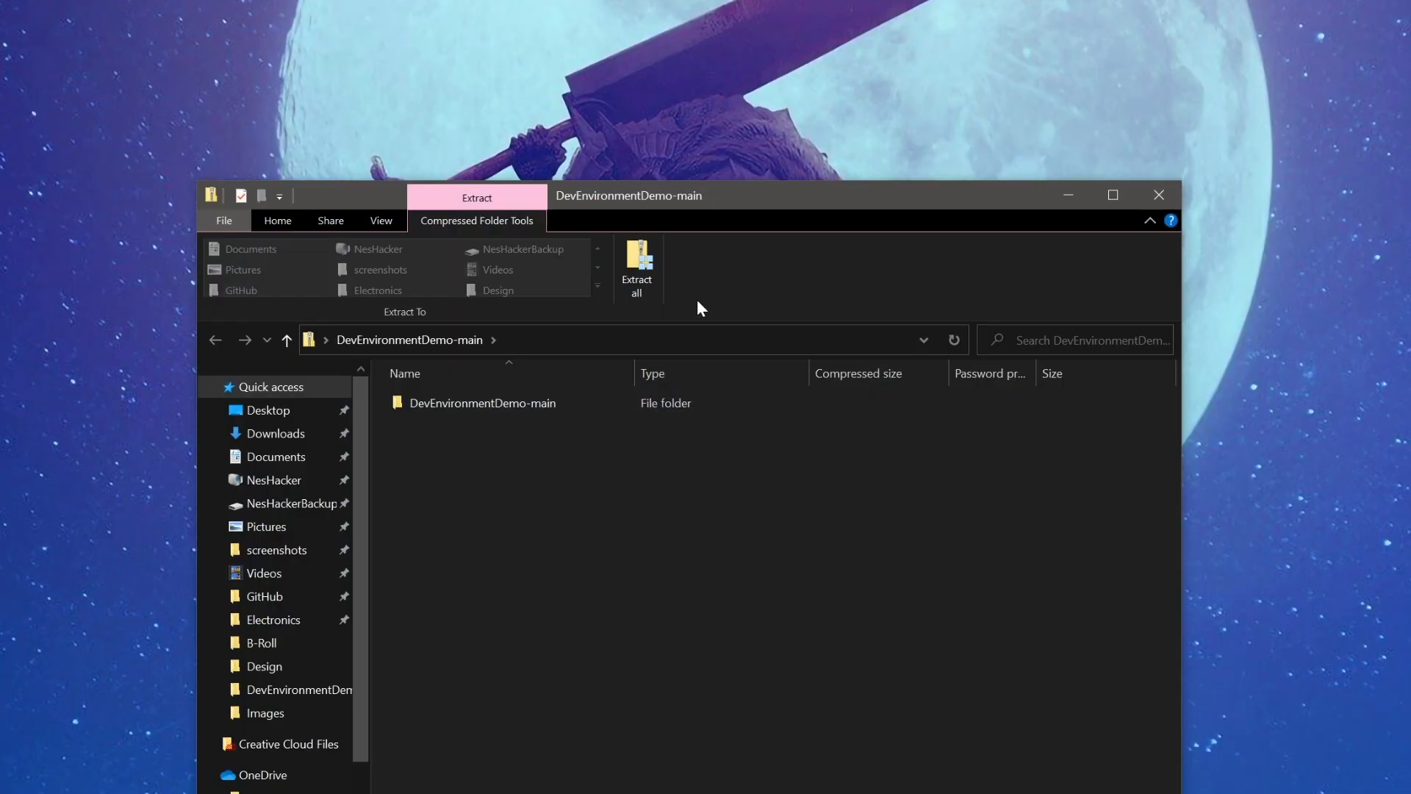
pyautogui.click(637, 266)
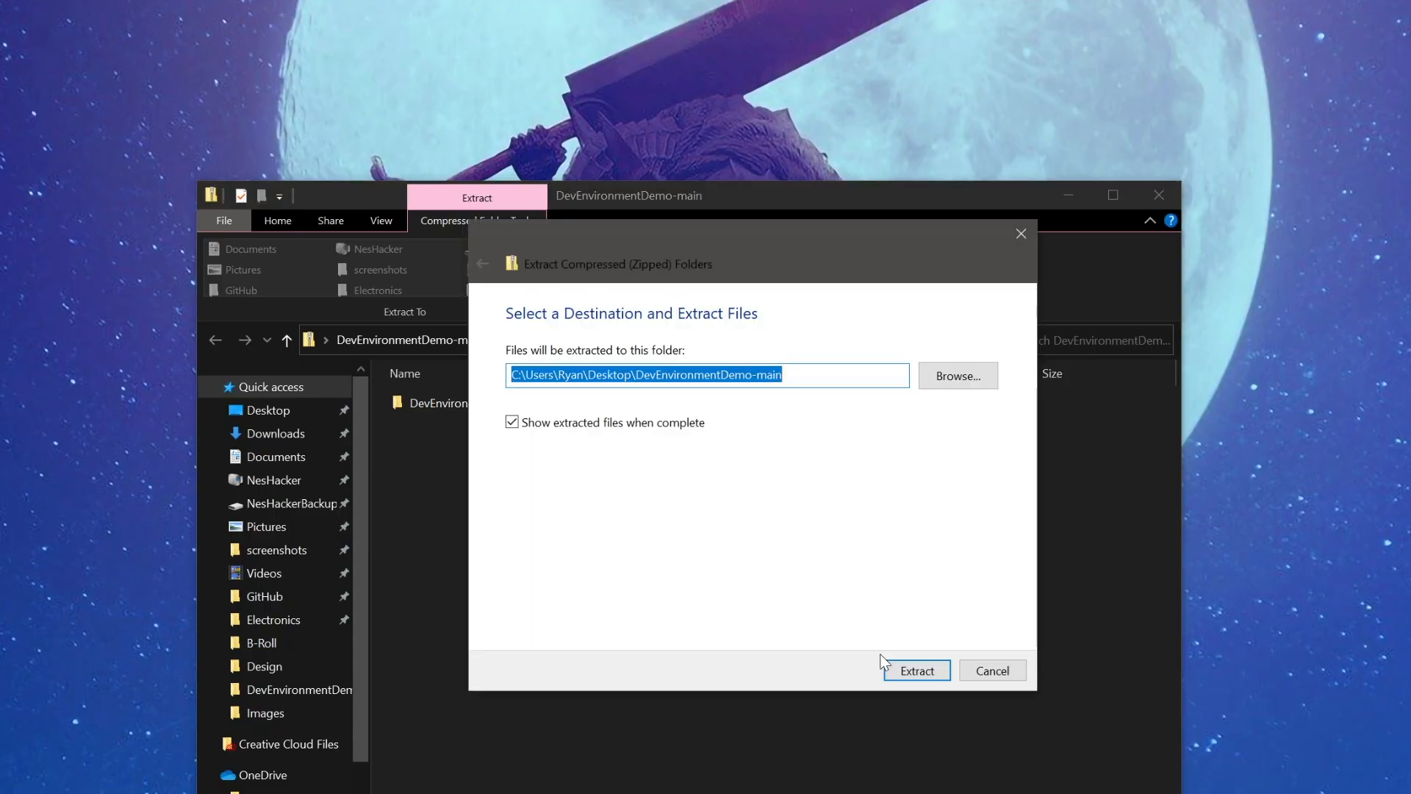
pyautogui.click(914, 670)
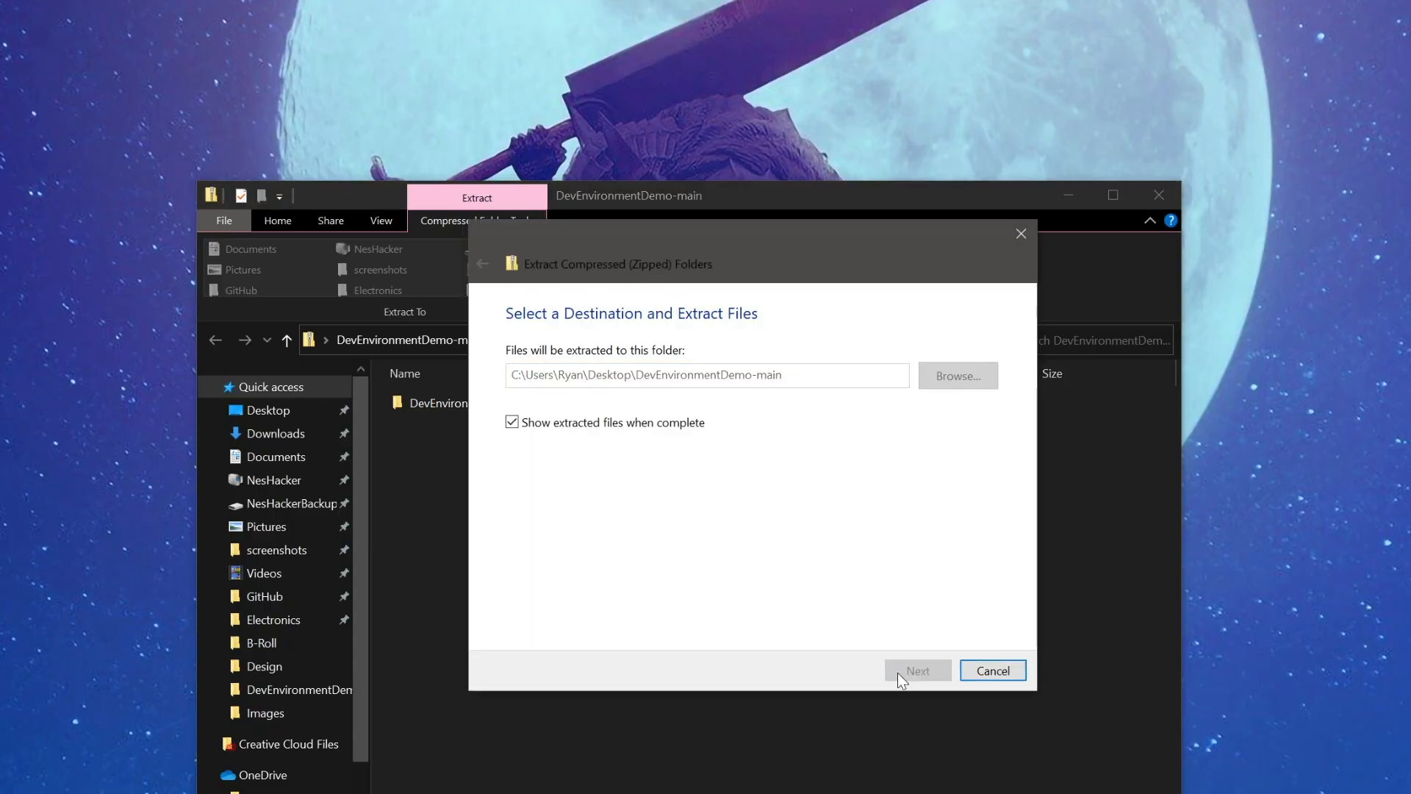
pyautogui.click(916, 670)
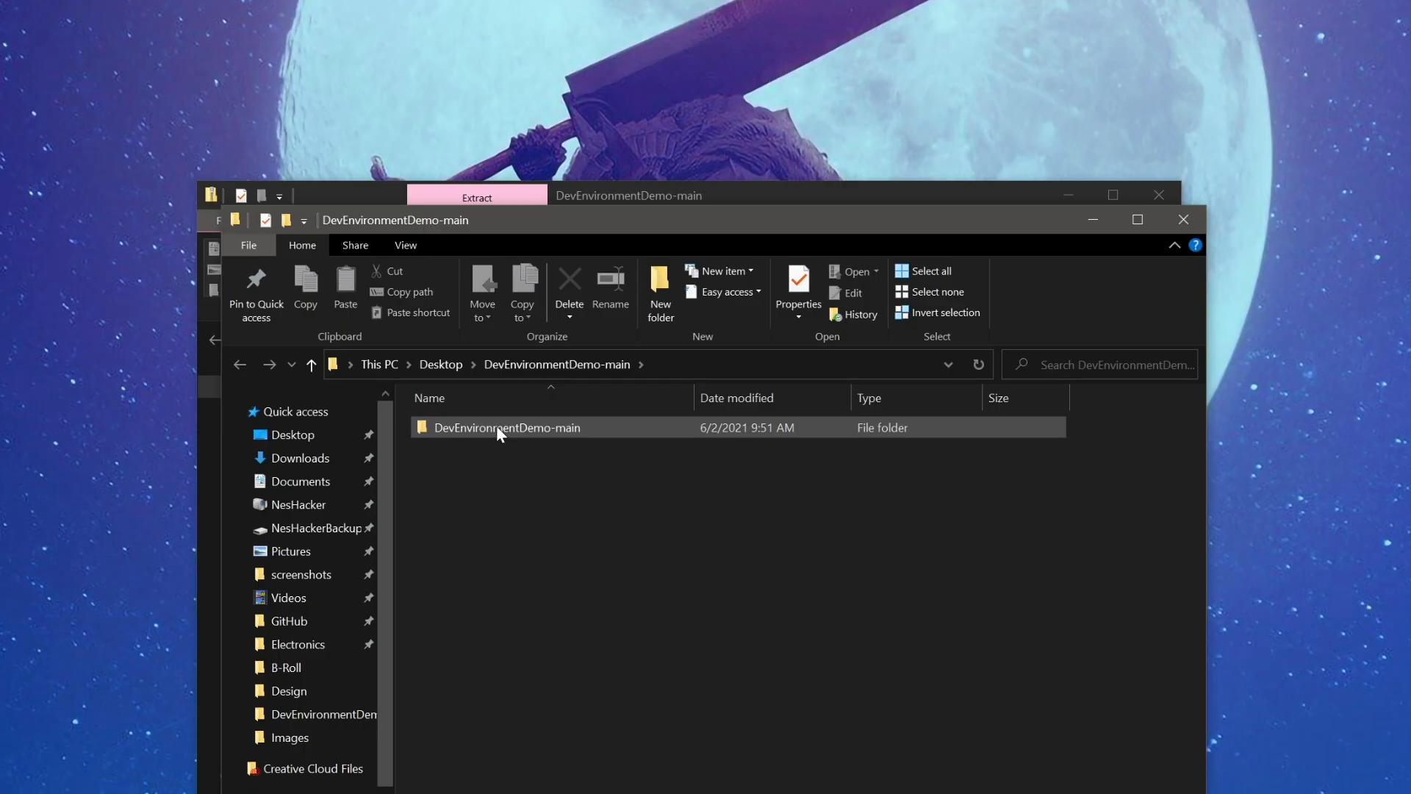
# Open the inner DevEnvironmentDemo-main folder and launch demo.code-workspace.
pyautogui.doubleClick(507, 427)
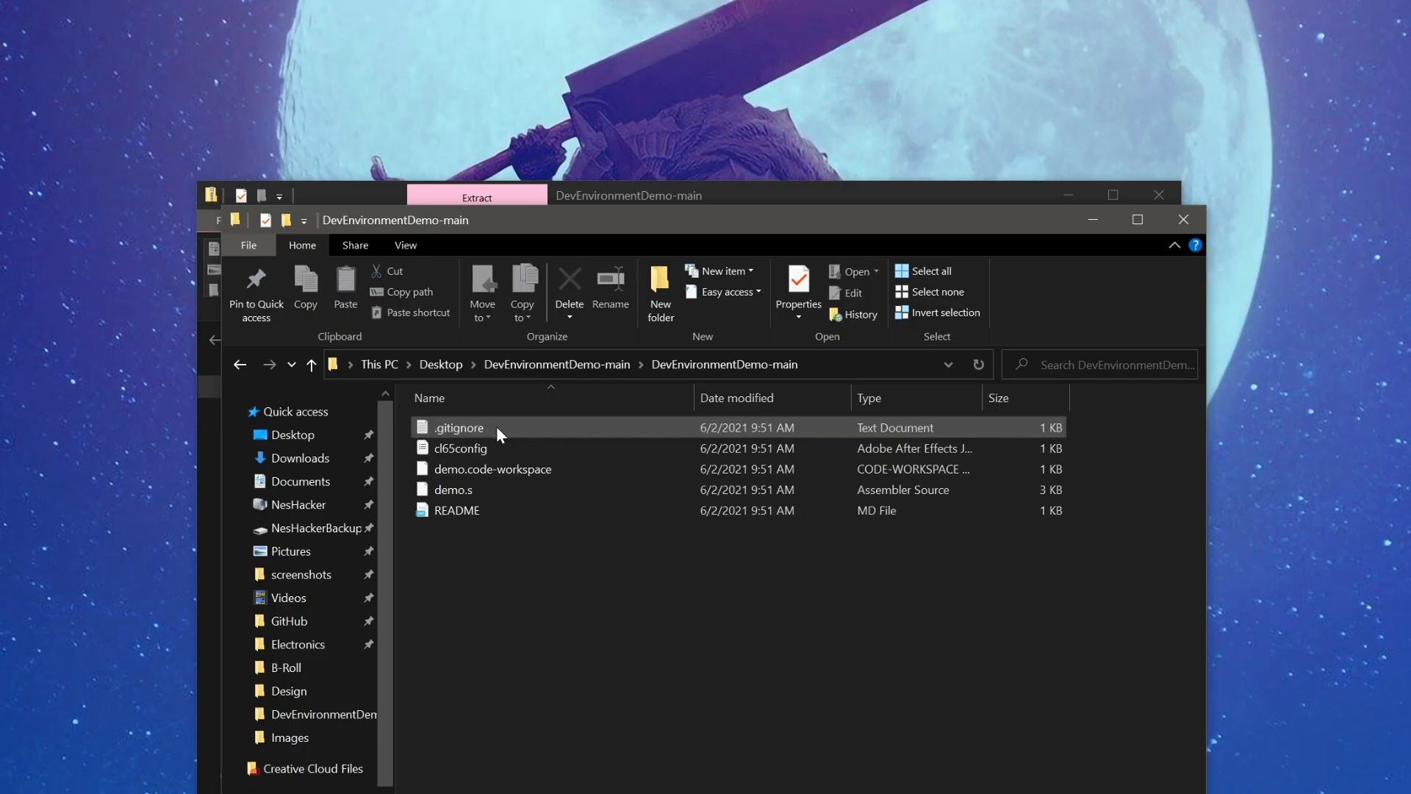
pyautogui.click(494, 469)
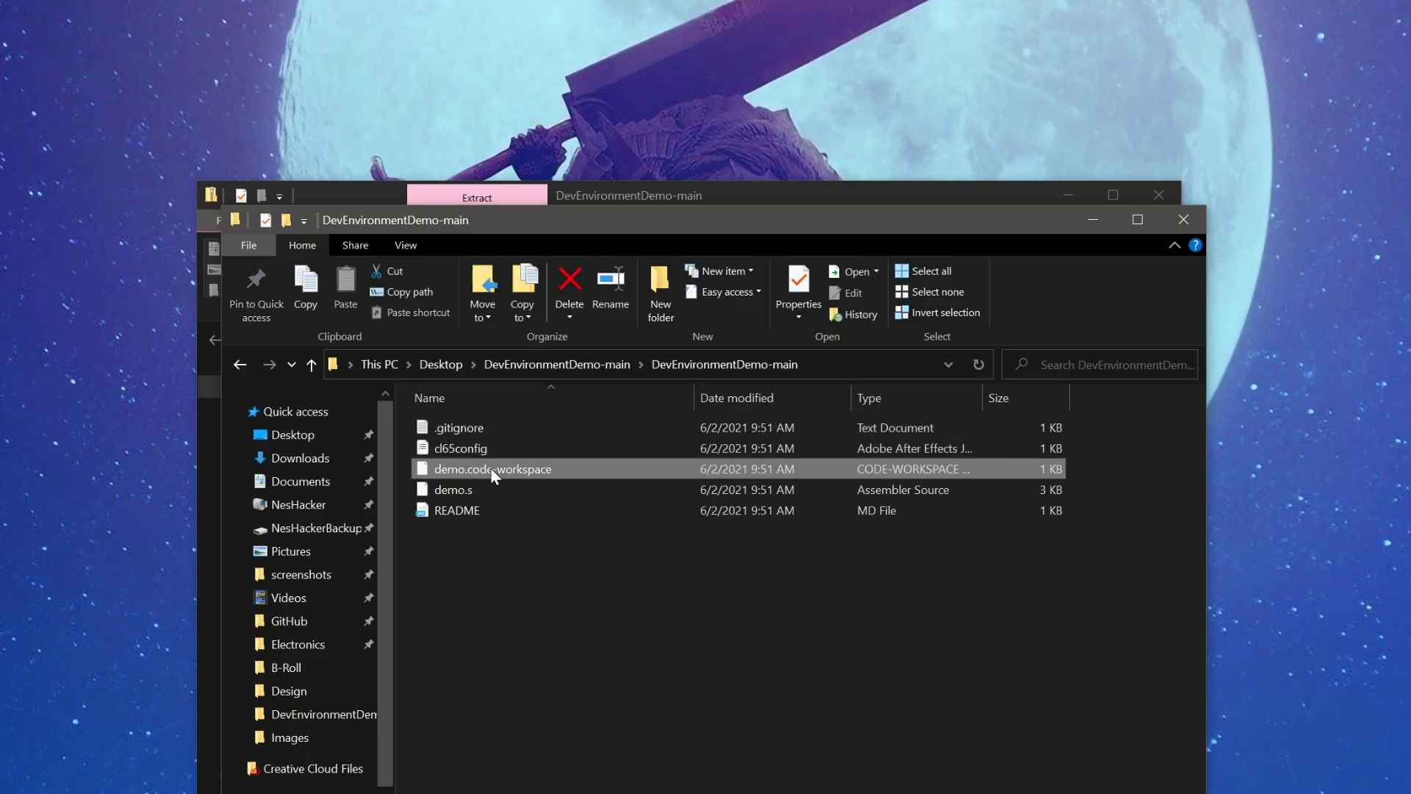
pyautogui.doubleClick(491, 467)
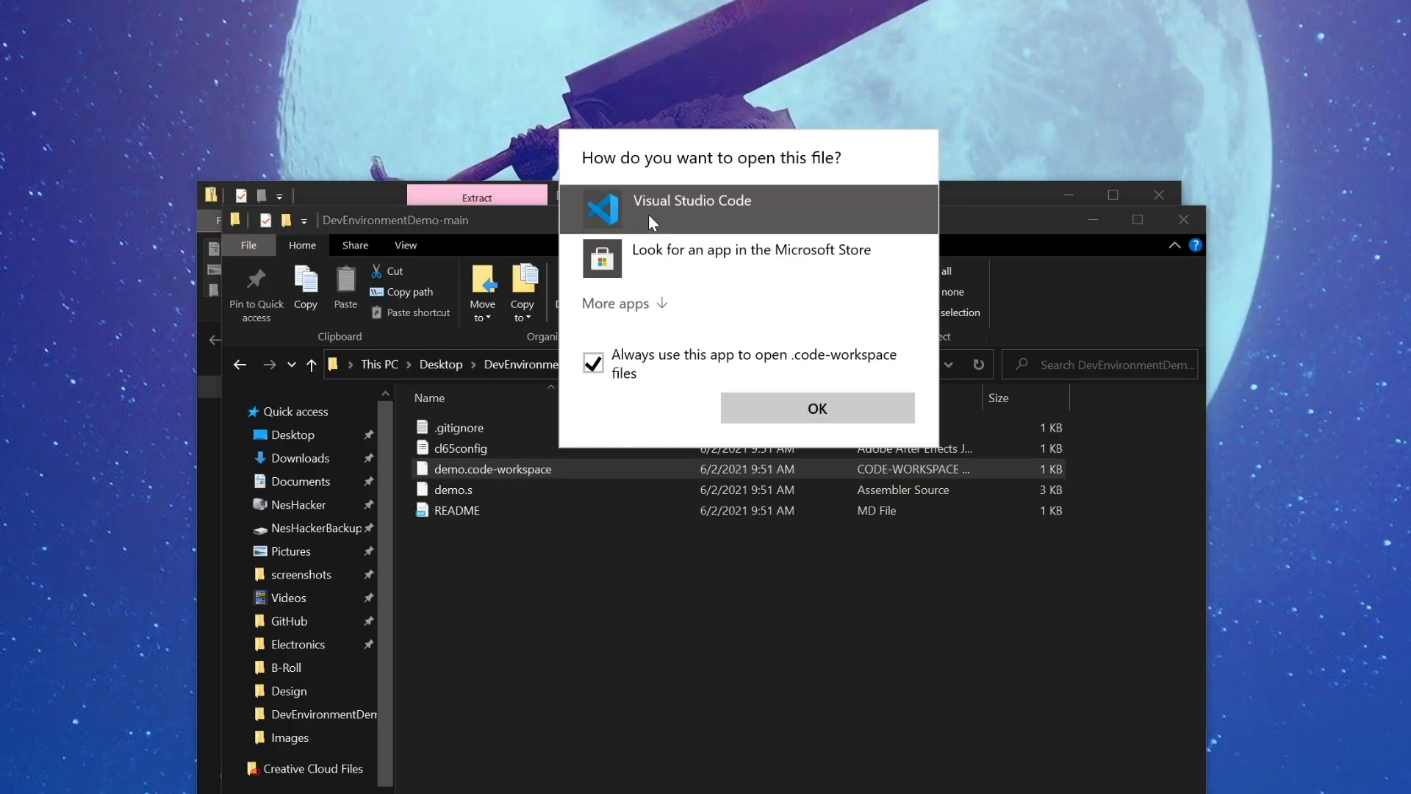
# Open the workspace in Visual Studio Code and scroll through the demo.s assembly source.
pyautogui.click(816, 407)
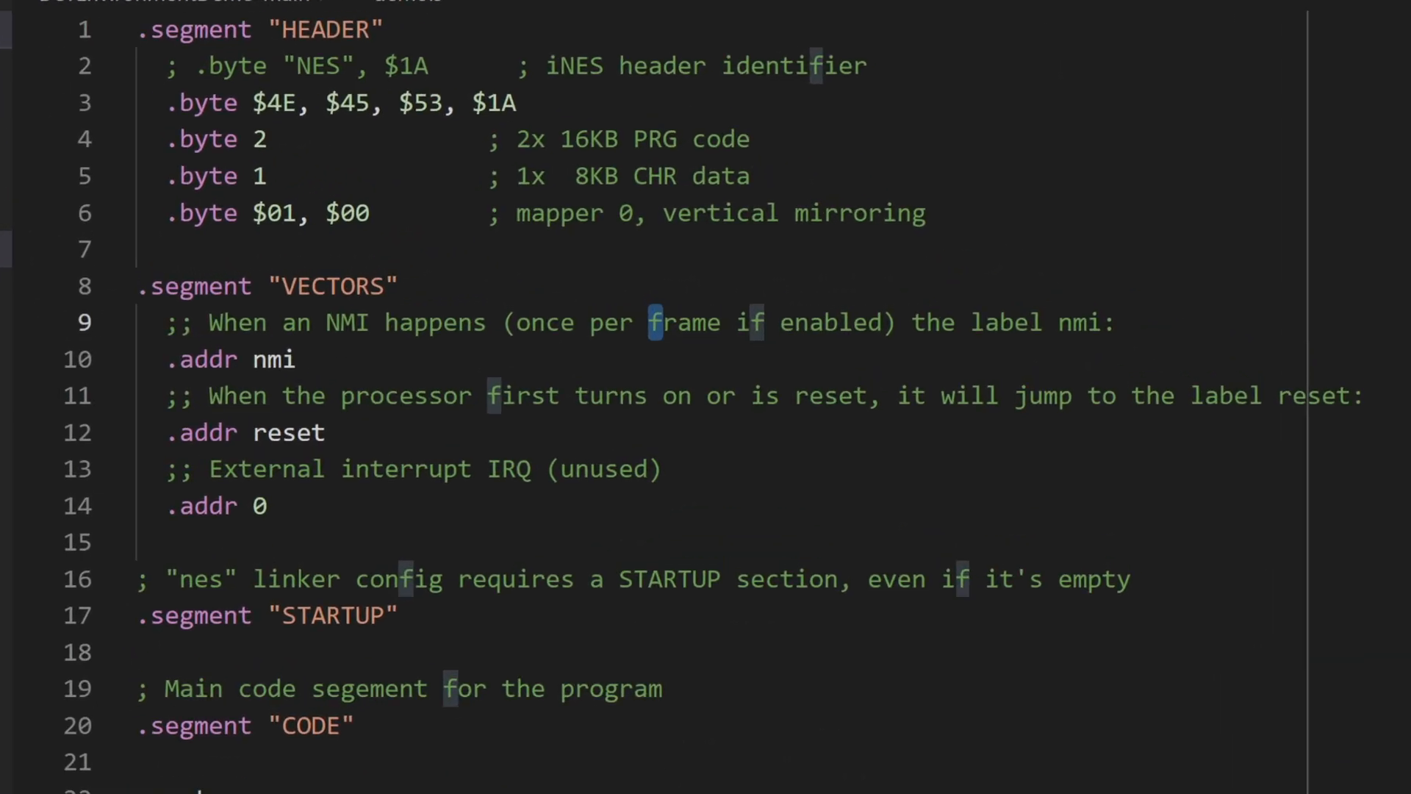
pyautogui.scroll(-3)
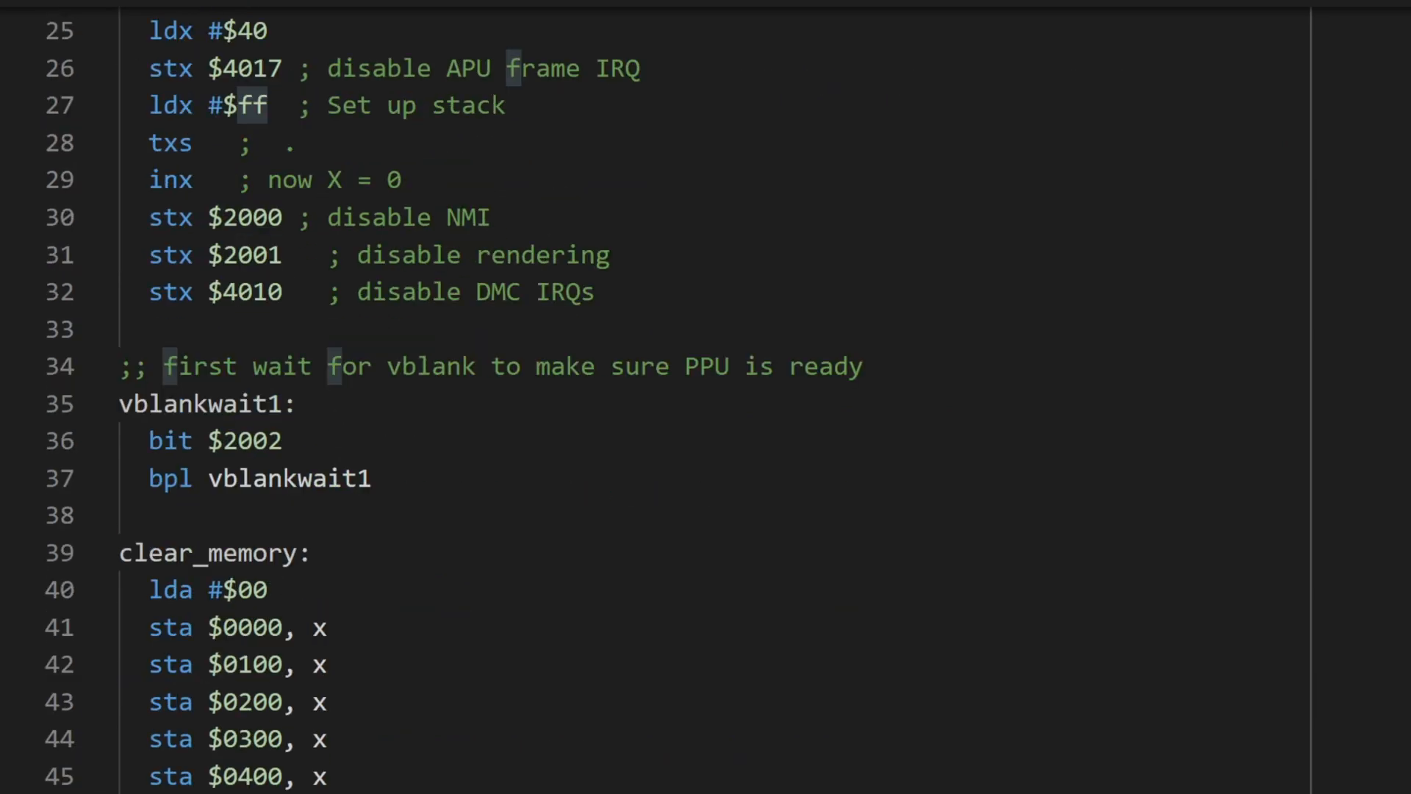
pyautogui.scroll(-3)
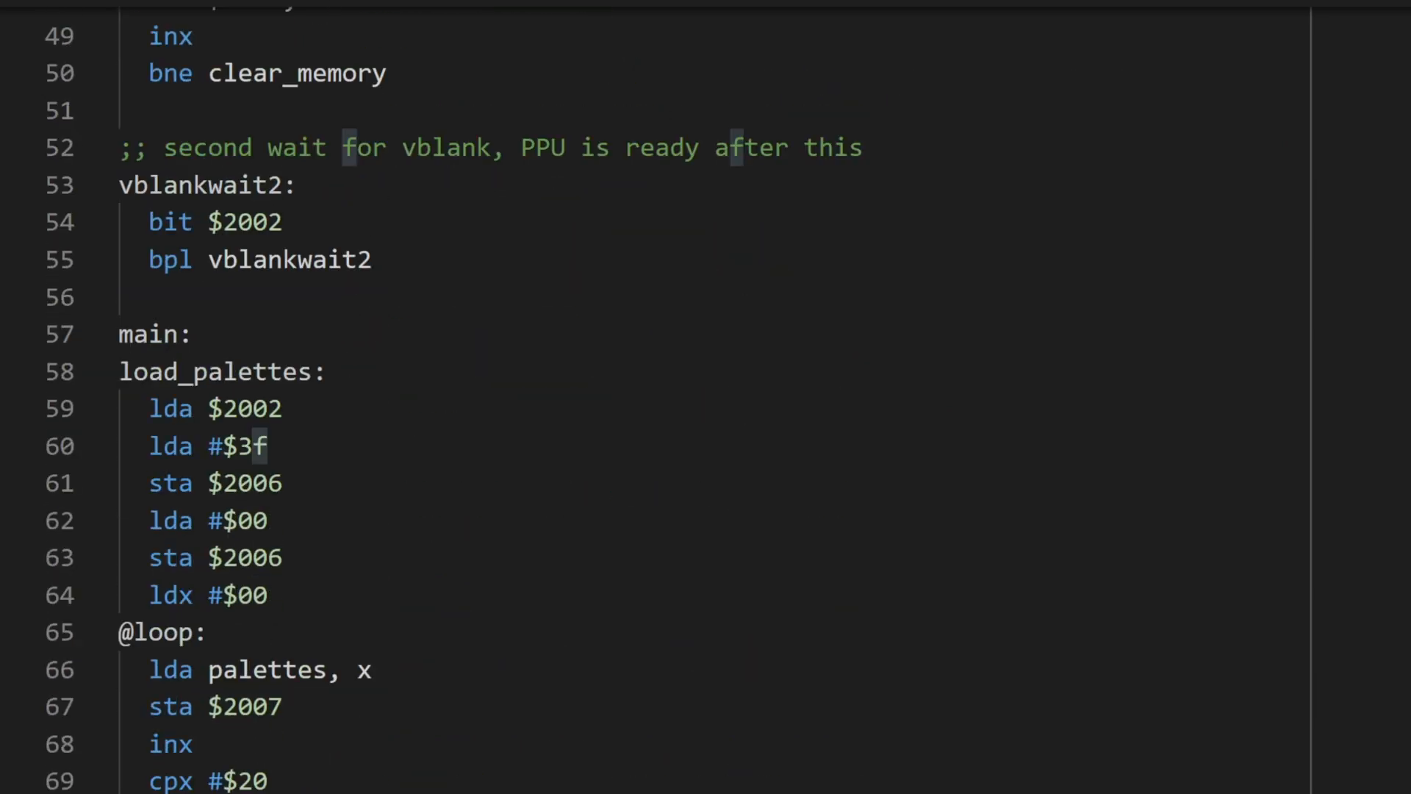
pyautogui.scroll(-3)
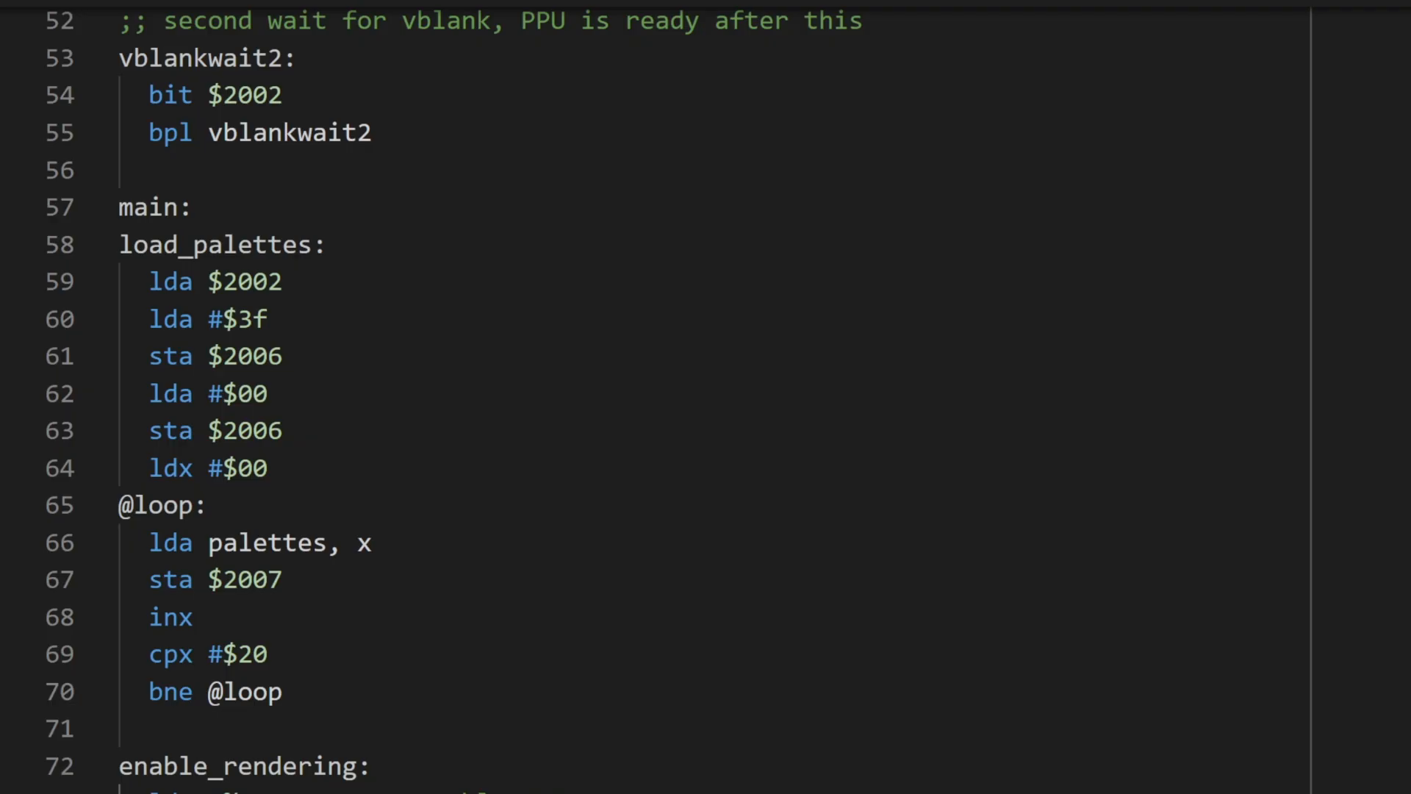
pyautogui.scroll(-3)
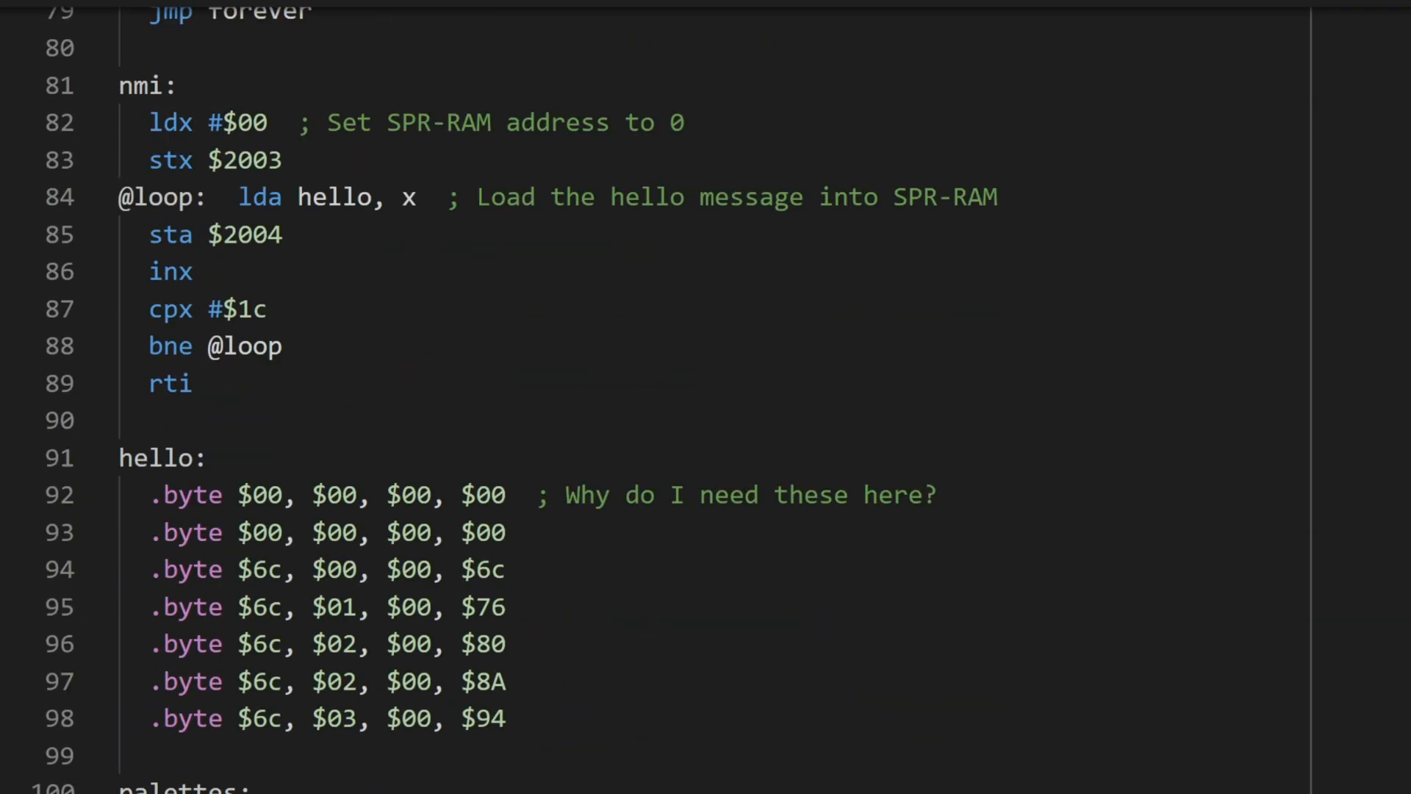
pyautogui.scroll(-3)
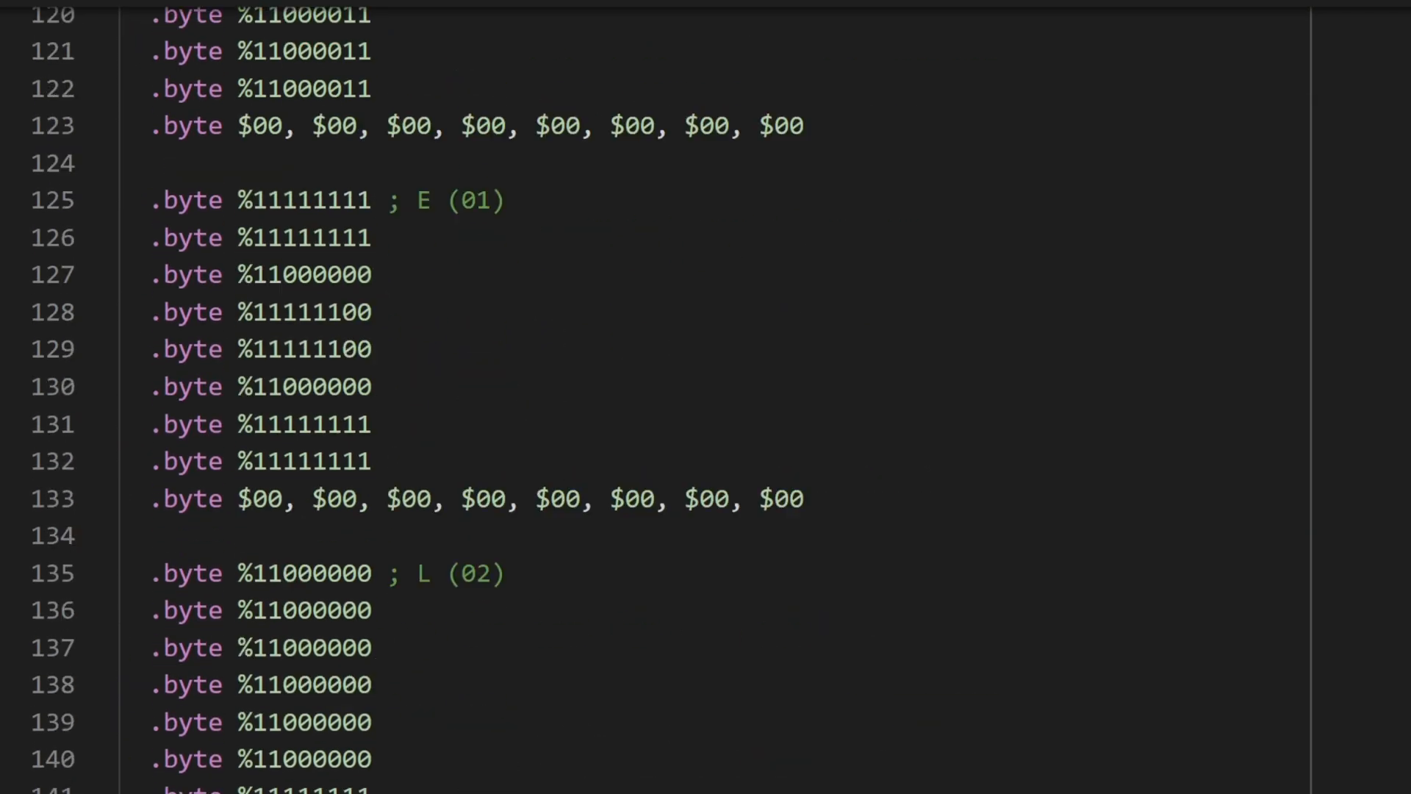
pyautogui.scroll(3)
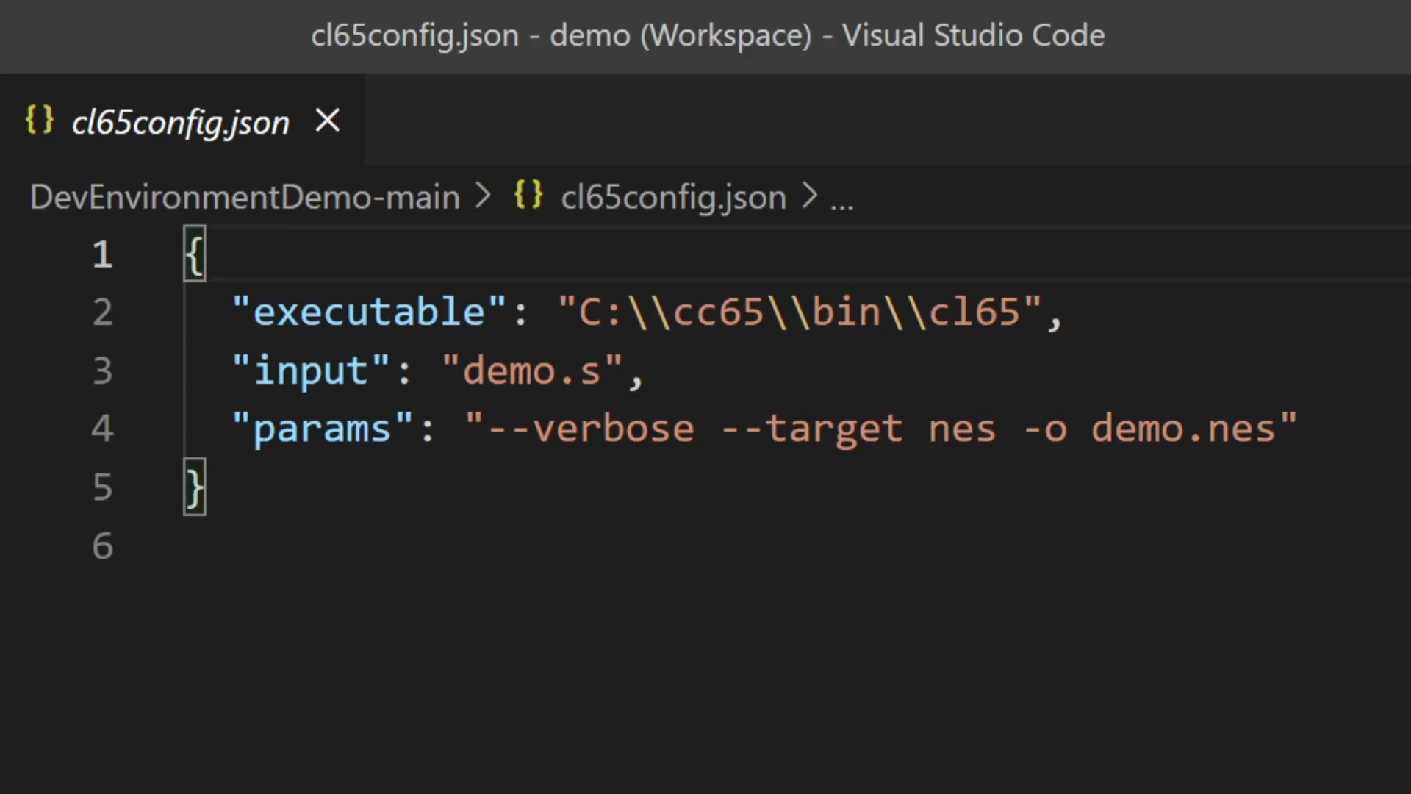
# Review cl65config.json's cl65 executable path, demo.s input and demo.nes output settings.
pyautogui.doubleClick(368, 311)
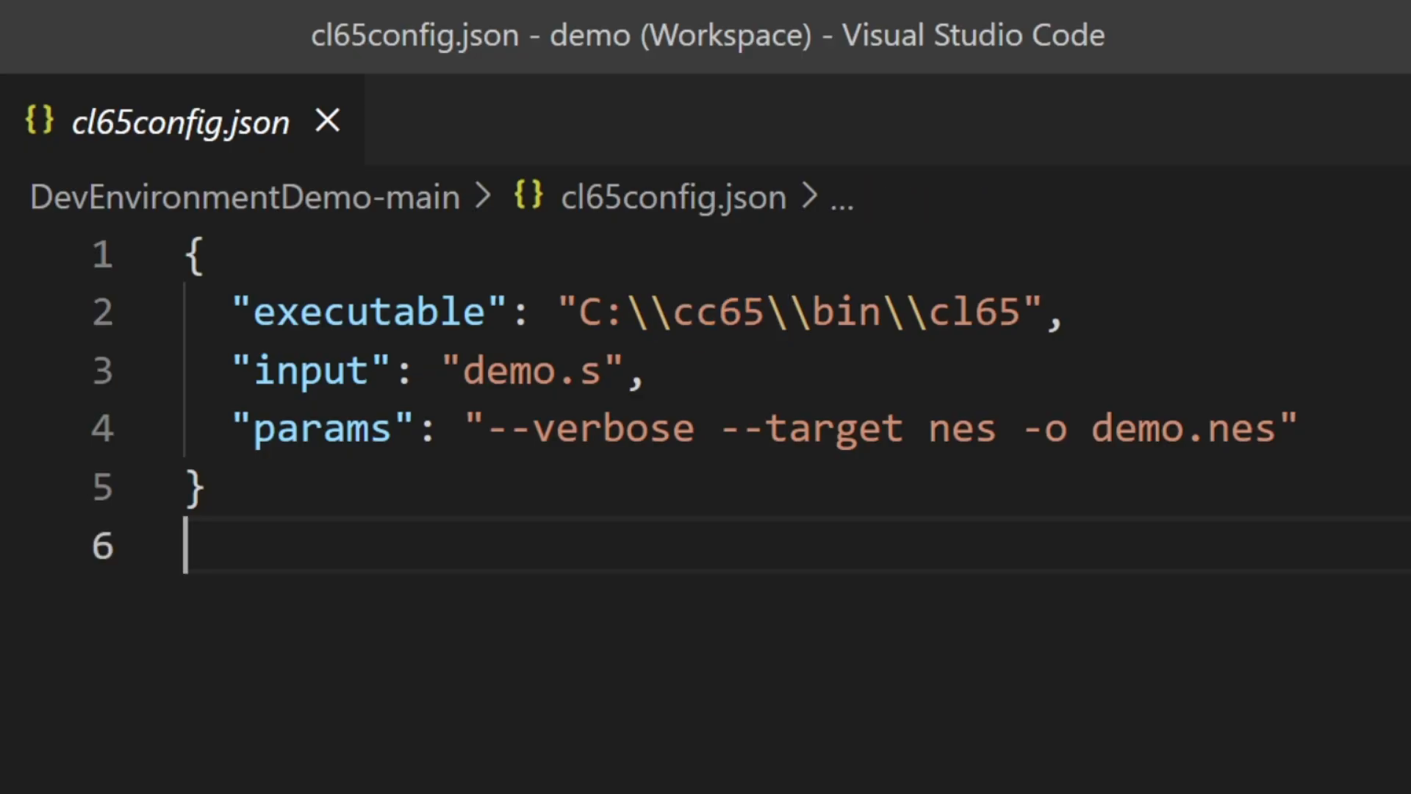
pyautogui.doubleClick(792, 311)
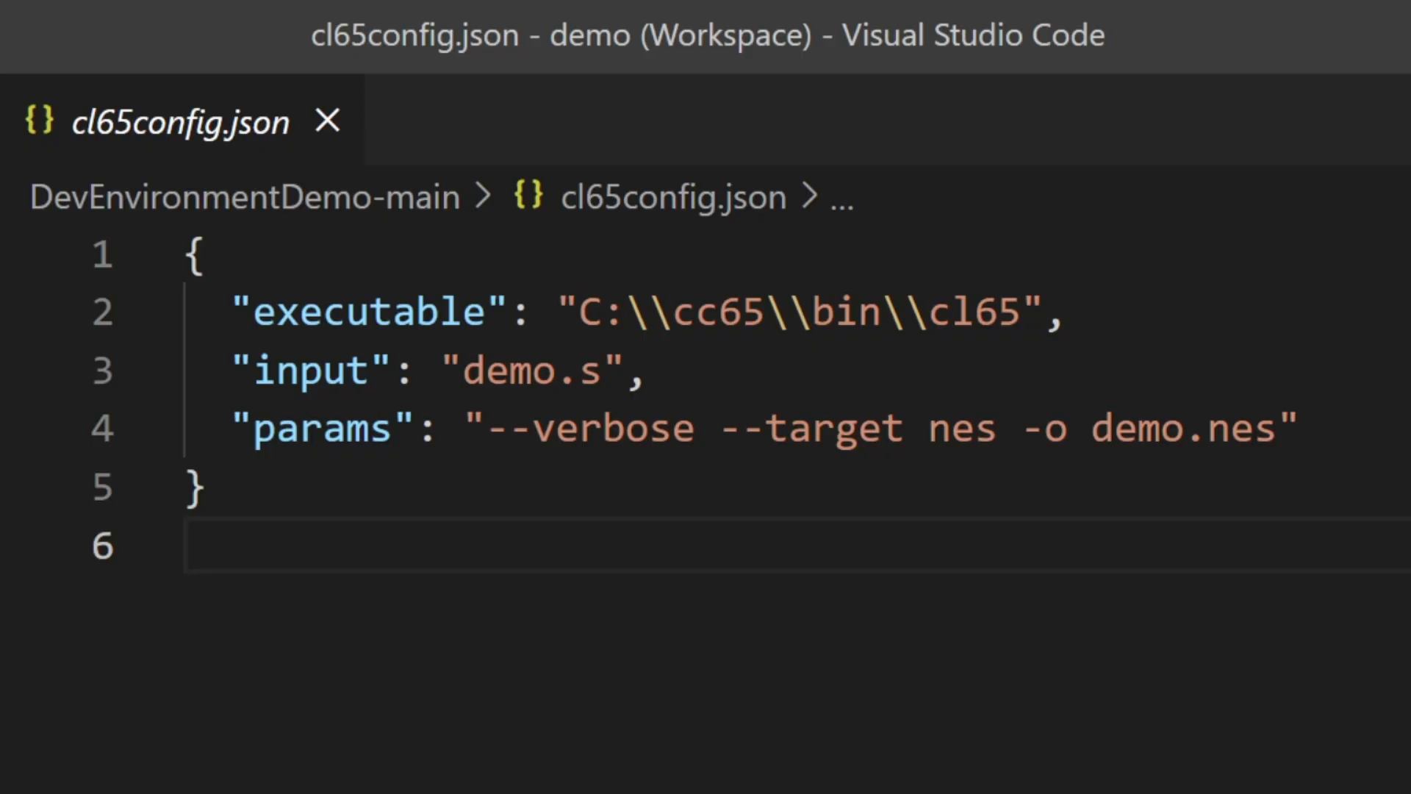
pyautogui.doubleClick(322, 428)
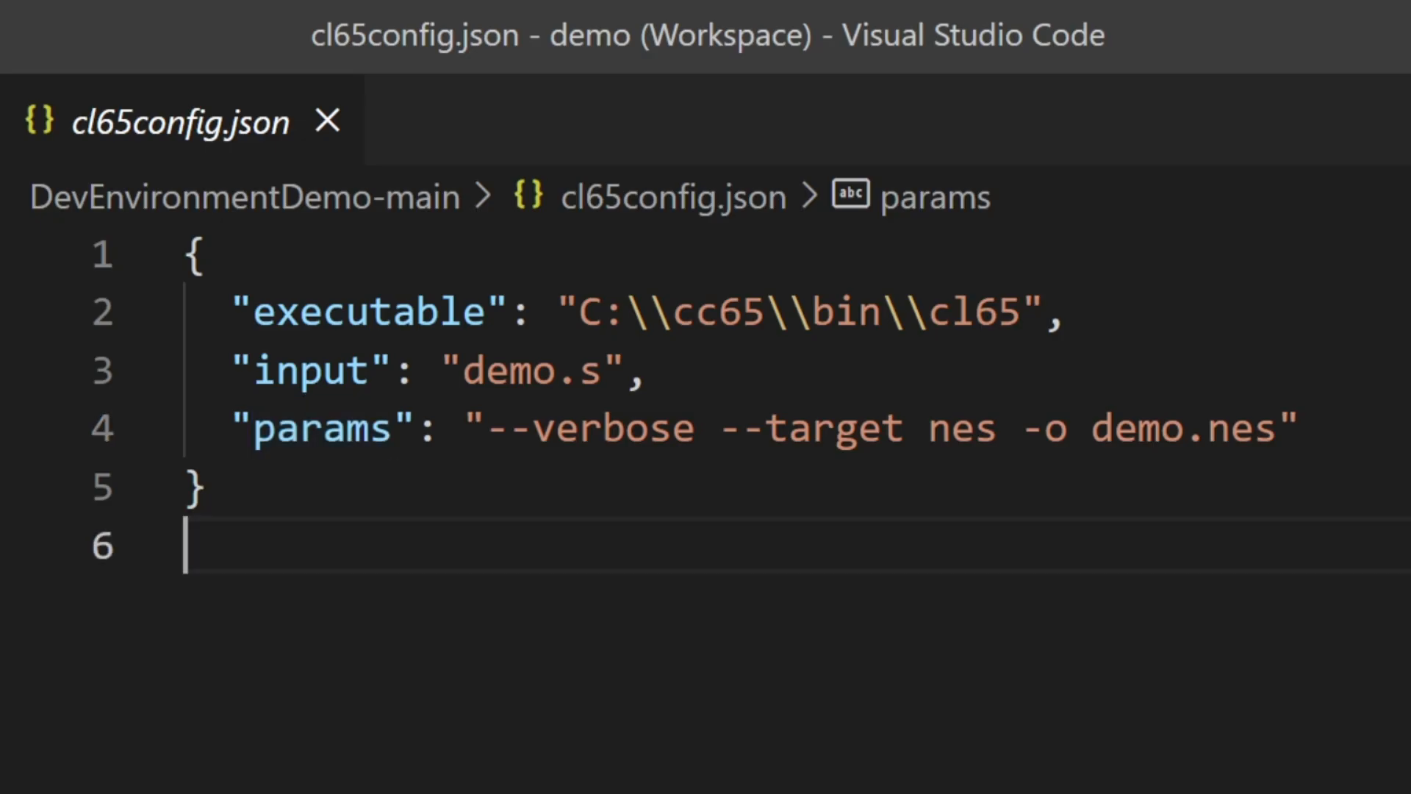
pyautogui.doubleClick(589, 428)
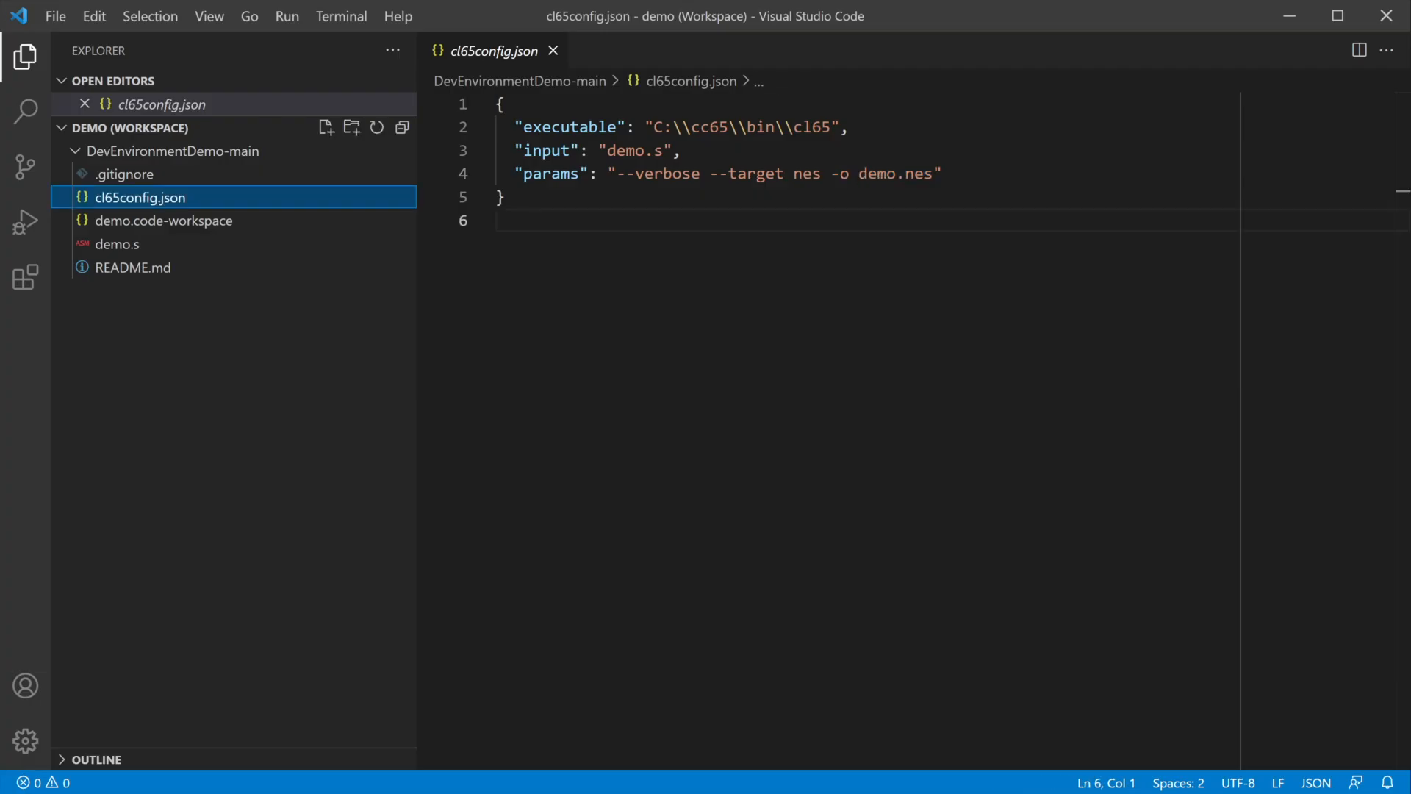
# Read the ca65 Macro Assembler extension's Details page down to its problem-matcher task example.
pyautogui.click(25, 277)
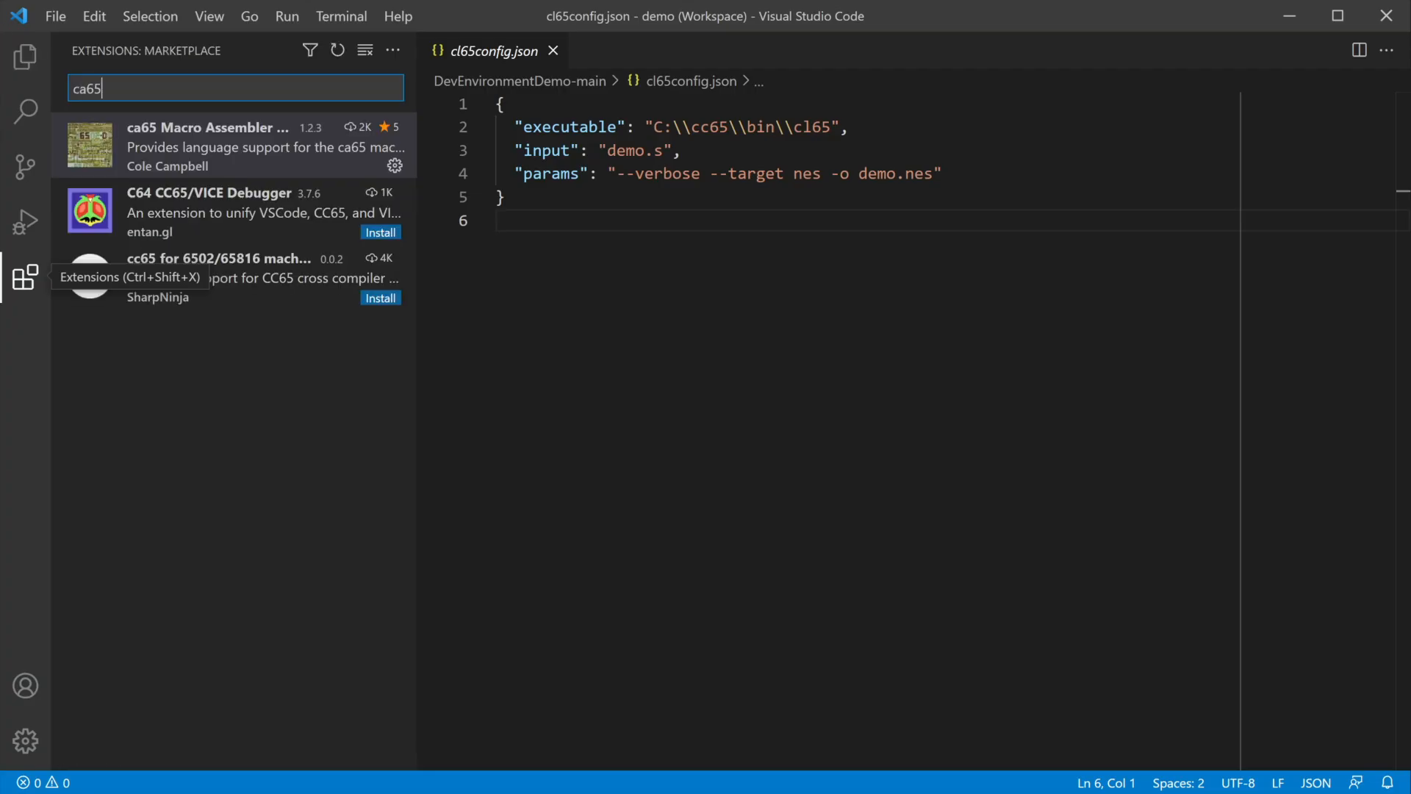
pyautogui.click(216, 146)
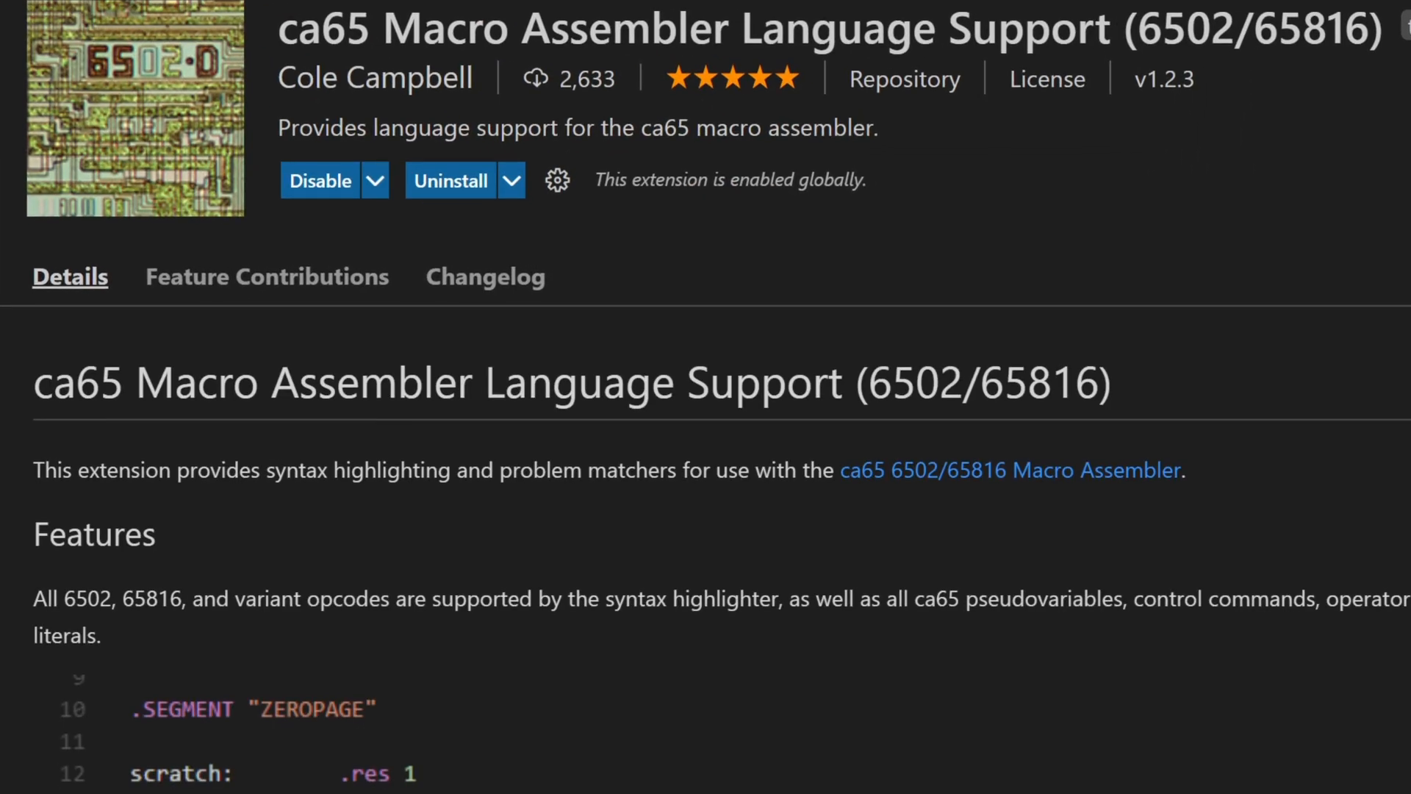
pyautogui.scroll(-3)
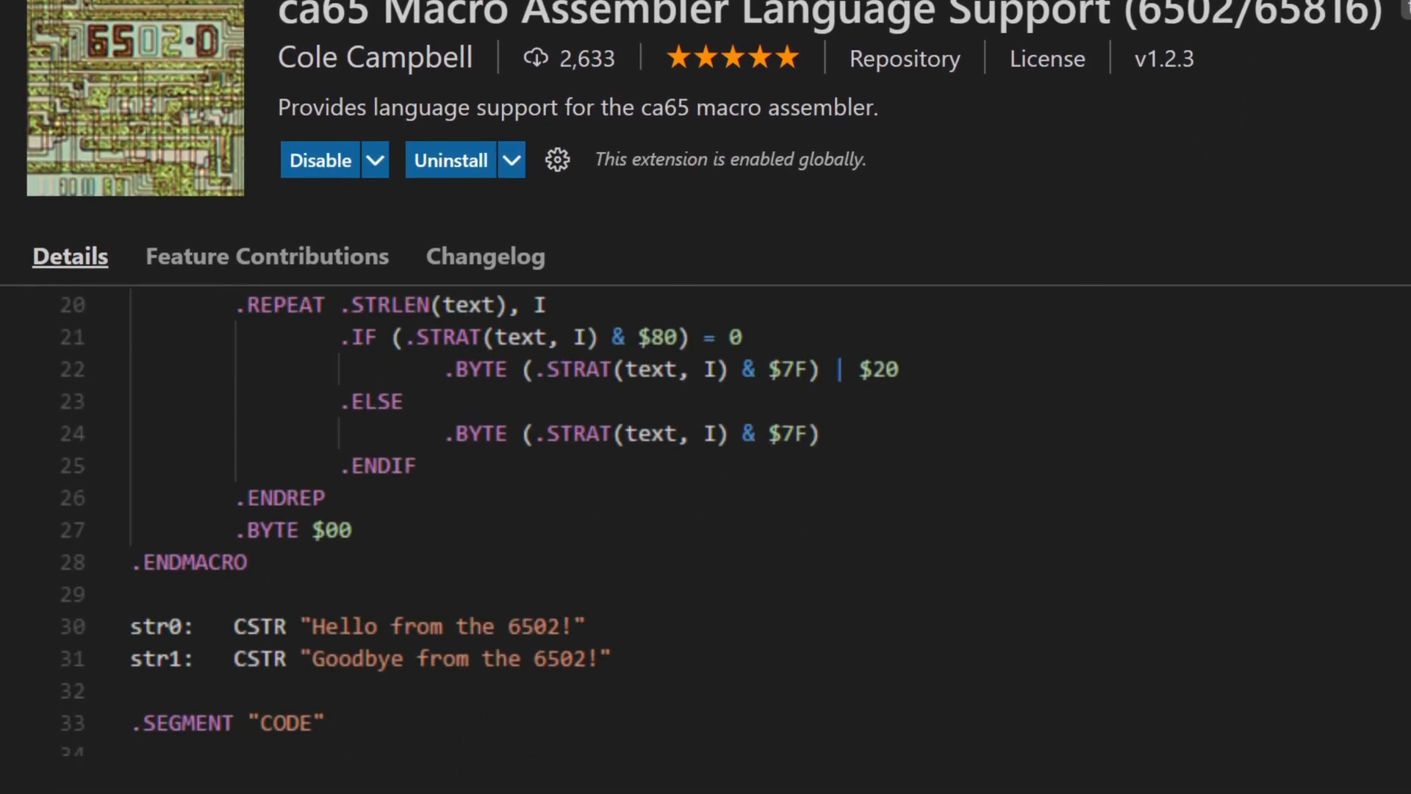
pyautogui.scroll(-3)
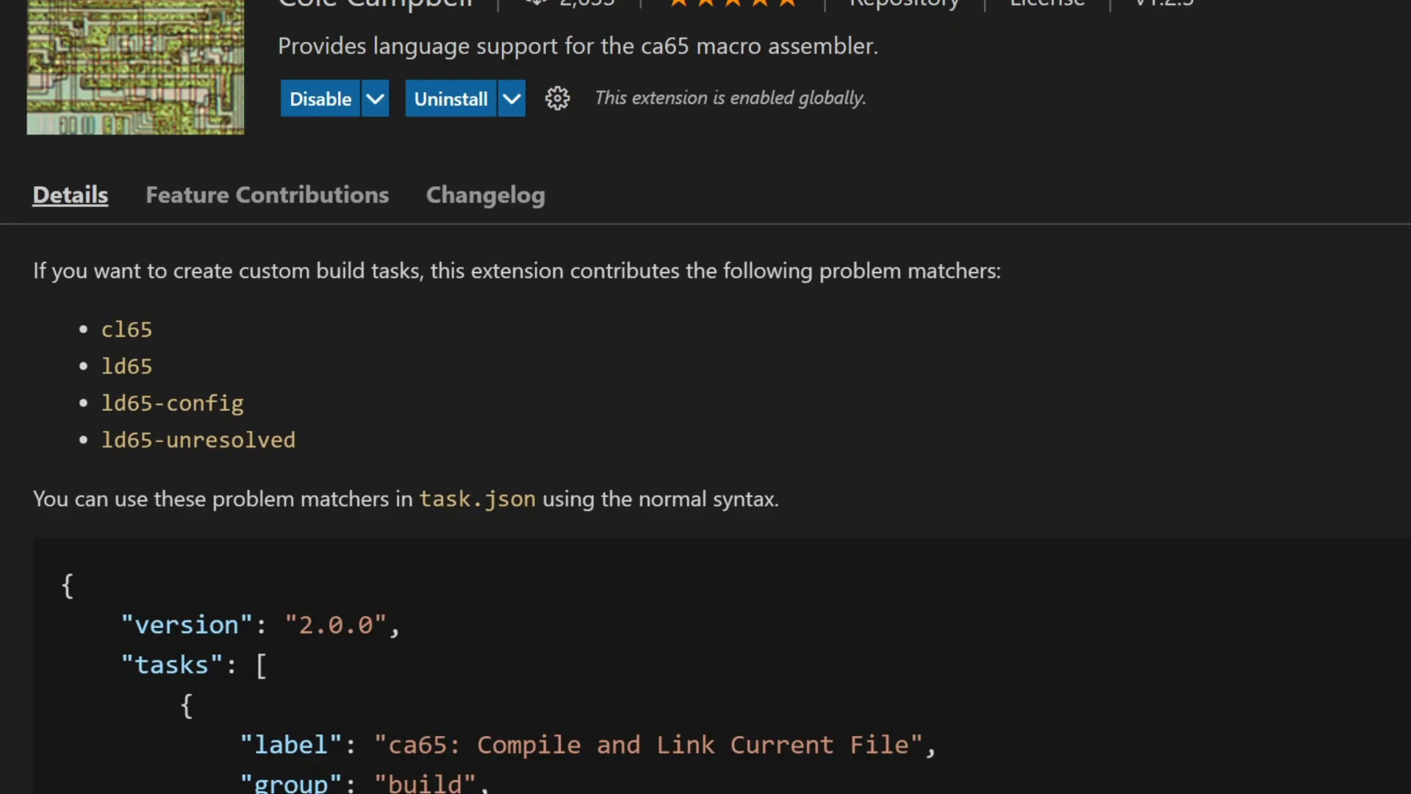
pyautogui.scroll(-3)
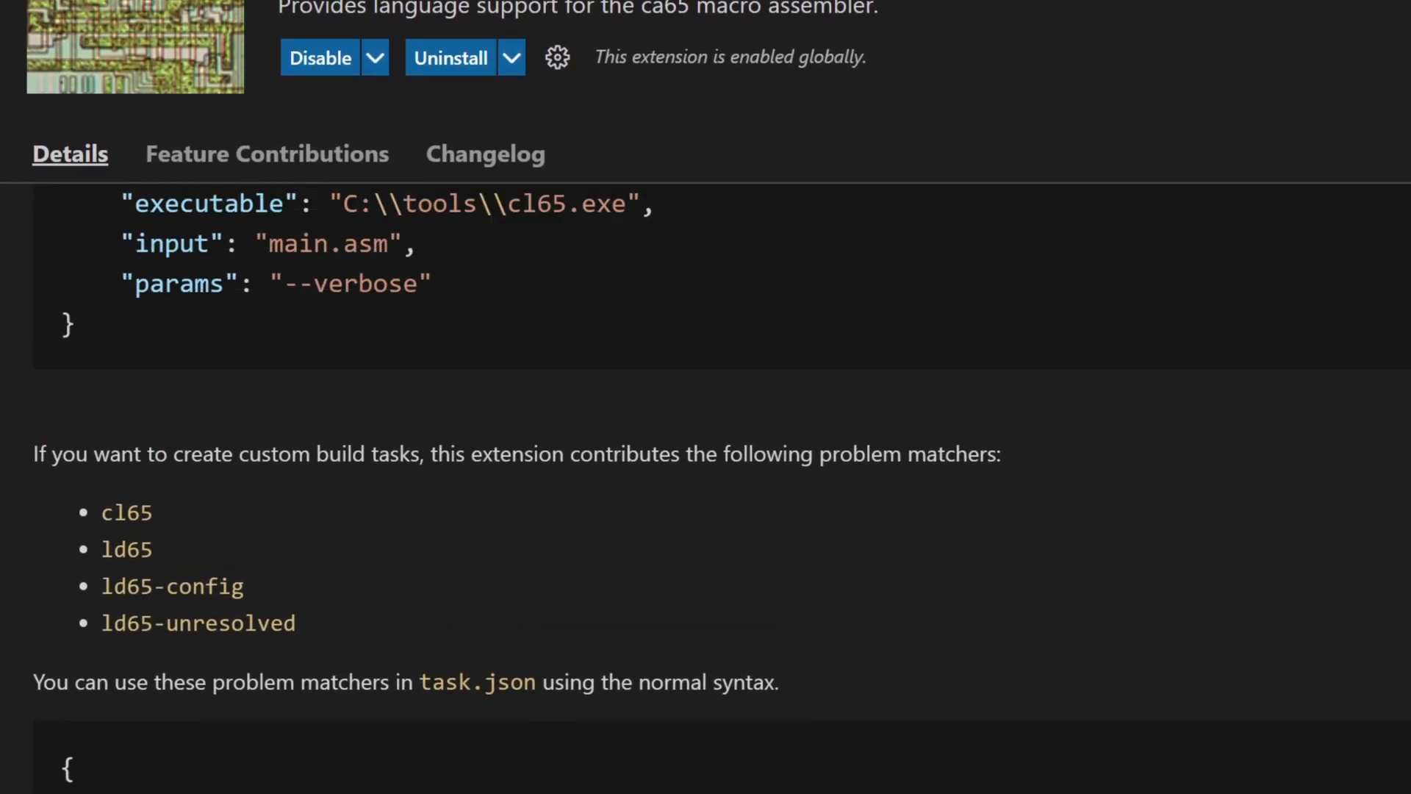
pyautogui.scroll(-3)
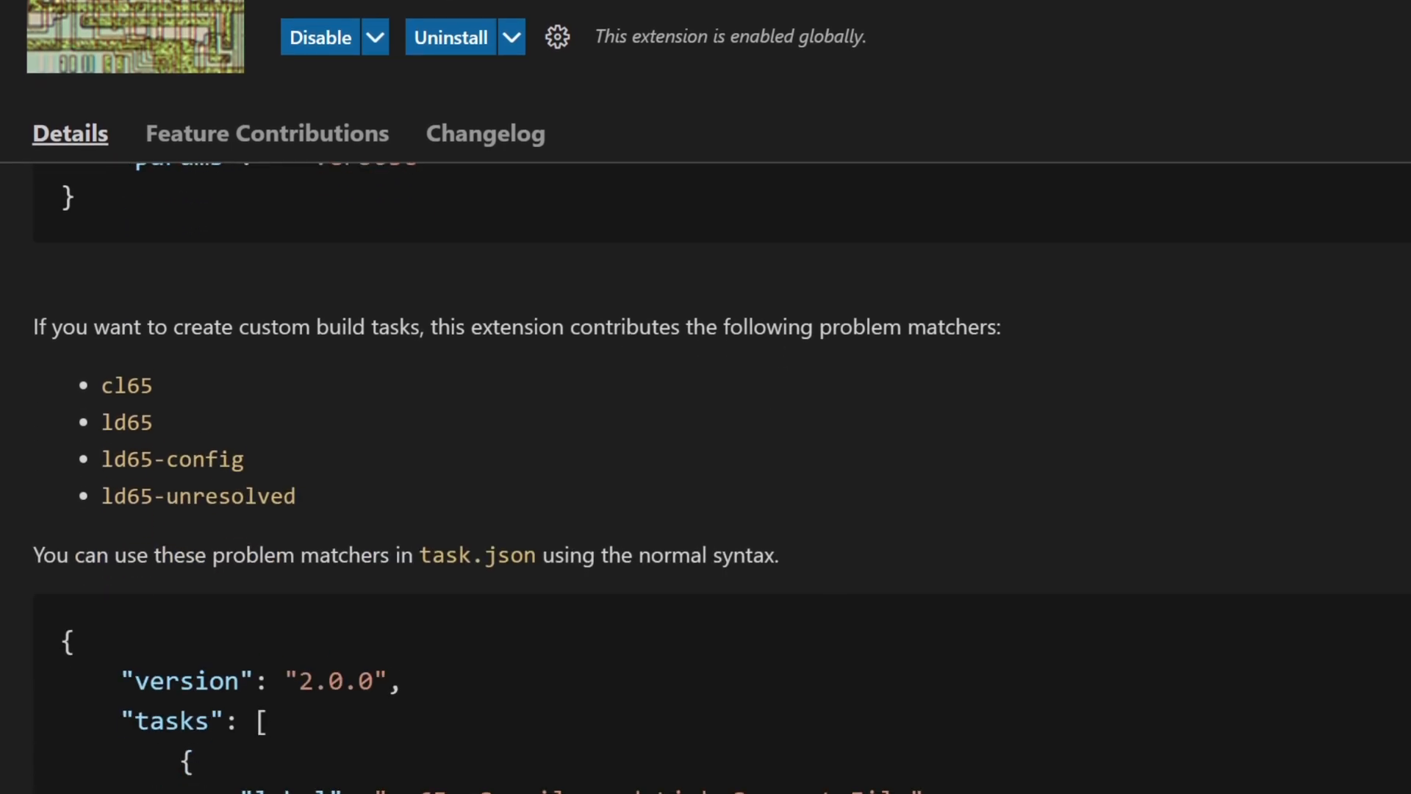
pyautogui.scroll(3)
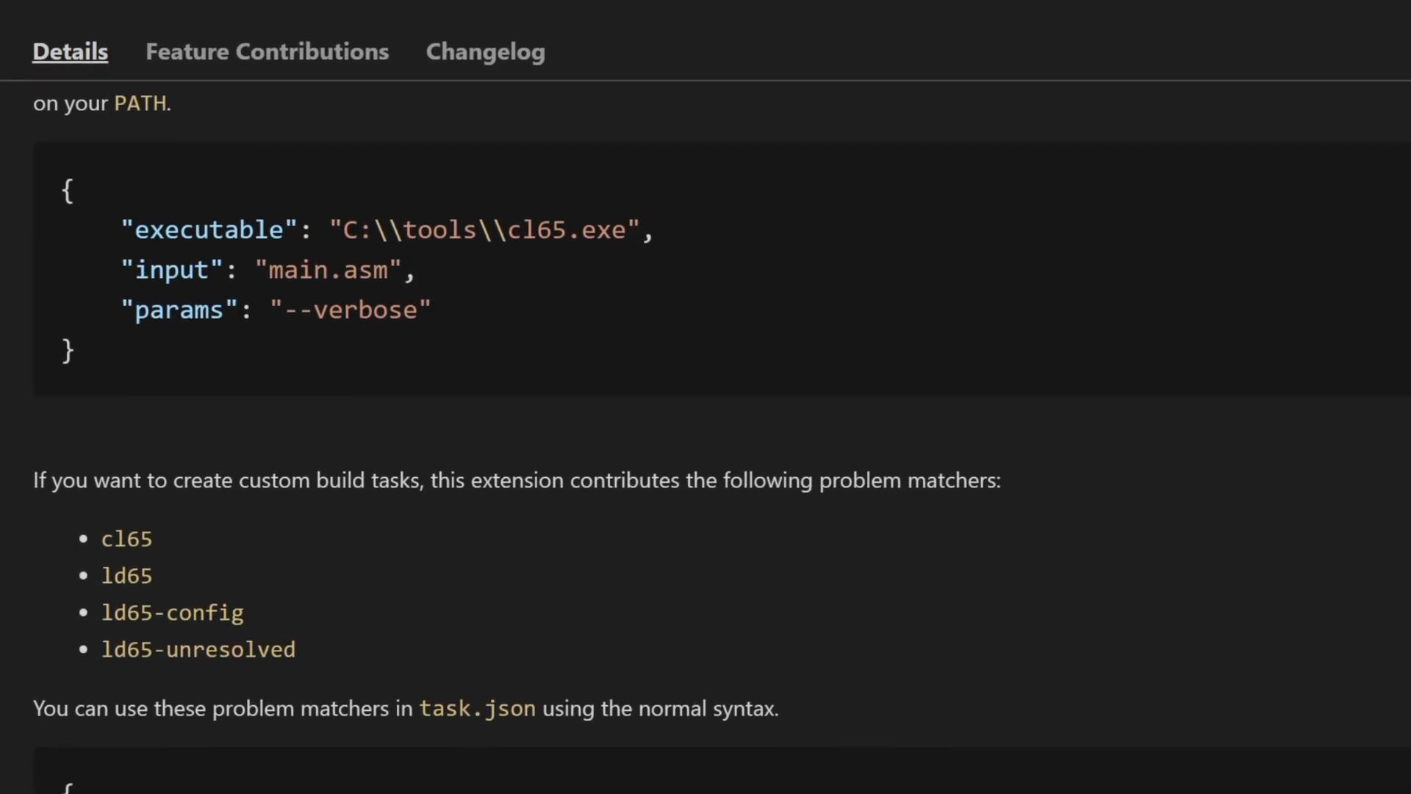
pyautogui.scroll(-3)
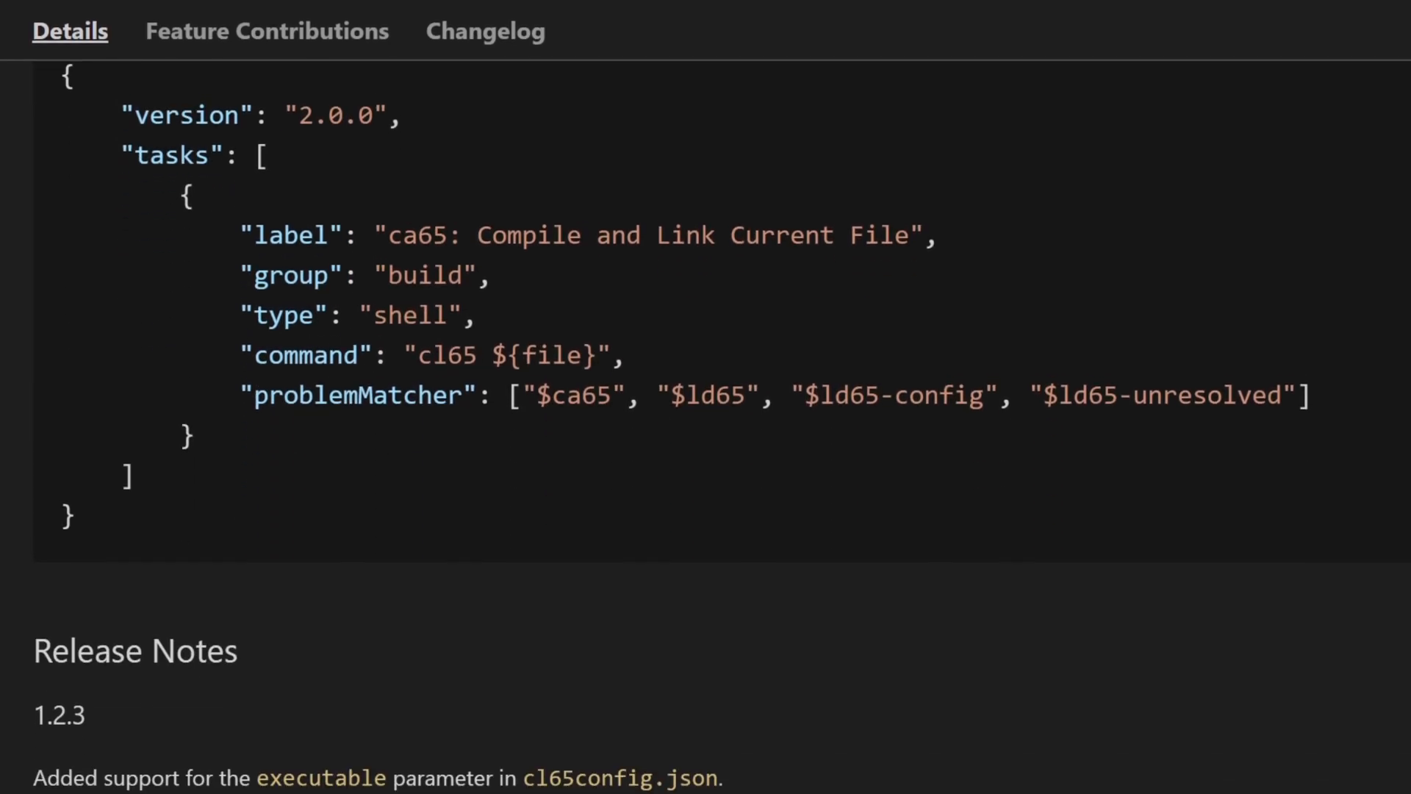
pyautogui.scroll(3)
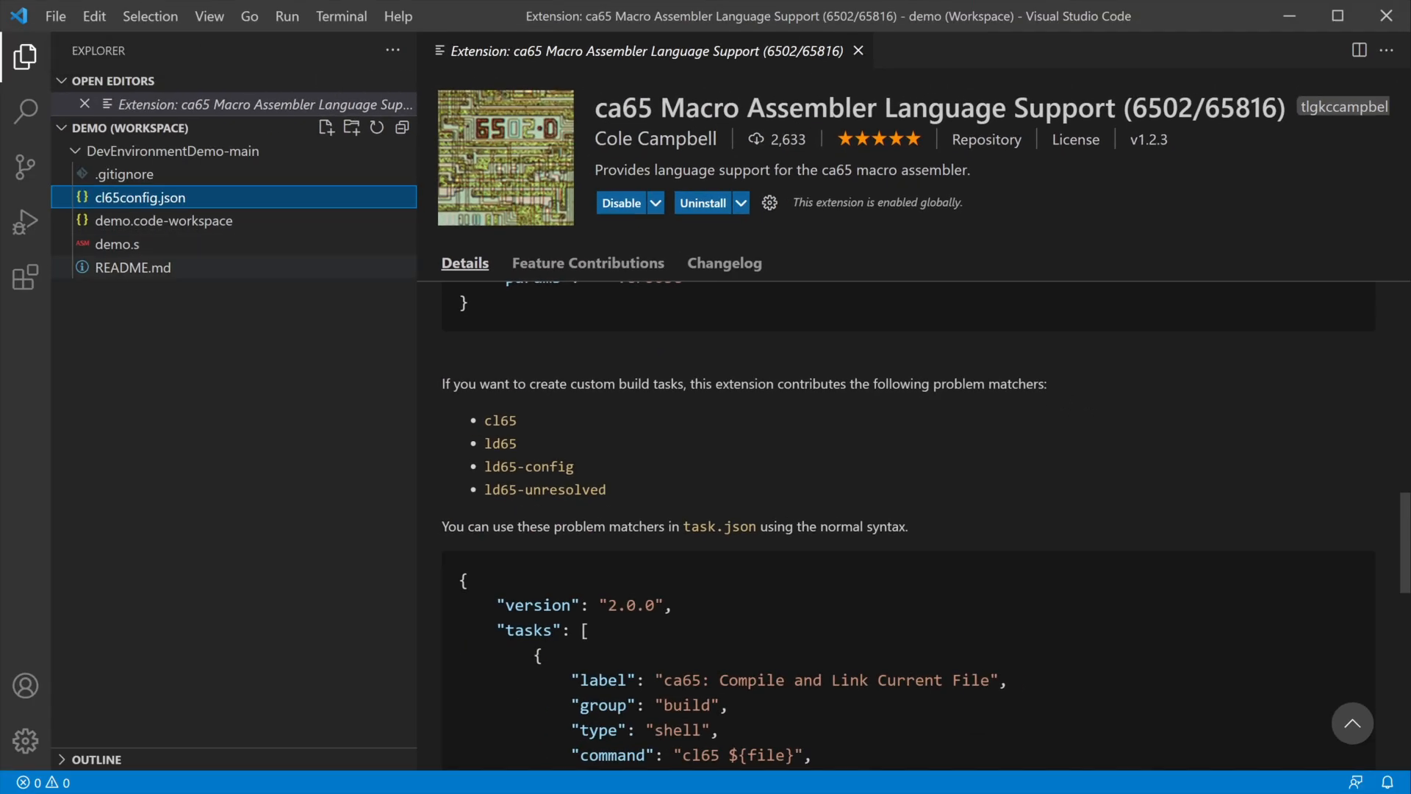
# With demo.s focused, bring up the command palette.
pyautogui.click(118, 244)
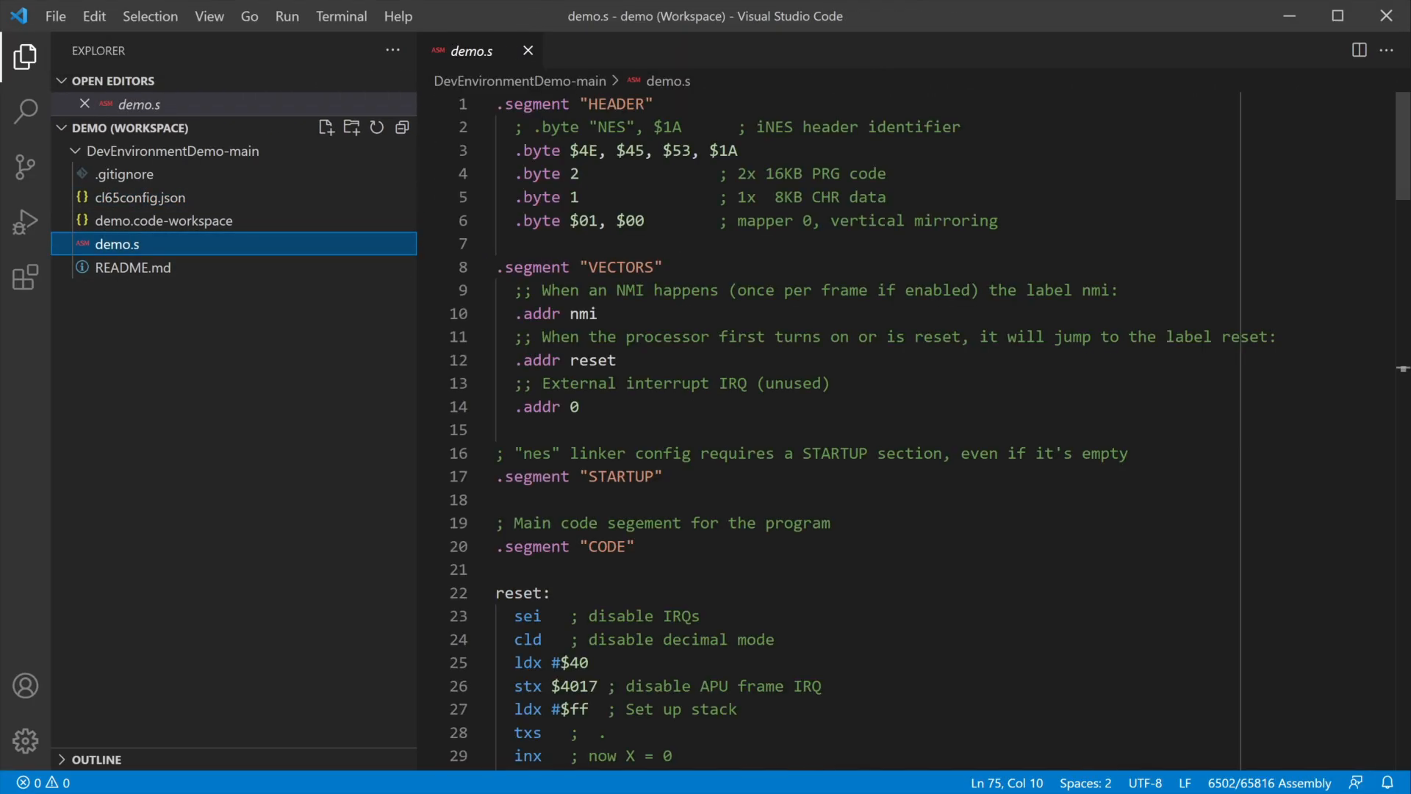
pyautogui.click(691, 221)
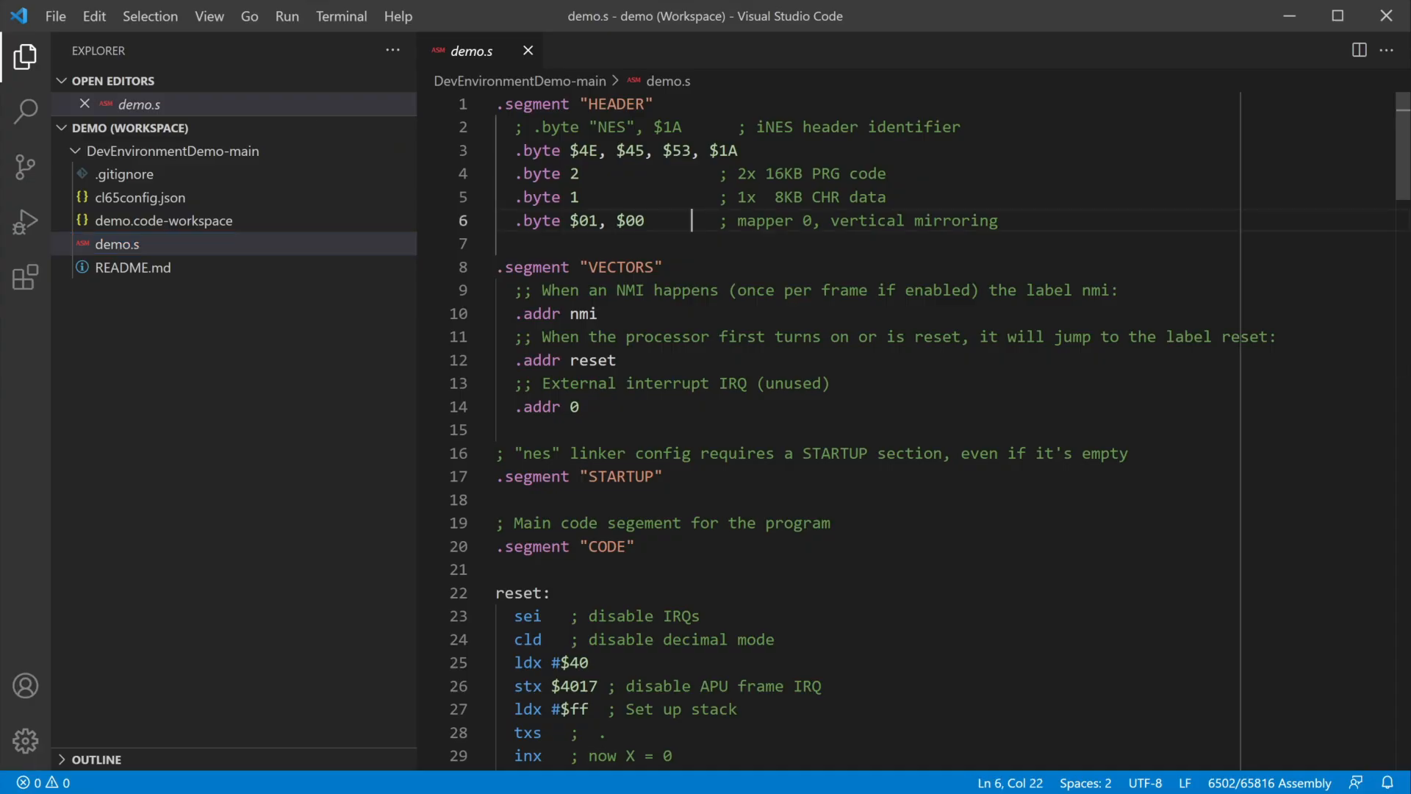
pyautogui.press('ctrl+shift+p')
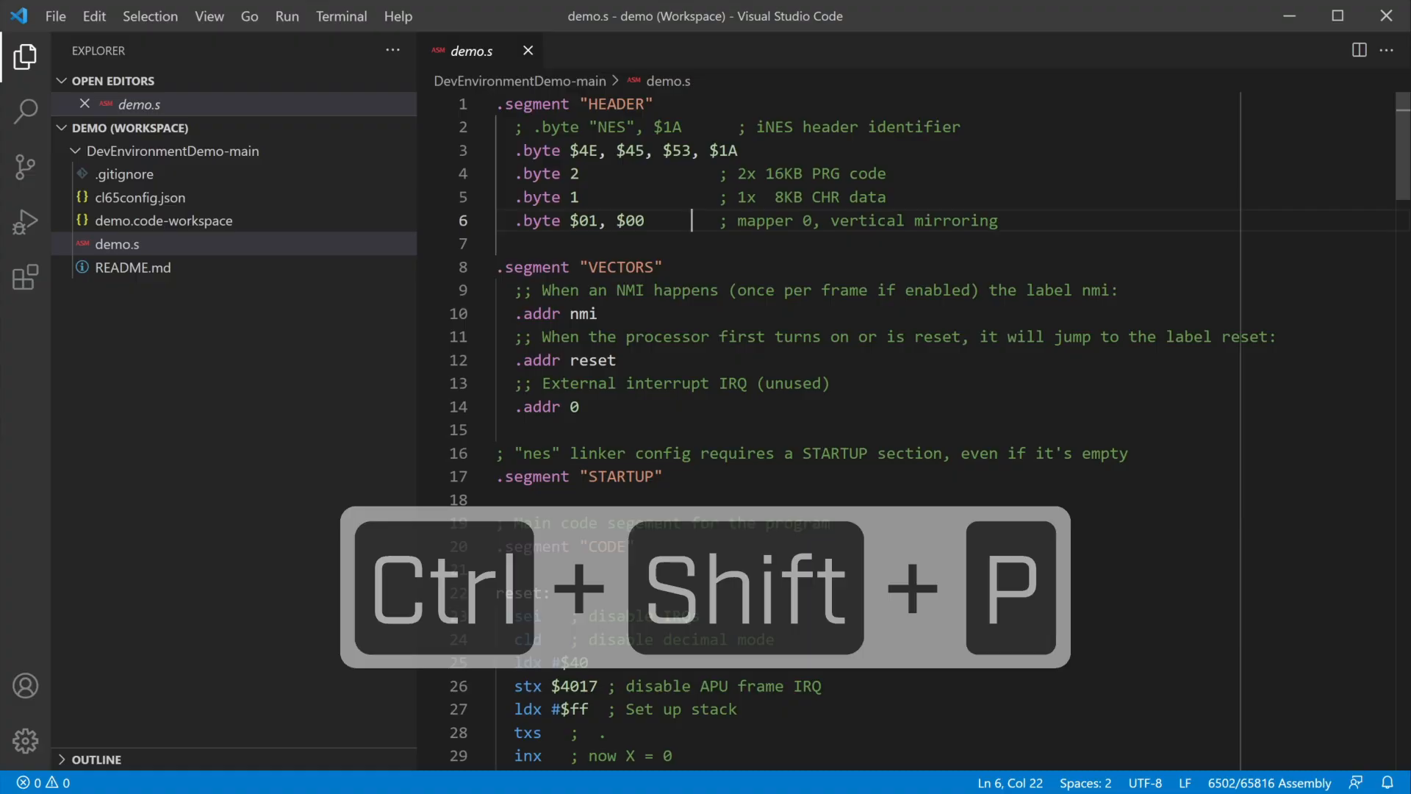
pyautogui.press('ctrl+shift+p')
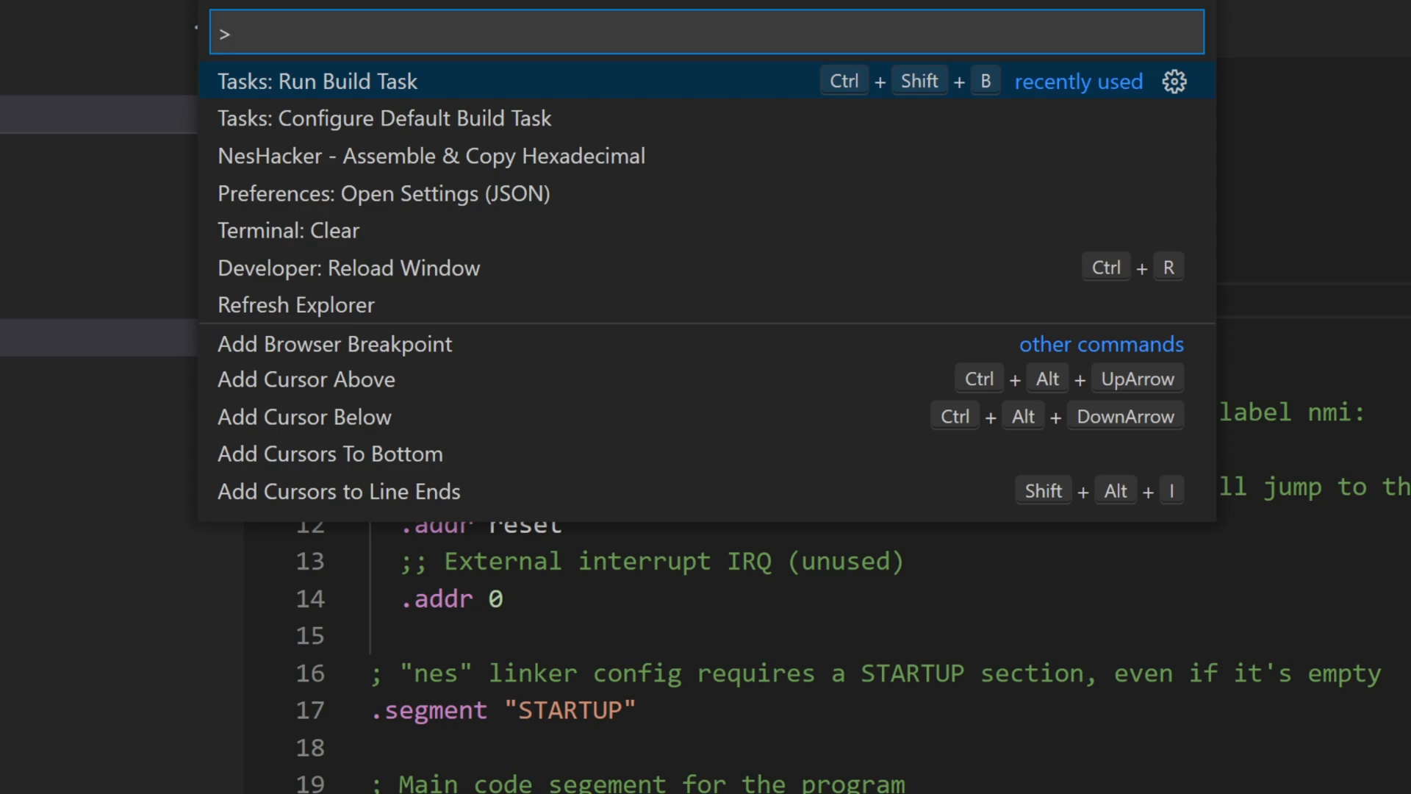
# Run Tasks: Configure Default Build Task to generate the ca65 tasks.json template.
pyautogui.write('configure def')
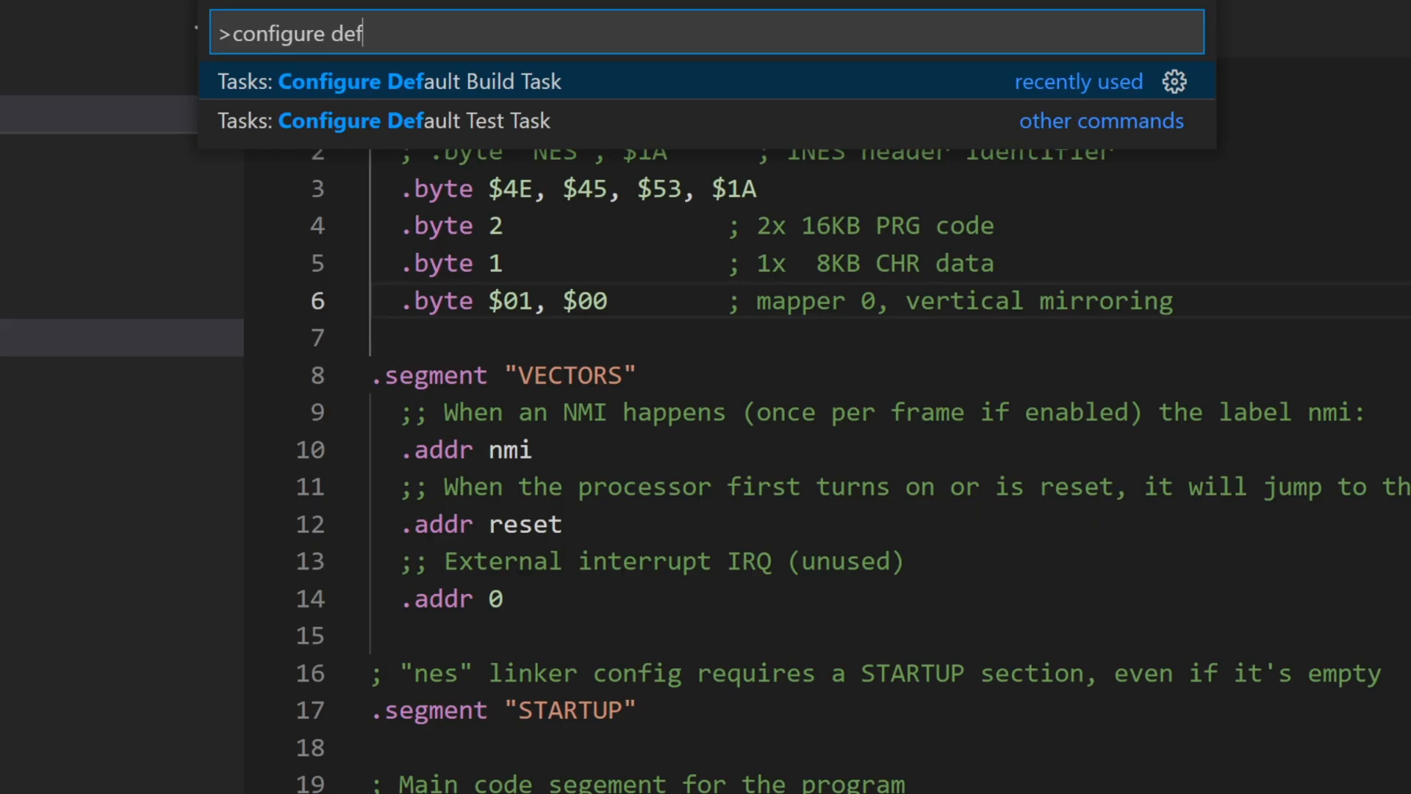
pyautogui.write('ault')
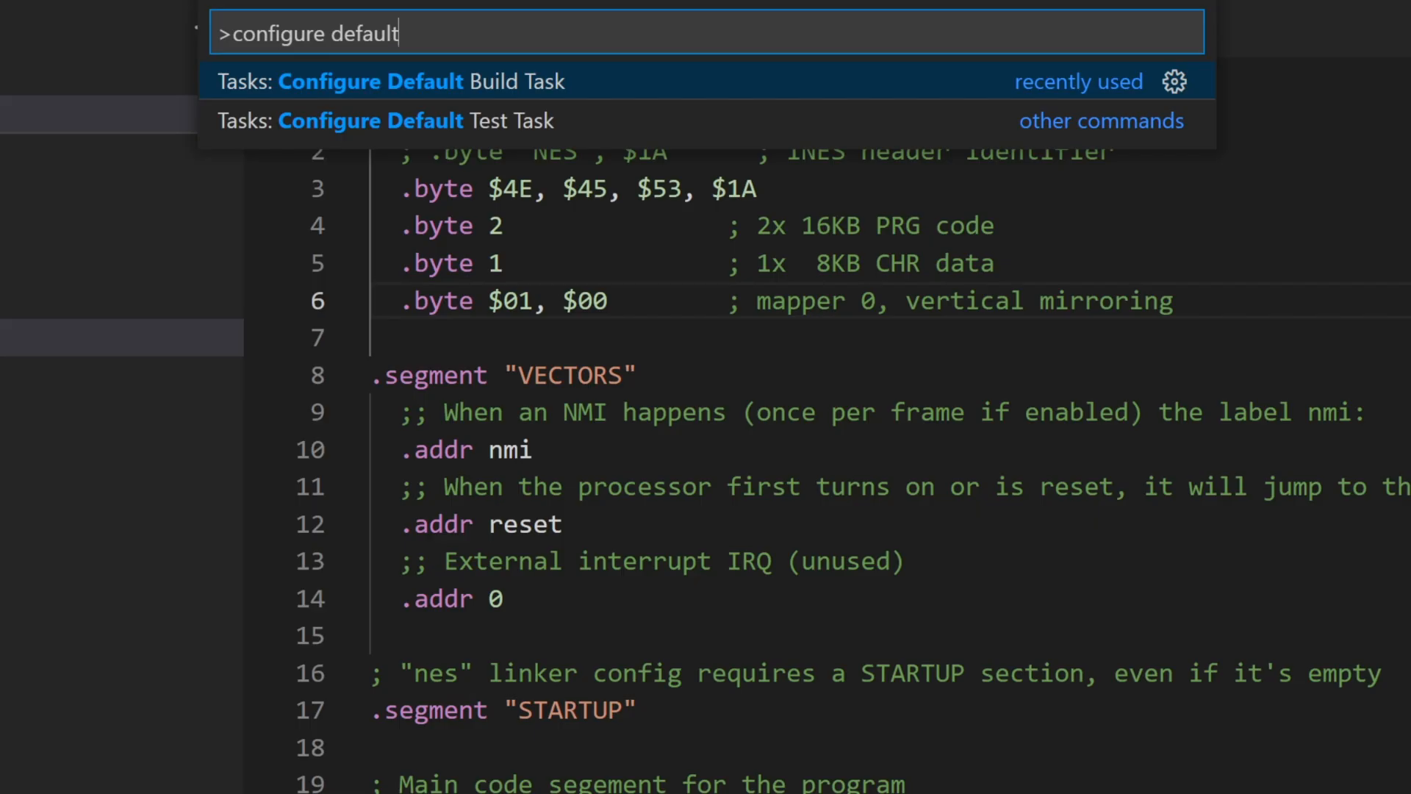
pyautogui.click(372, 81)
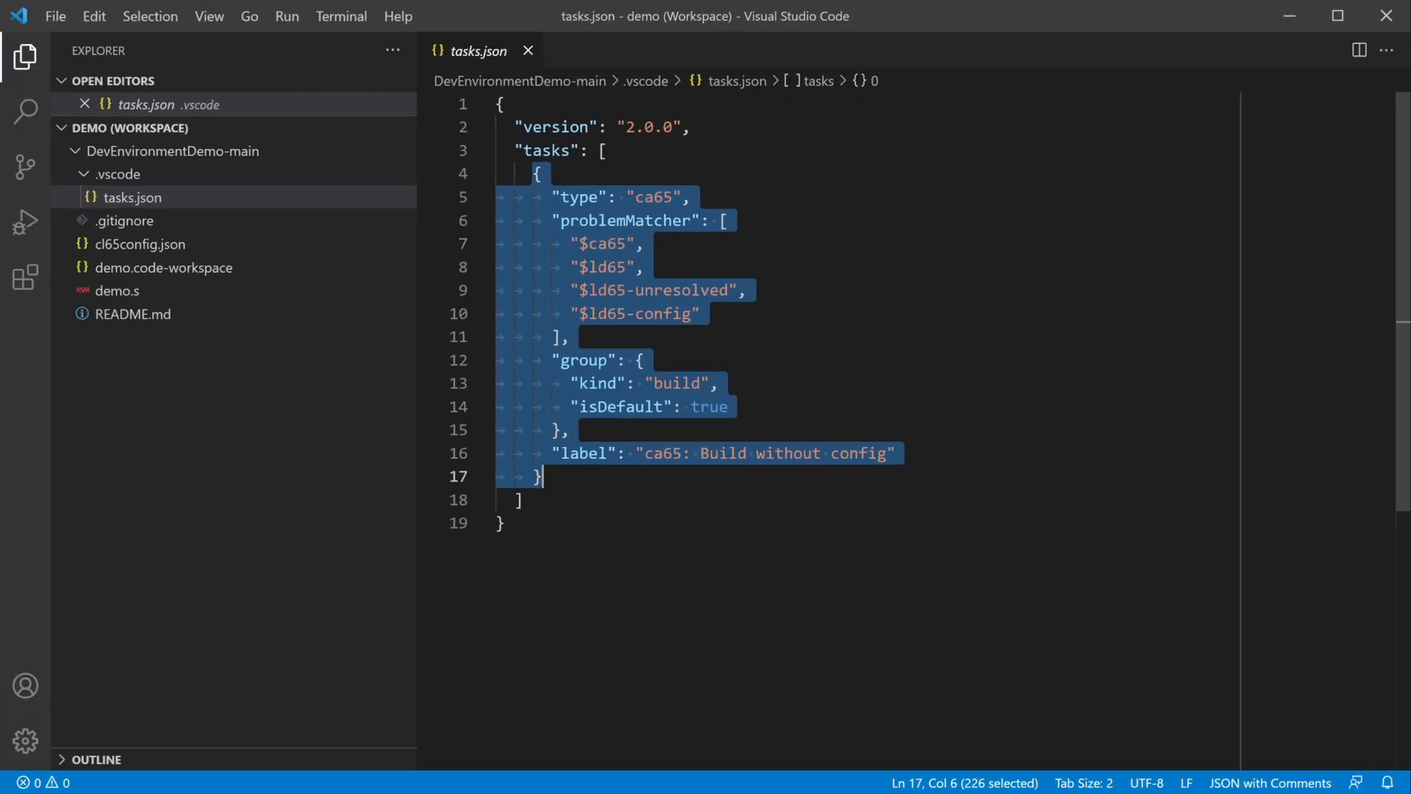
pyautogui.click(642, 243)
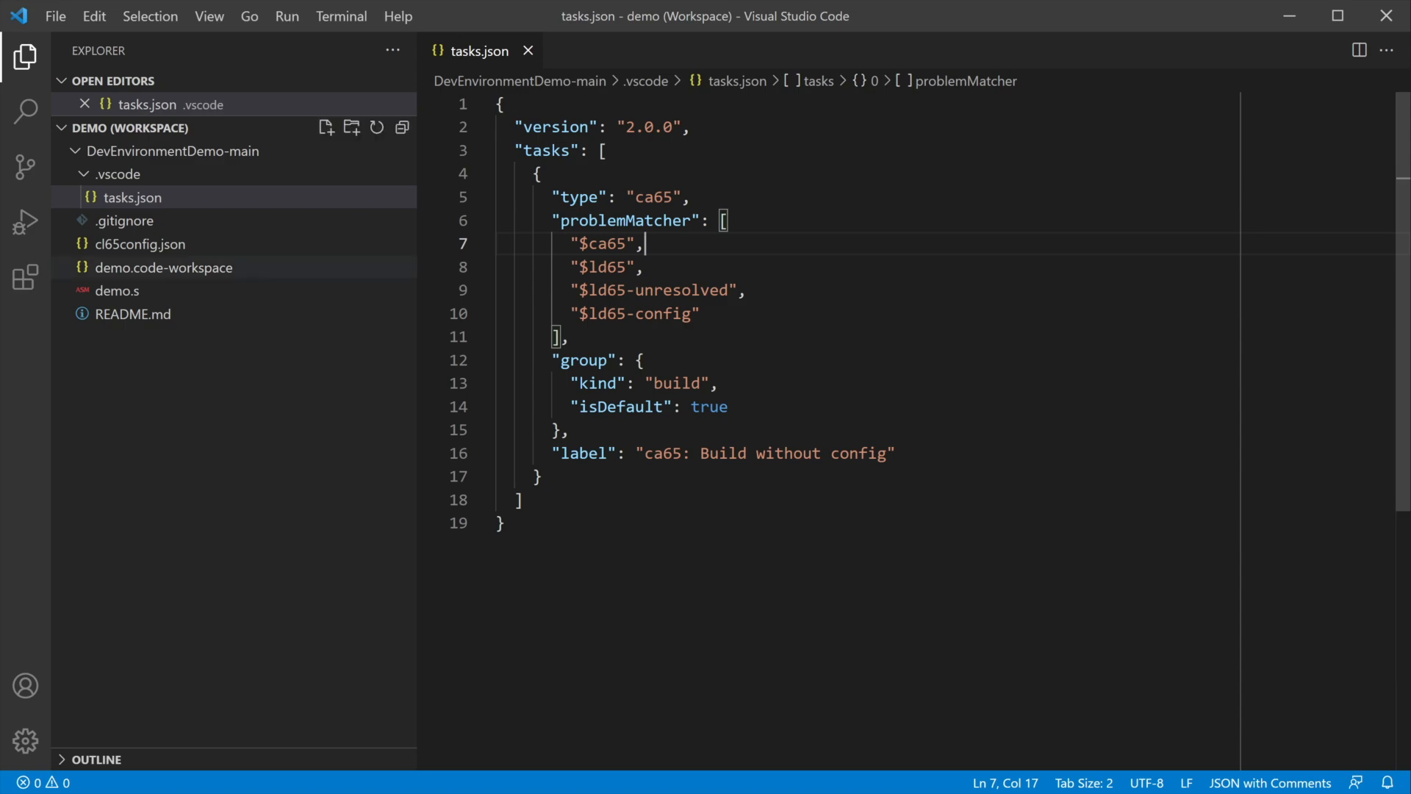
# Run the ca65 build task on demo.s via 'run build task', producing demo.nes.
pyautogui.click(117, 314)
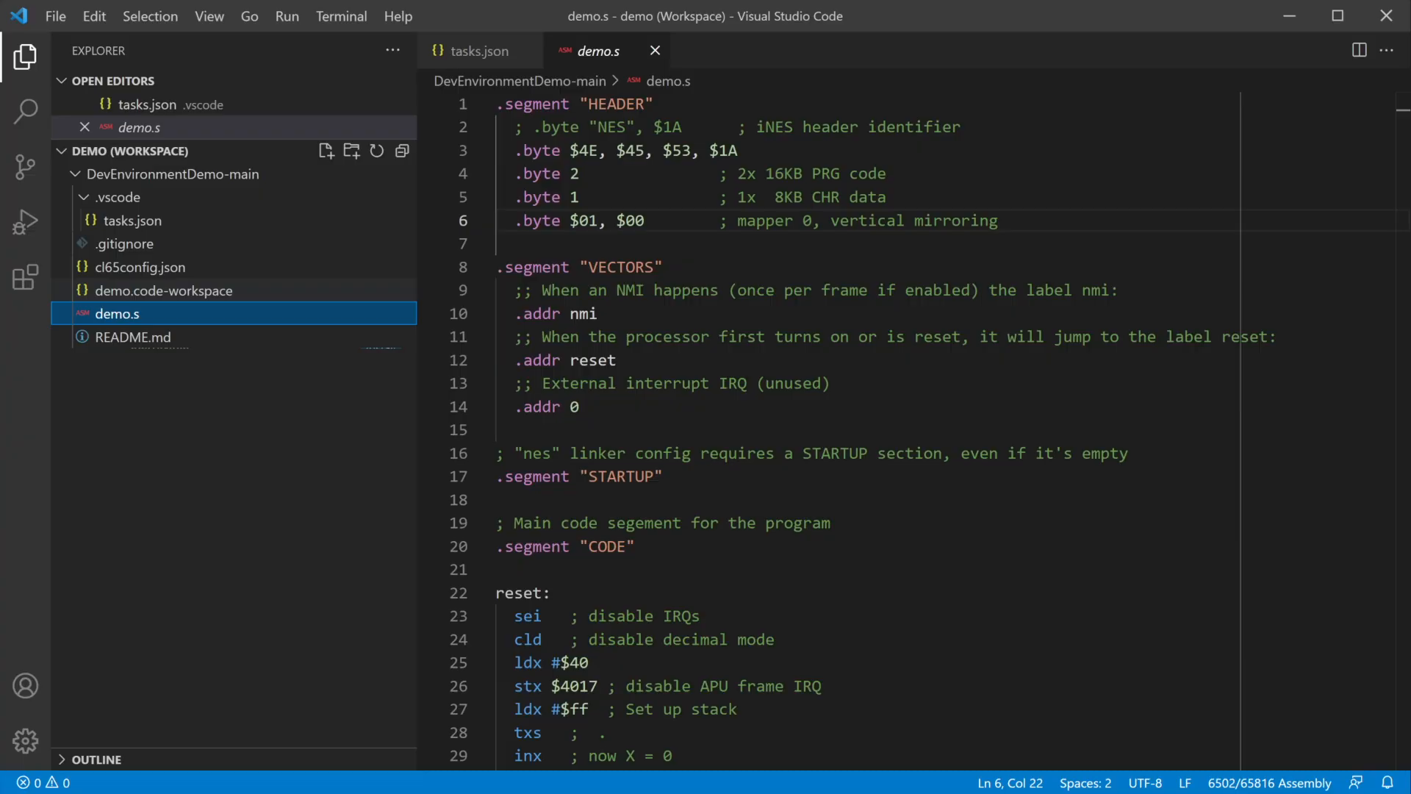
pyautogui.press('ctrl+shift+p')
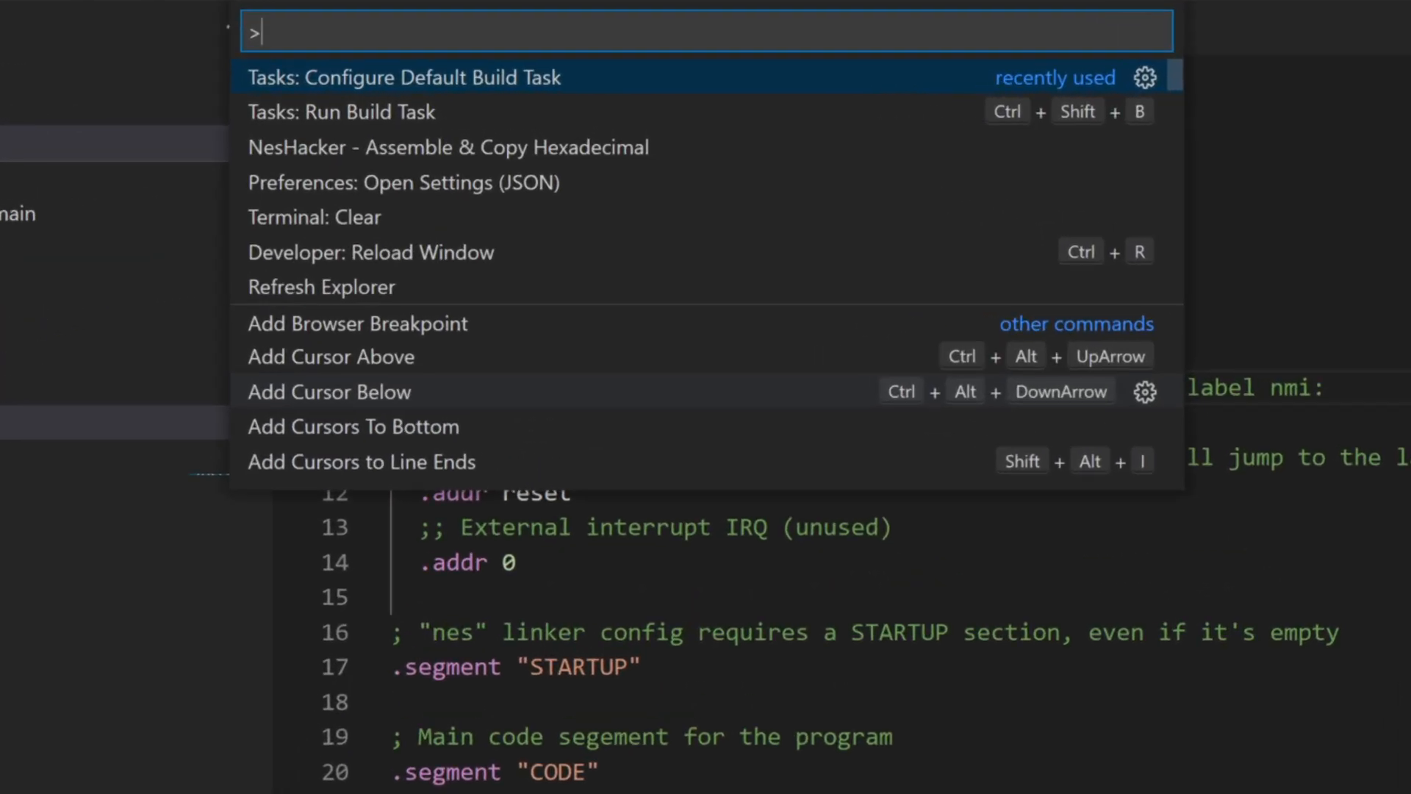
pyautogui.write('run build ta')
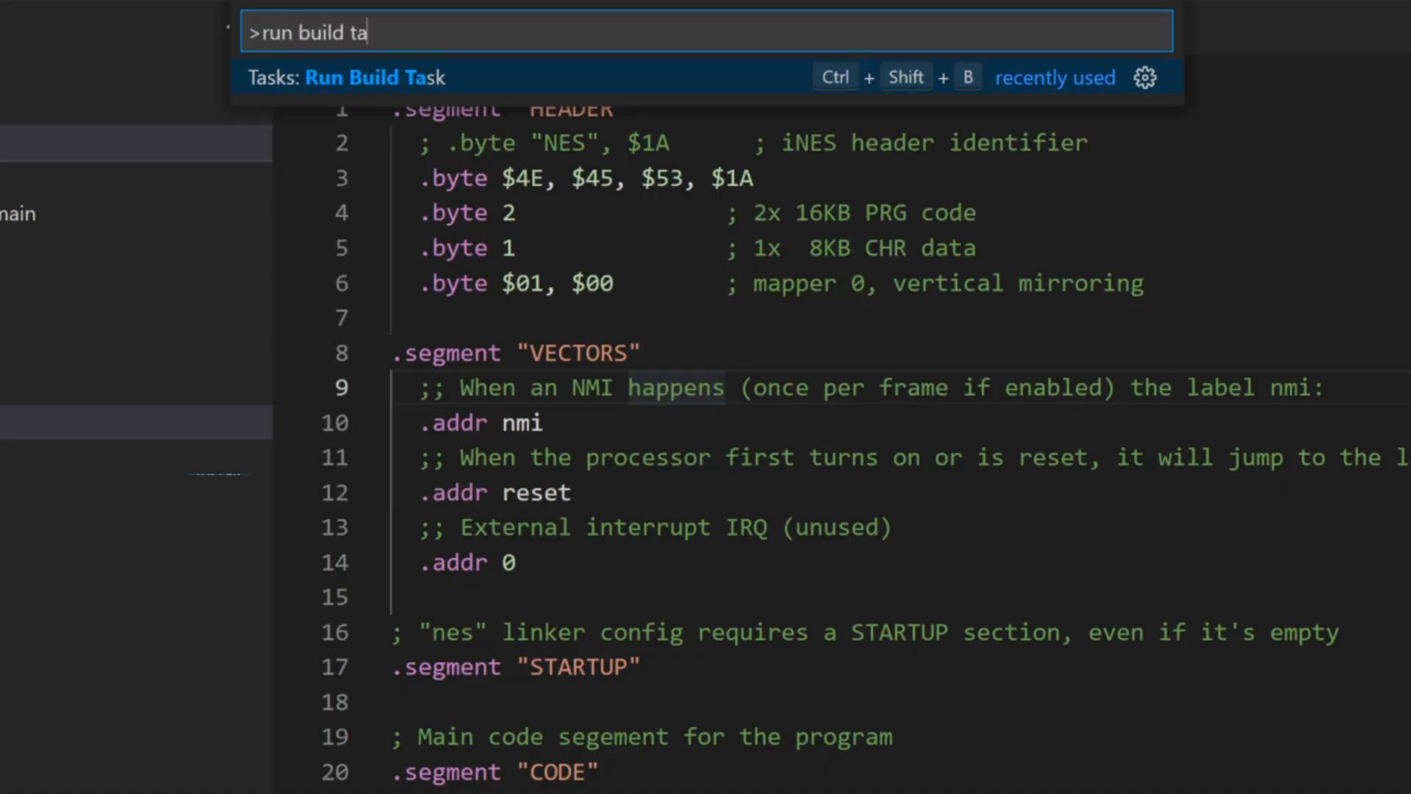
pyautogui.click(377, 76)
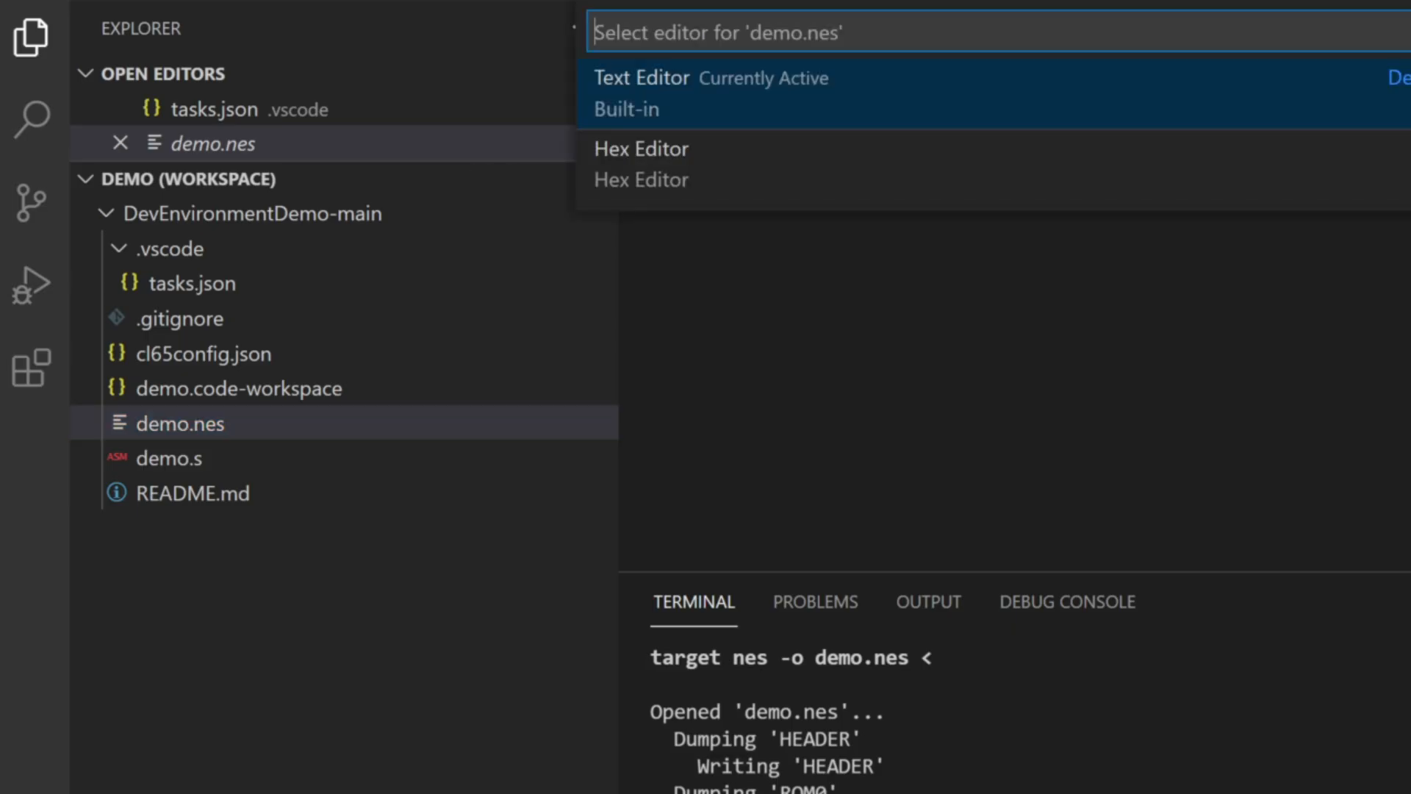
pyautogui.click(641, 149)
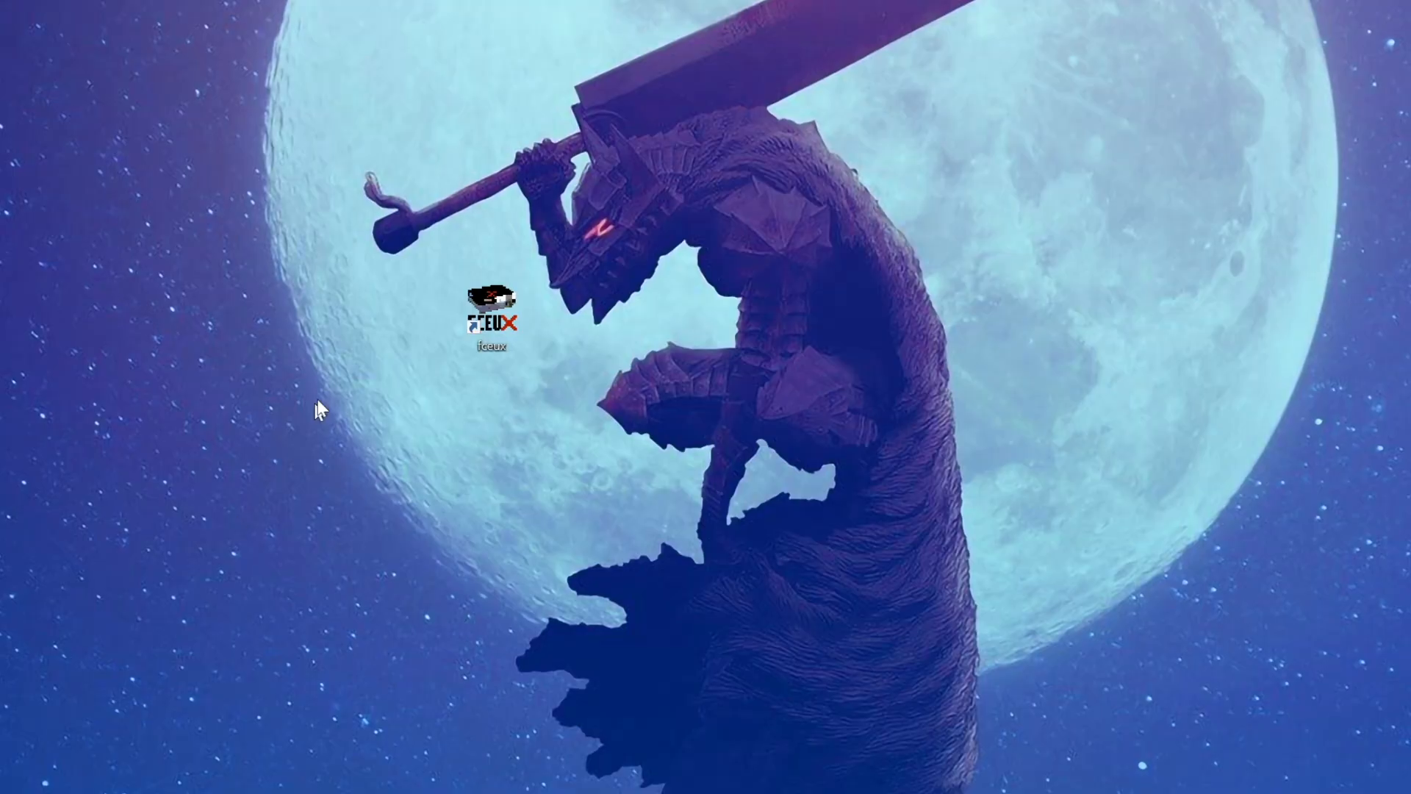
# Launch FCEUX and load demo.nes, which displays HELLO on a black screen.
pyautogui.doubleClick(488, 304)
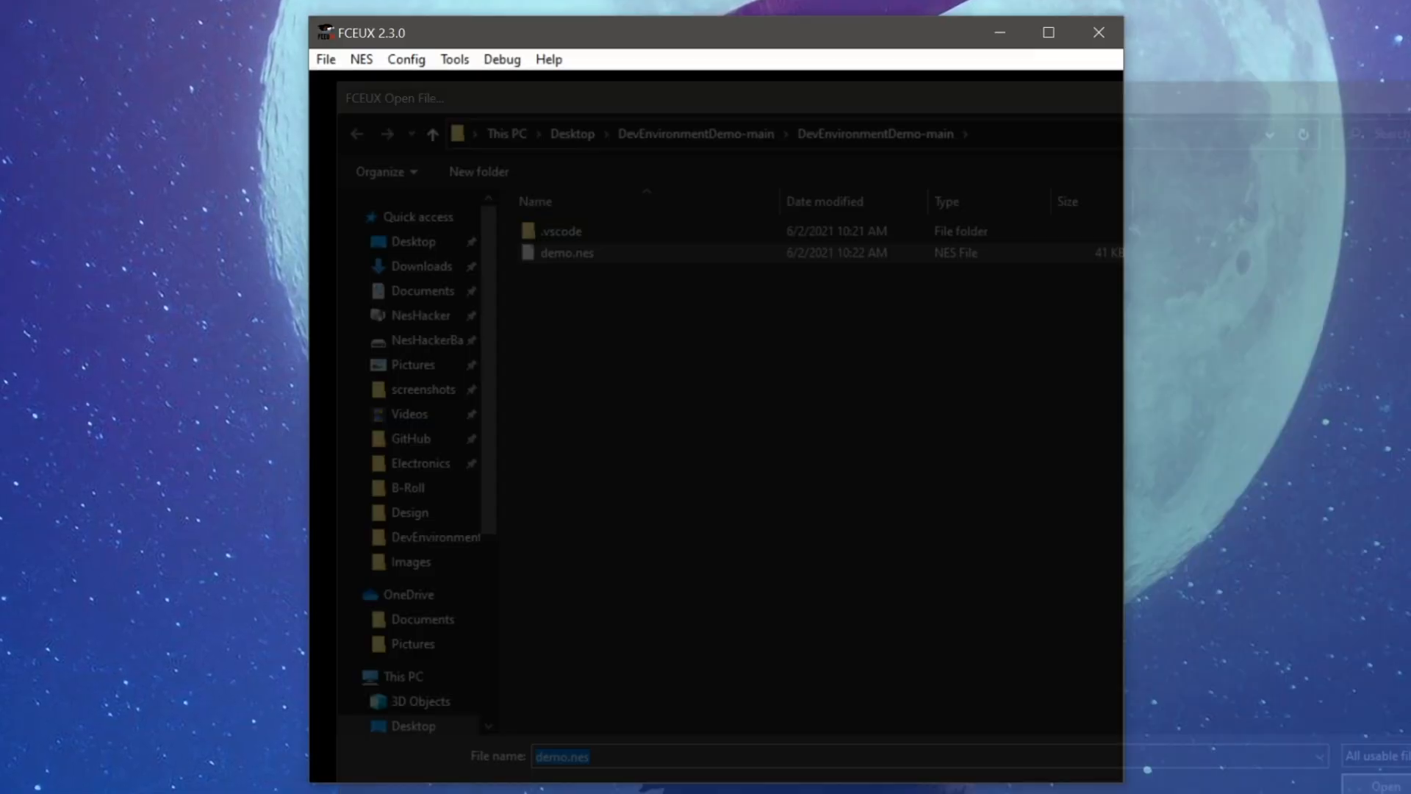
pyautogui.click(1389, 782)
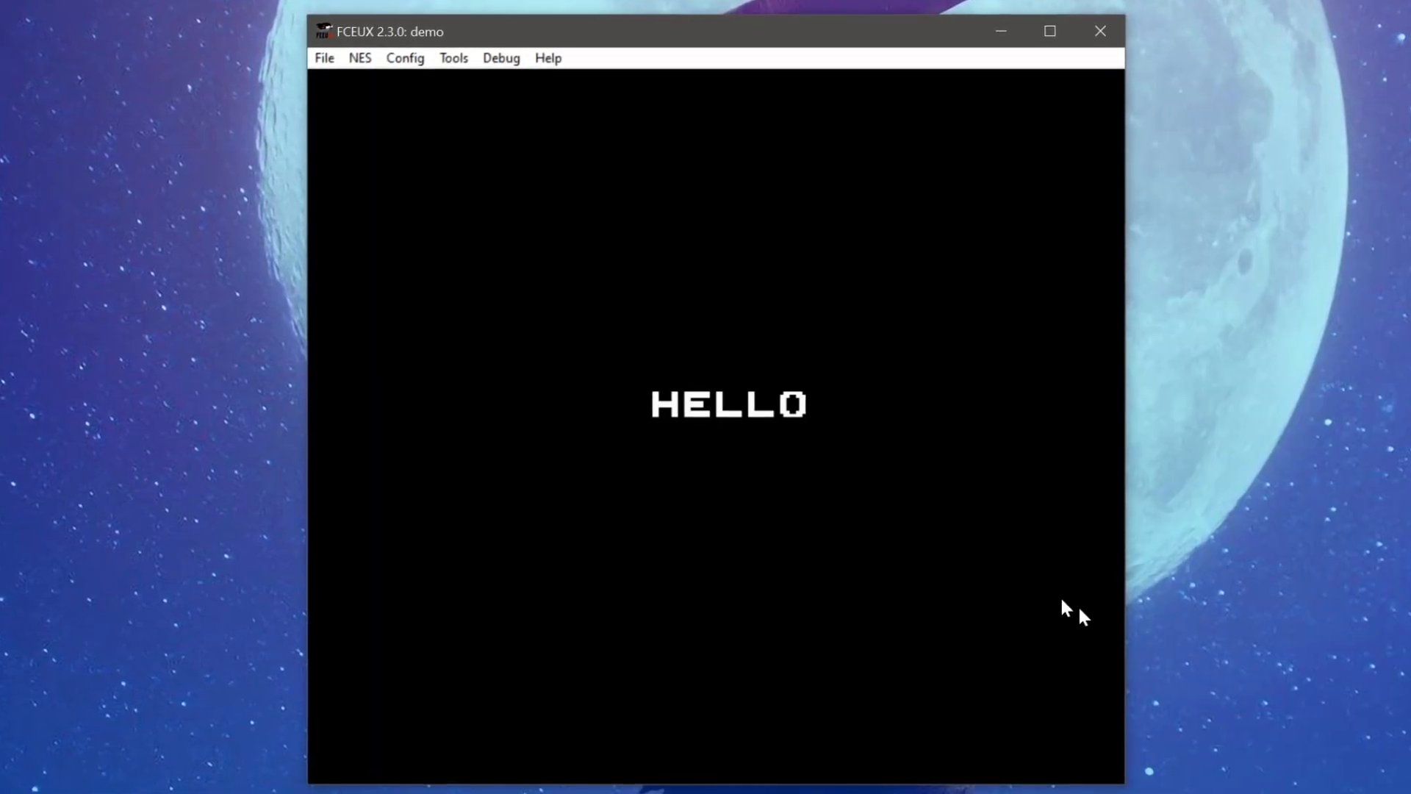
pyautogui.moveTo(679, 343)
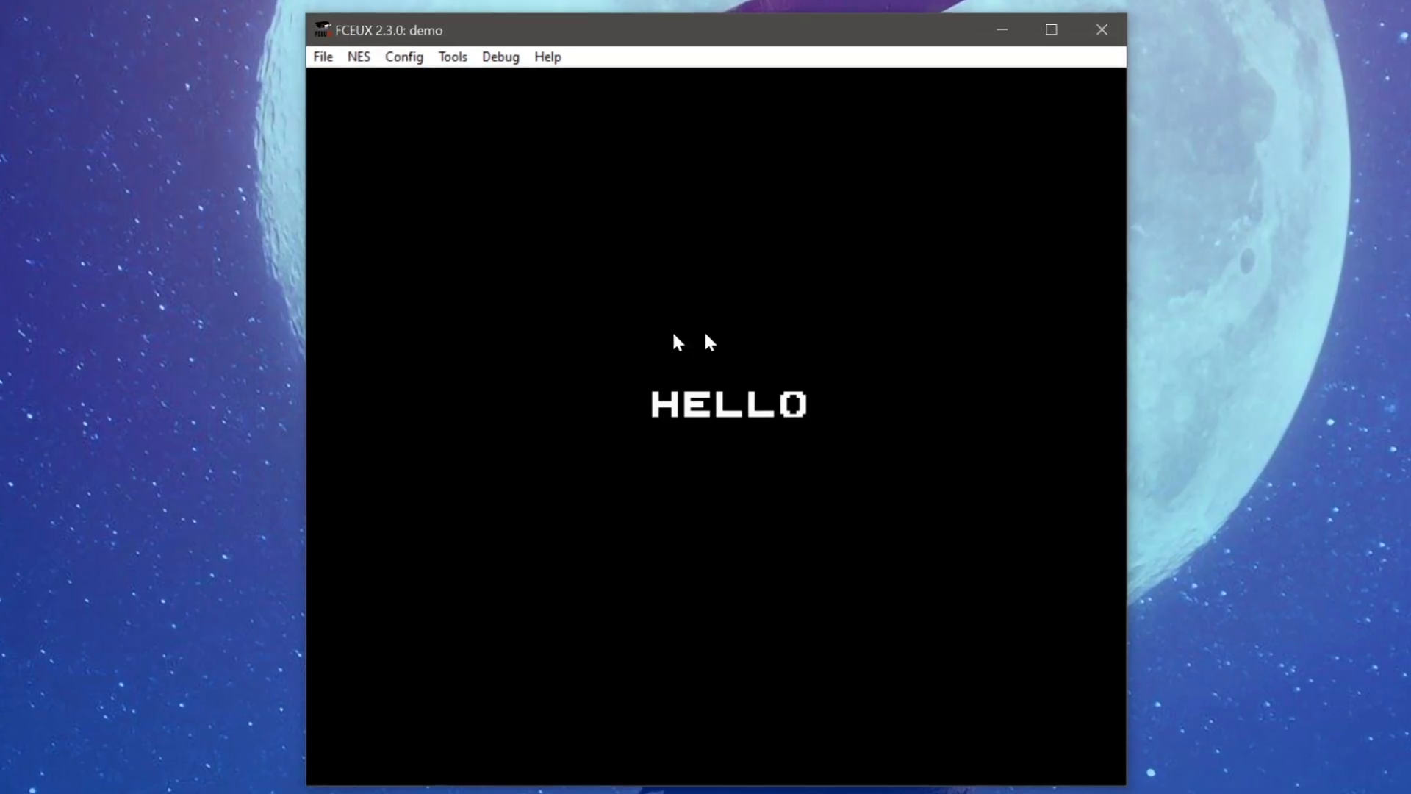
pyautogui.moveTo(628, 468)
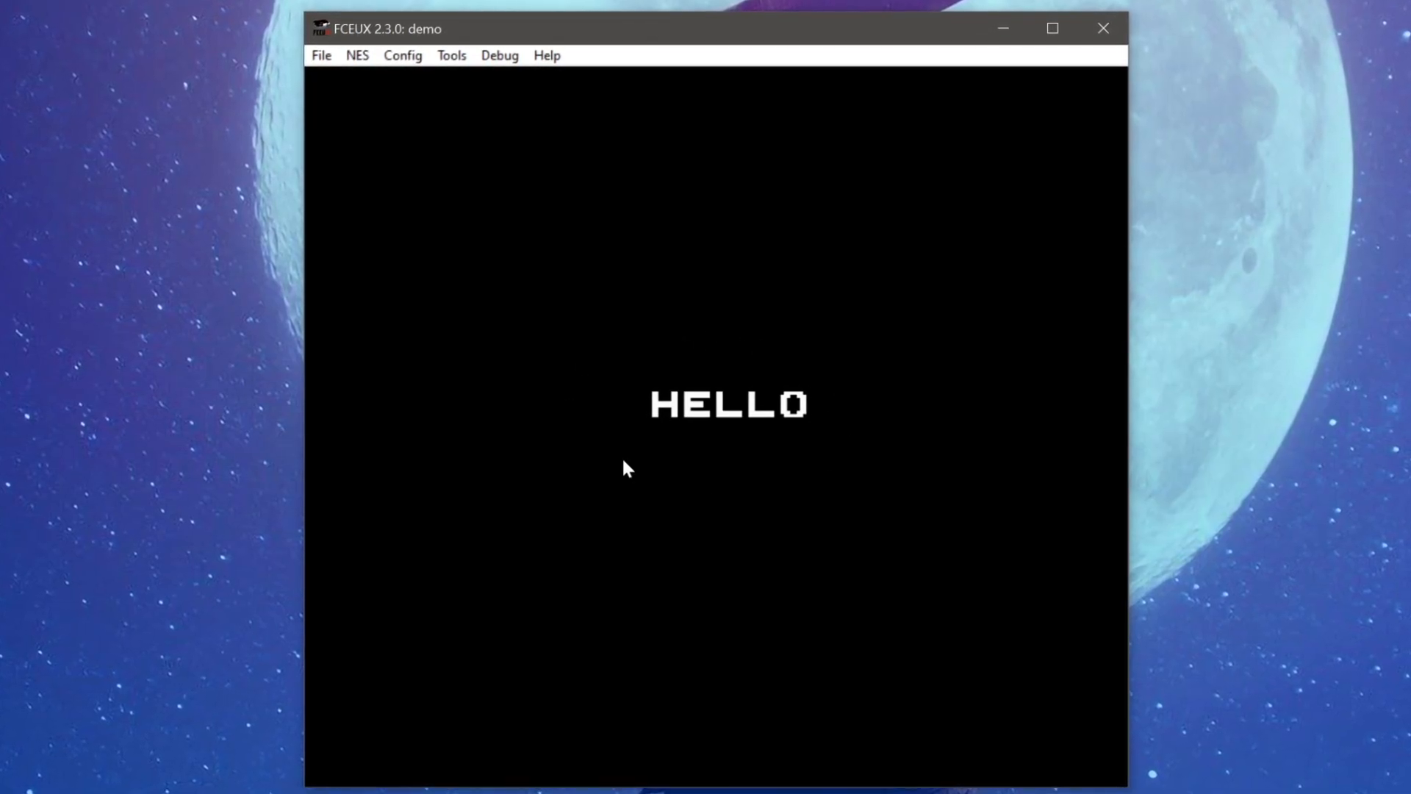